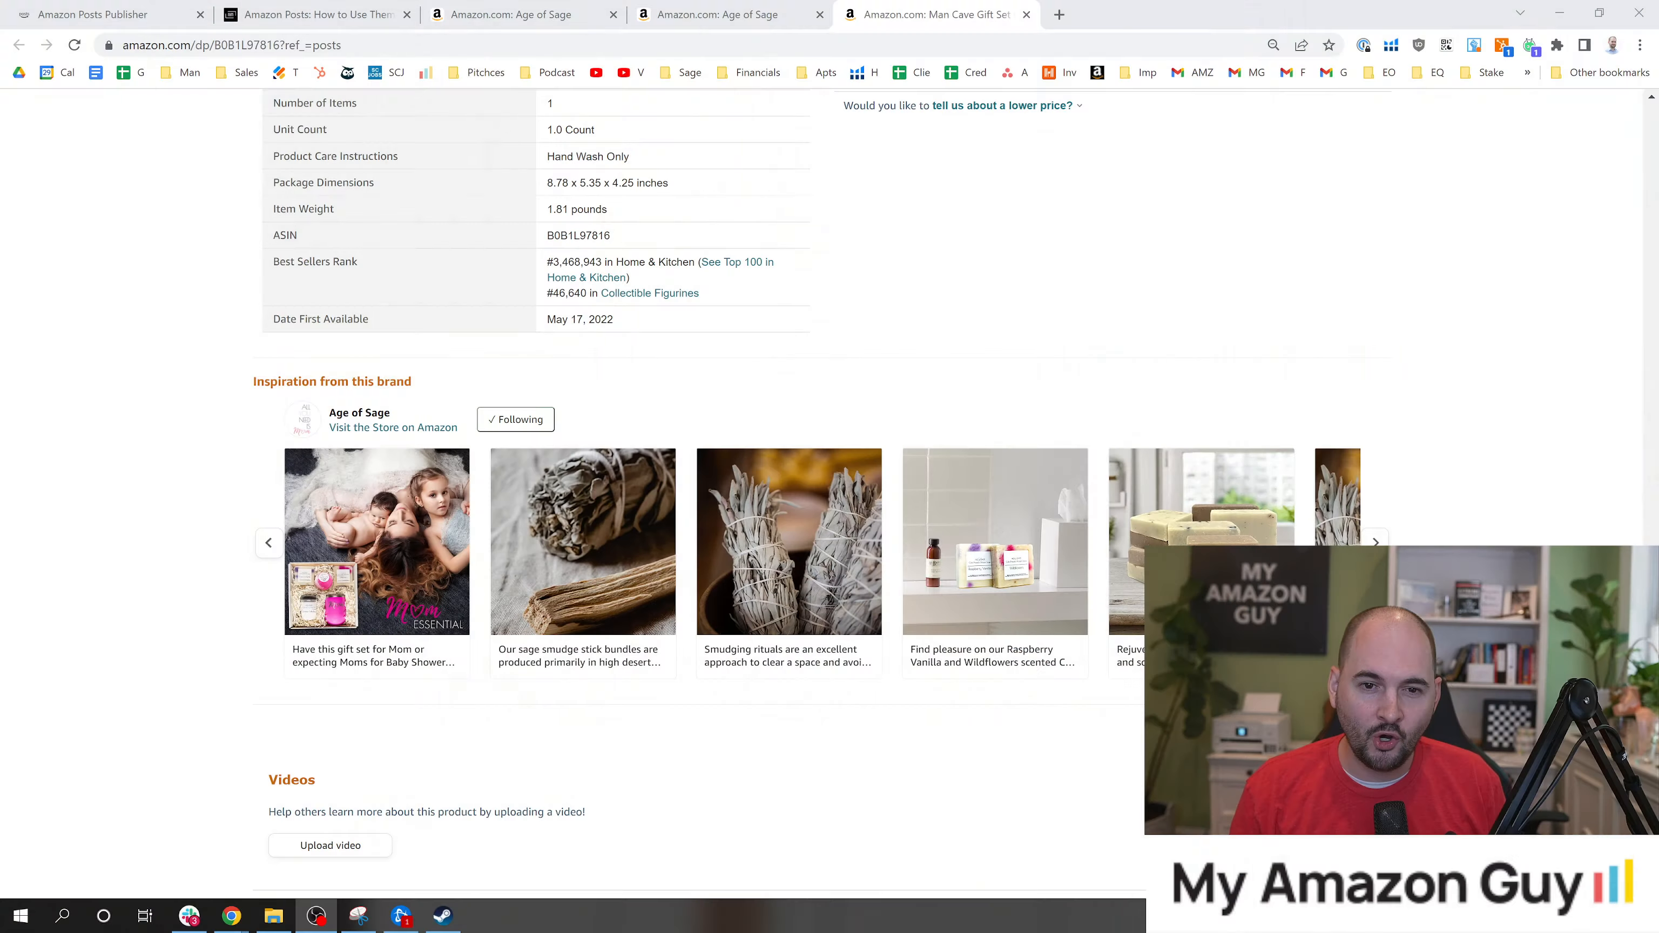
mouse_move(715, 381)
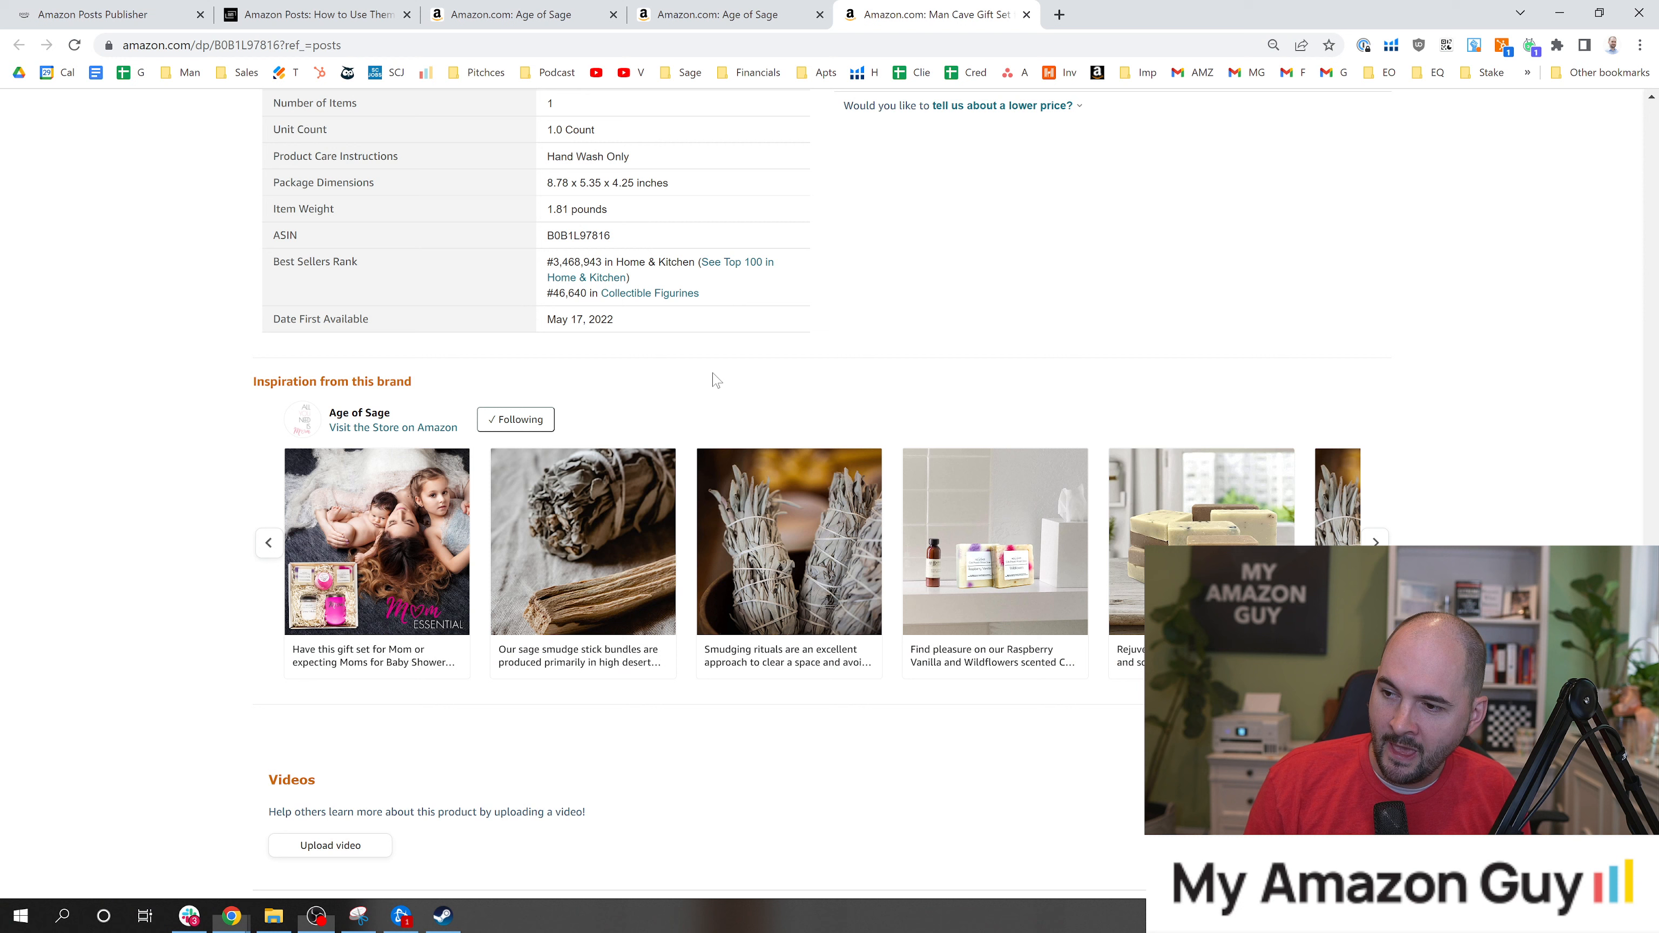
mouse_move(301, 400)
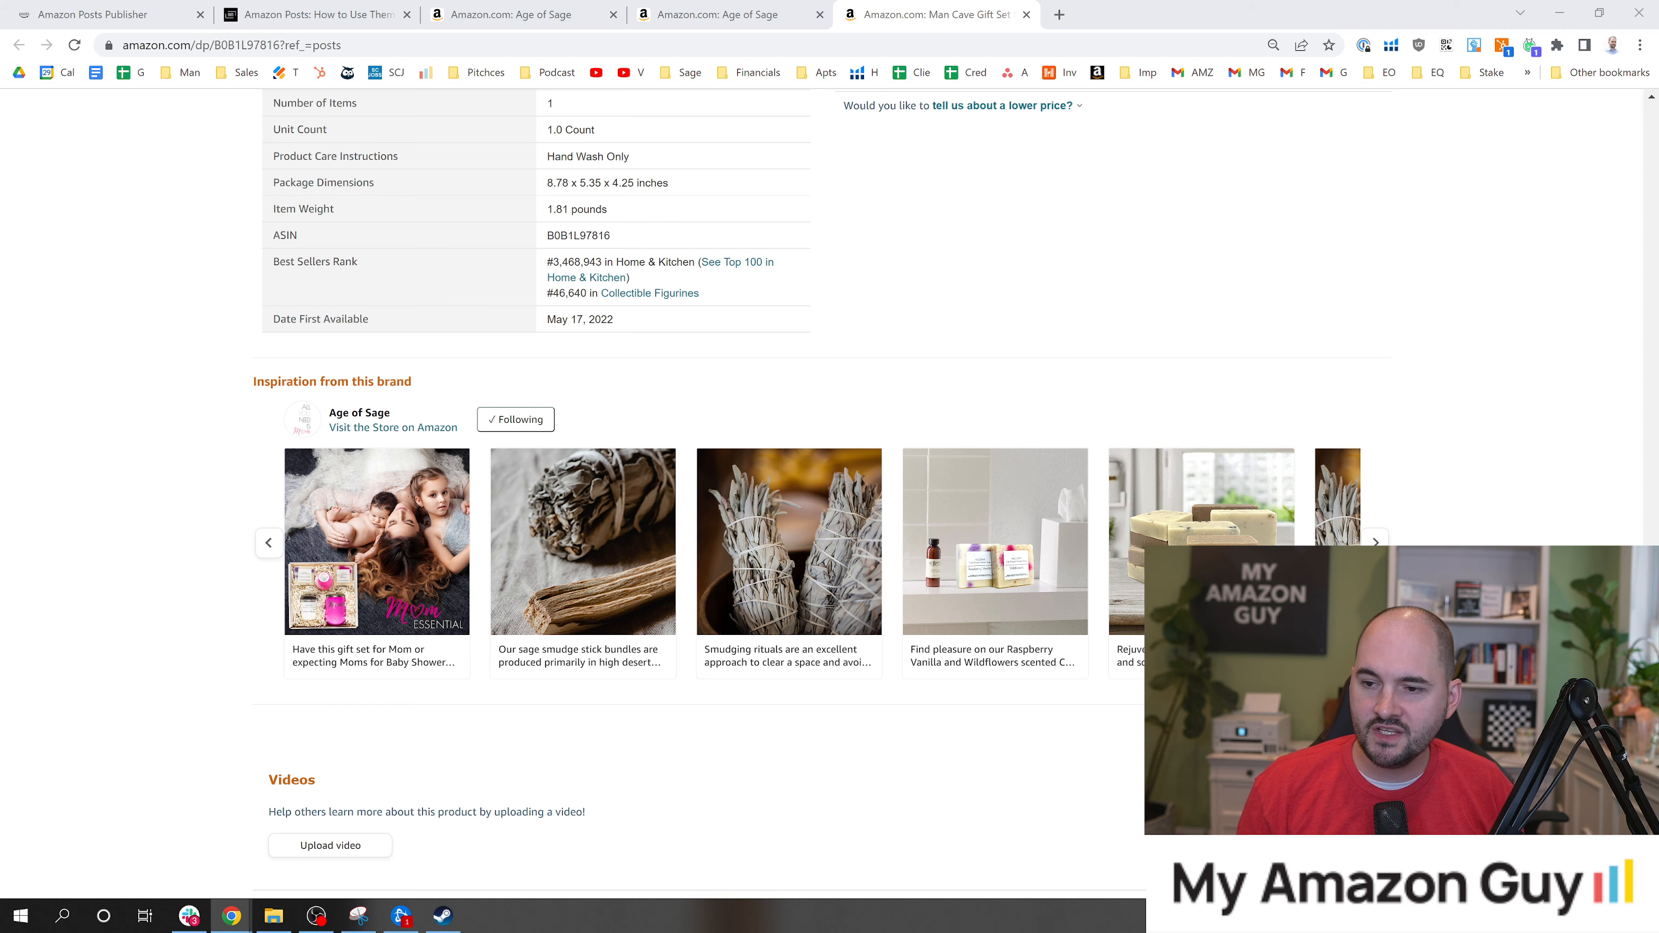
Step: Page through more posts in the 'Inspiration from this brand' carousel
left_click(1375, 540)
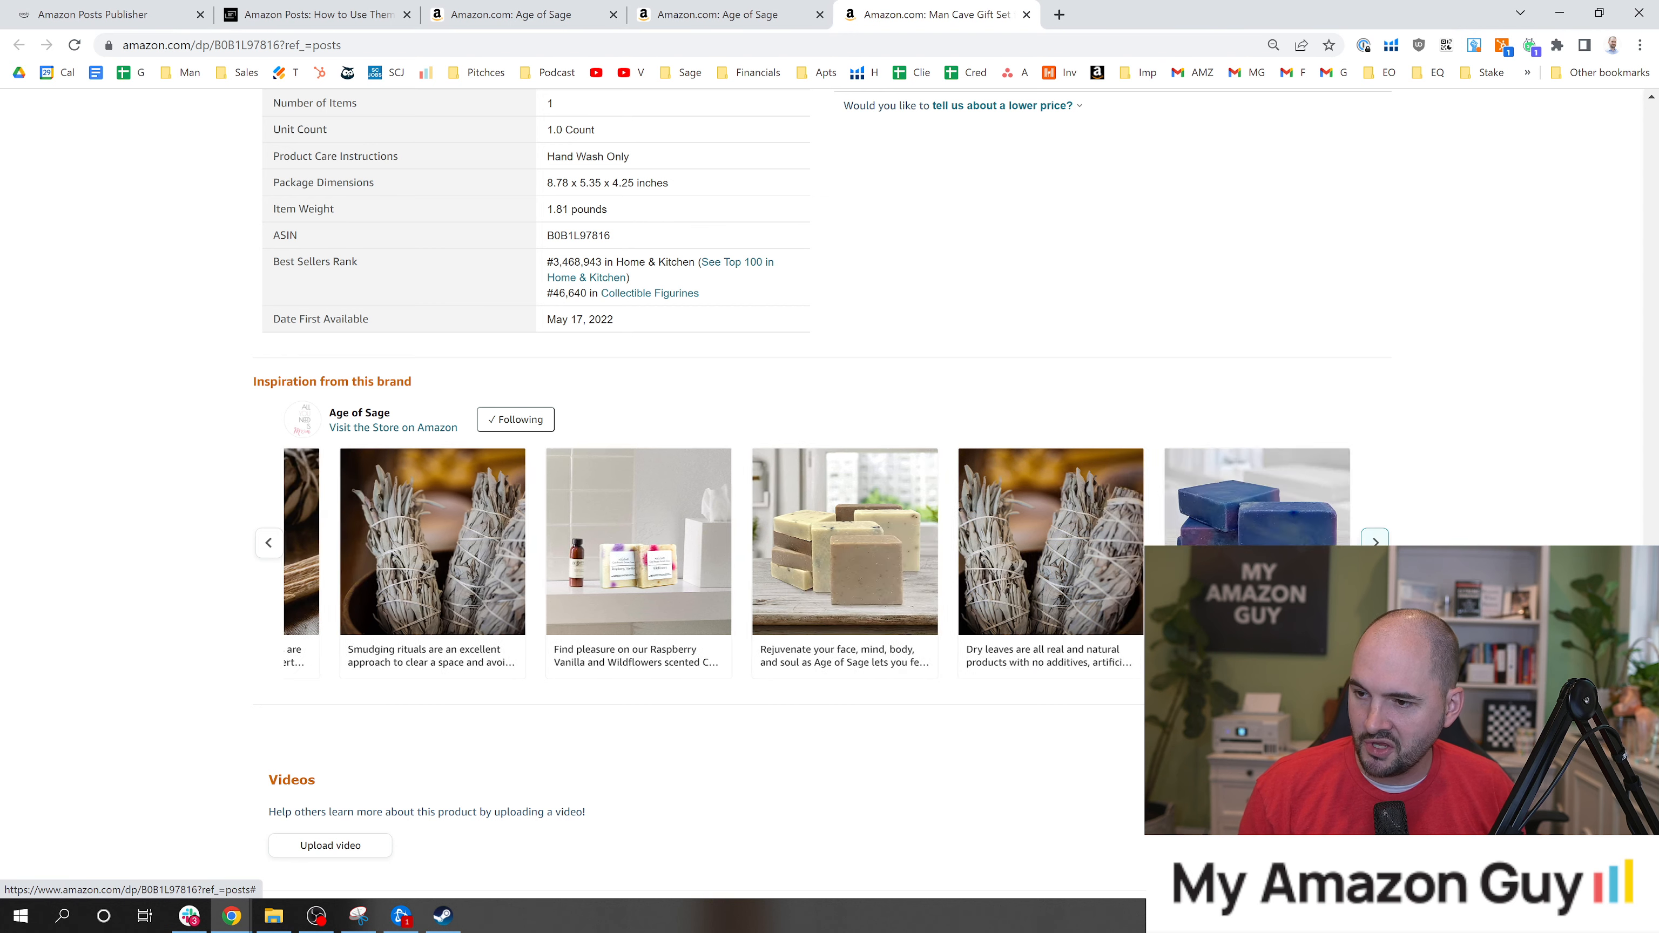
left_click(1376, 543)
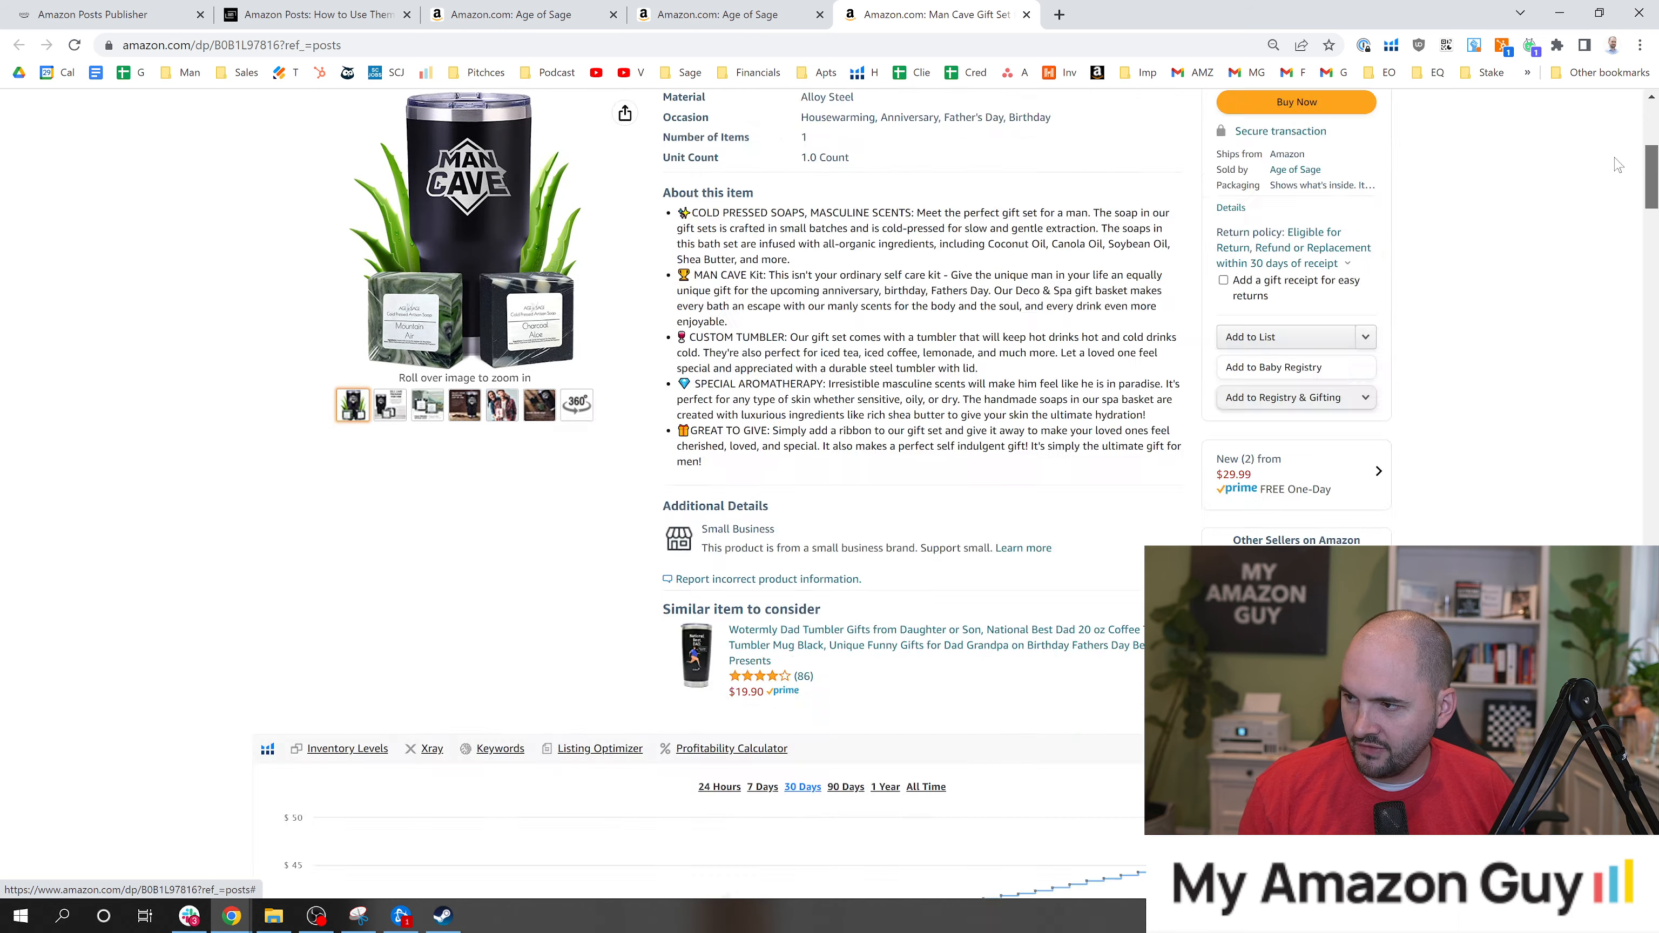
scroll("up", 3)
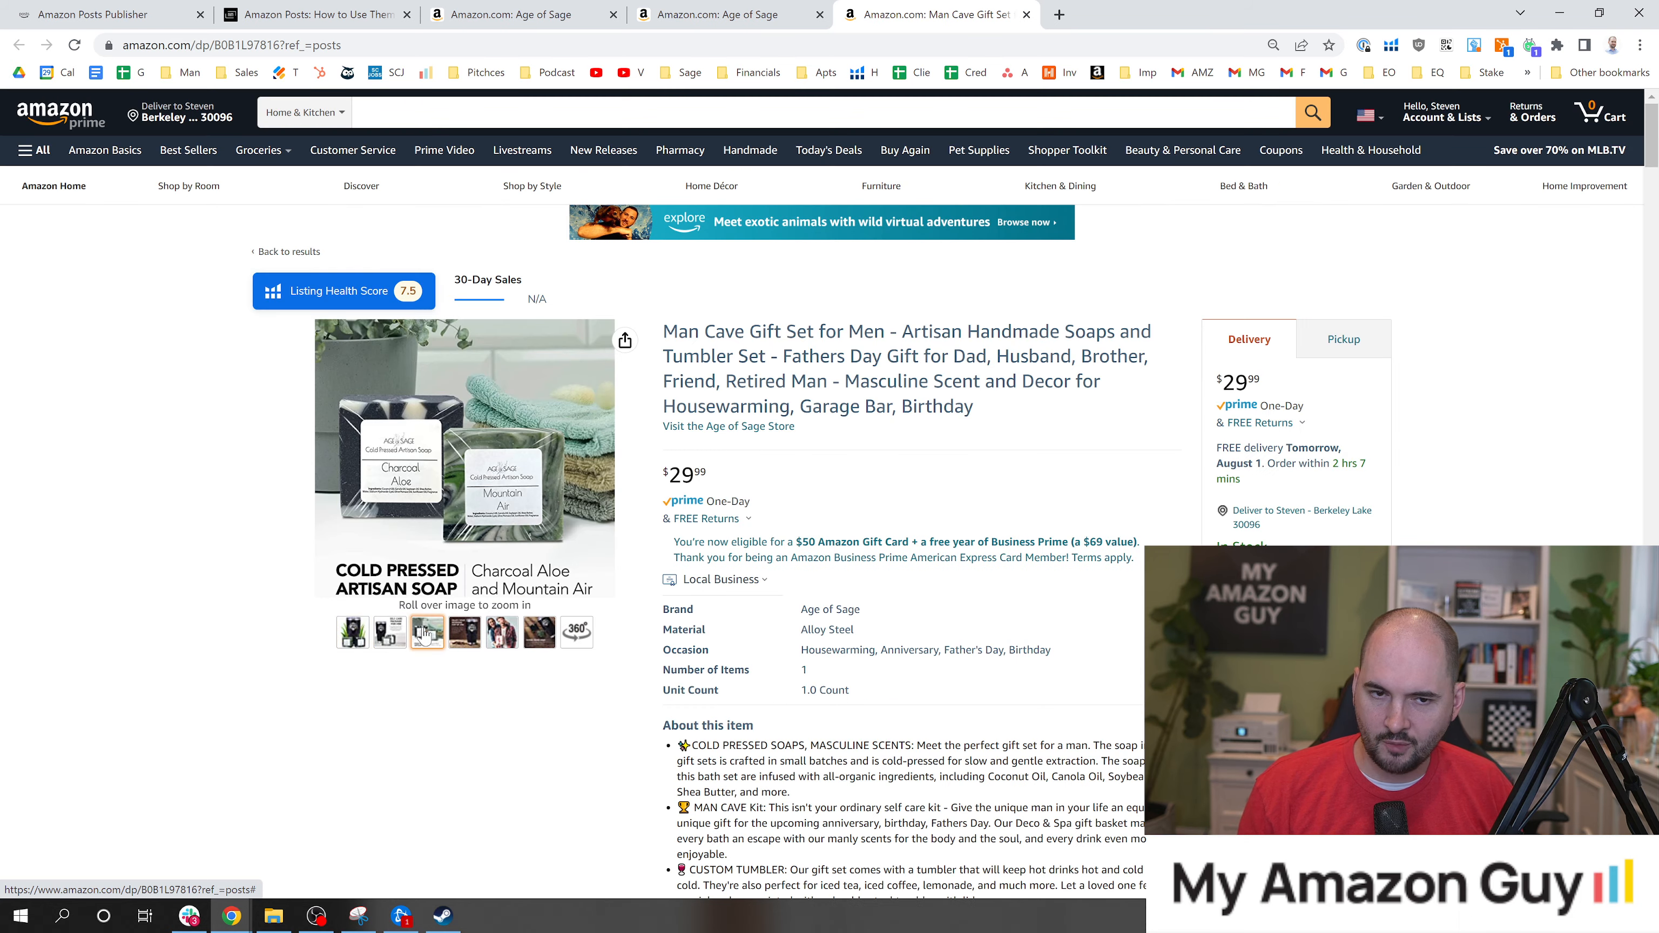
mouse_move(501, 632)
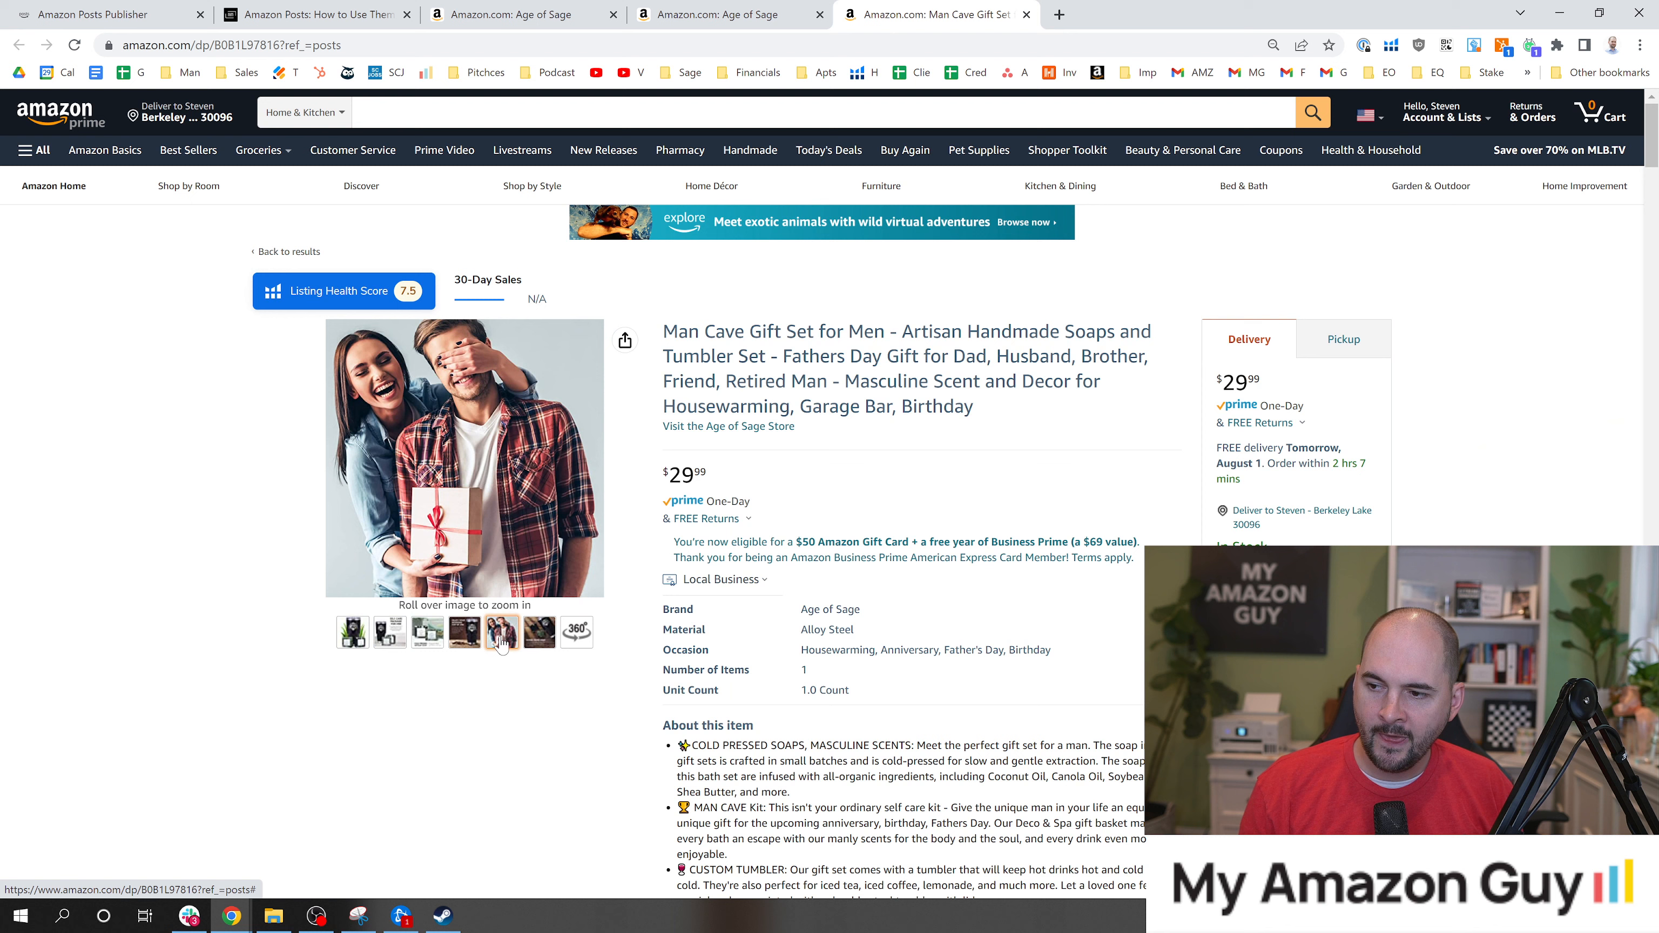
Step: View the Man Cave gift set's self care package image thumbnails
left_click(390, 633)
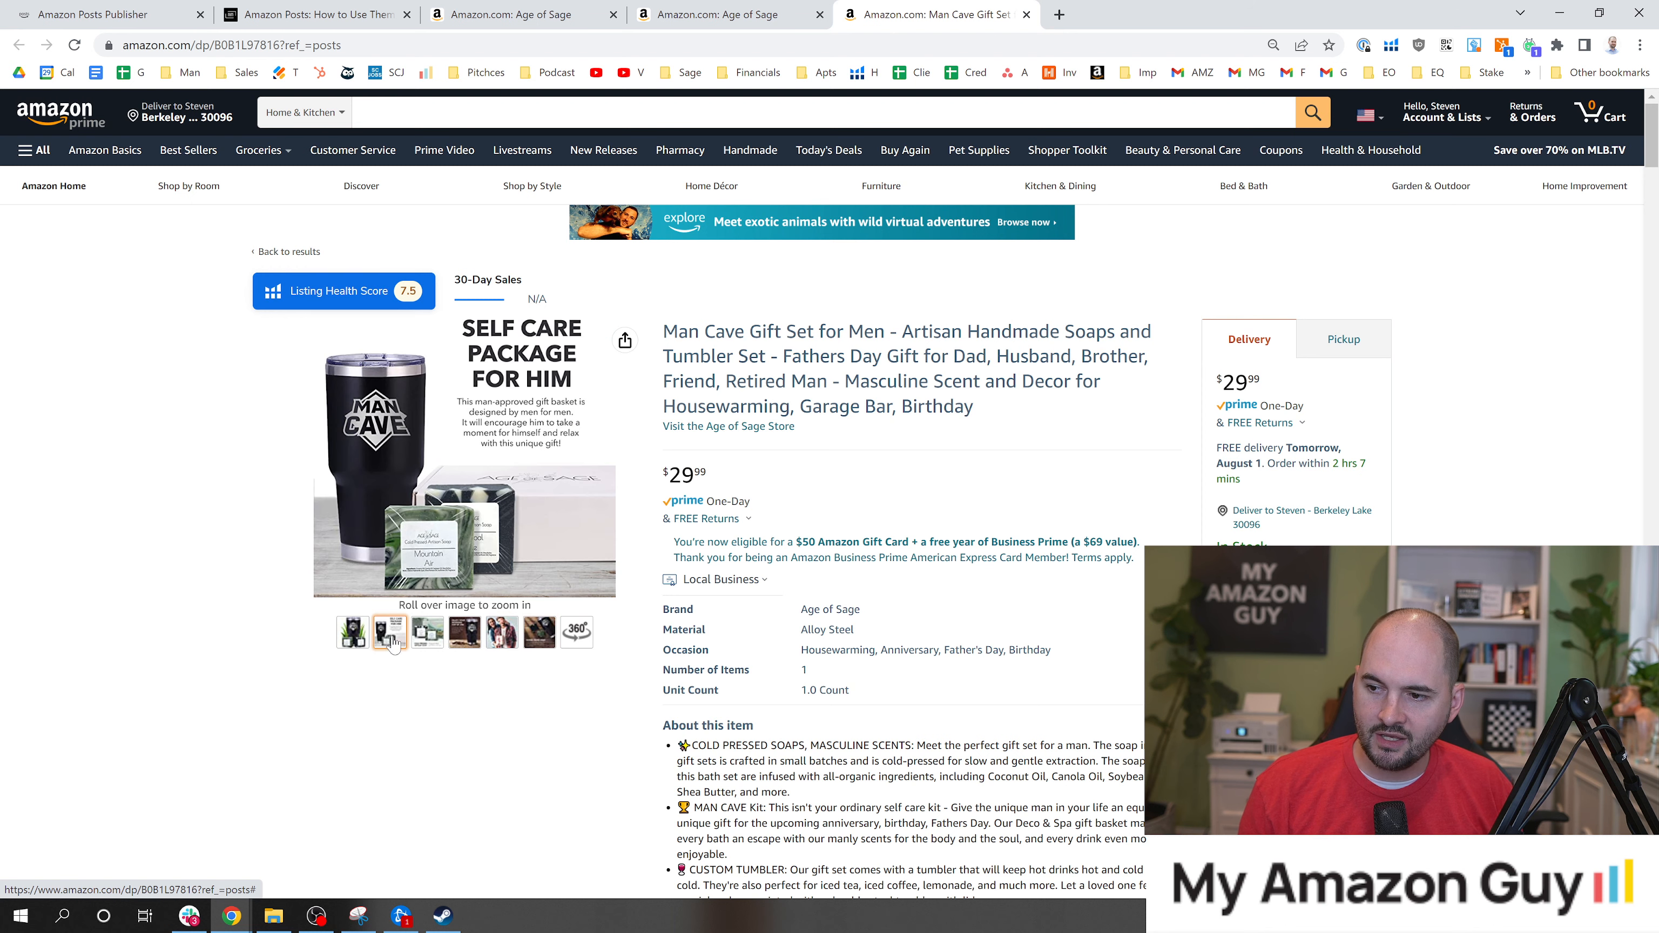
left_click(352, 632)
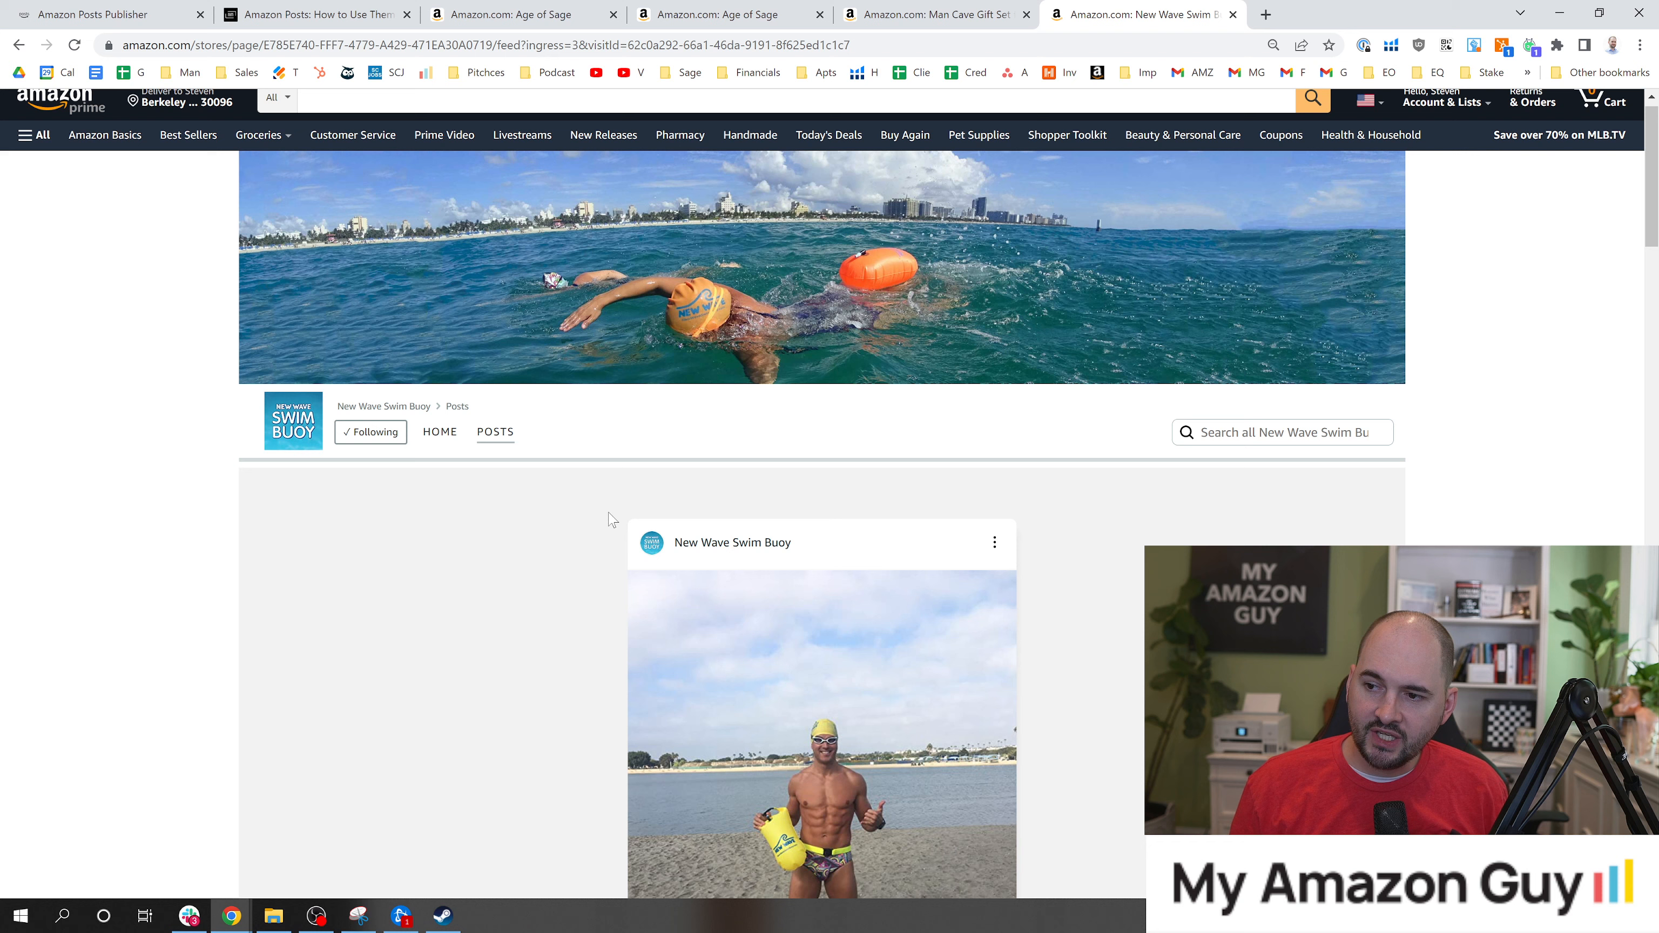
scroll("down", 3)
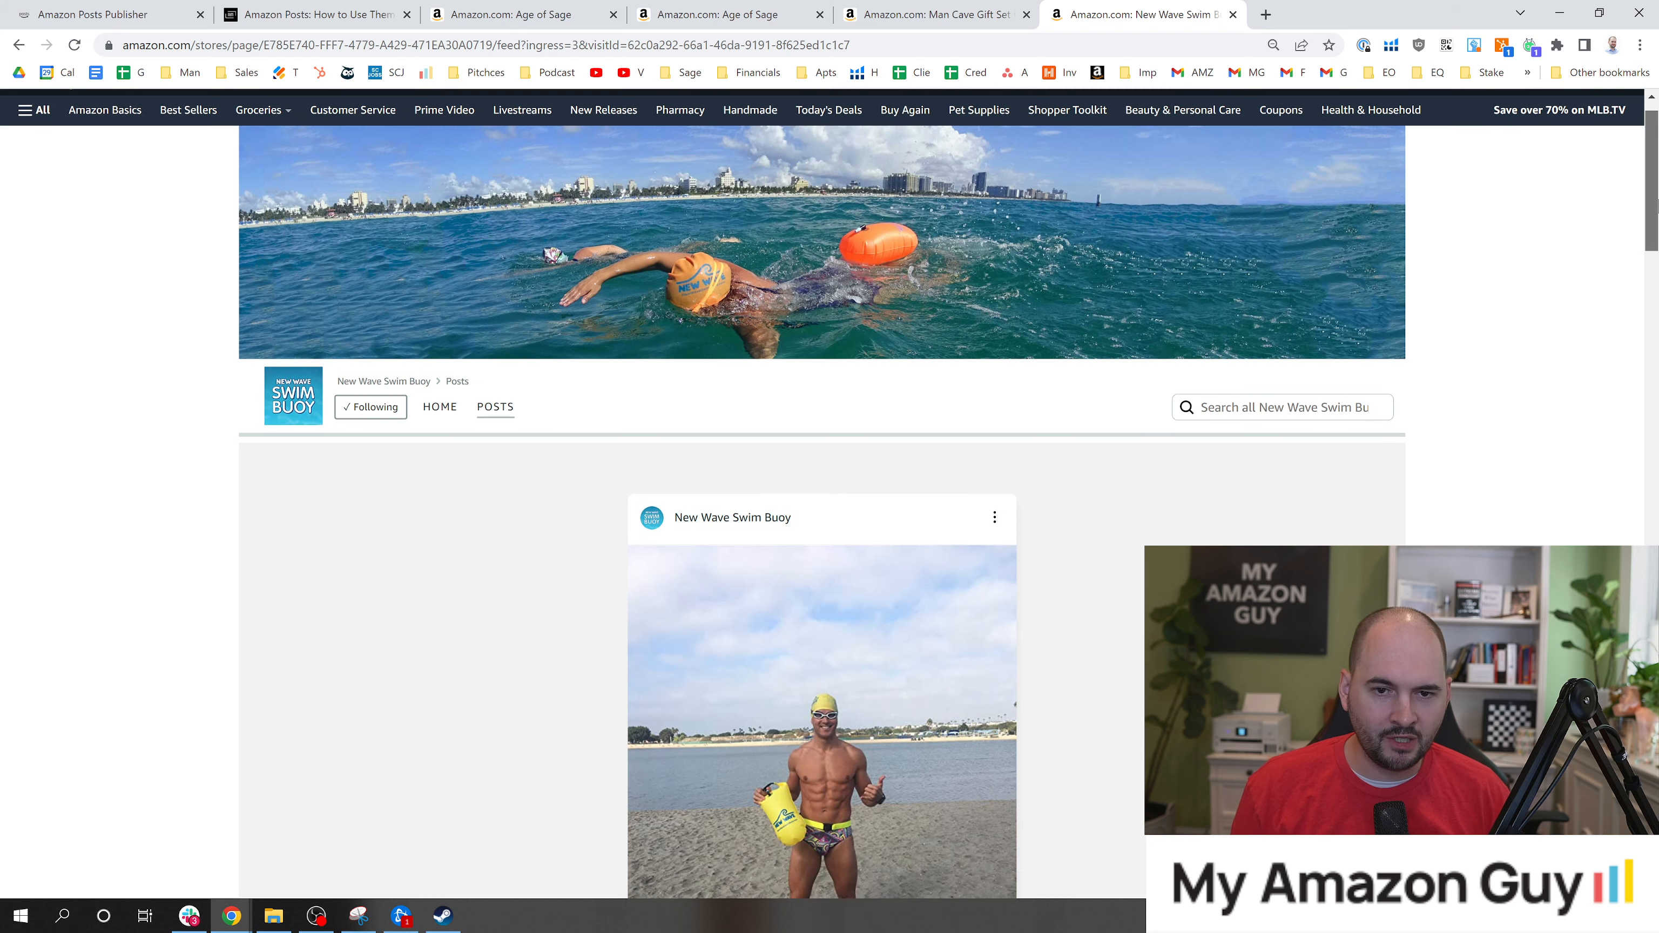
scroll("down", 3)
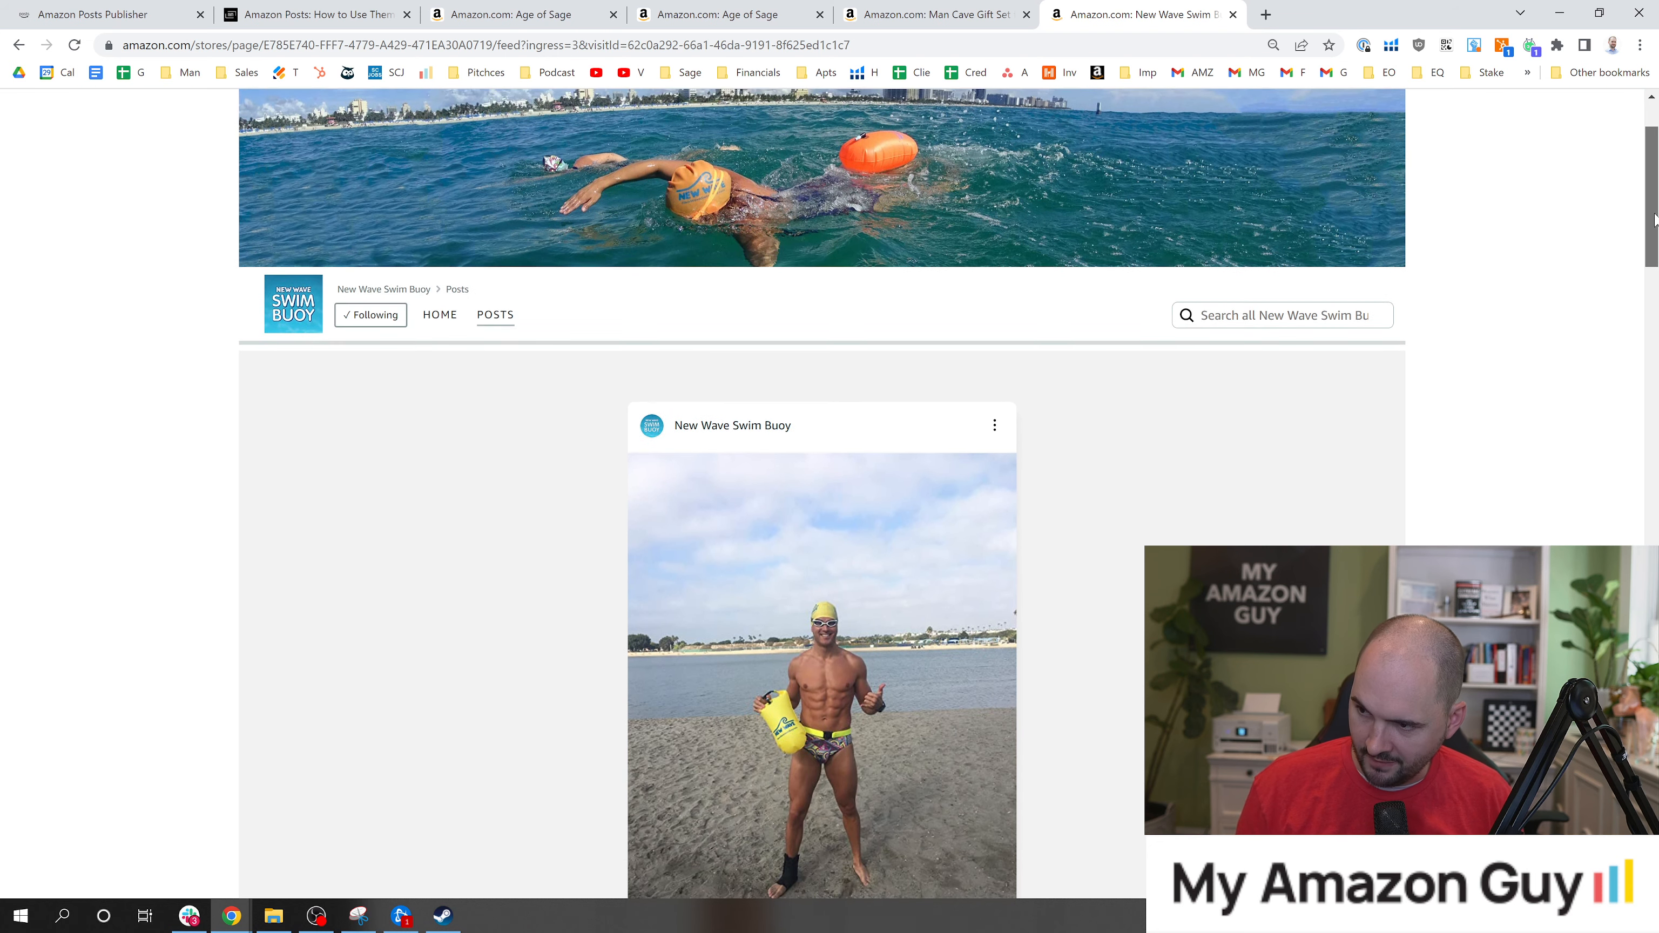
scroll("down", 3)
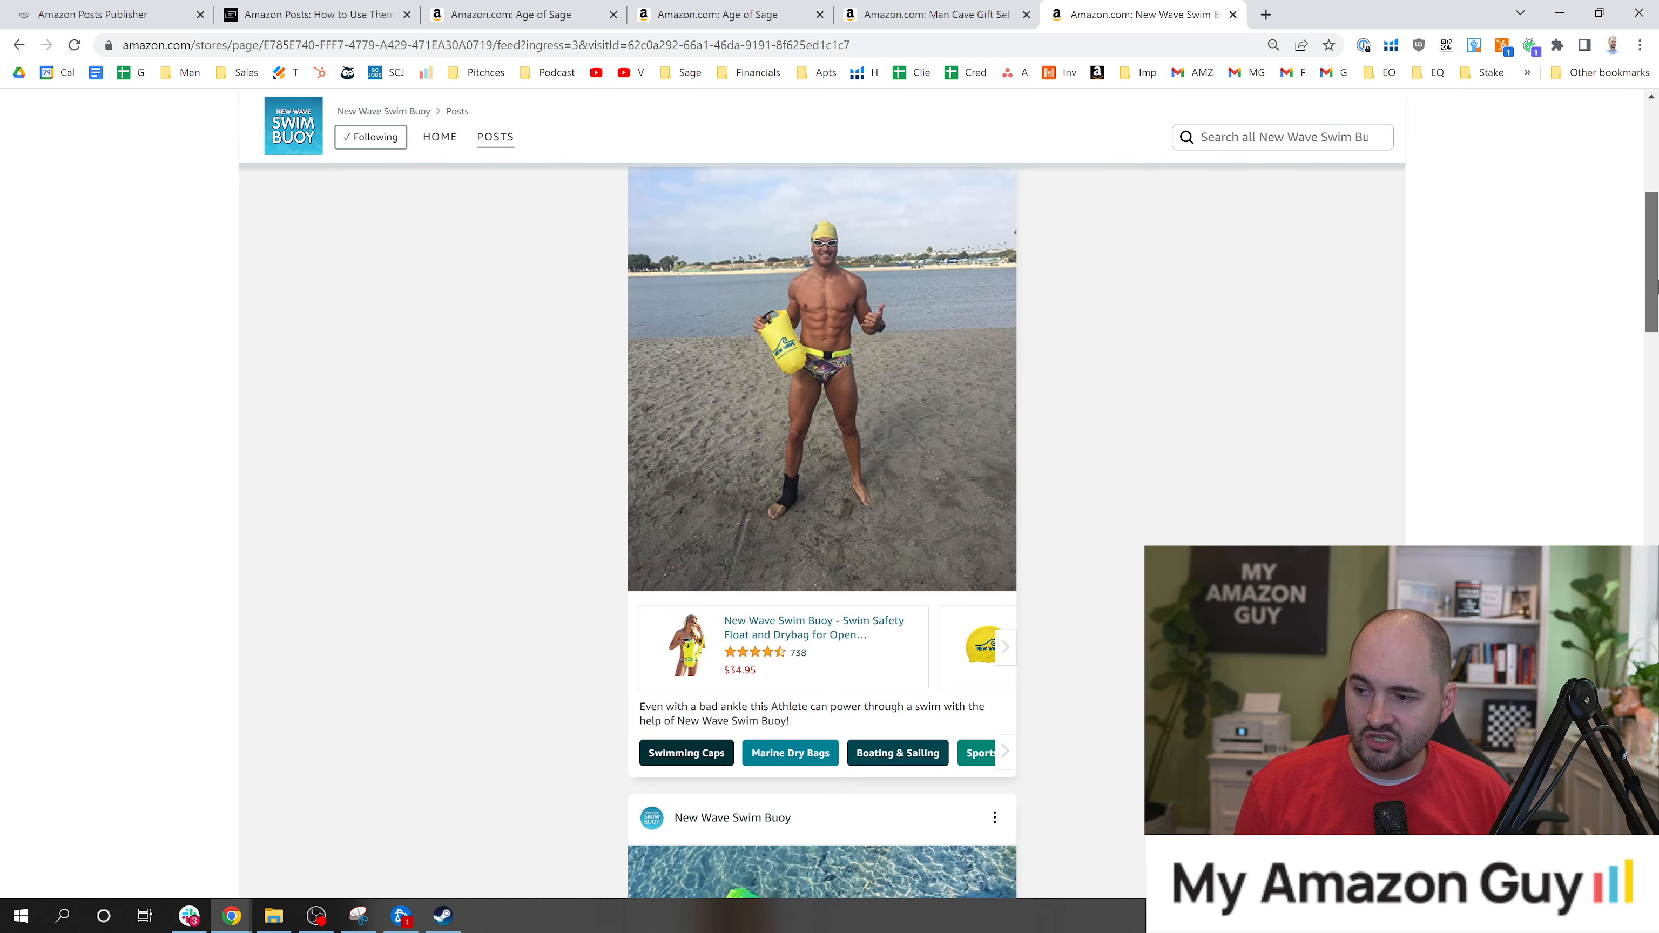
scroll("down", 3)
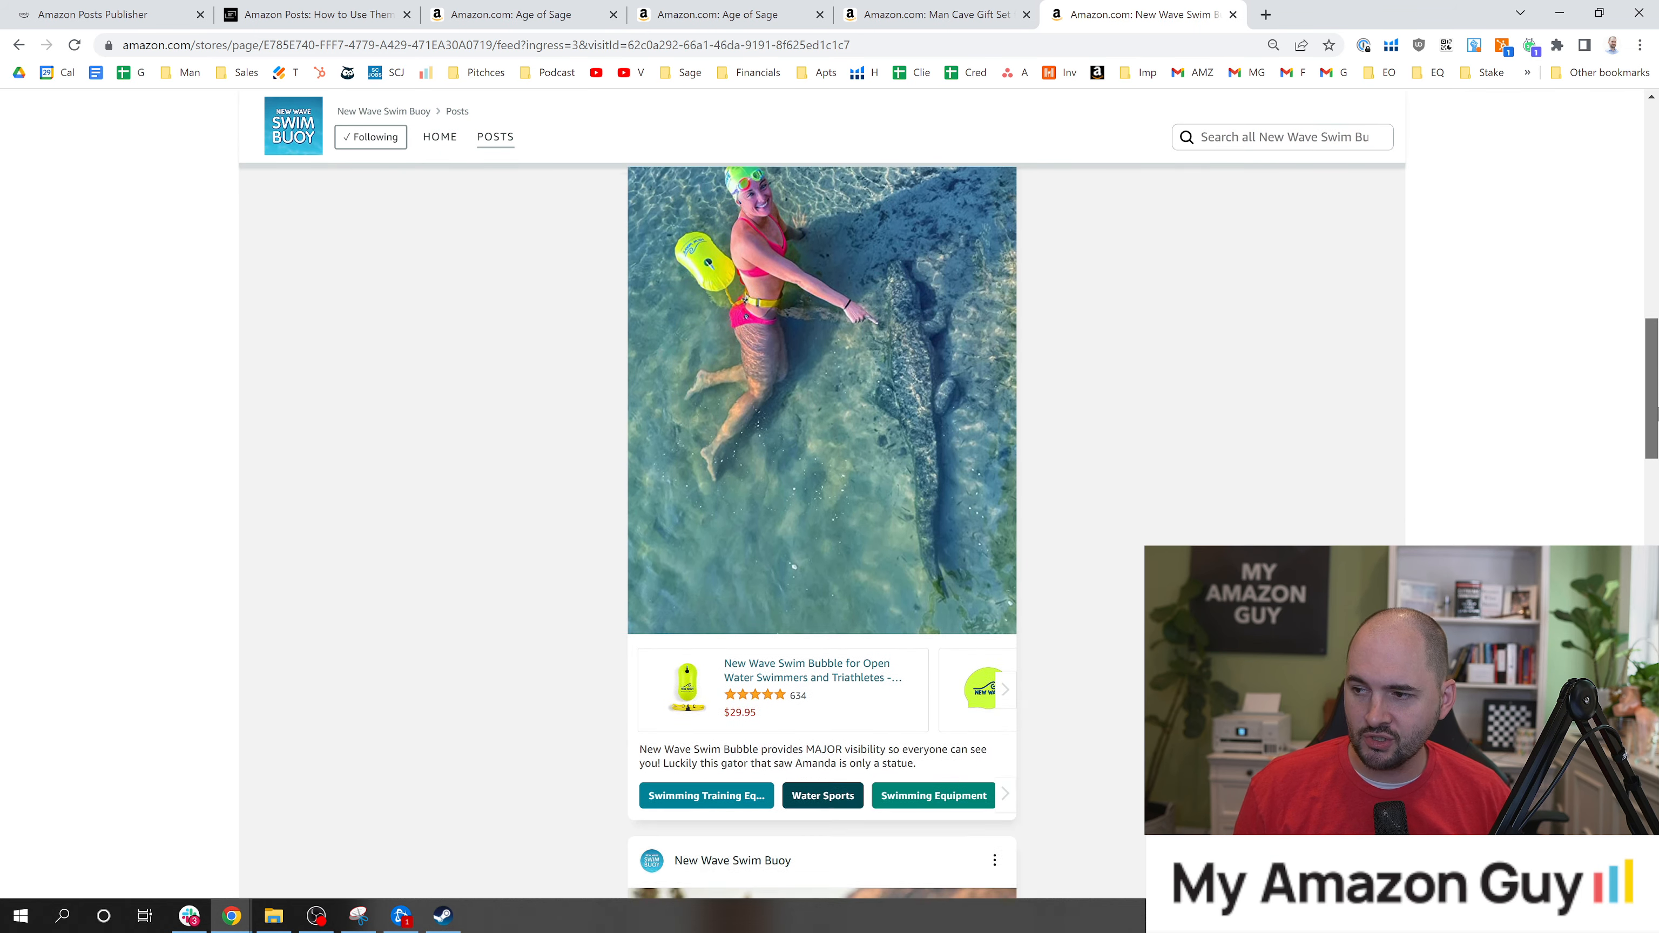
scroll("down", 3)
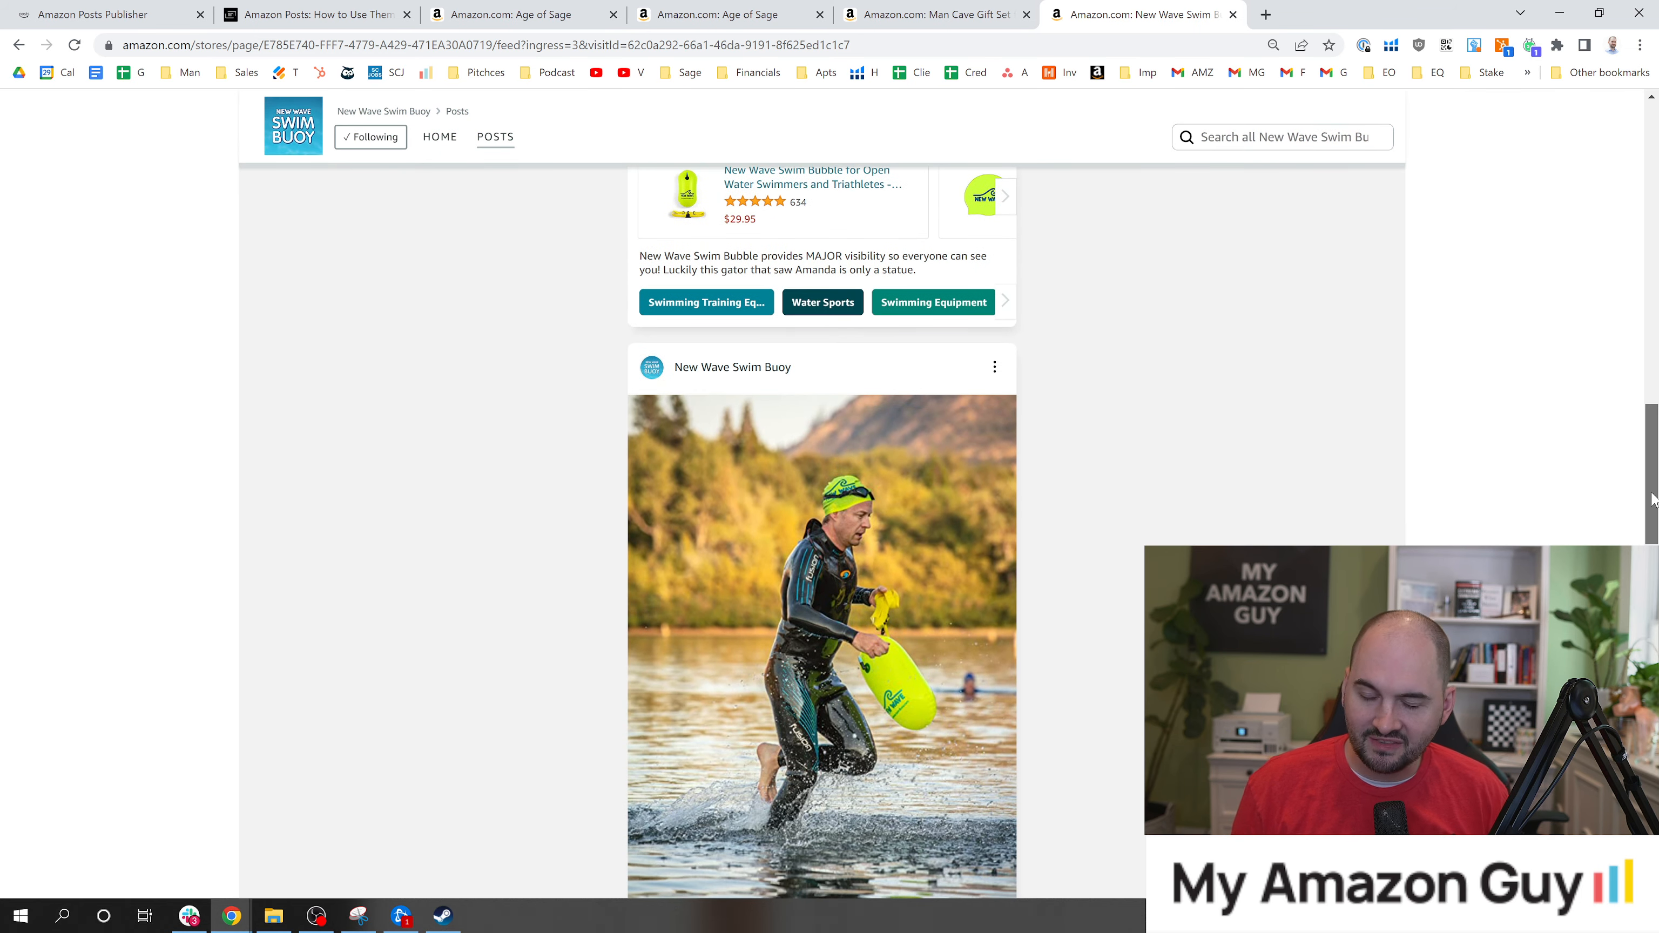
scroll("down", 3)
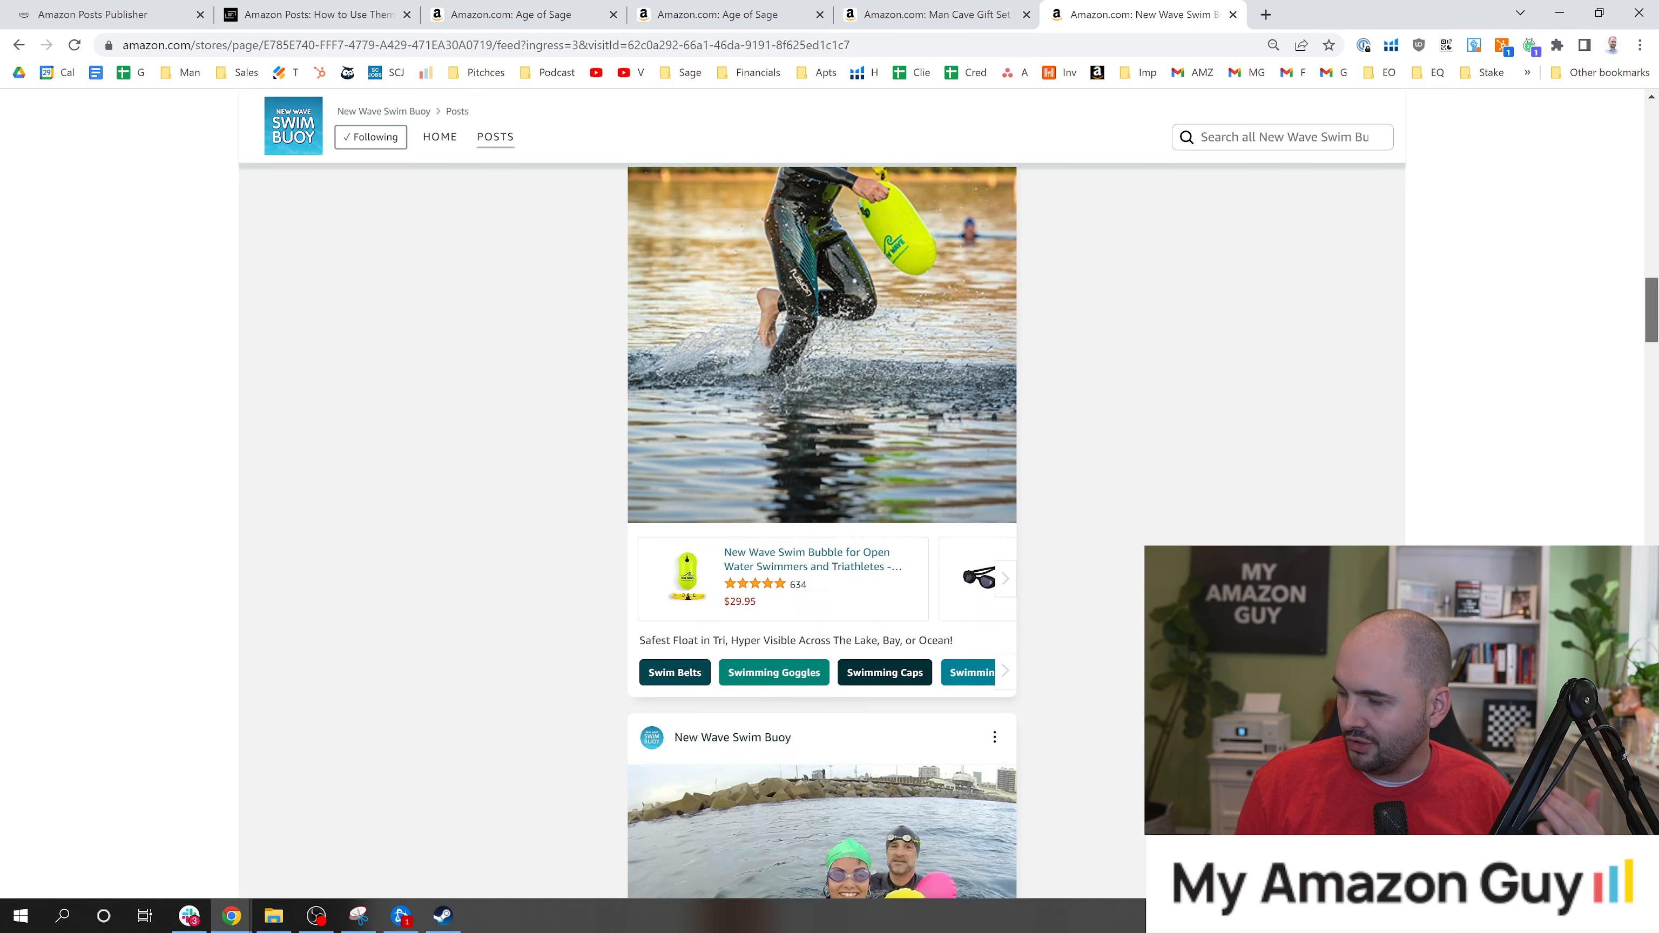
scroll("down", 3)
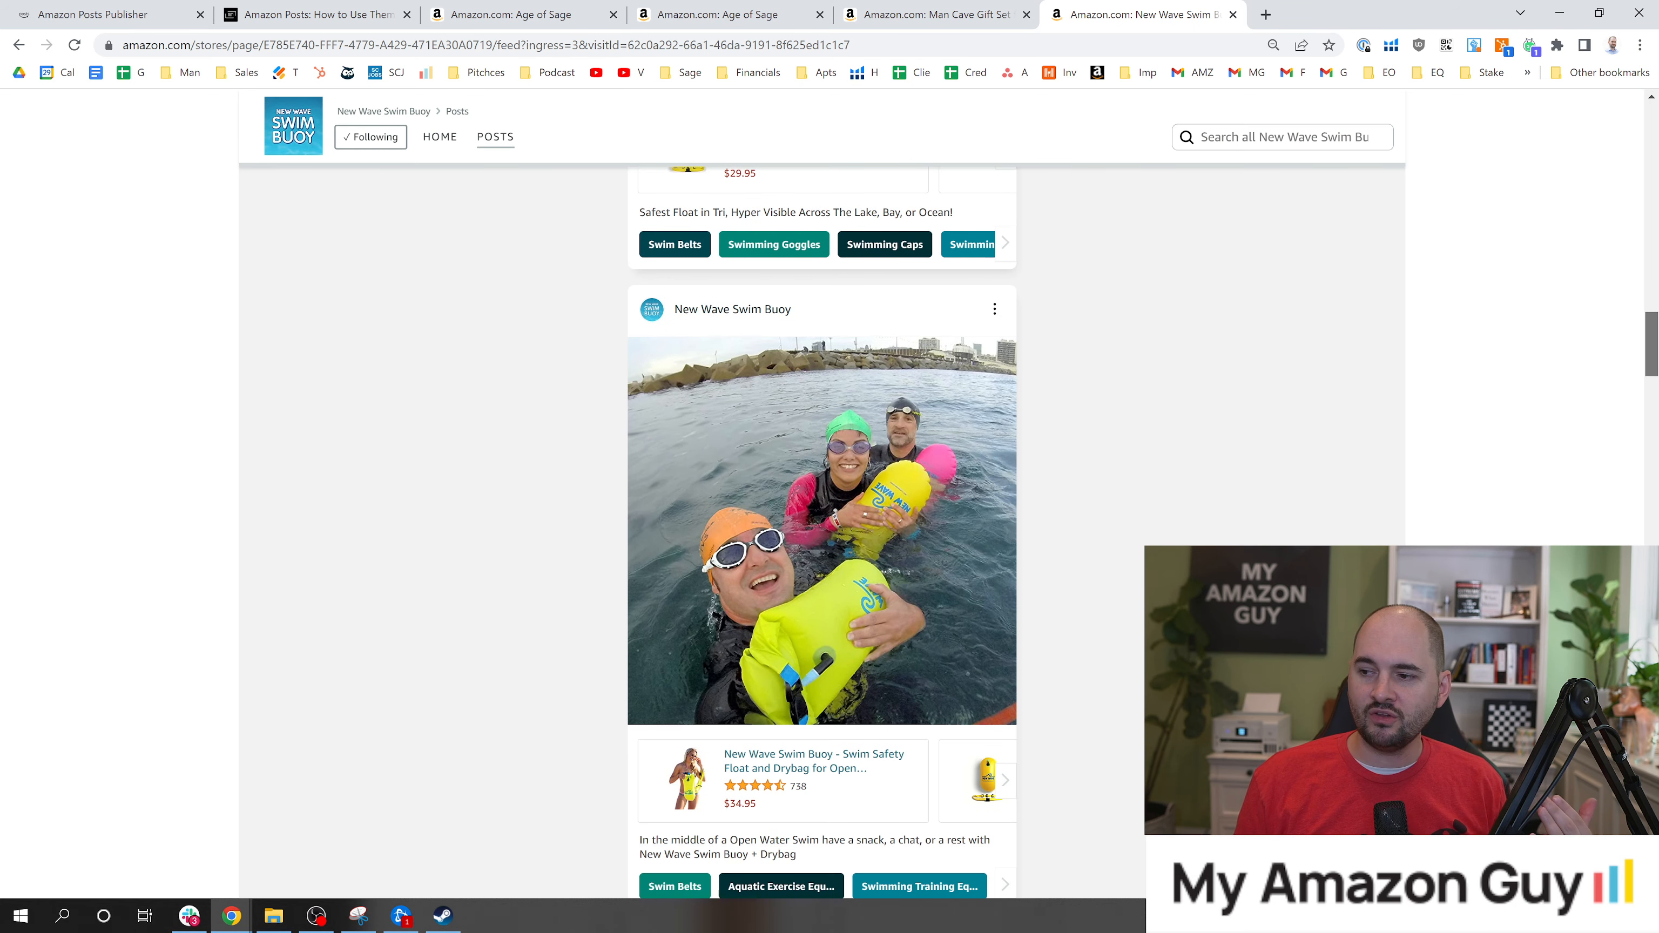
scroll("down", 3)
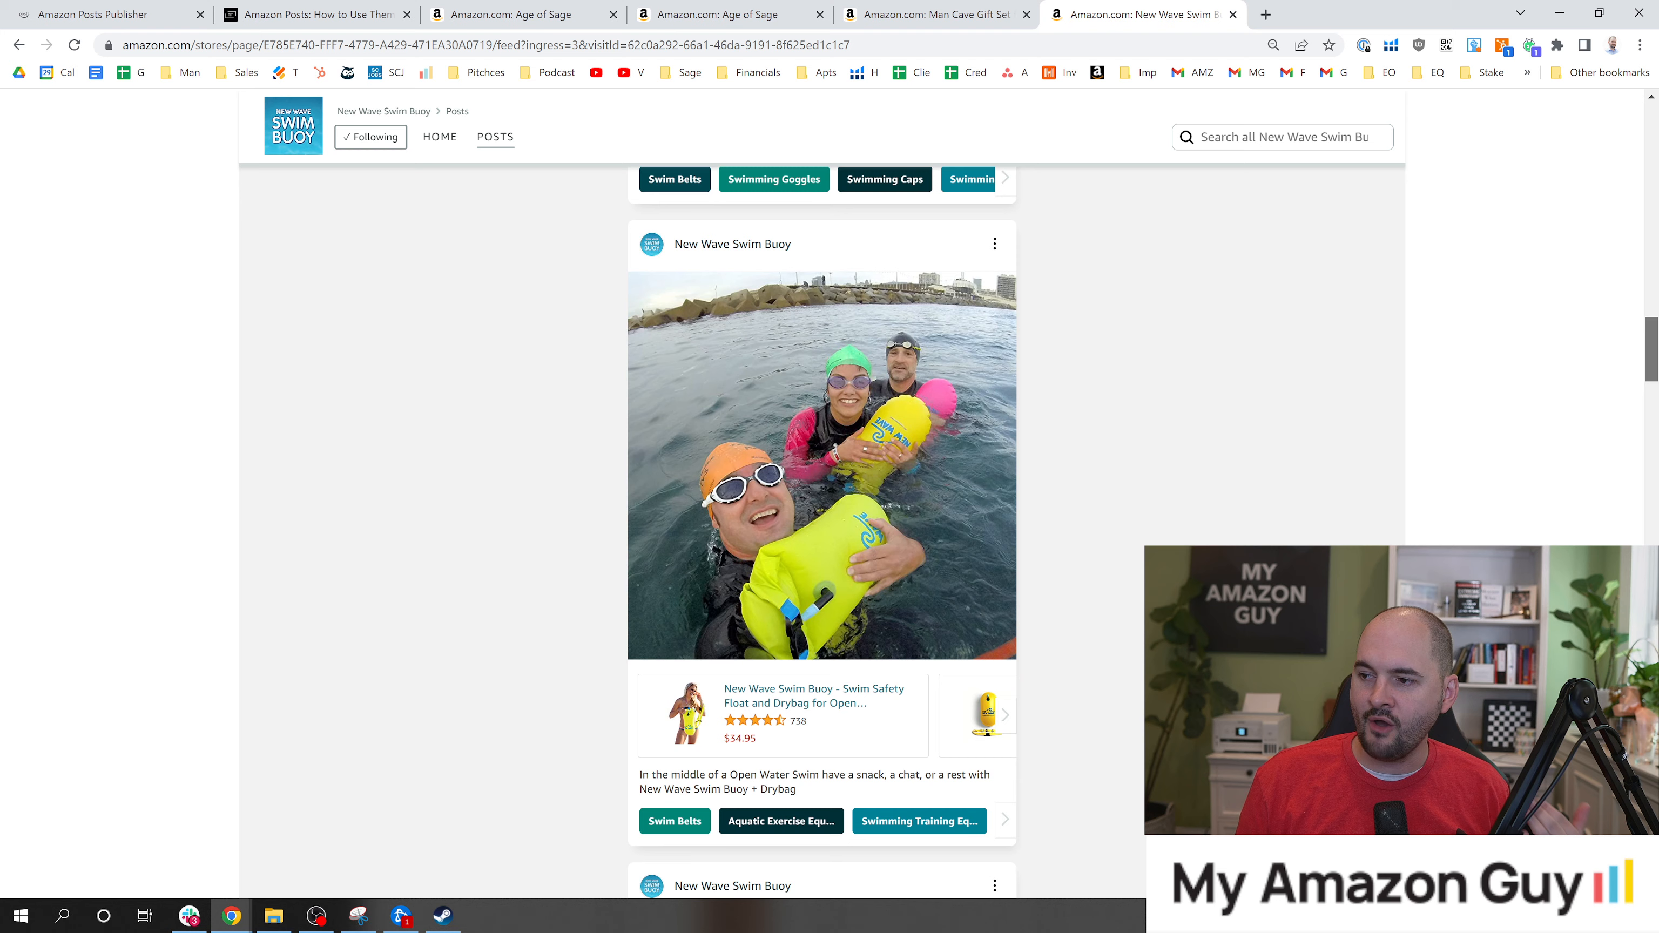
scroll("down", 3)
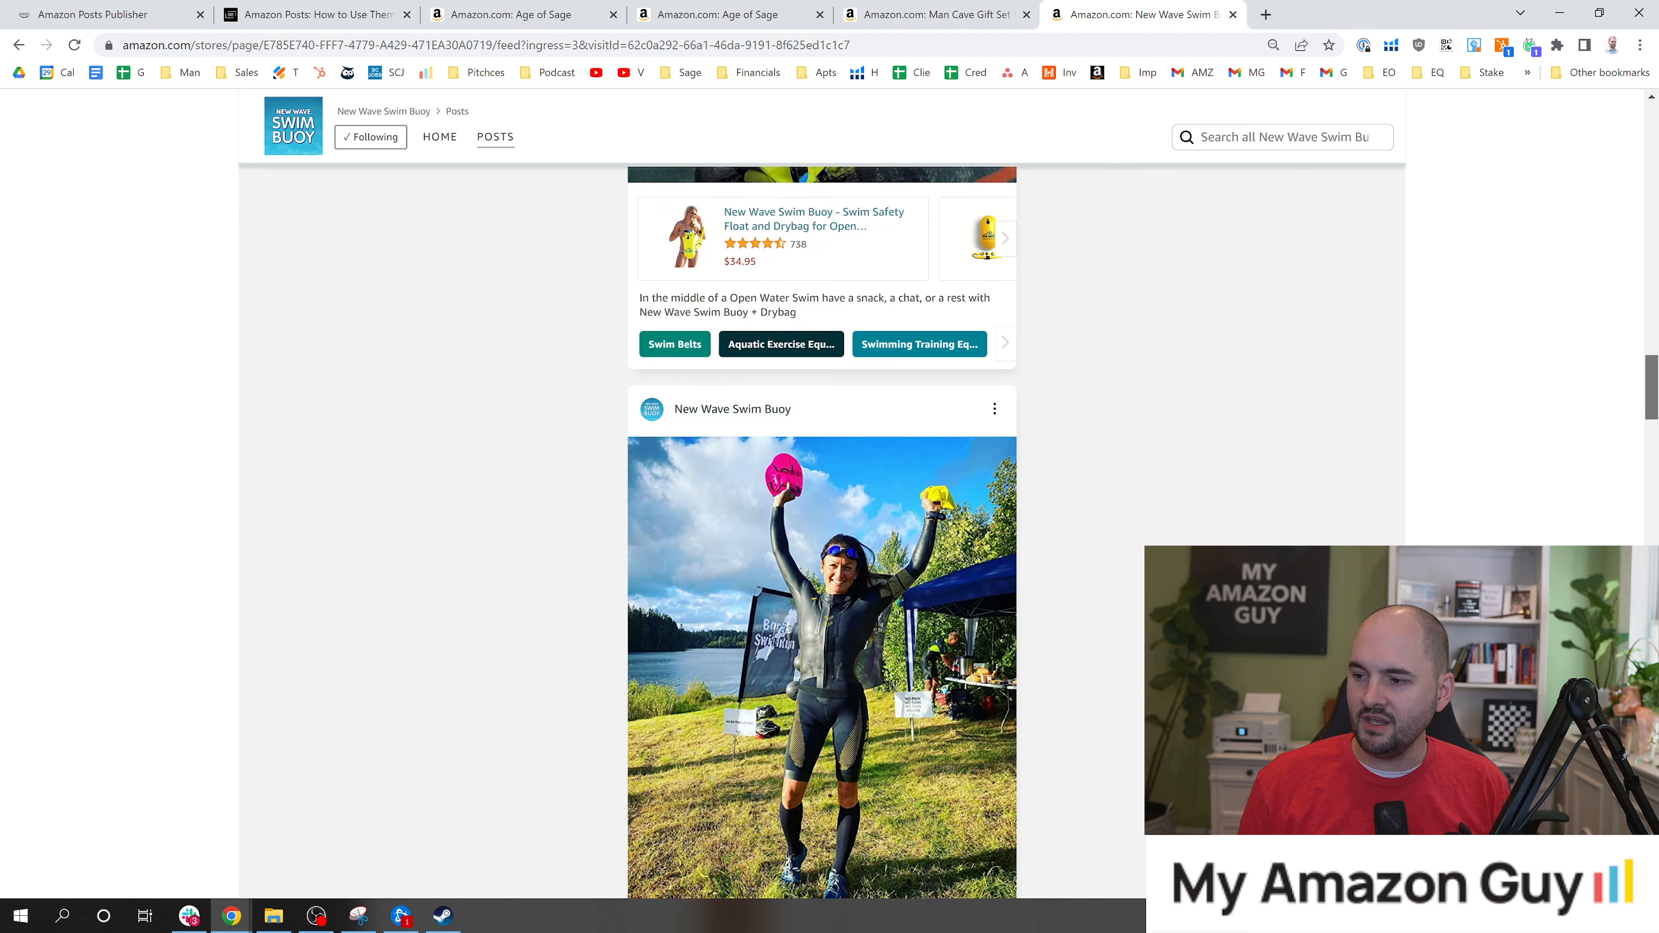
scroll("down", 3)
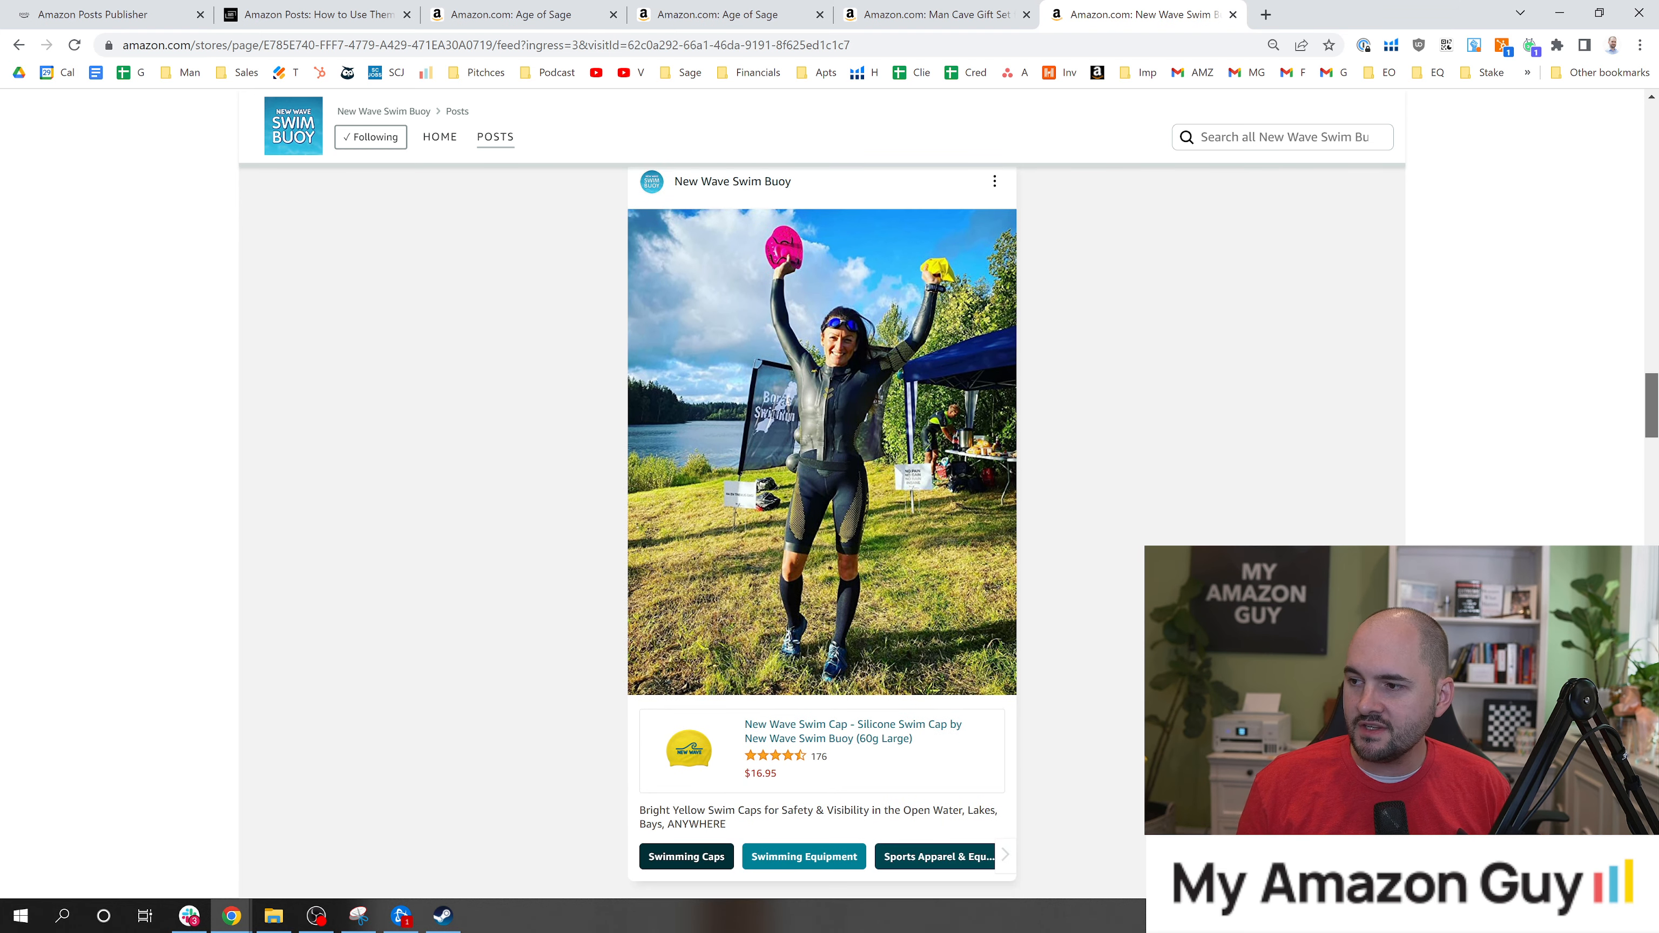
scroll("down", 3)
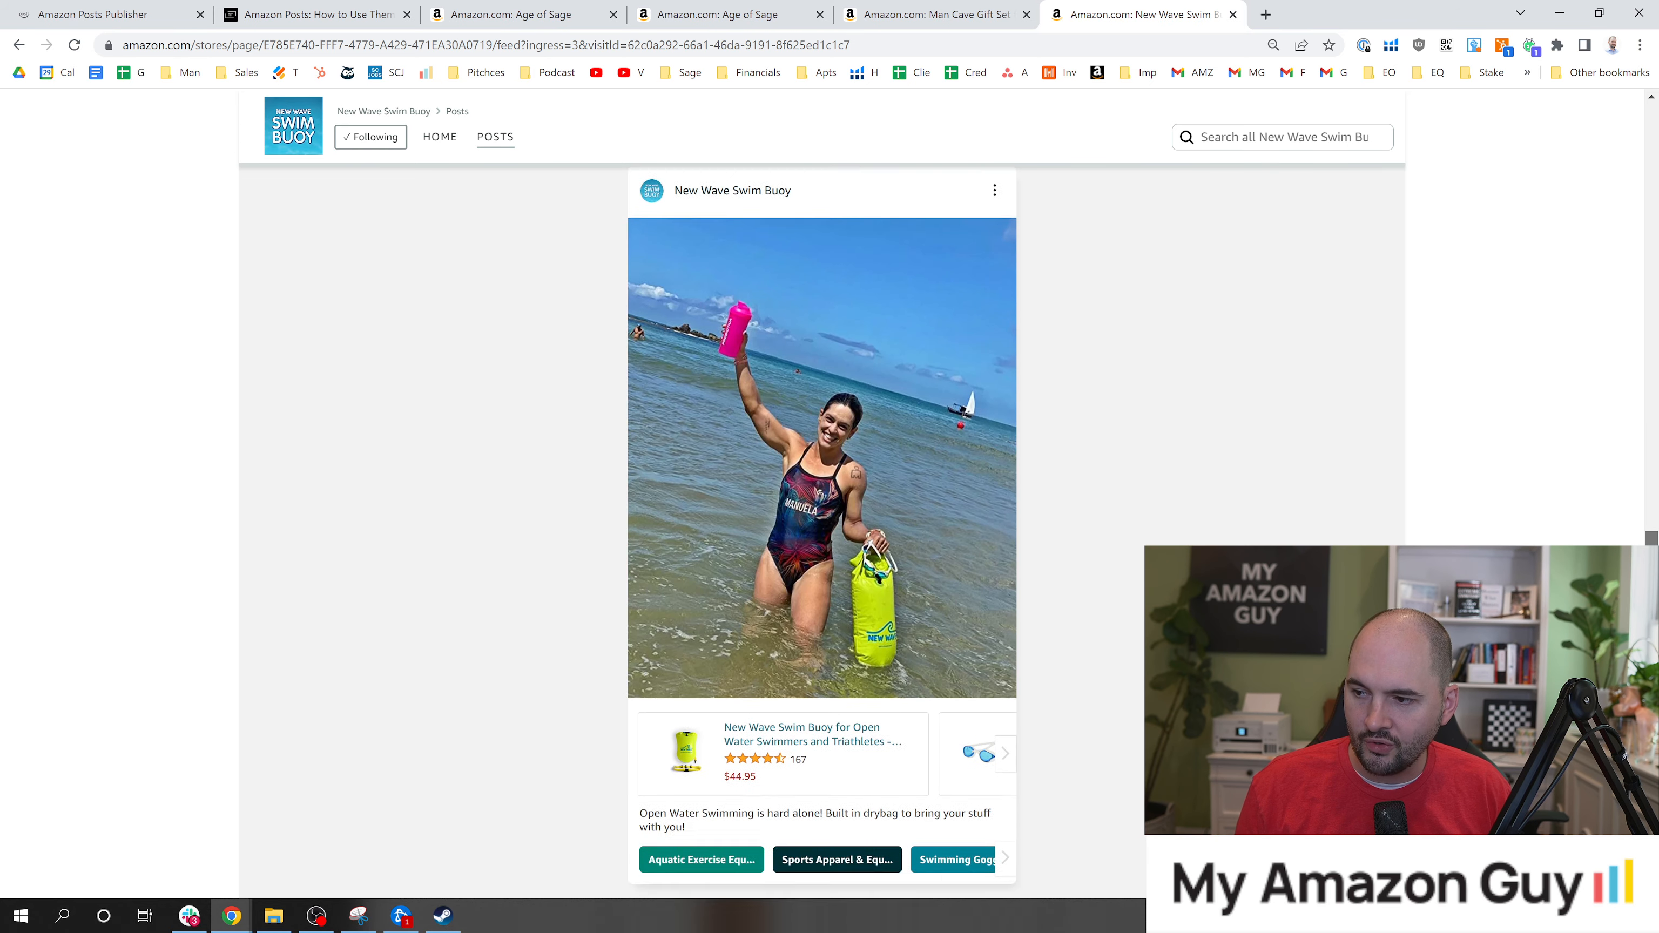
scroll("down", 3)
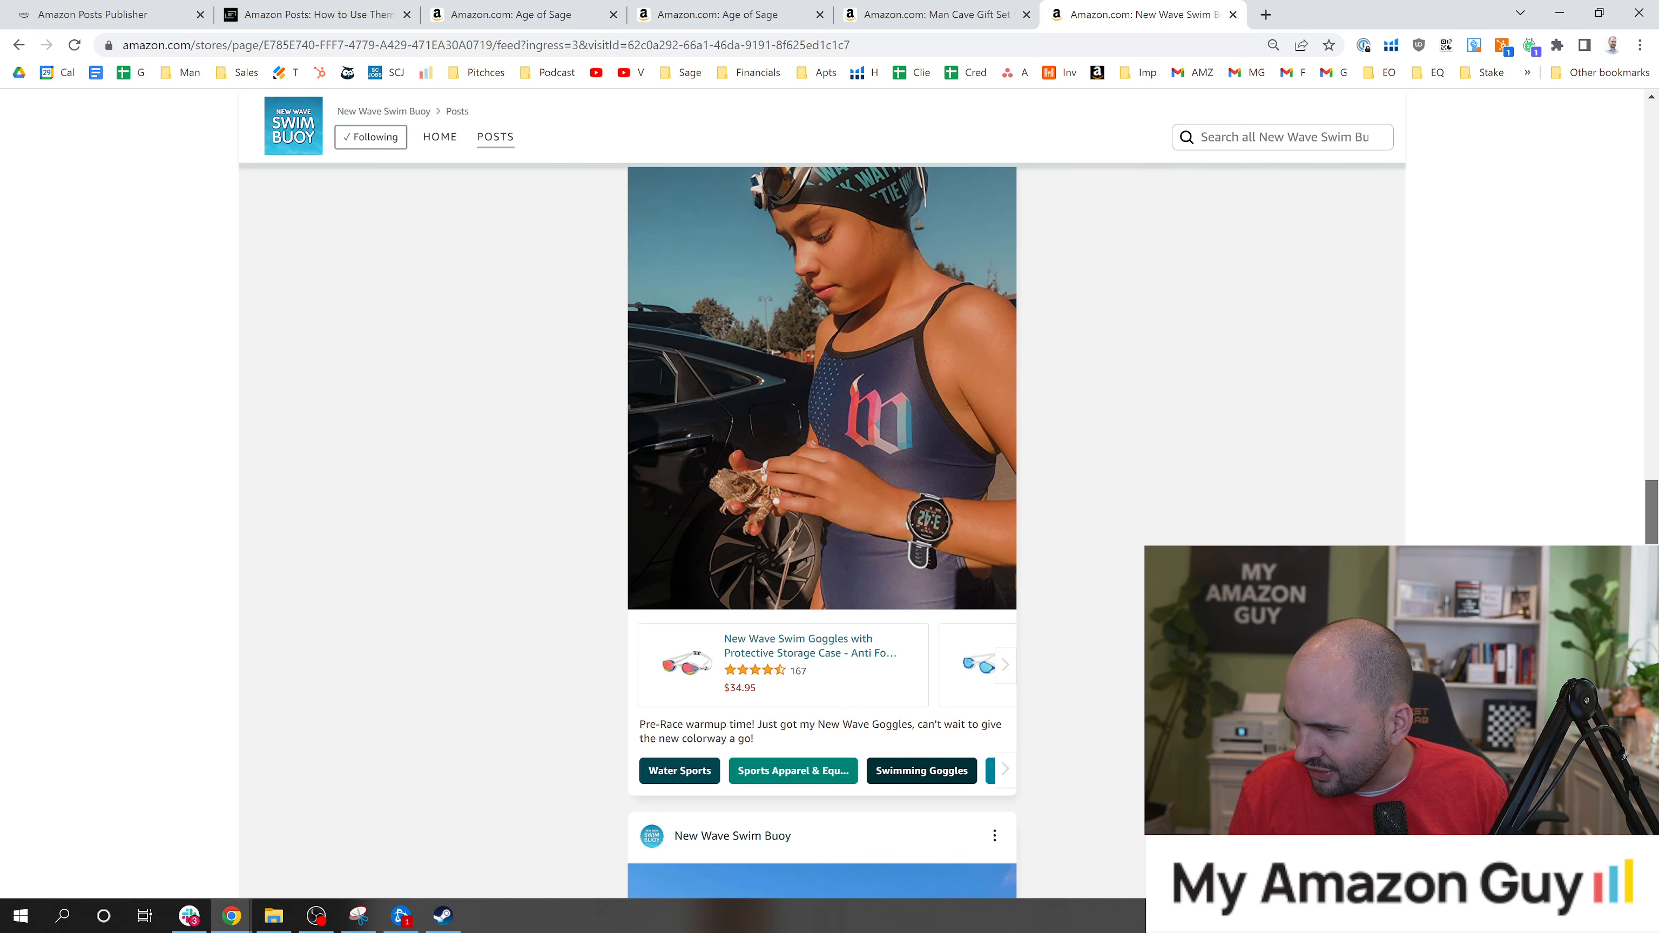
scroll("down", 3)
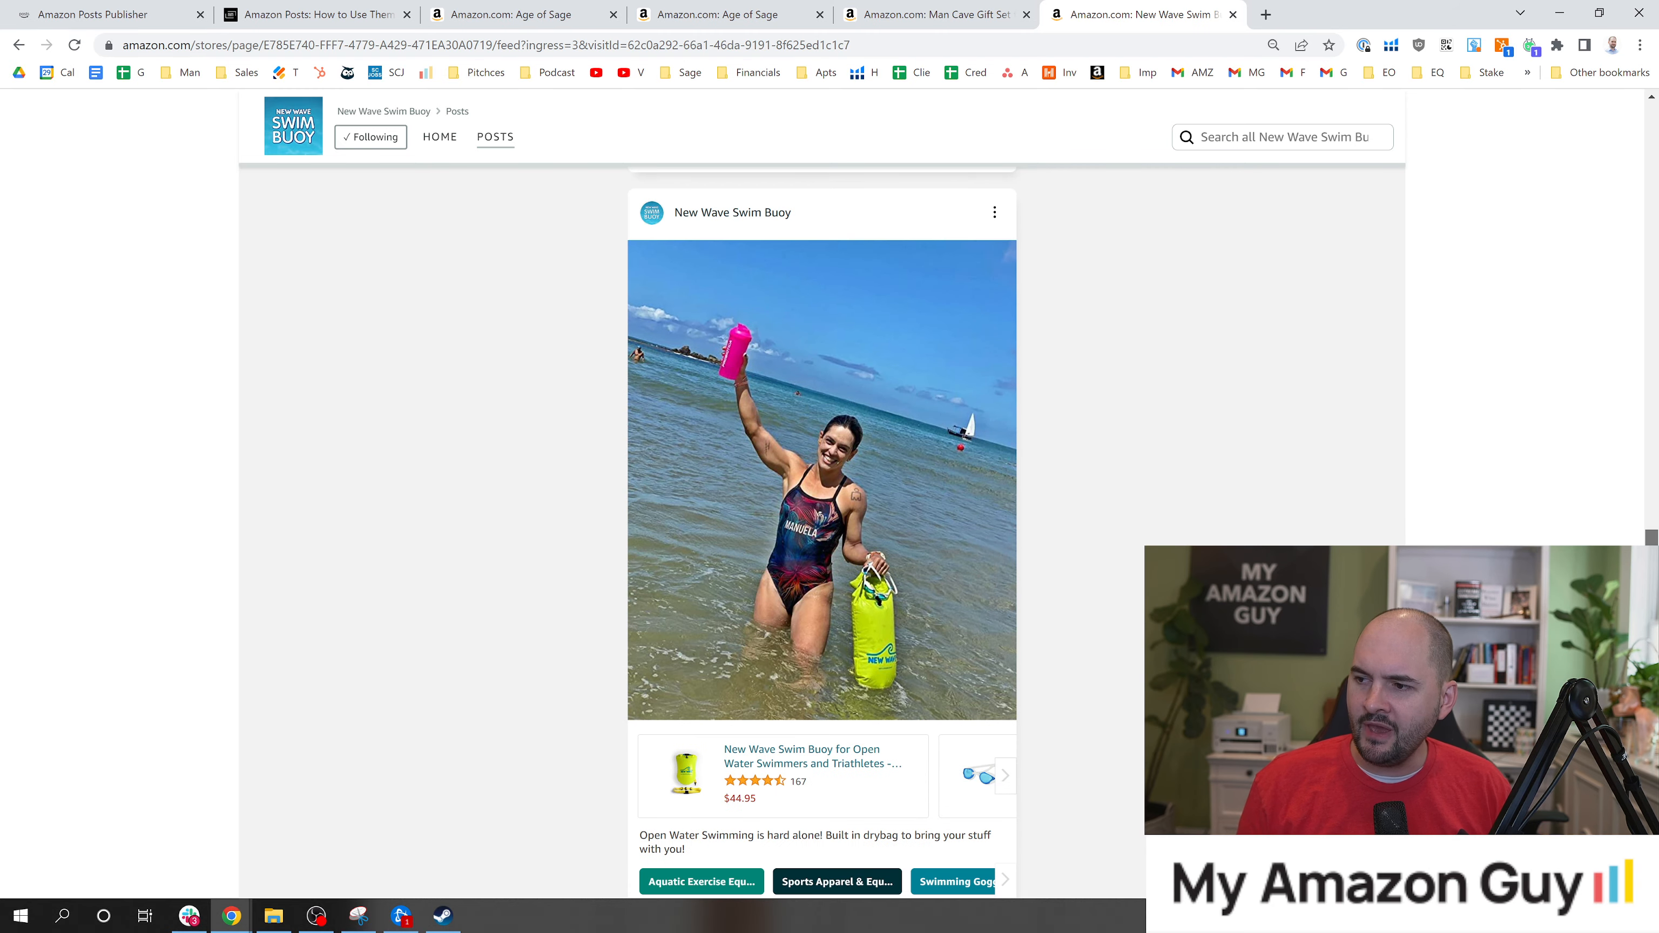
mouse_move(834, 570)
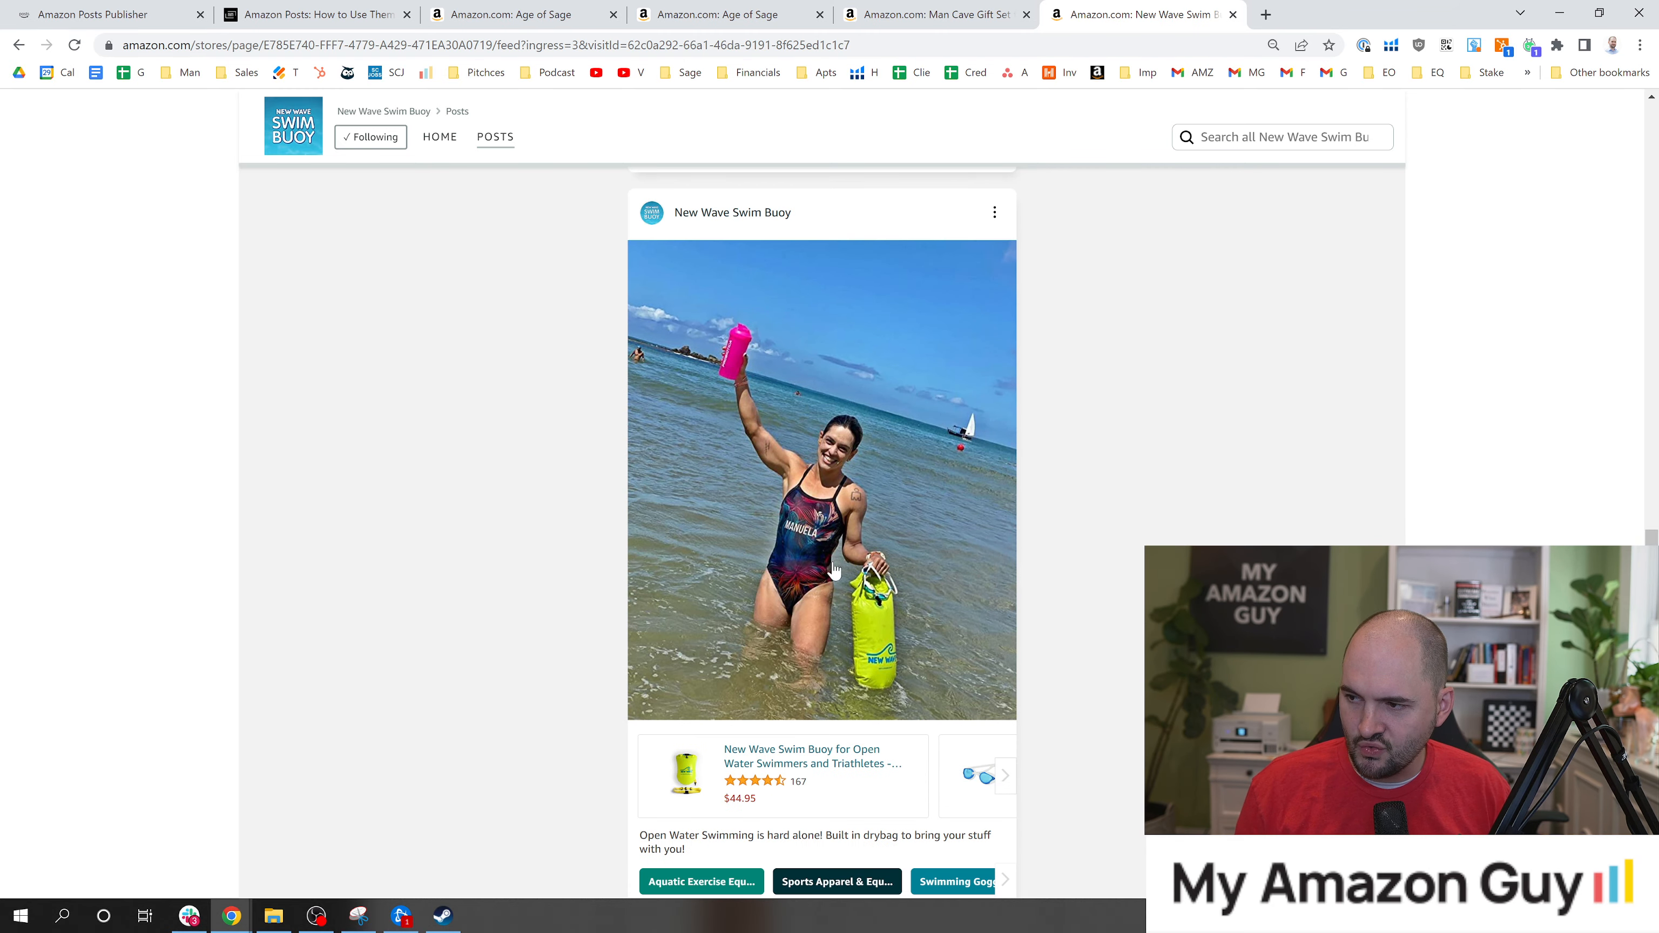
scroll("down", 3)
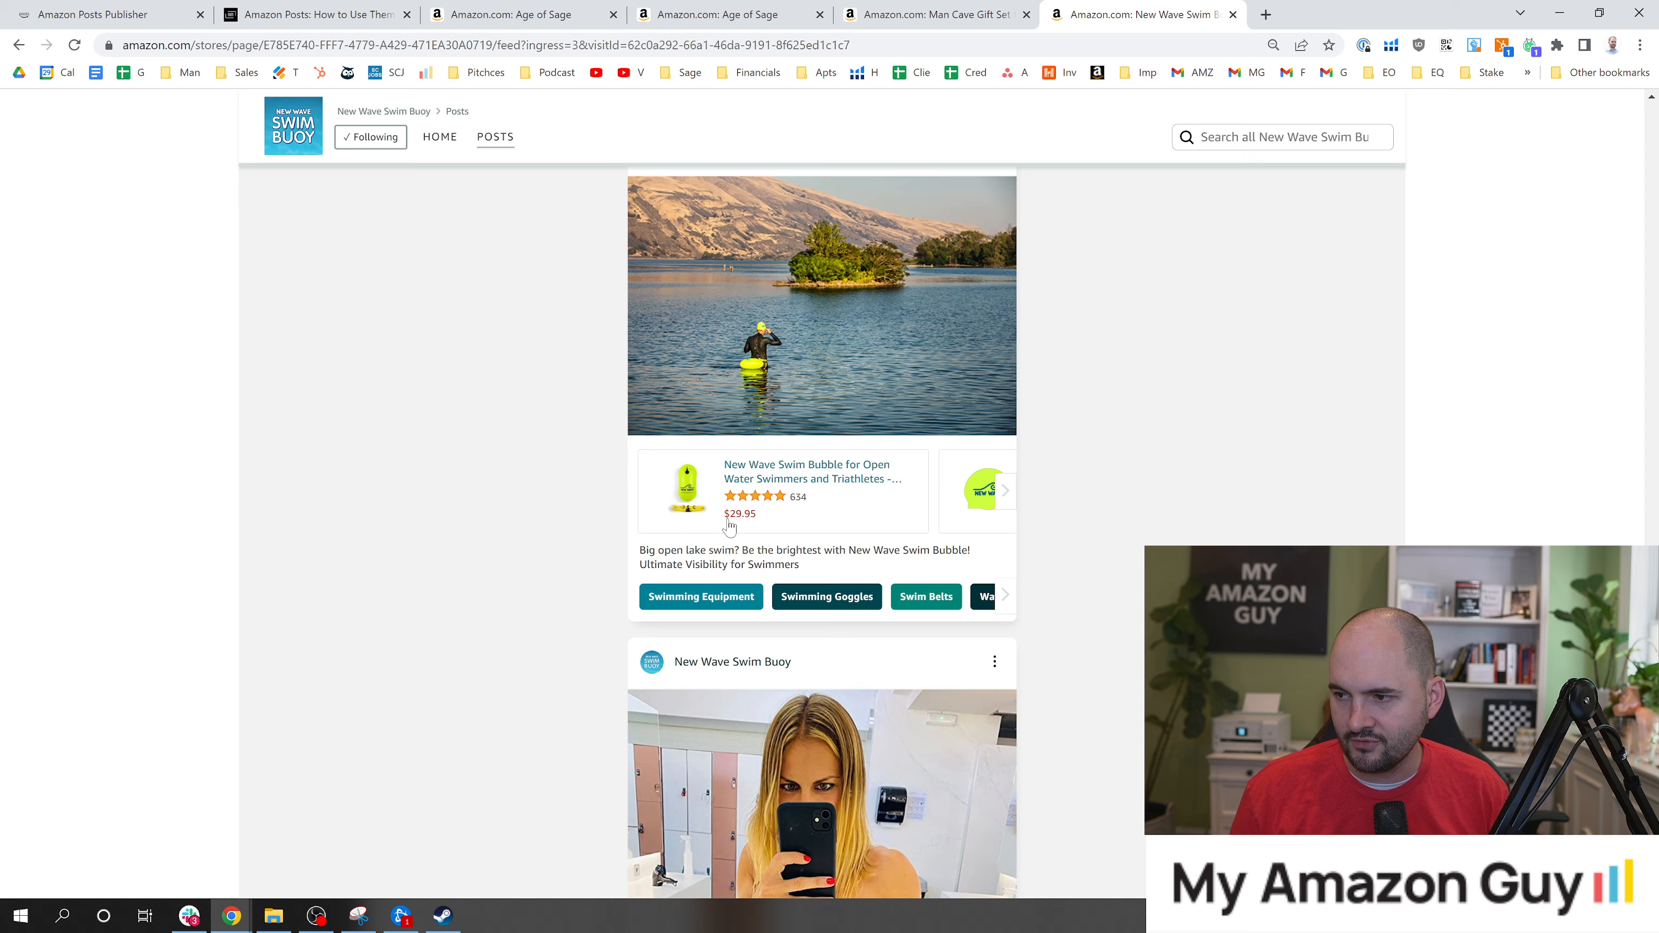
scroll("down", 3)
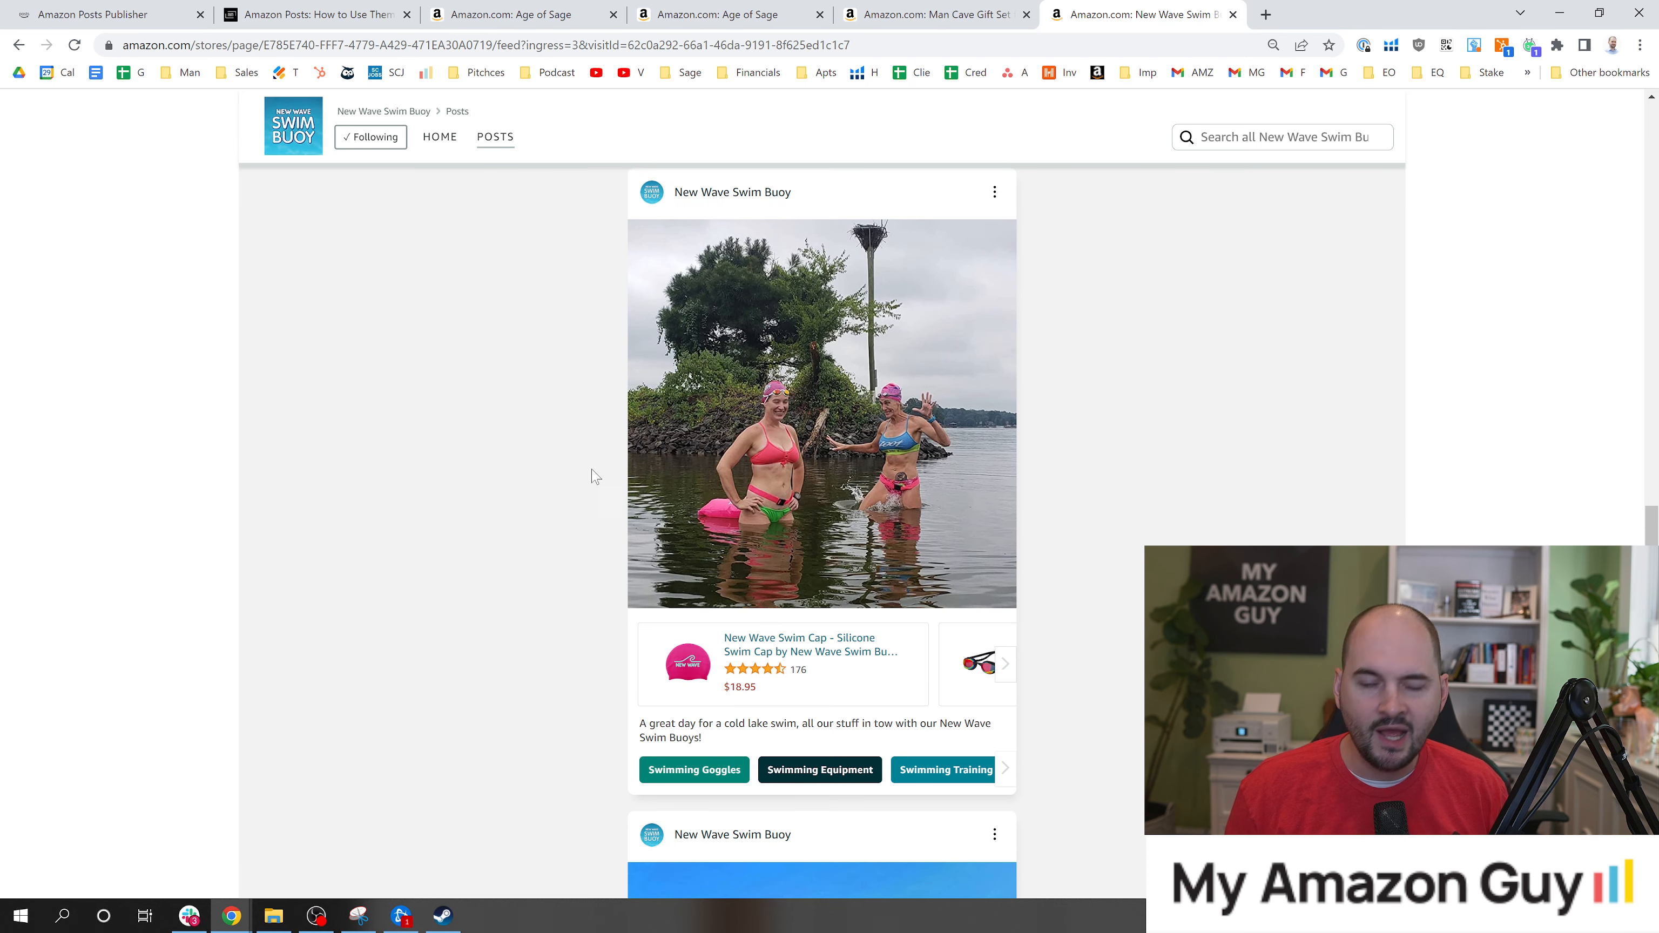
scroll("down", 3)
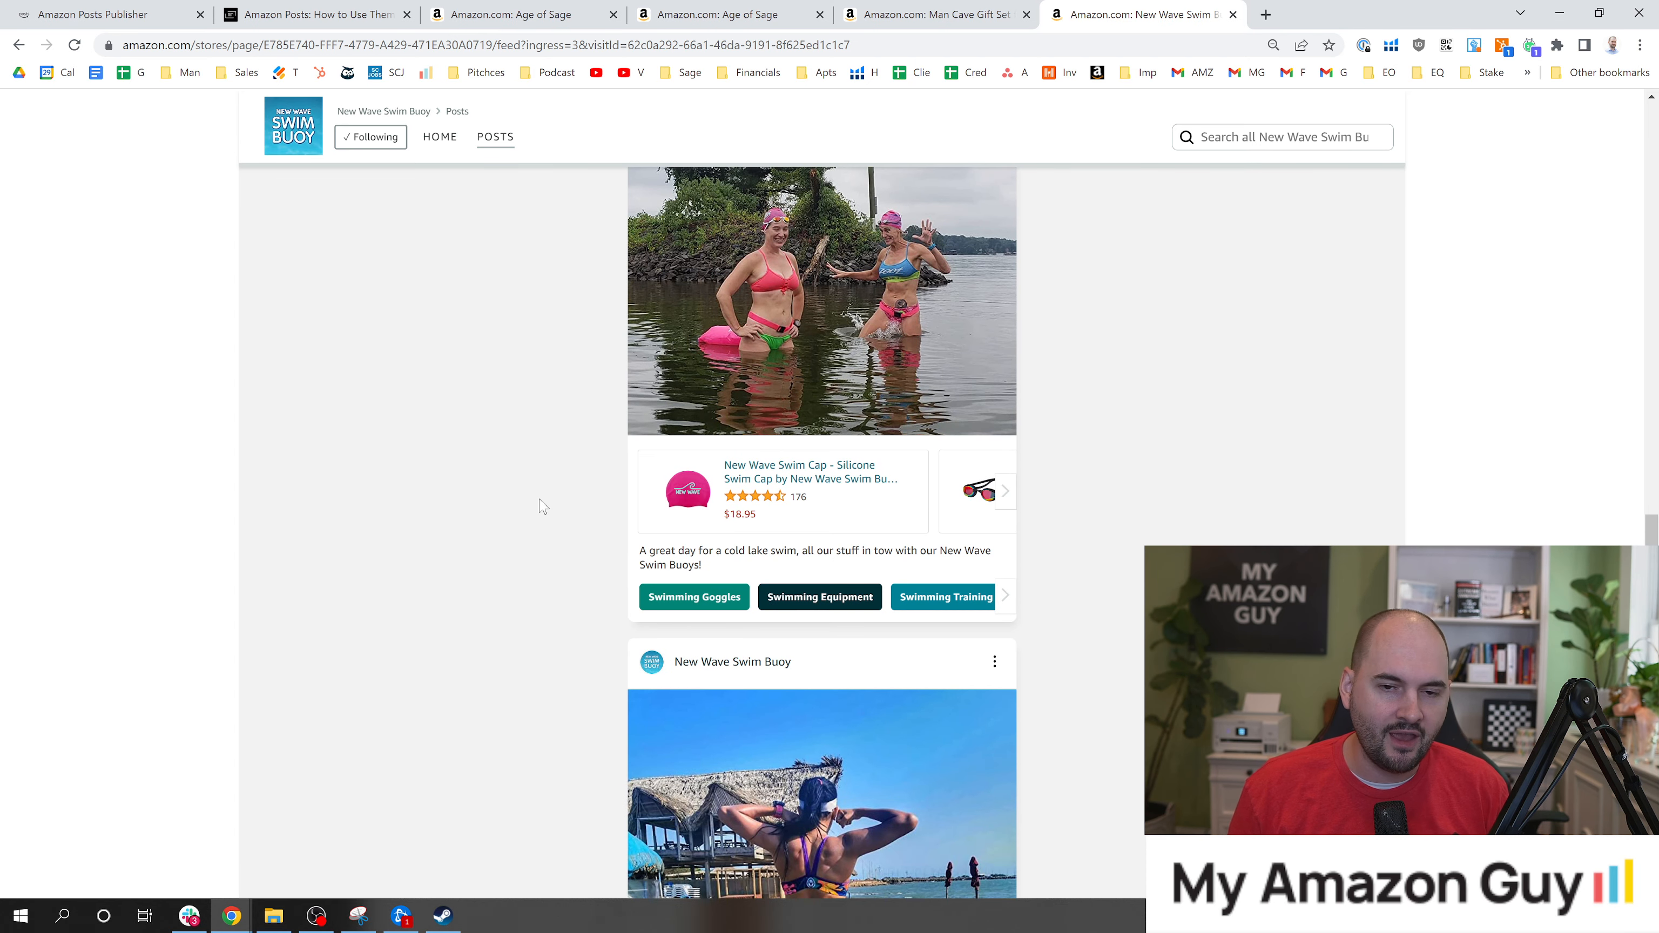
scroll("down", 3)
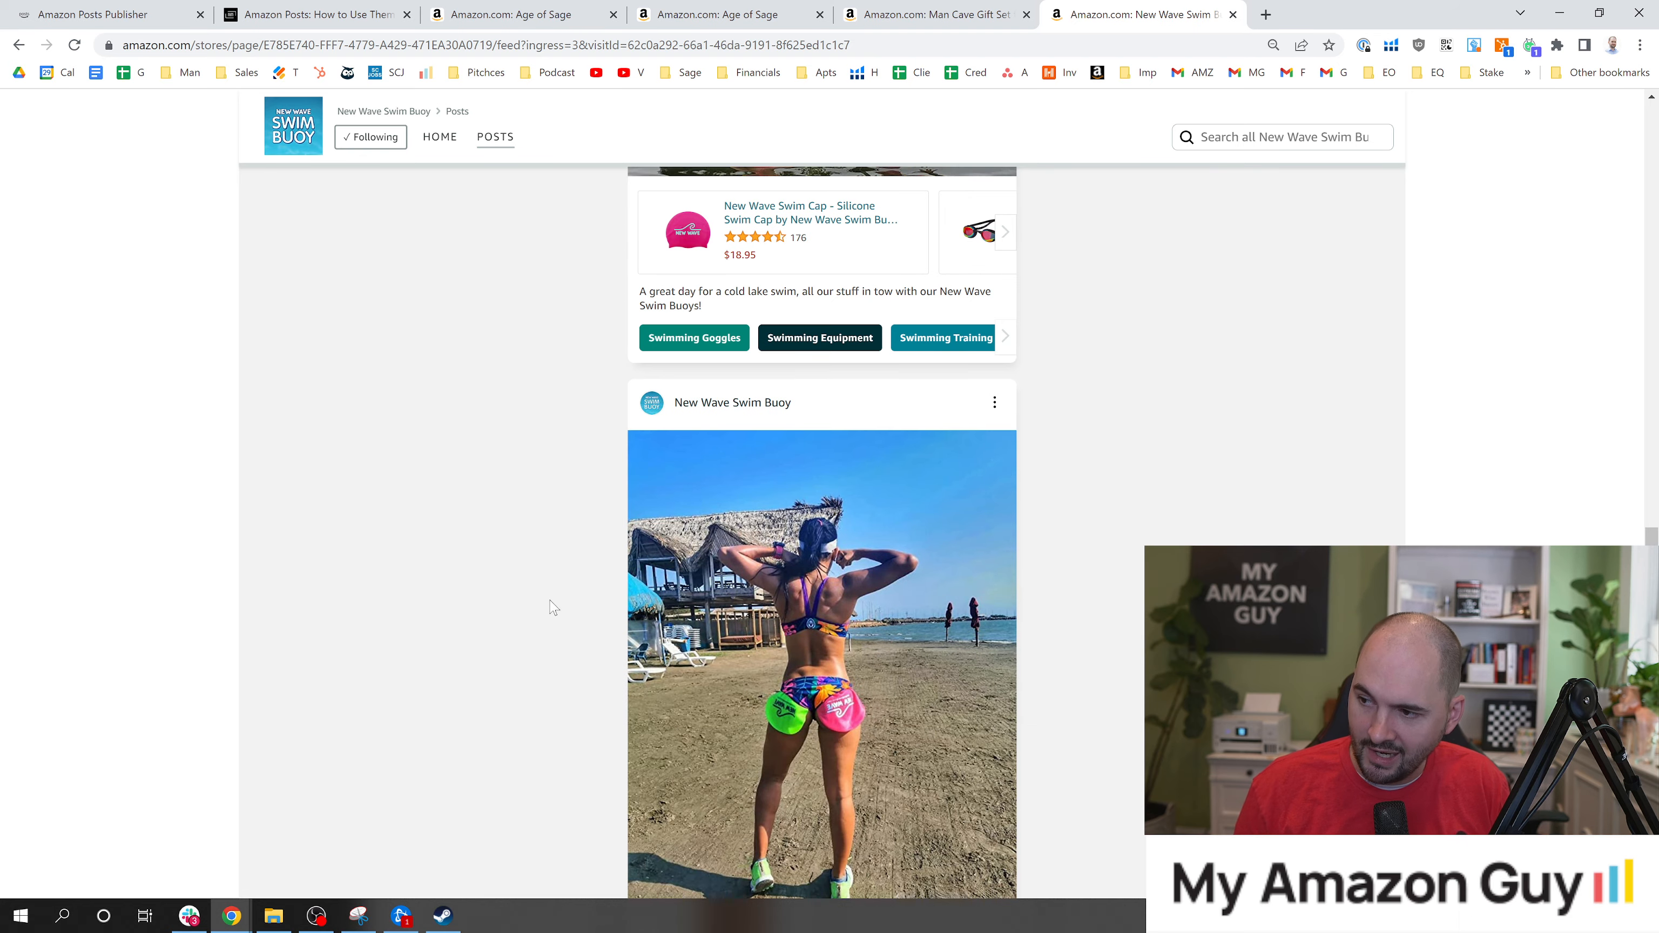
scroll("down", 3)
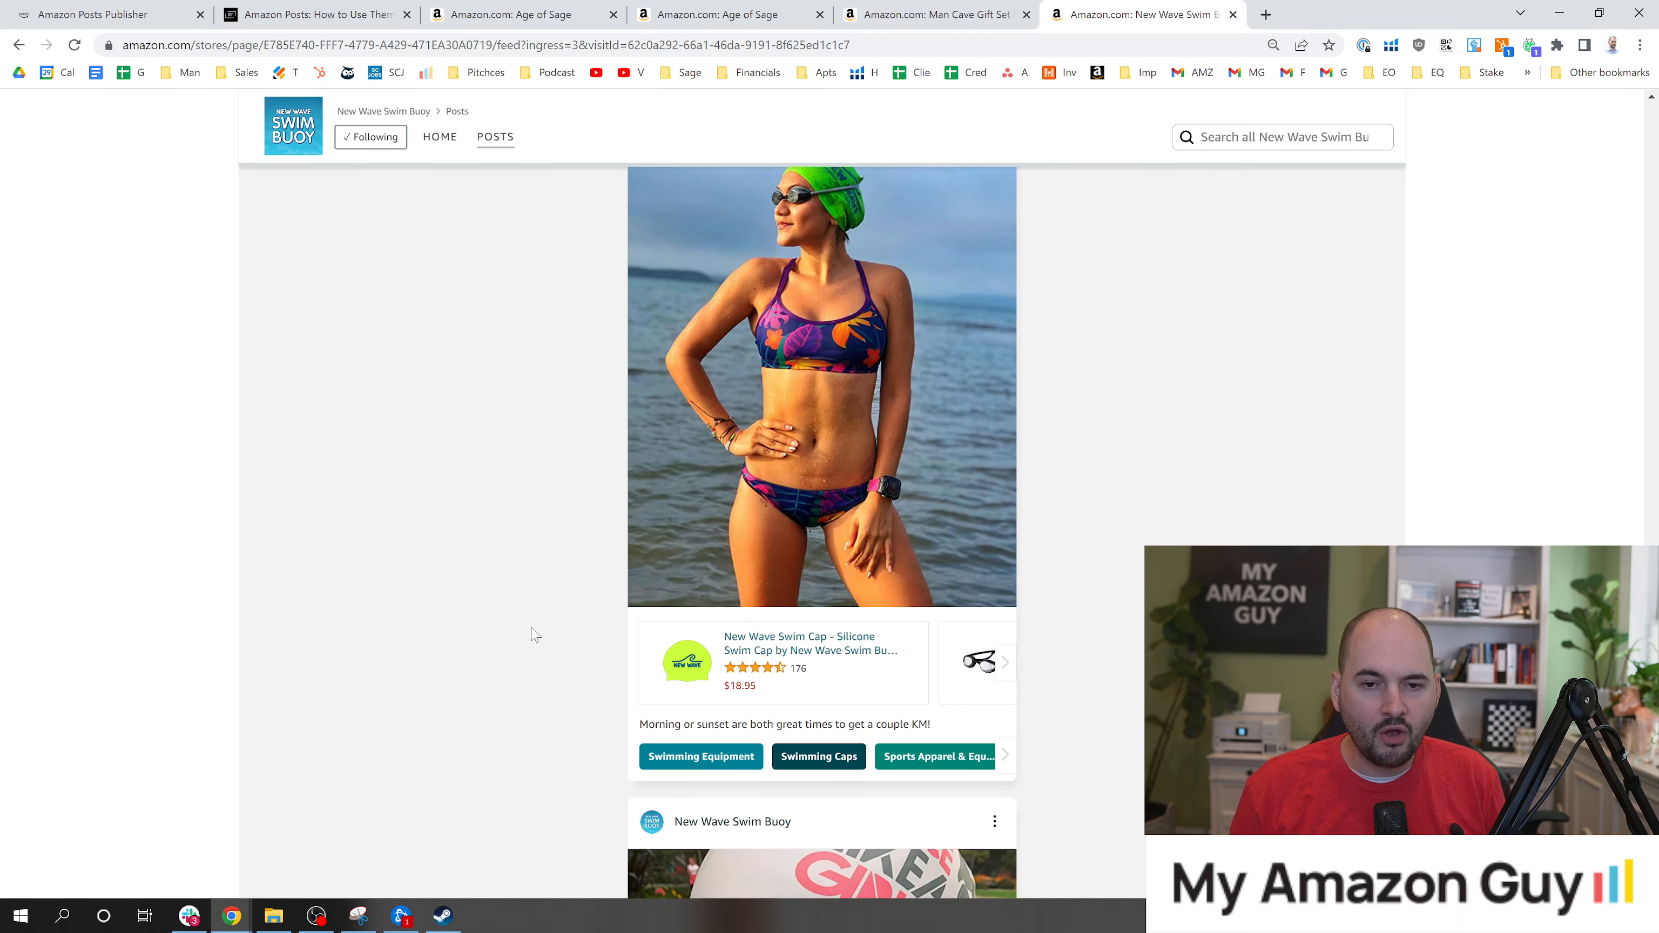
scroll("down", 3)
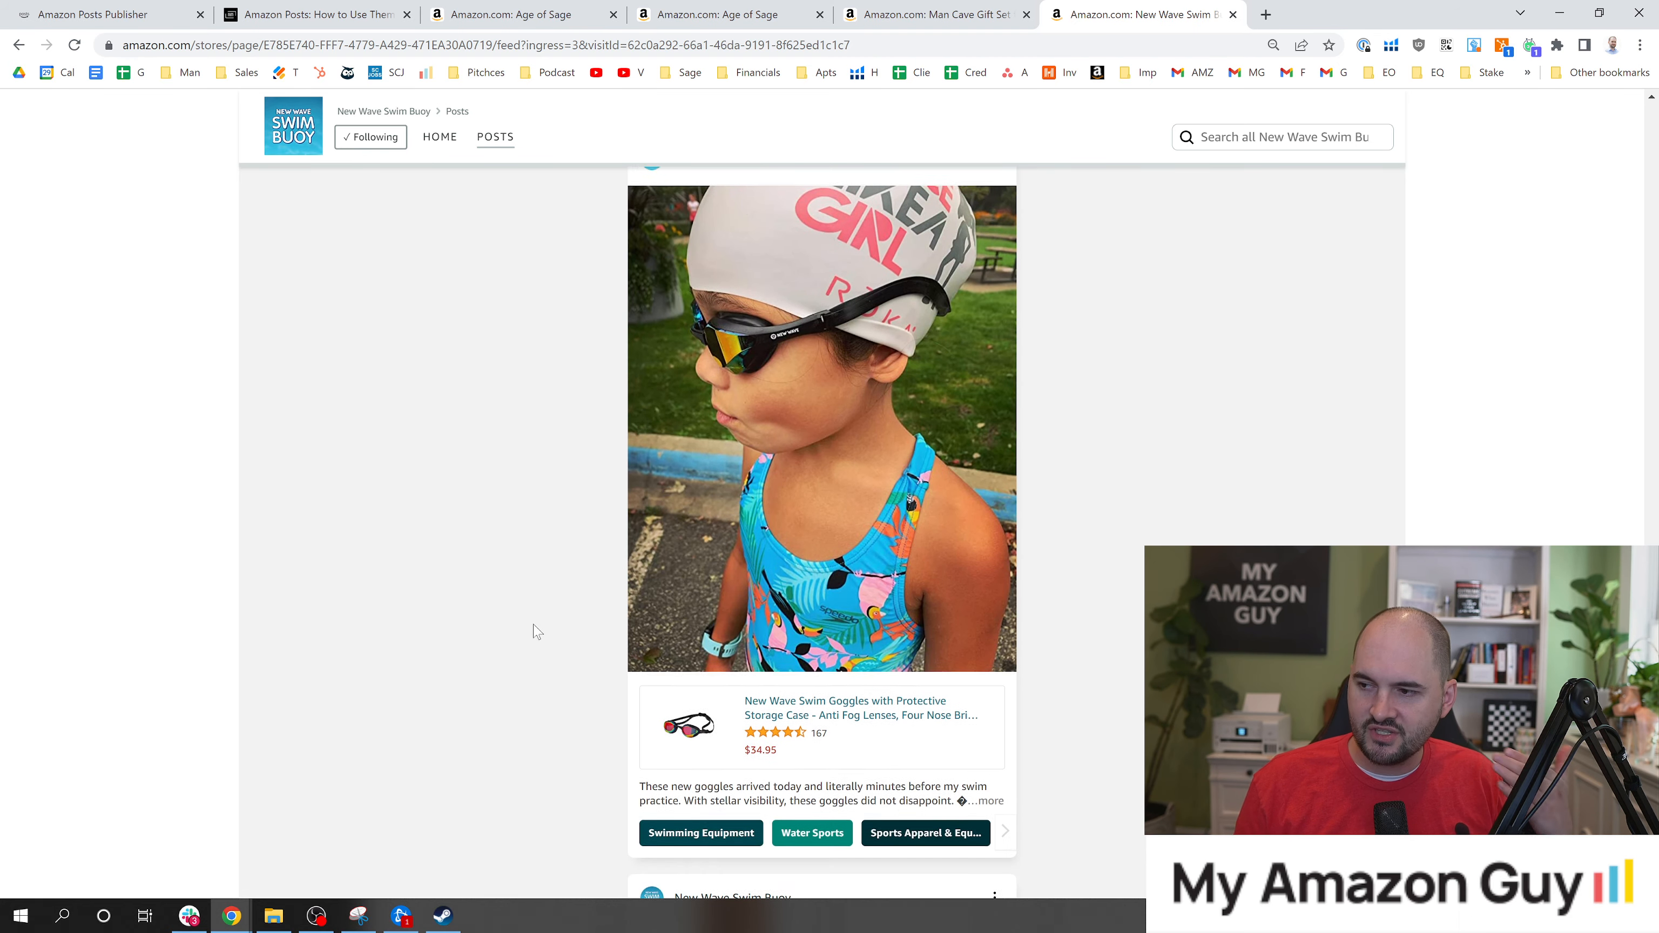
scroll("down", 3)
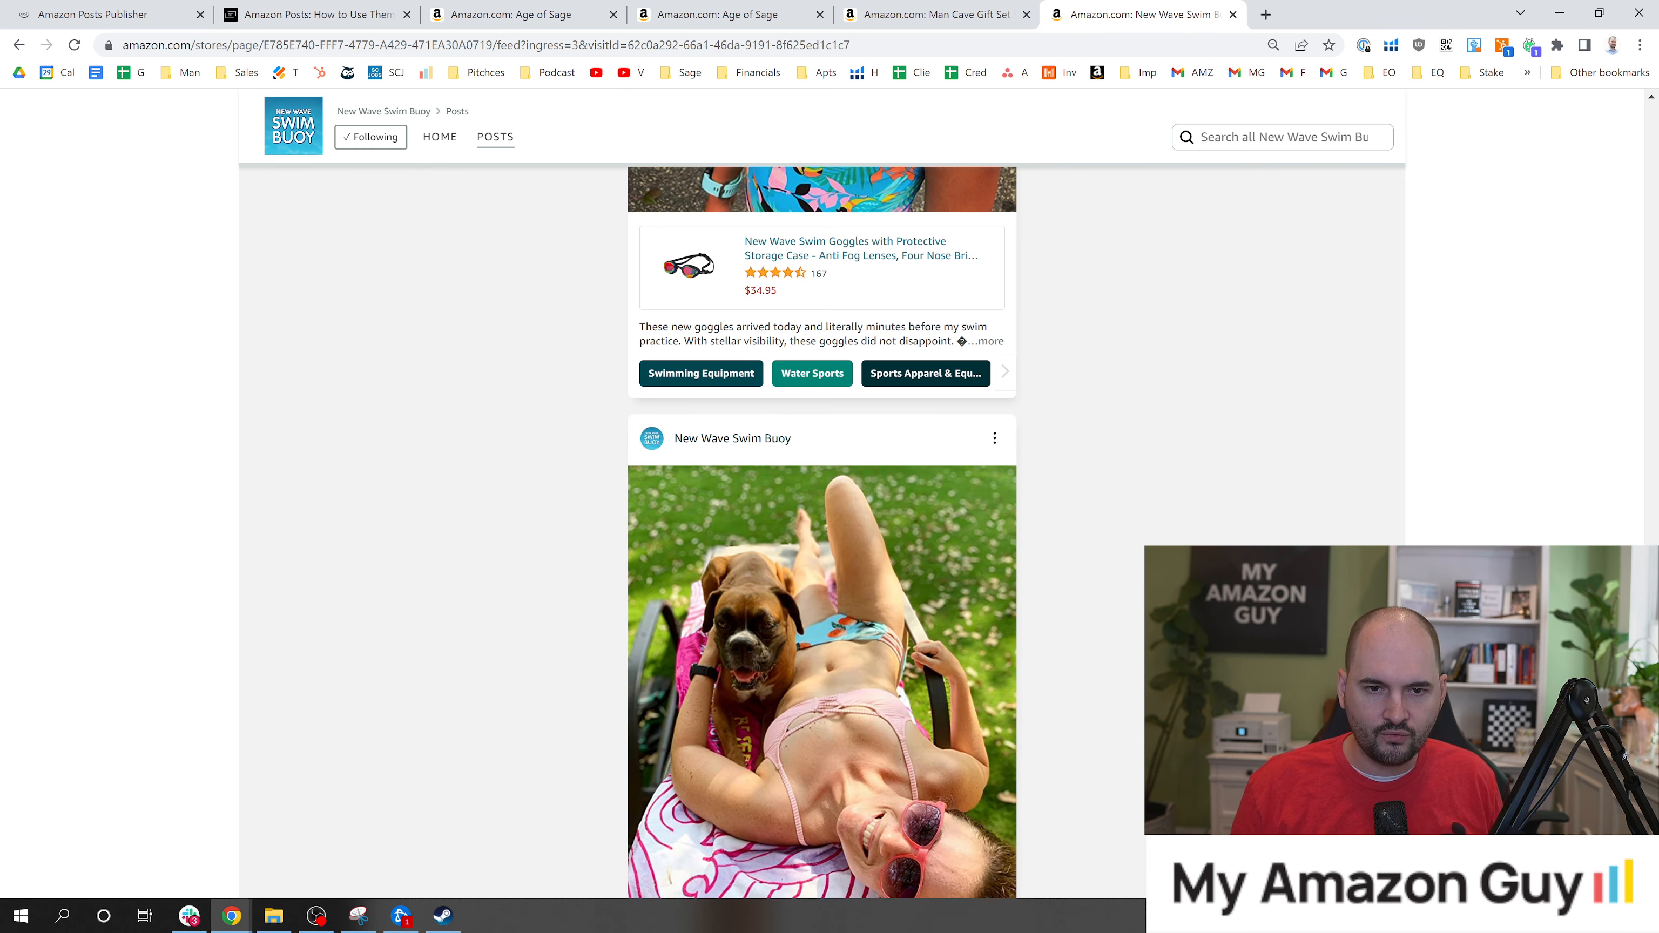
Step: Switch to the Posts Publisher 'Select a brand for your profile' page listing four brands
left_click(86, 16)
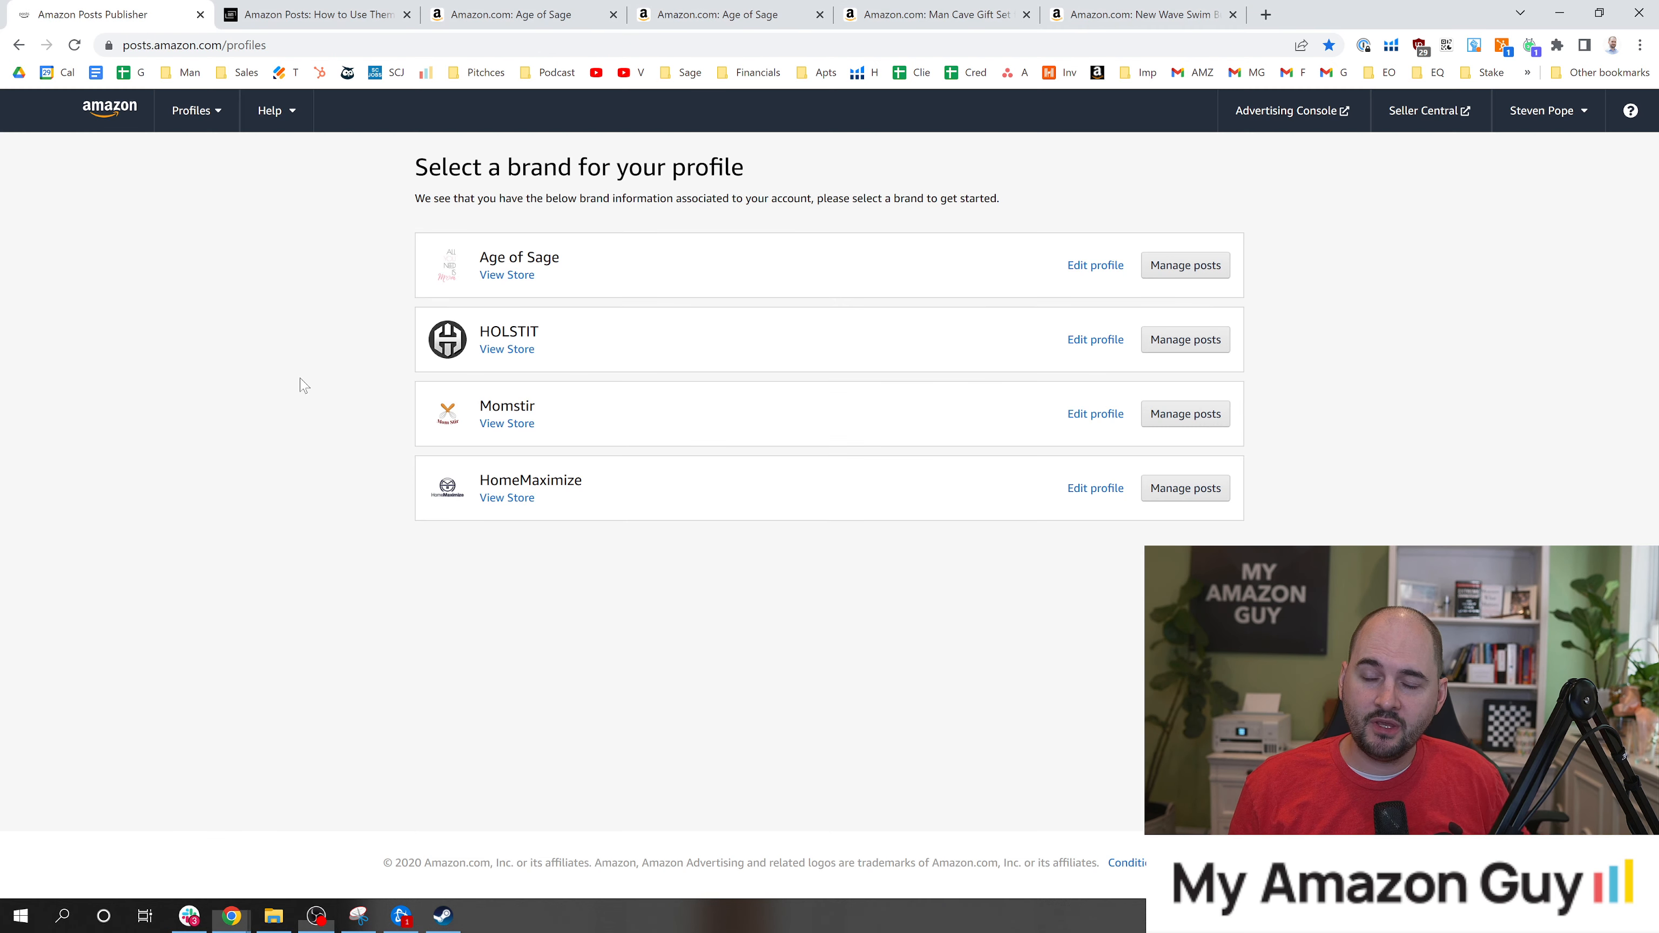
mouse_move(252, 342)
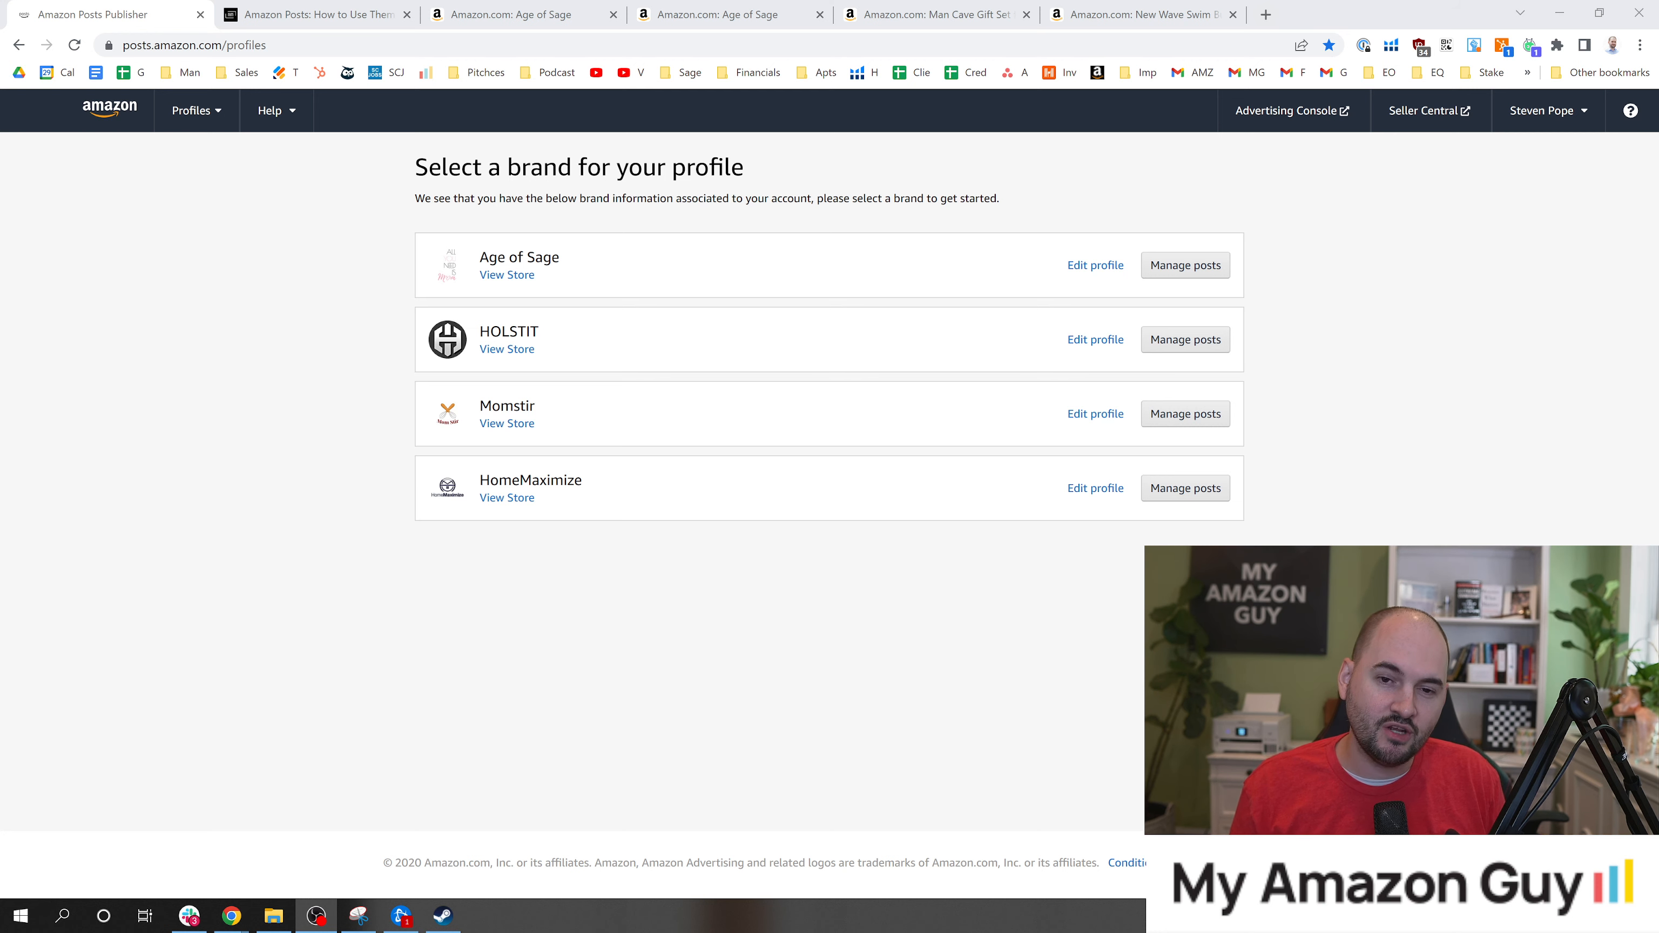
left_click(1186, 266)
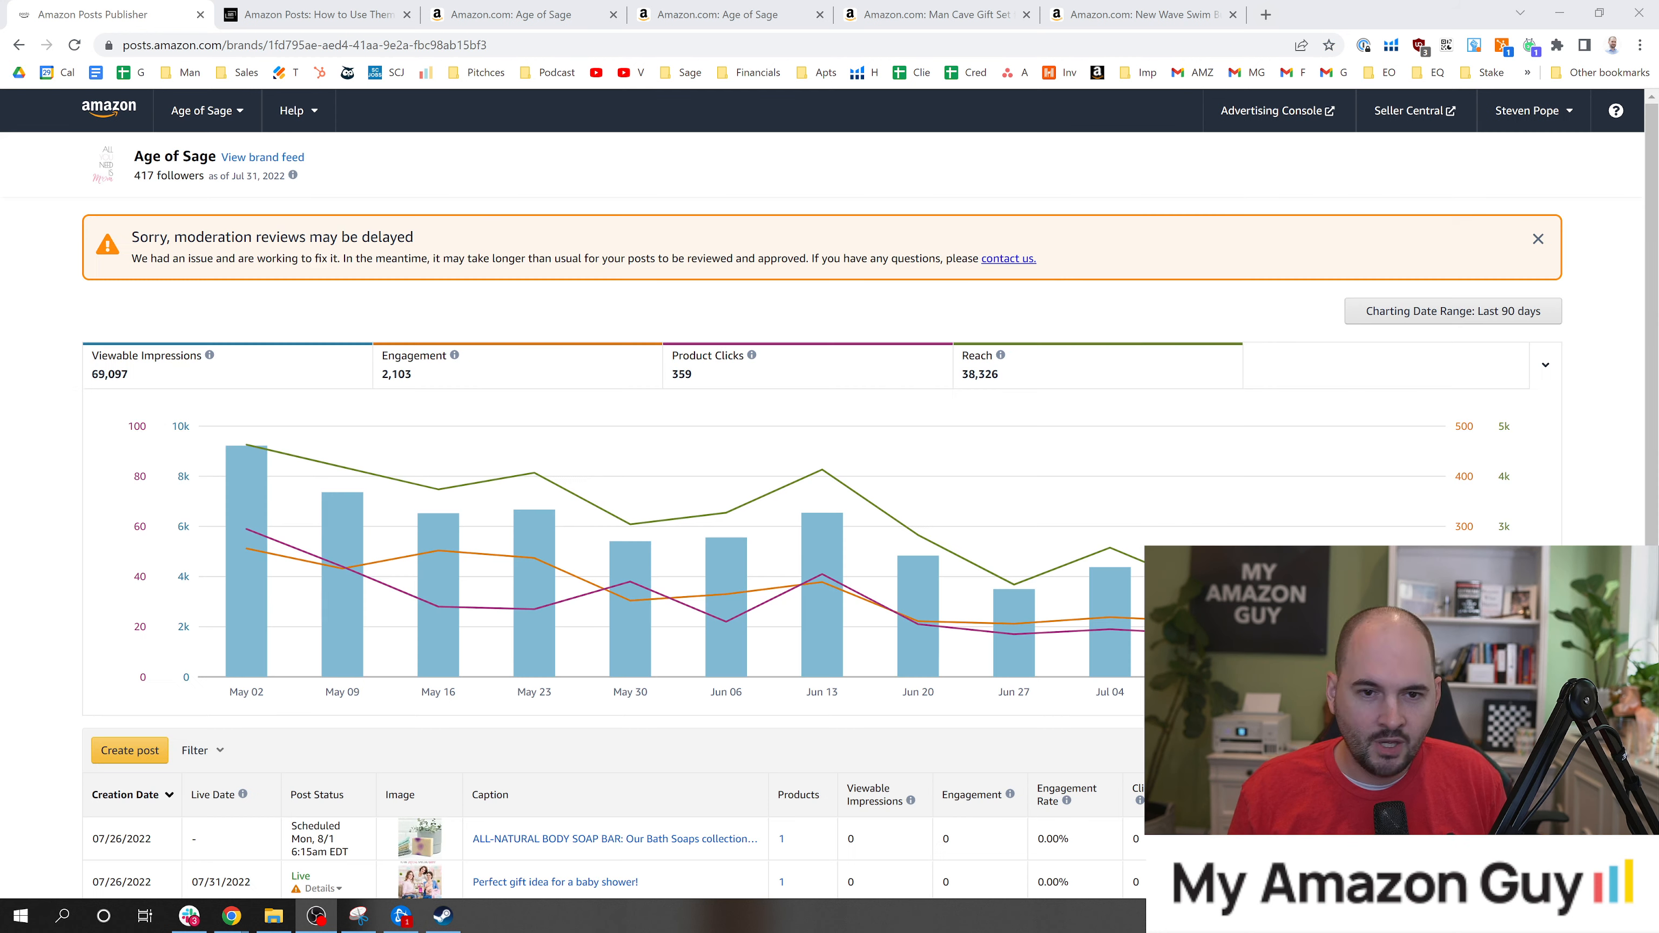
mouse_move(739, 158)
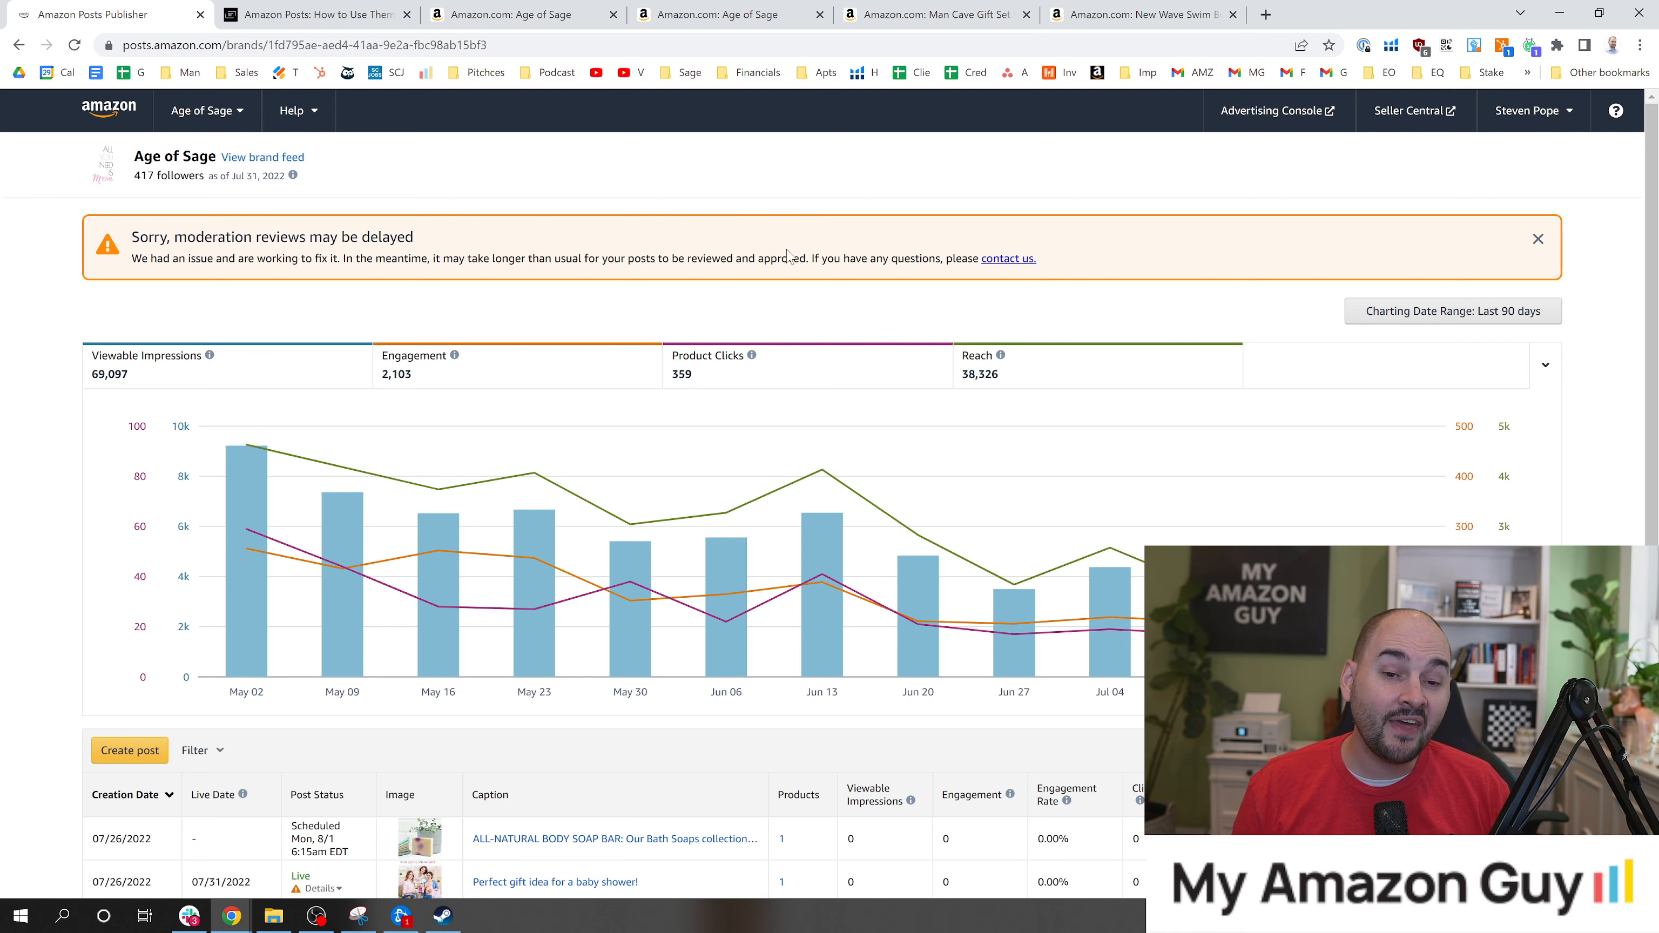
scroll("down", 3)
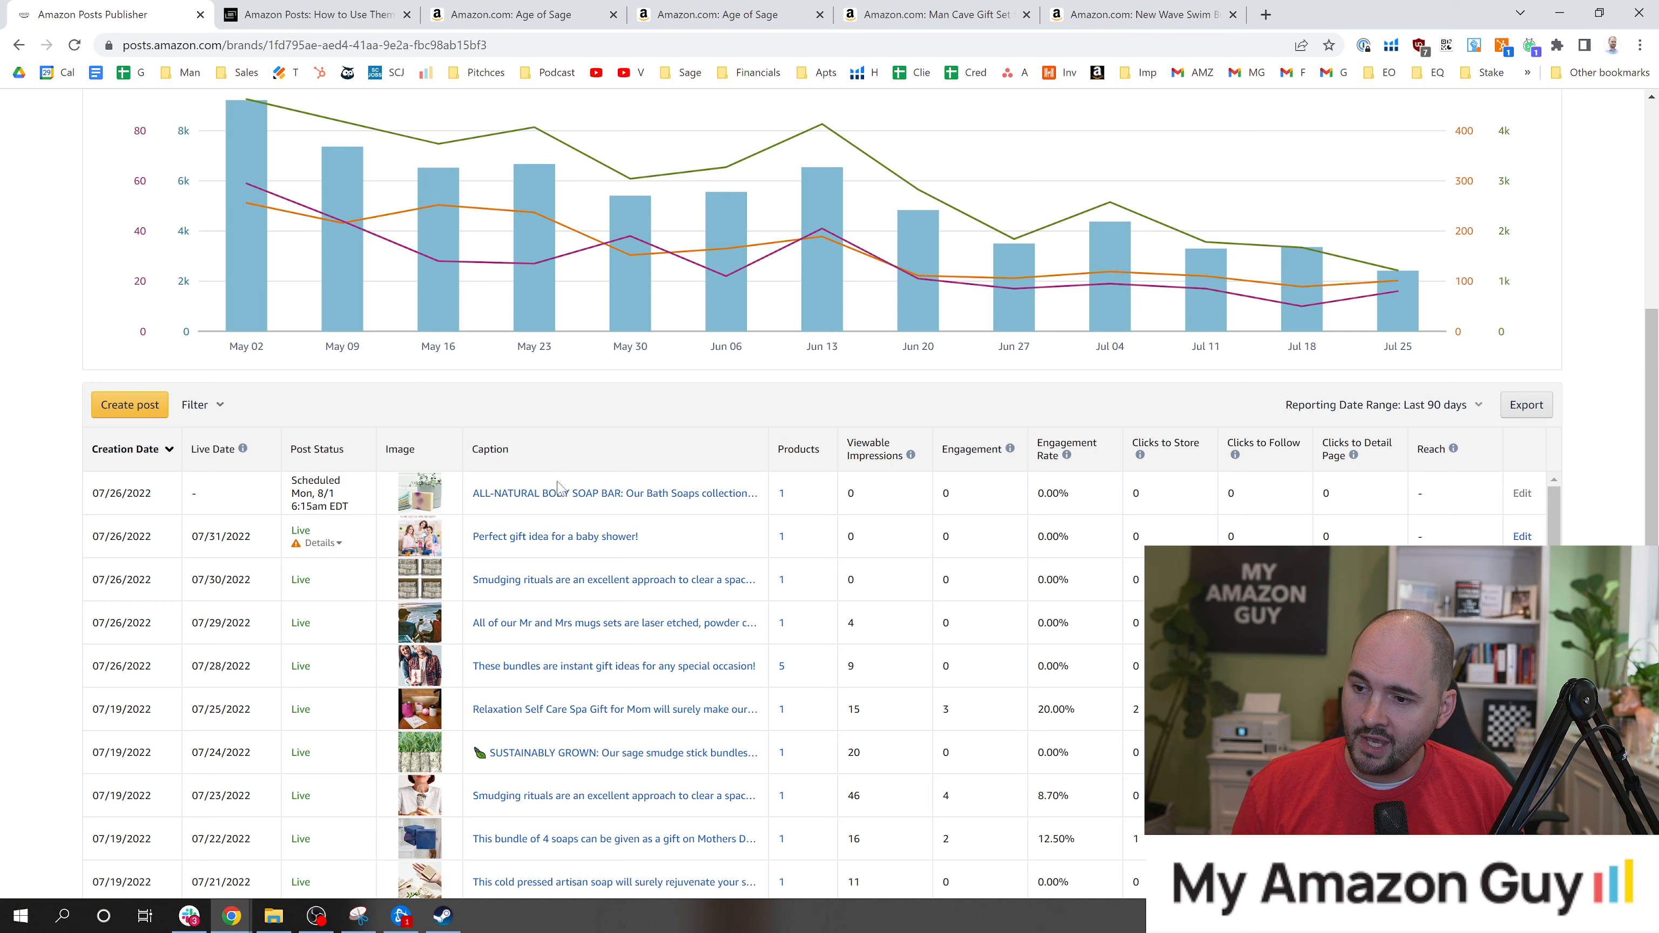
mouse_move(326, 520)
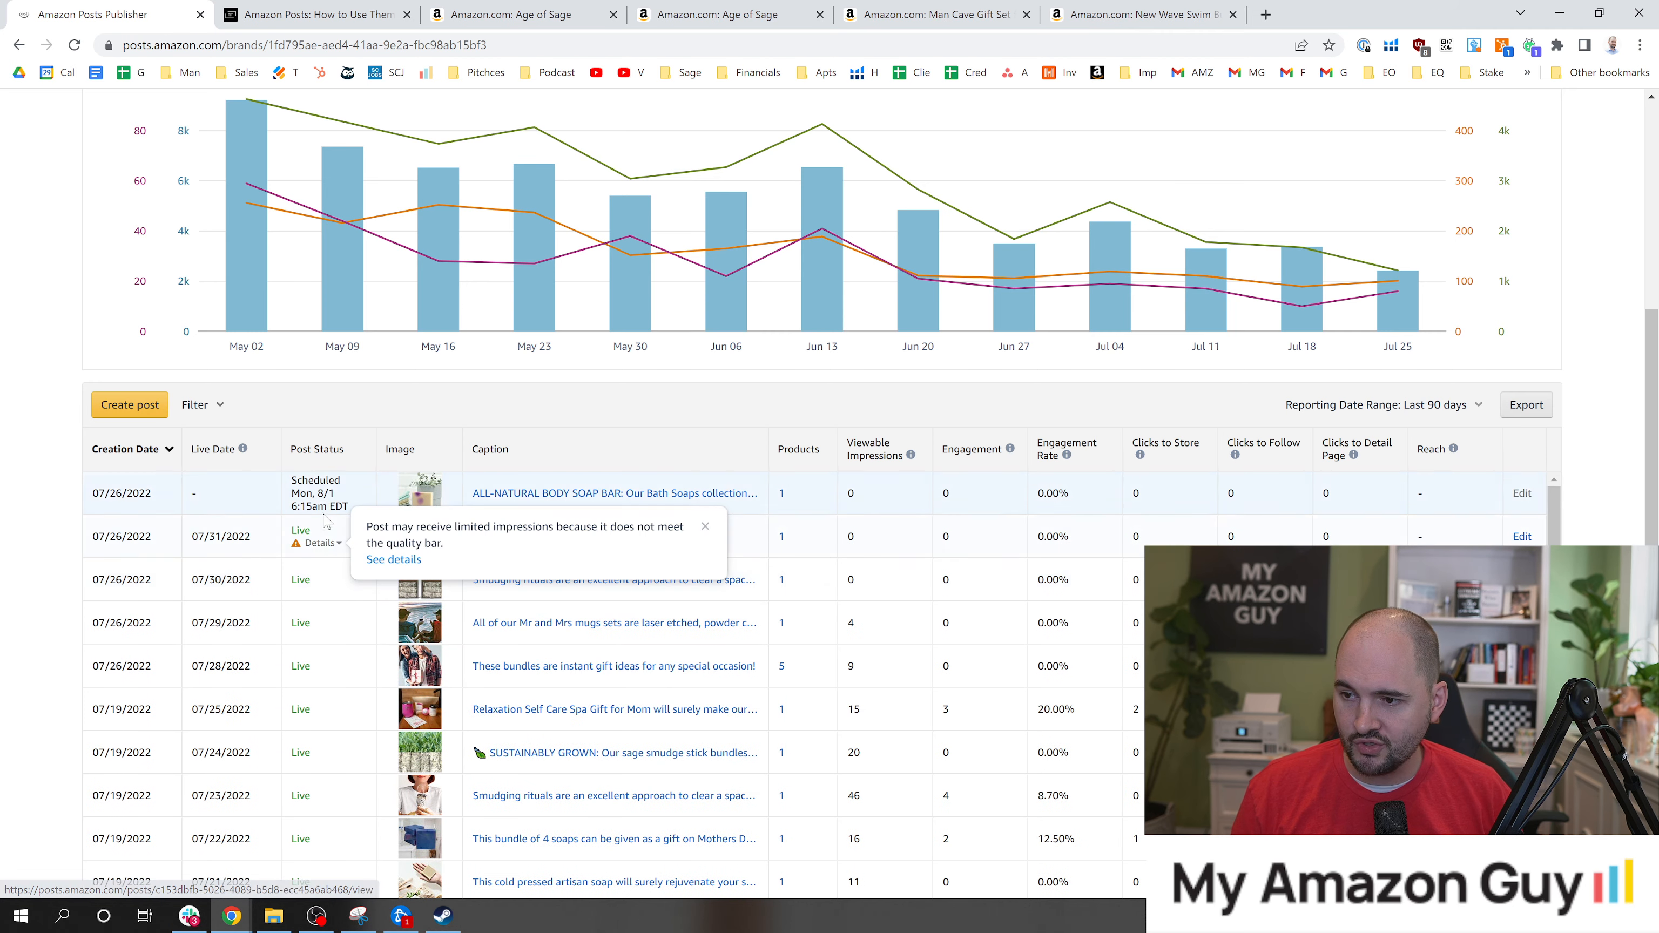
left_click(704, 526)
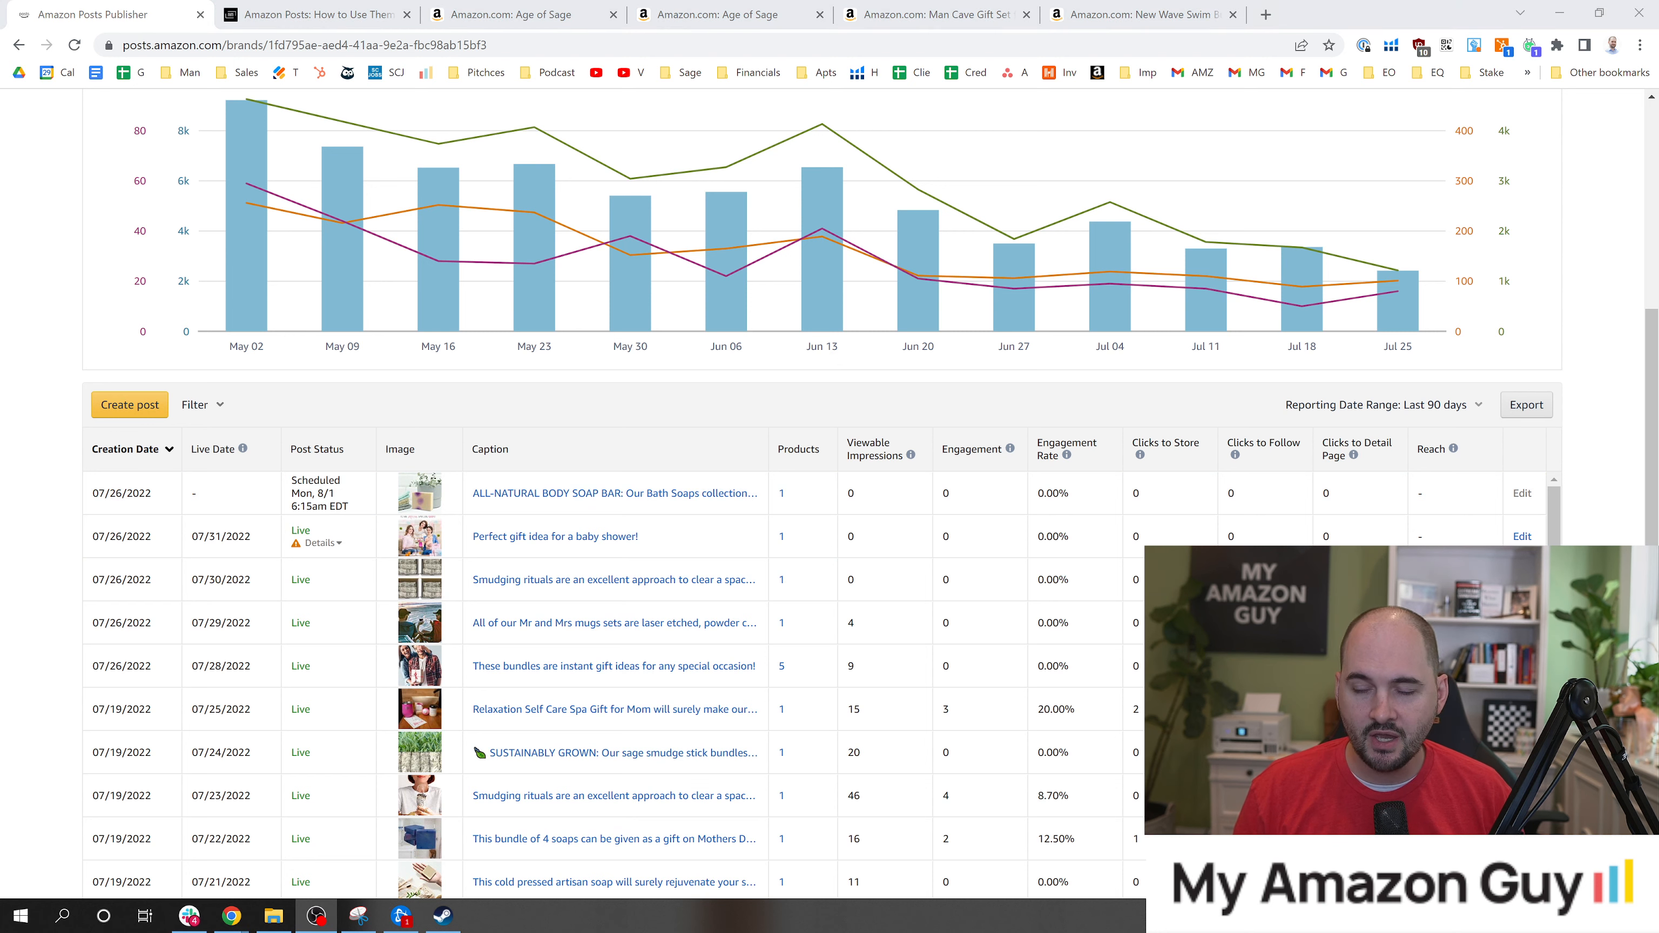
scroll("down", 3)
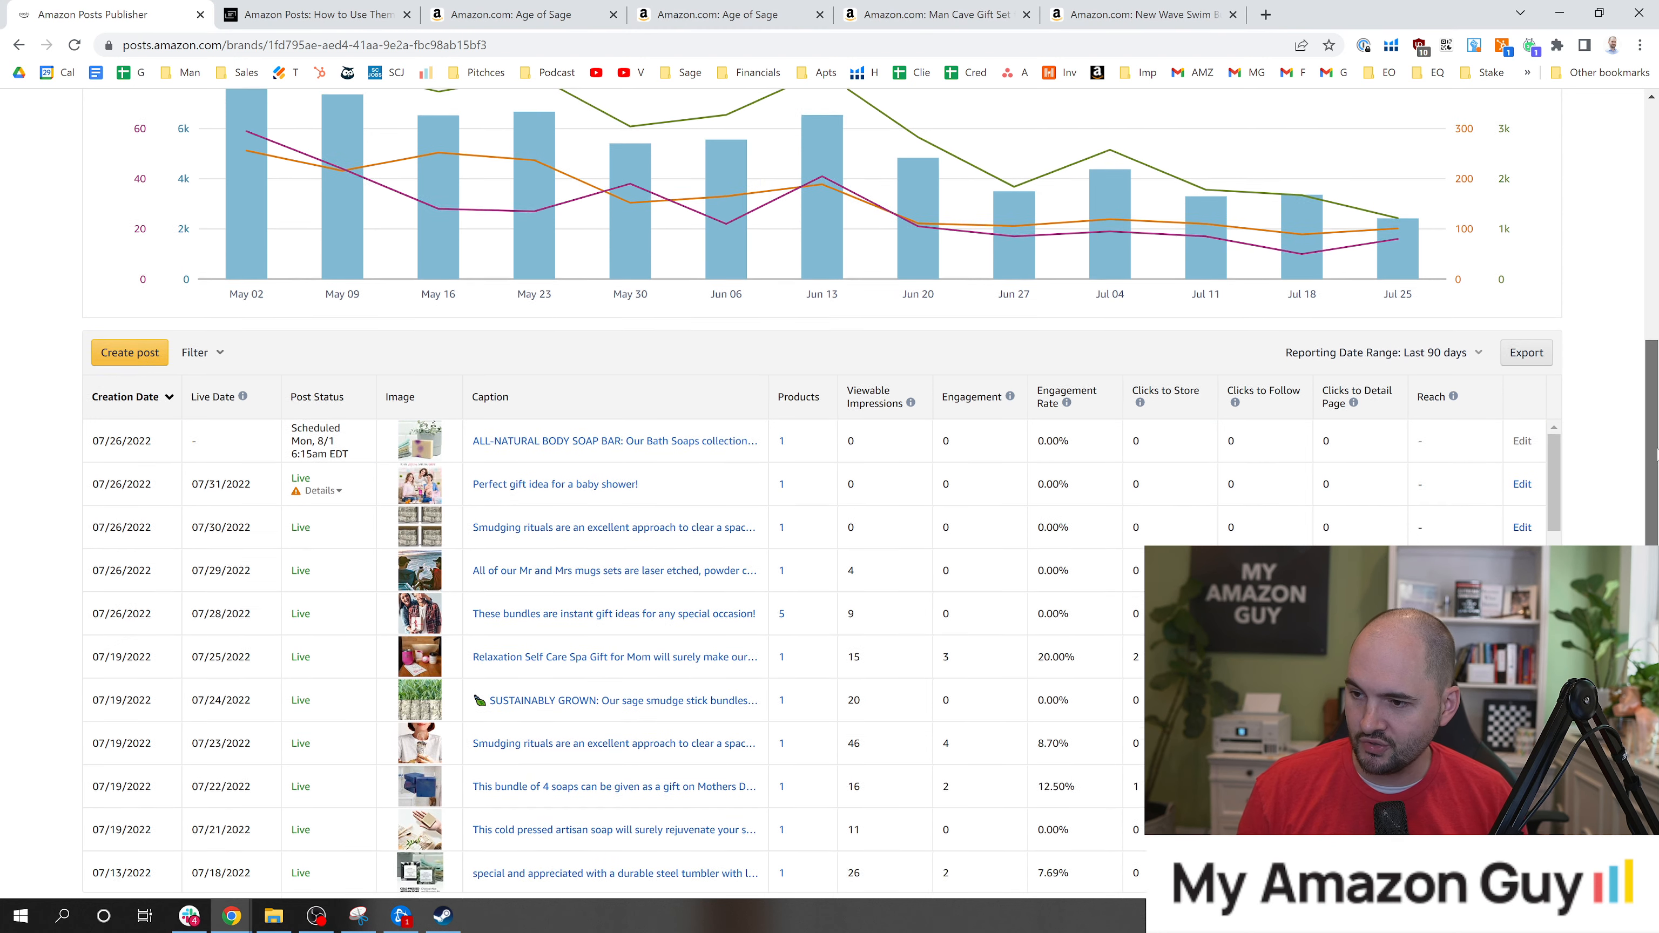
scroll("down", 3)
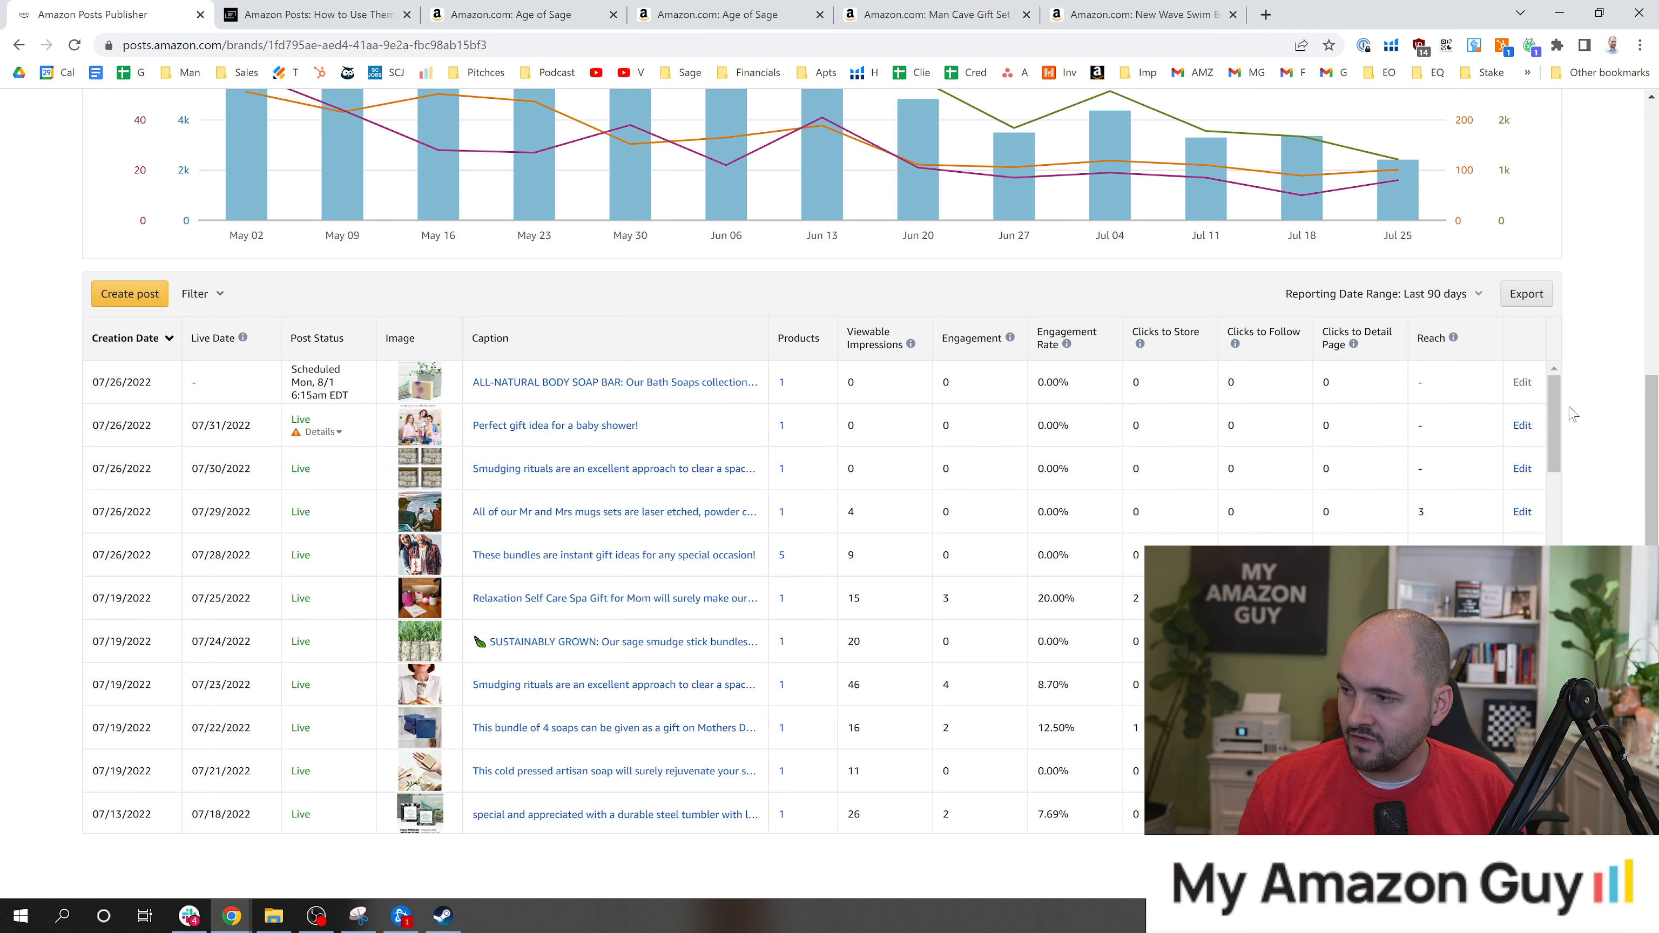
scroll("down", 3)
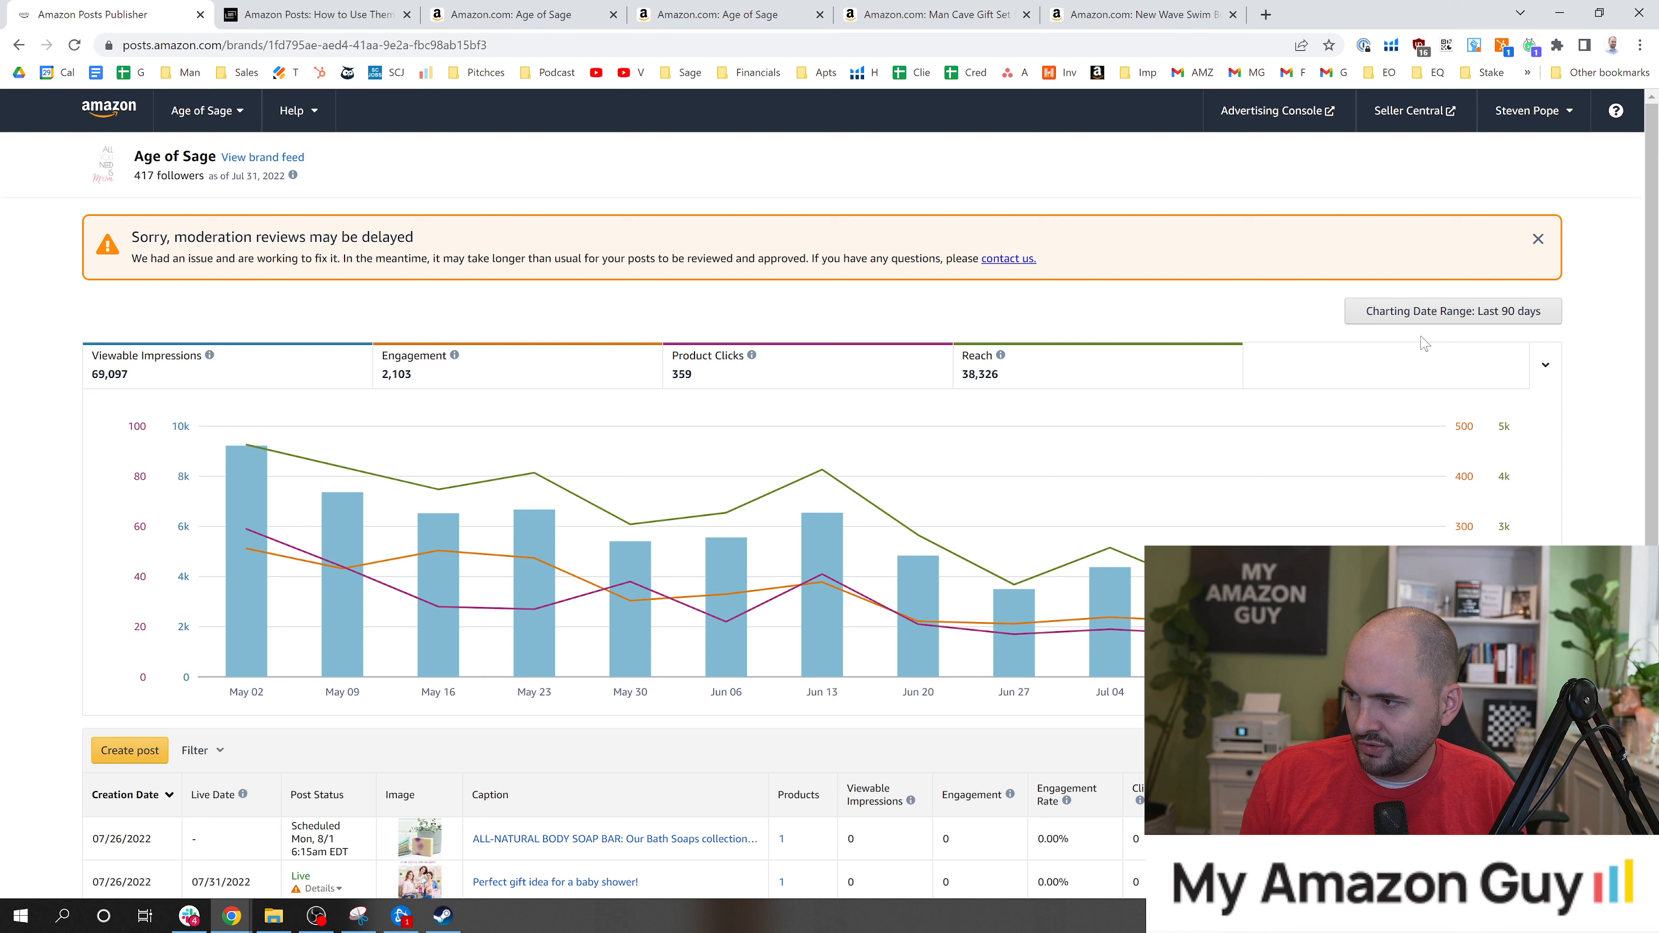
mouse_move(142, 380)
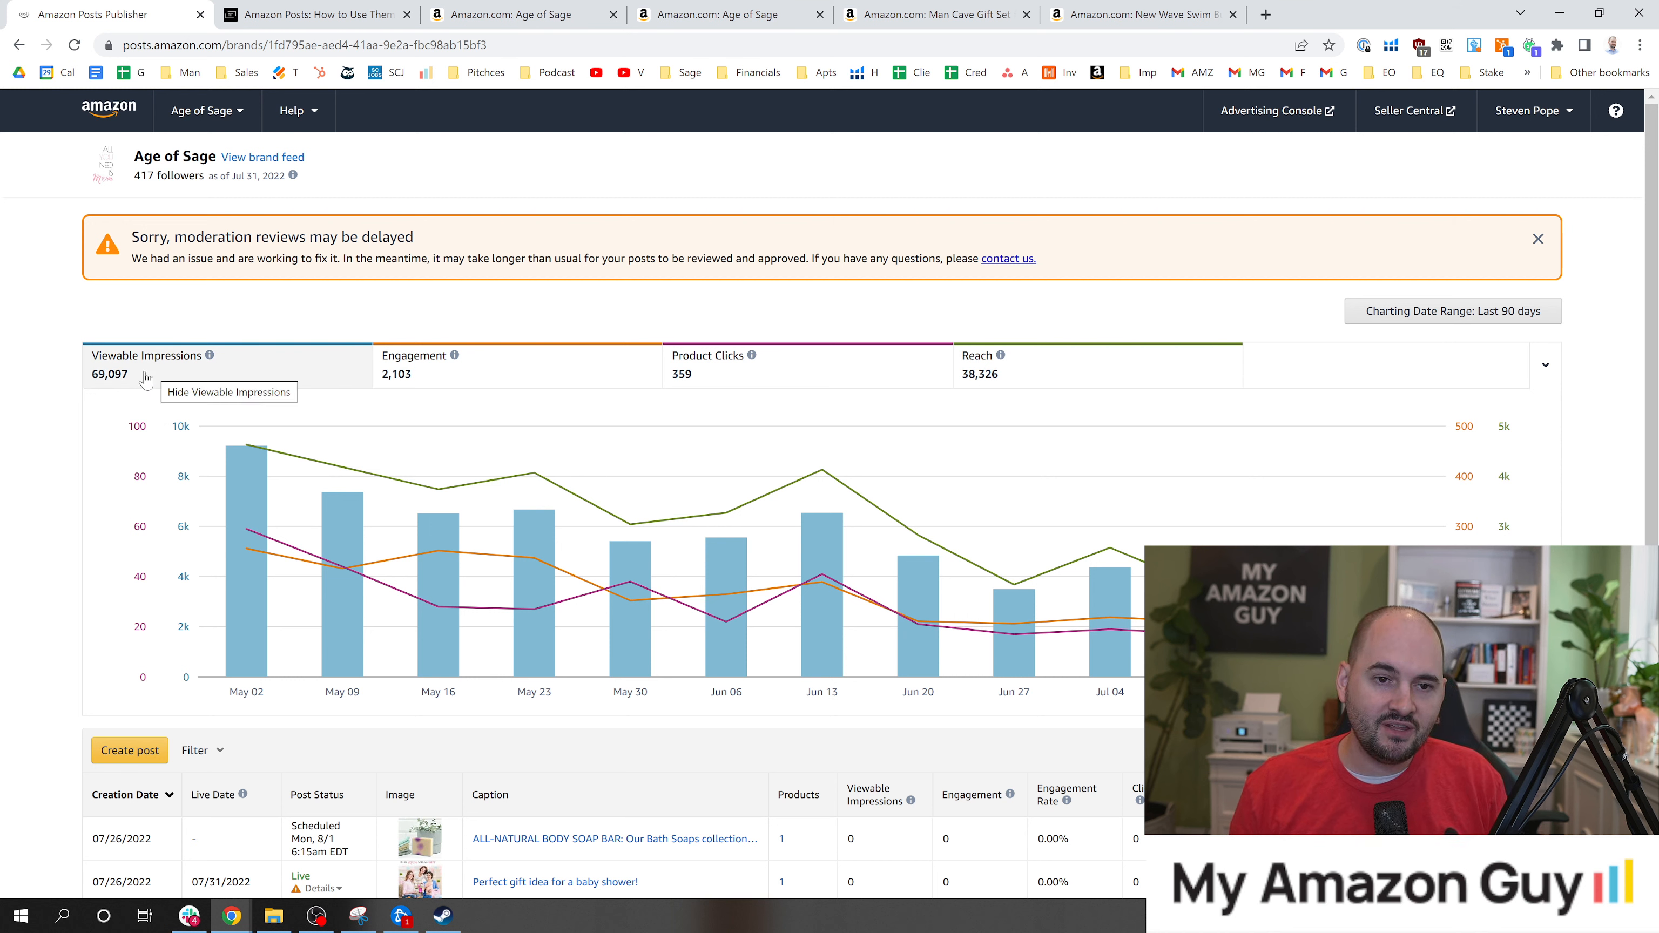
mouse_move(512, 406)
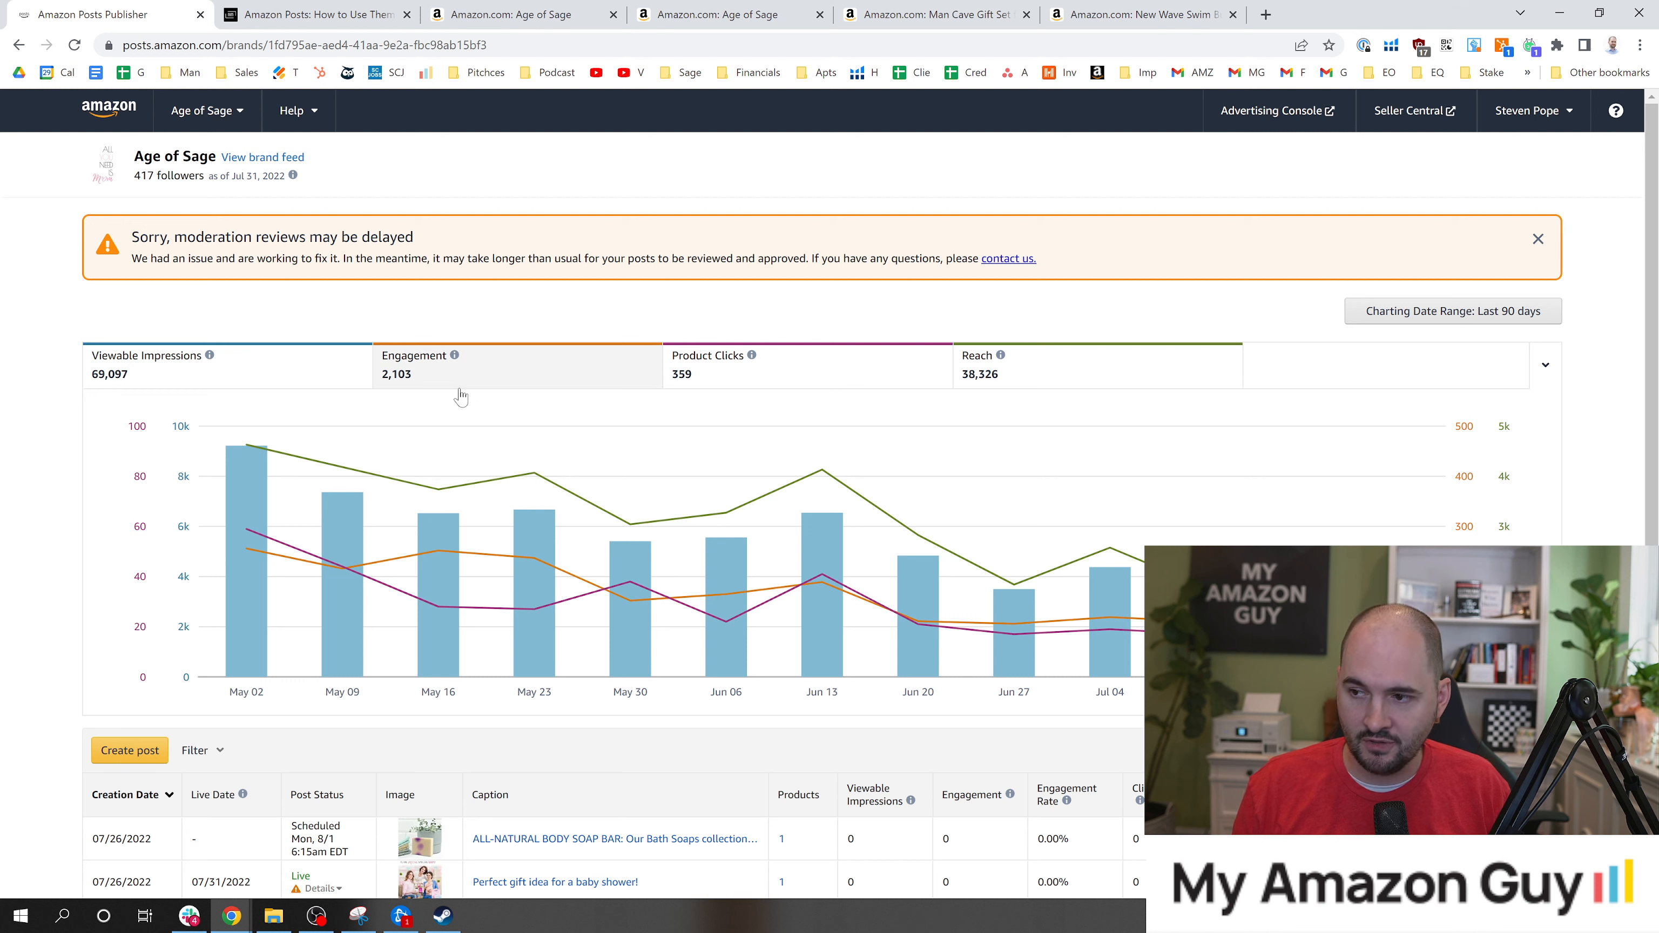
mouse_move(730, 383)
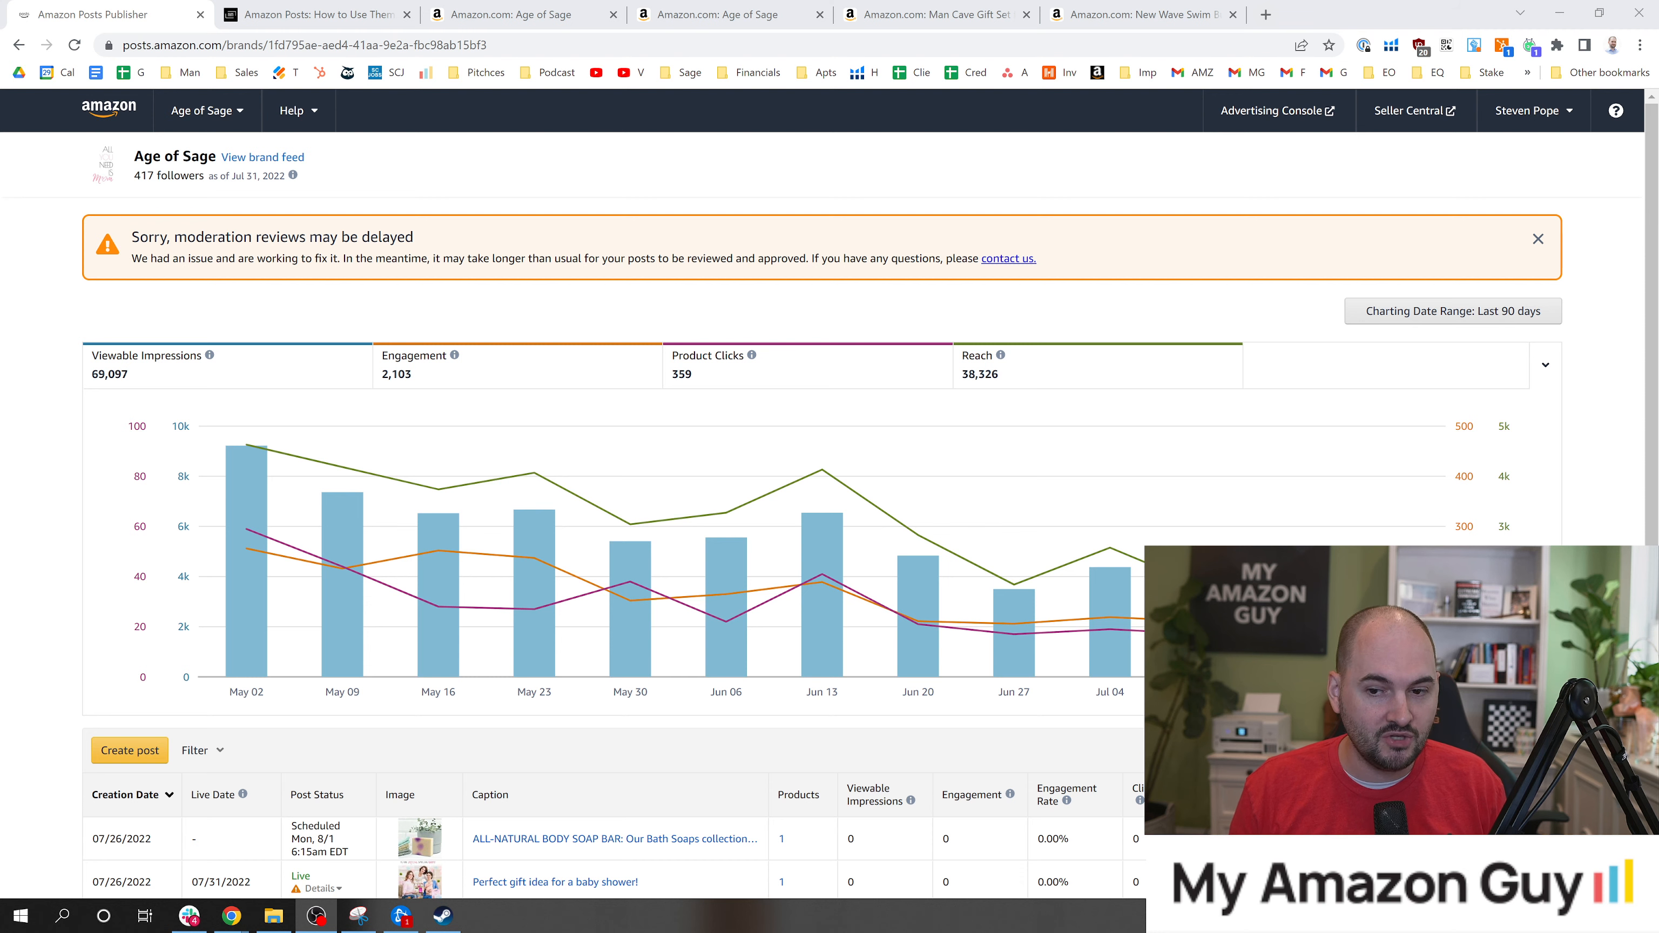
scroll("down", 3)
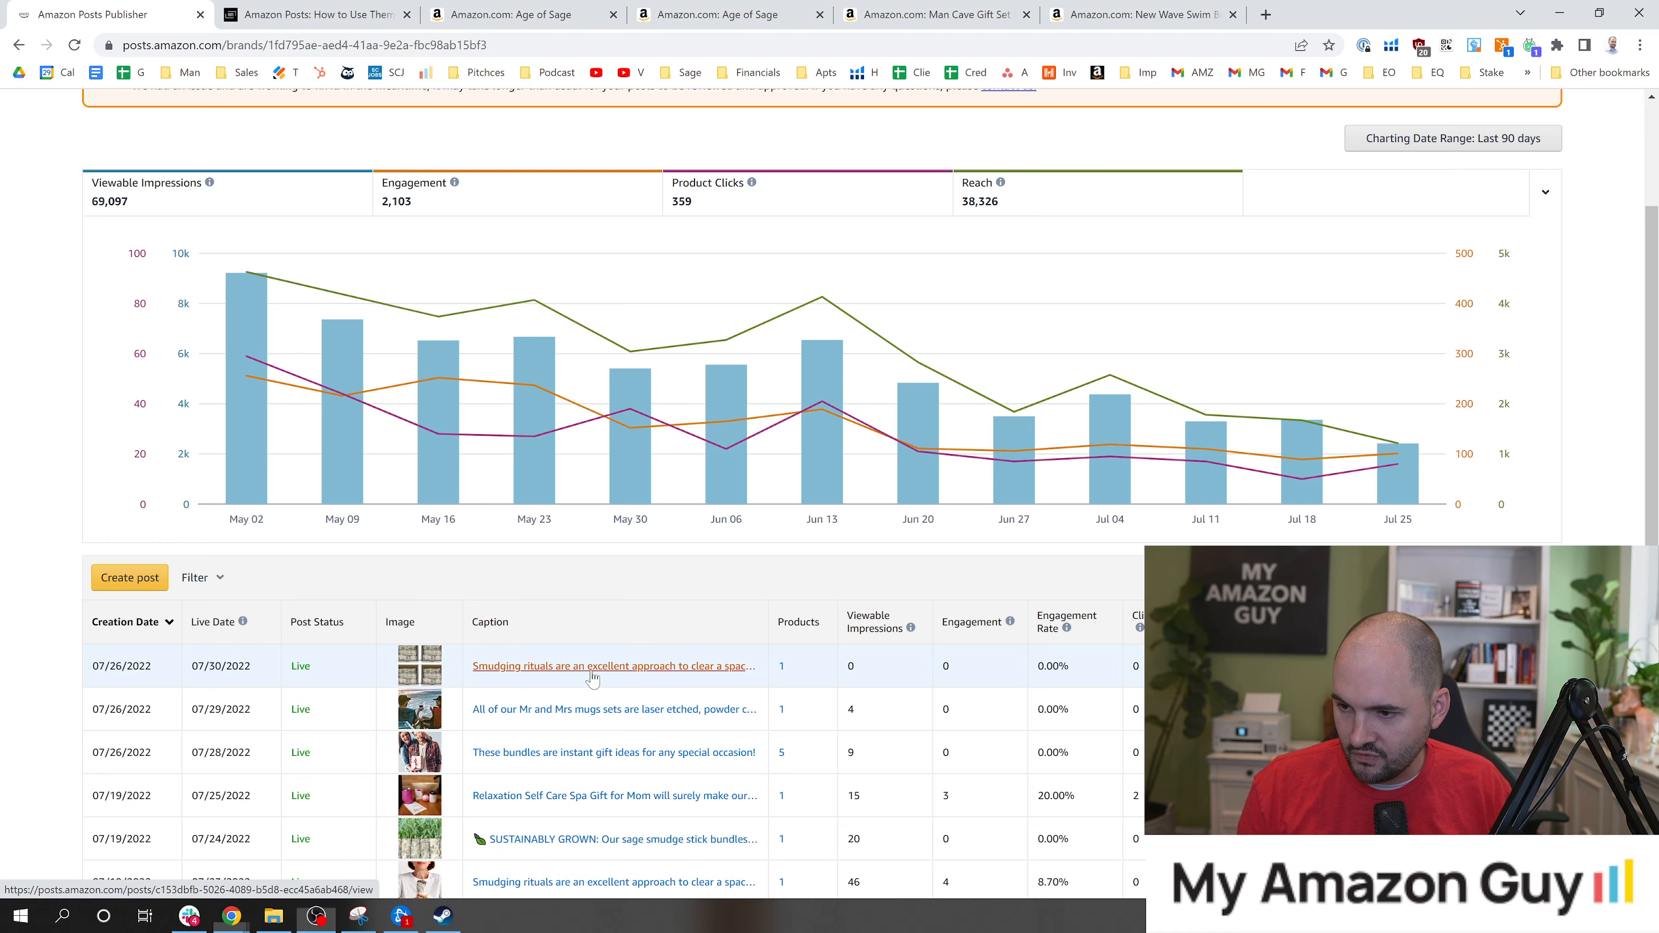
Step: Review the smudging rituals sage stick post's details and mobile feed preview, then return to the swim buoy feed
left_click(592, 666)
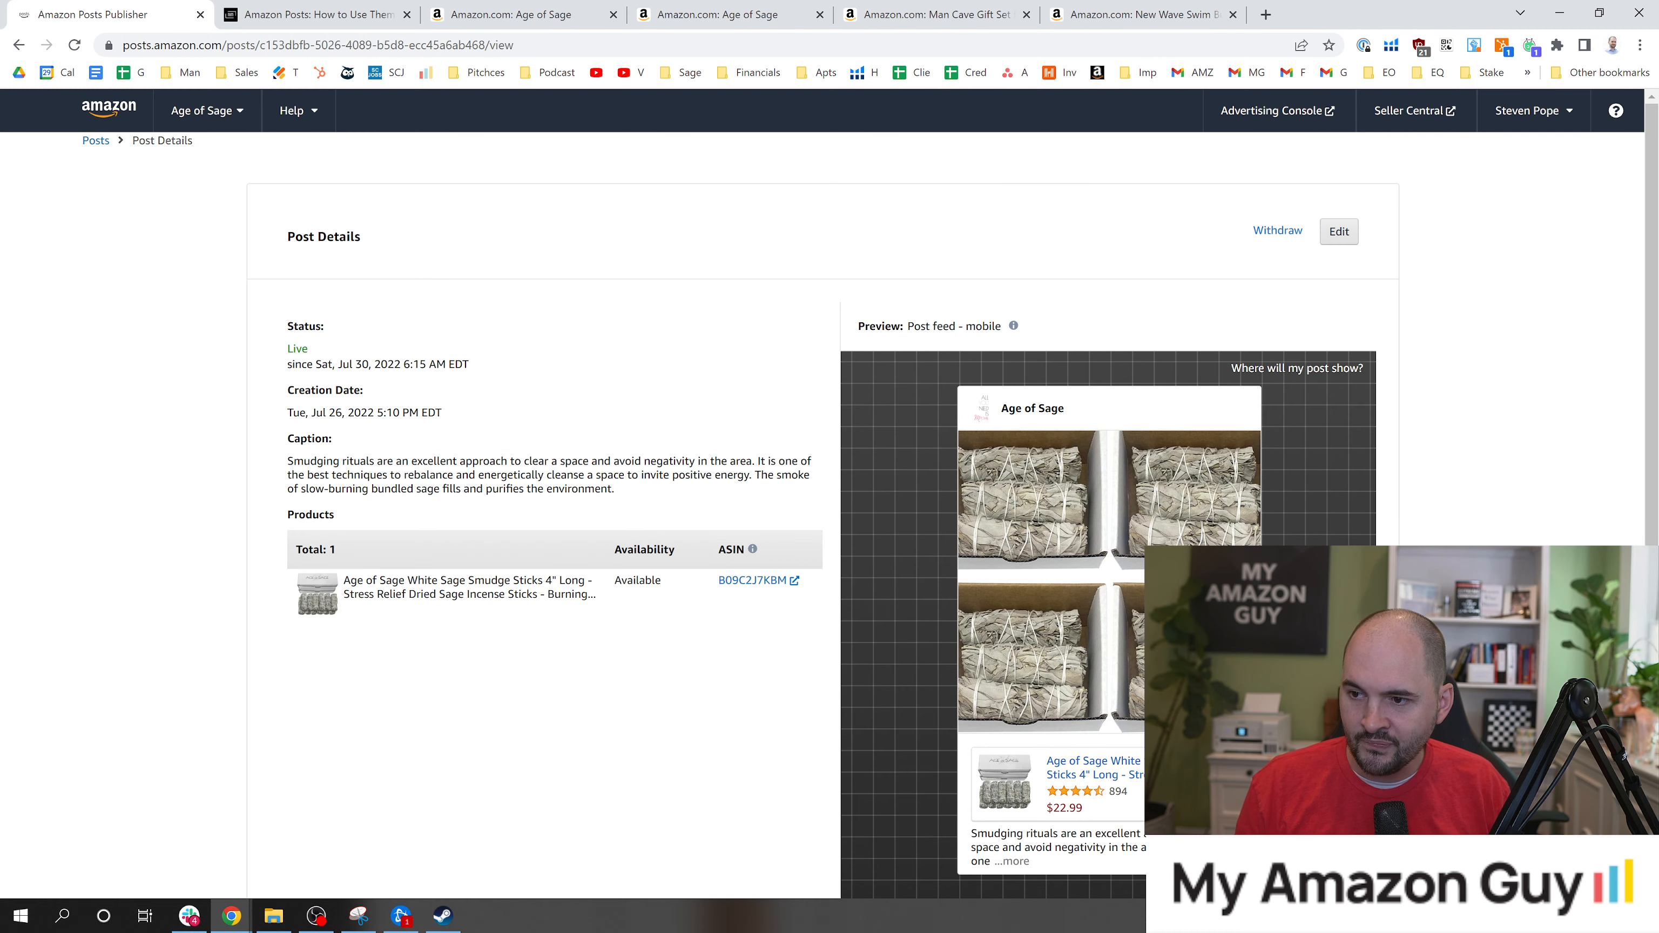
left_click_drag(287, 460, 558, 460)
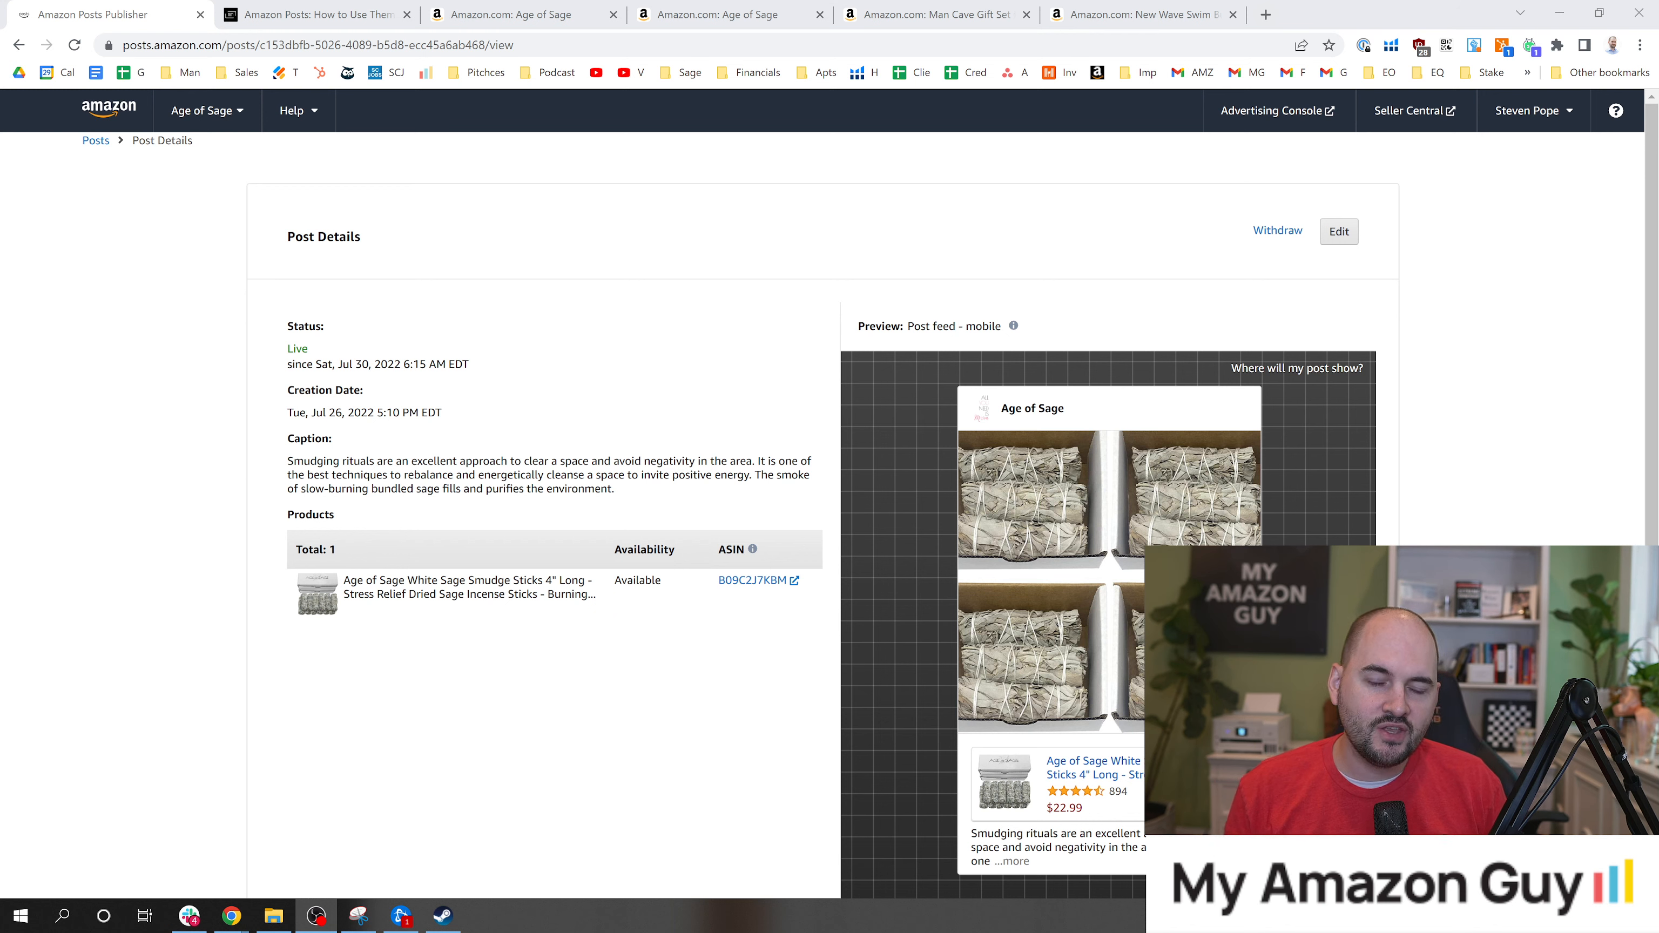
scroll("down", 3)
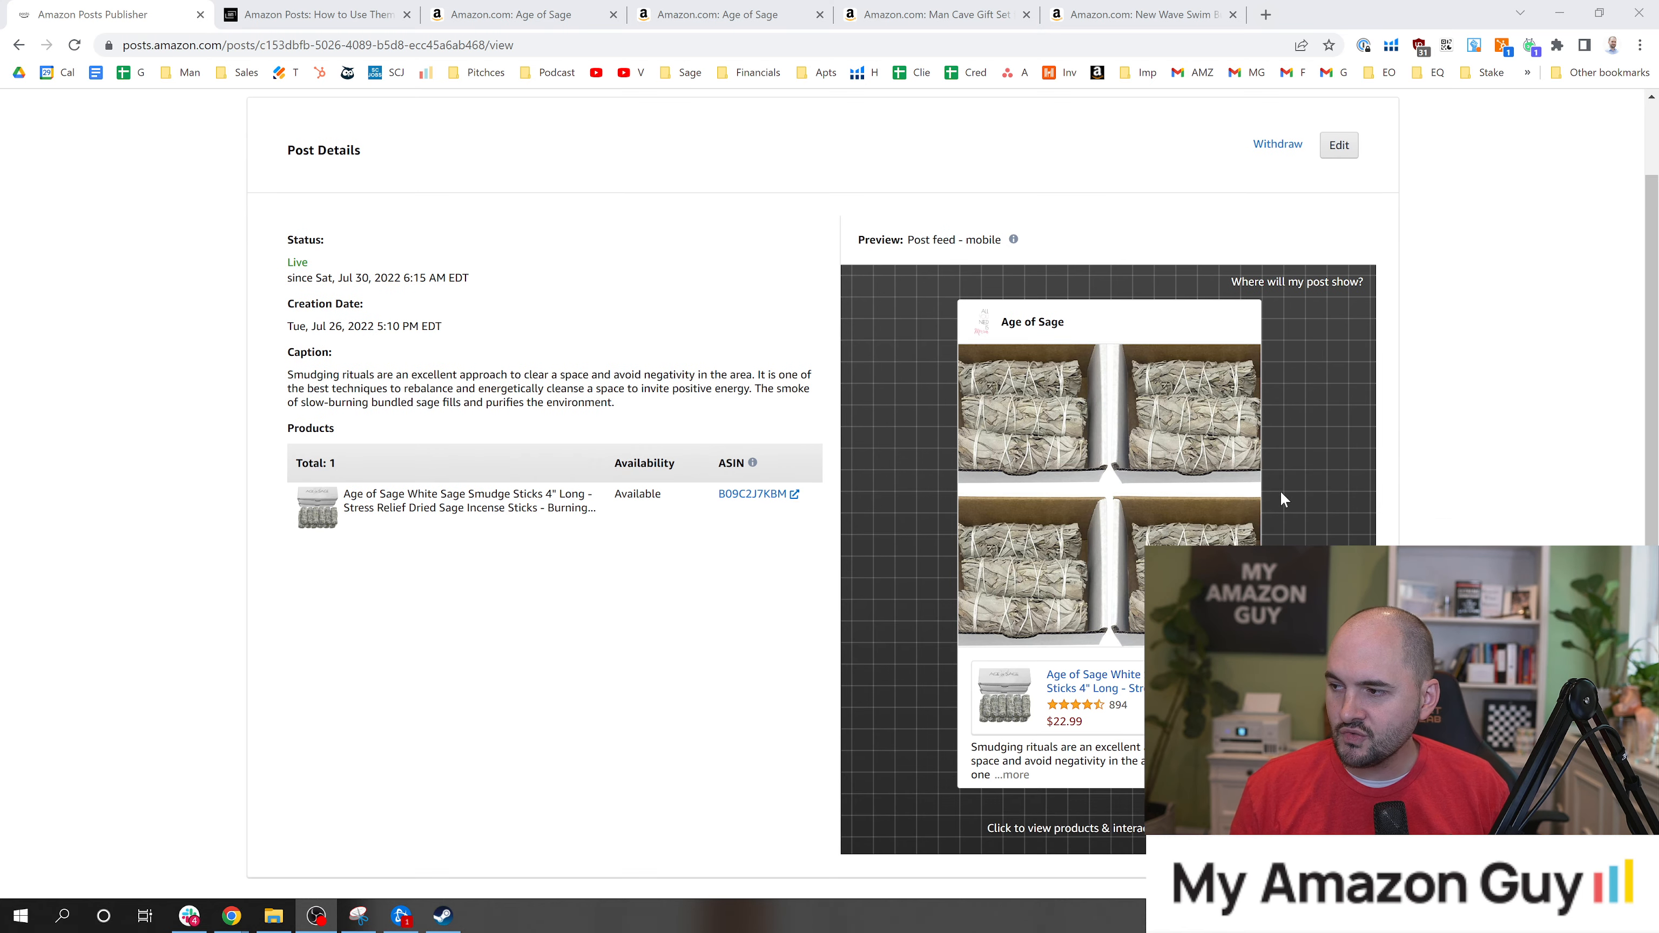
scroll("down", 3)
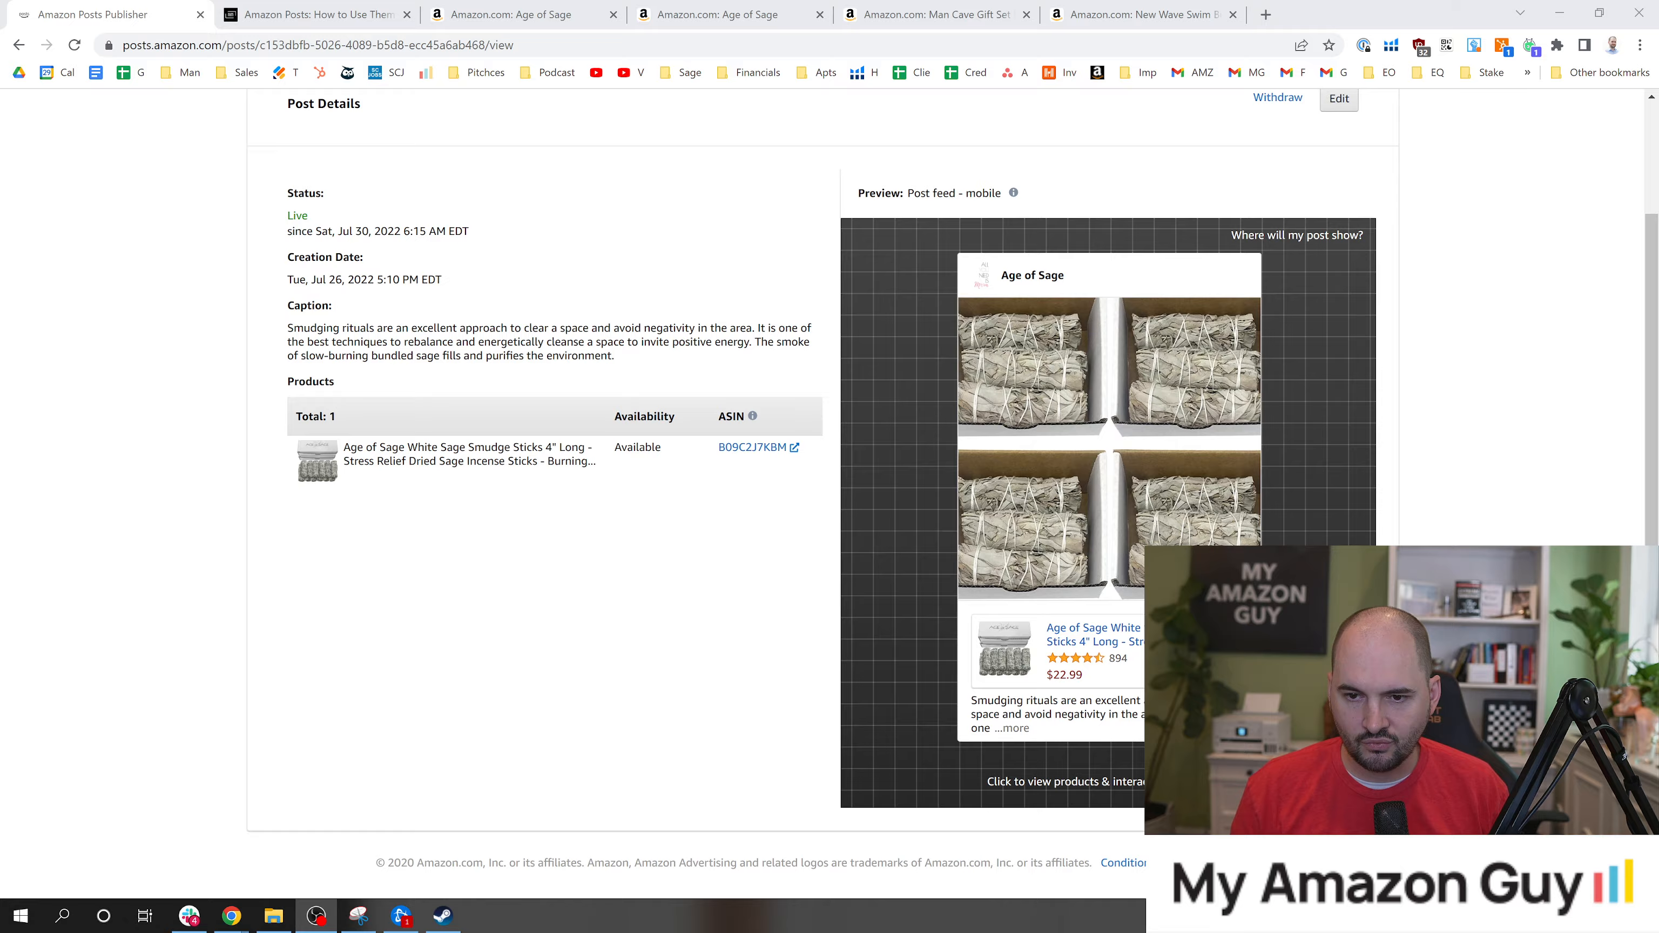
left_click(1143, 15)
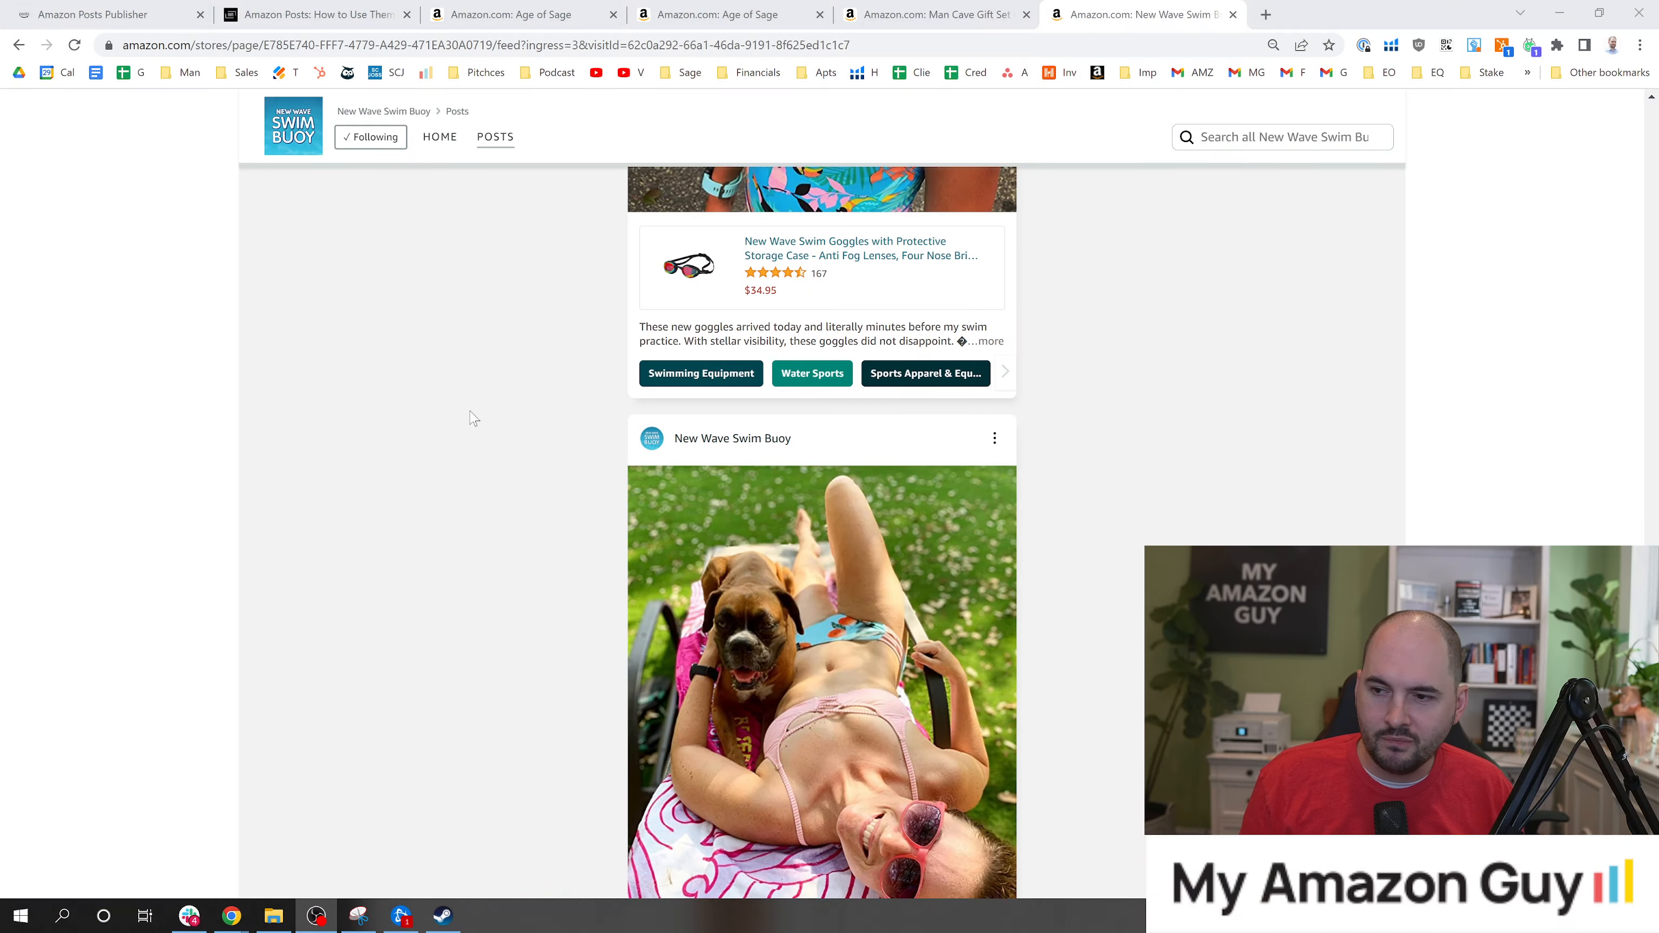
Step: Expand the full caption of the New Wave Swim Buoy towel post in the feed
scroll("down", 3)
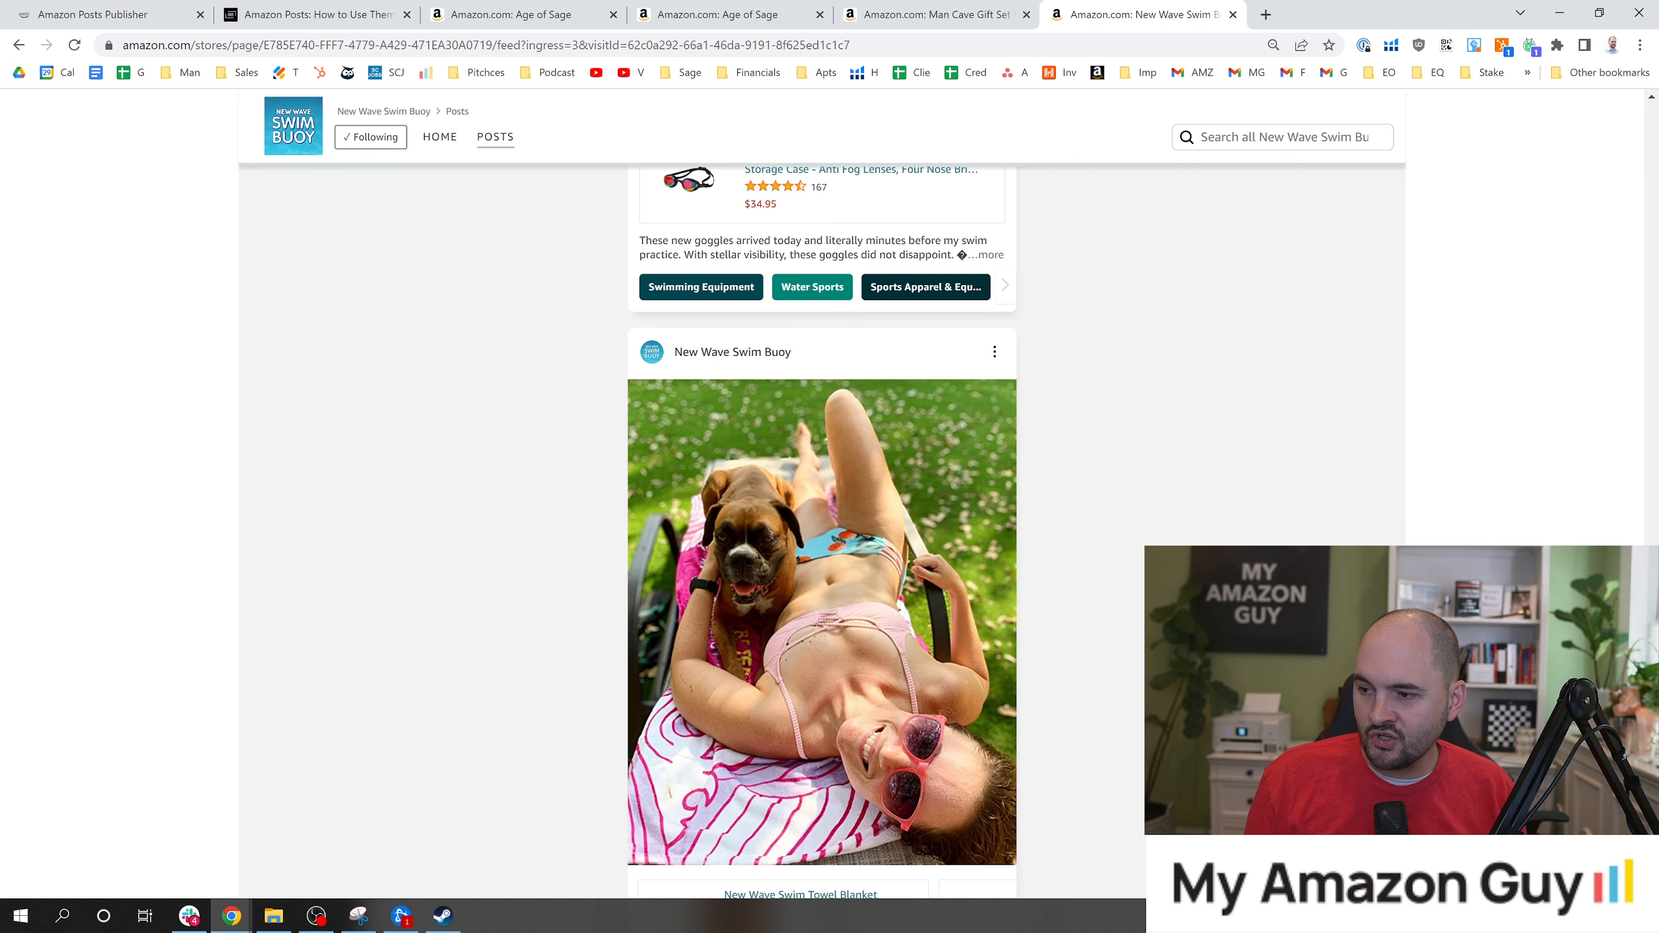
scroll("down", 3)
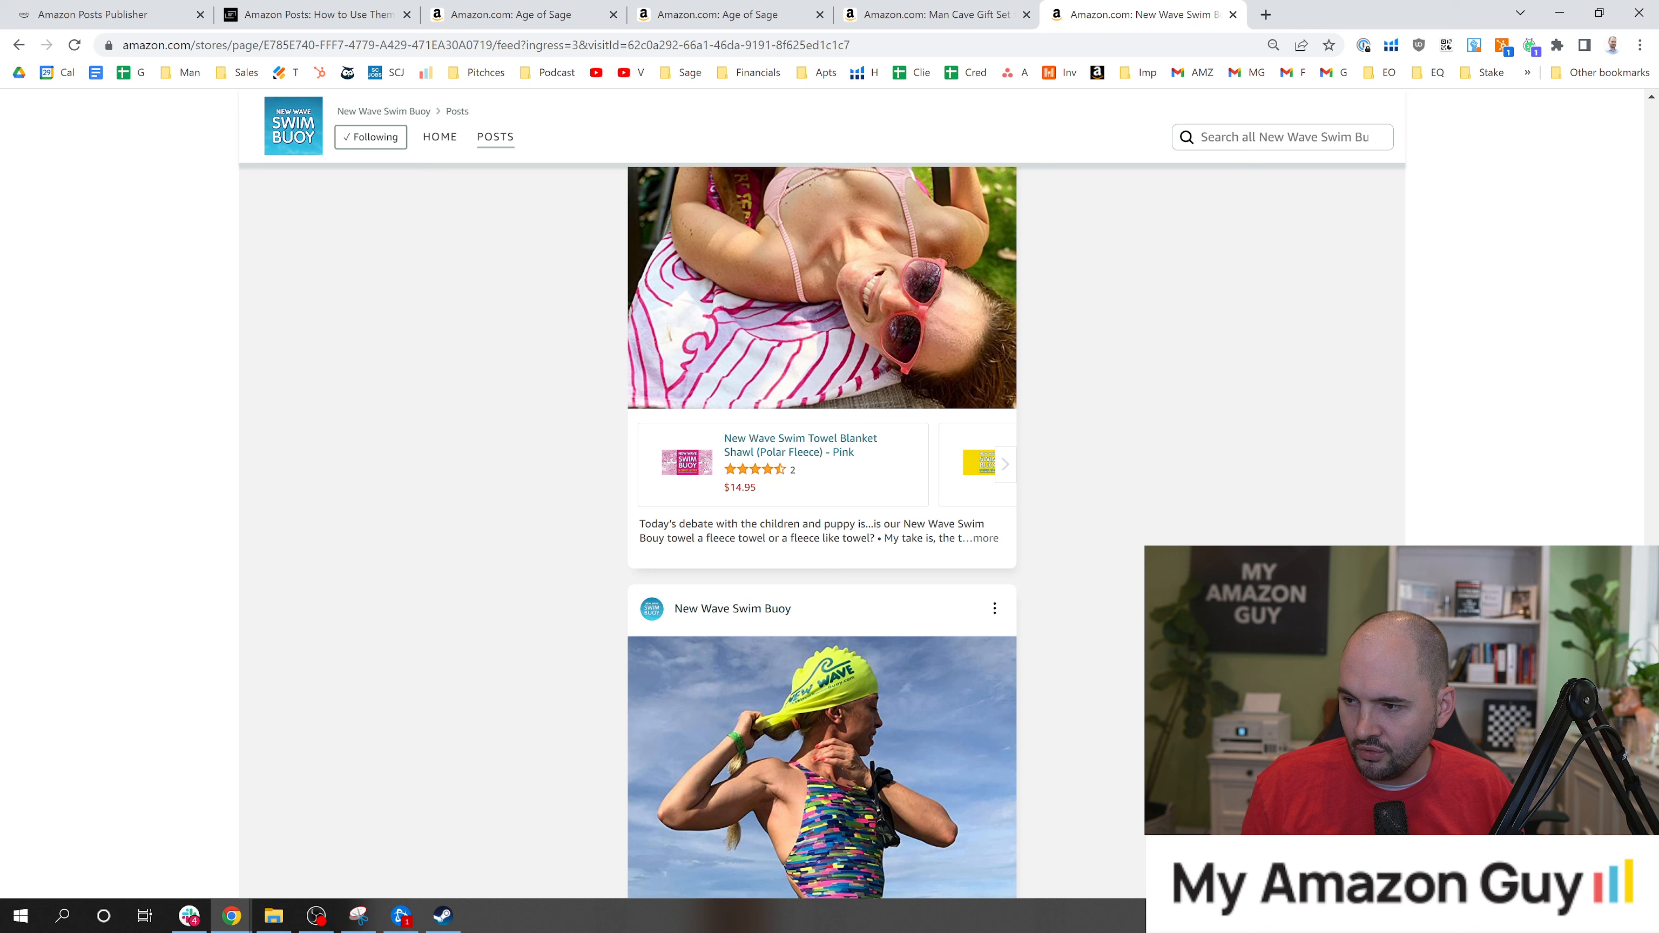
scroll("down", 3)
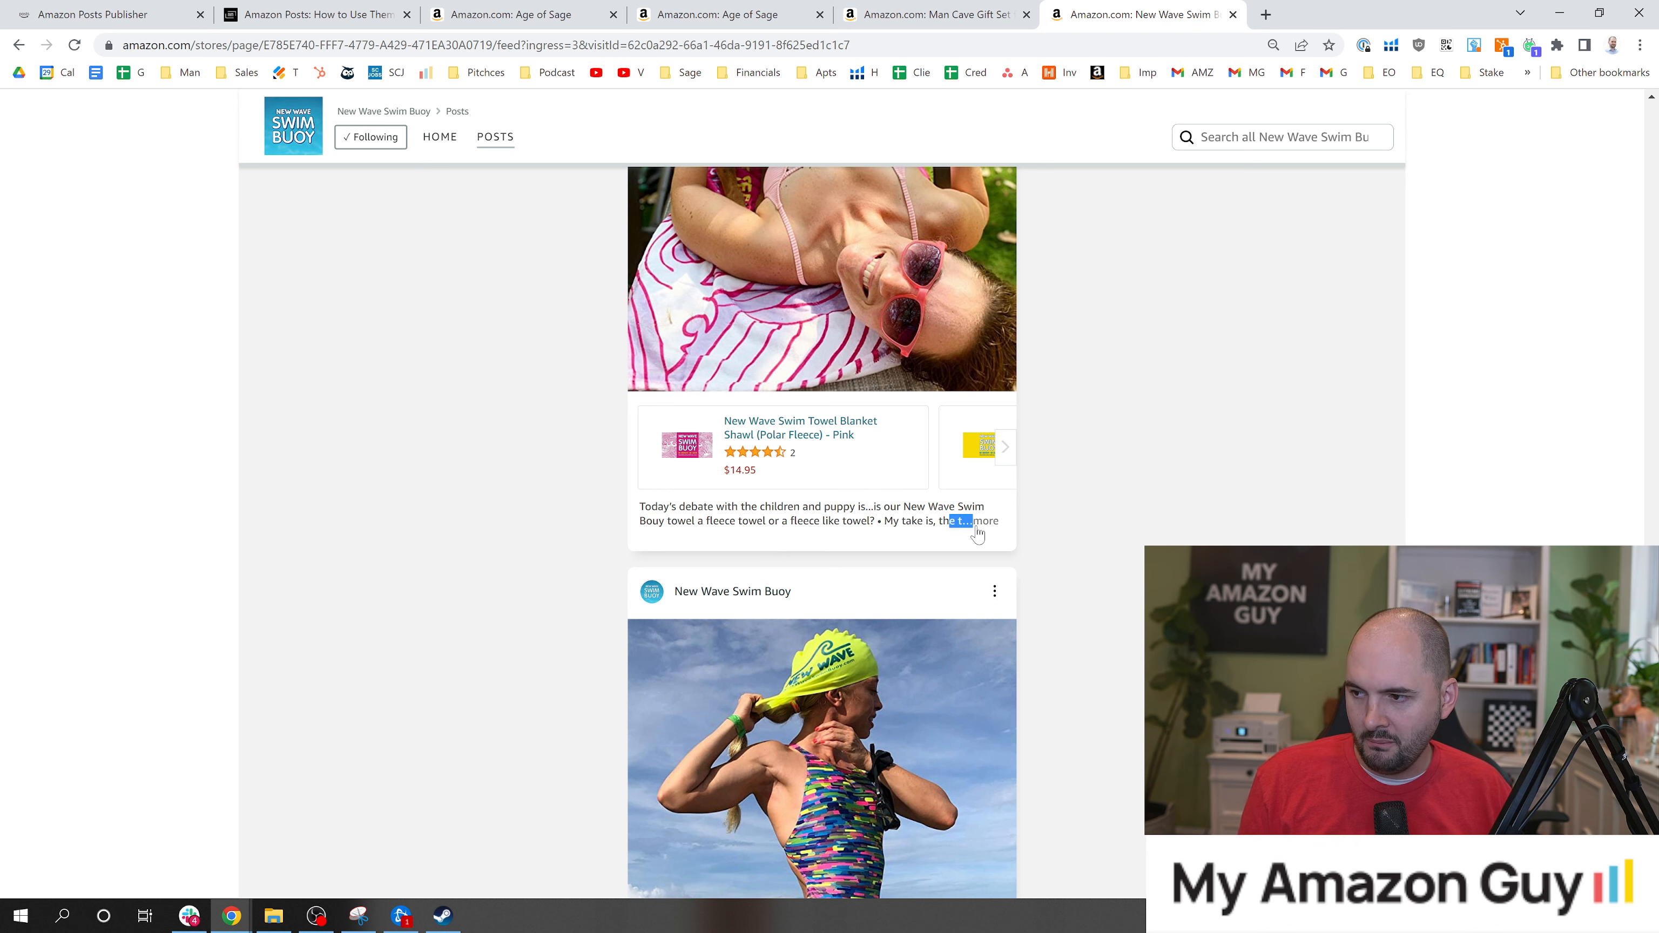
left_click(985, 521)
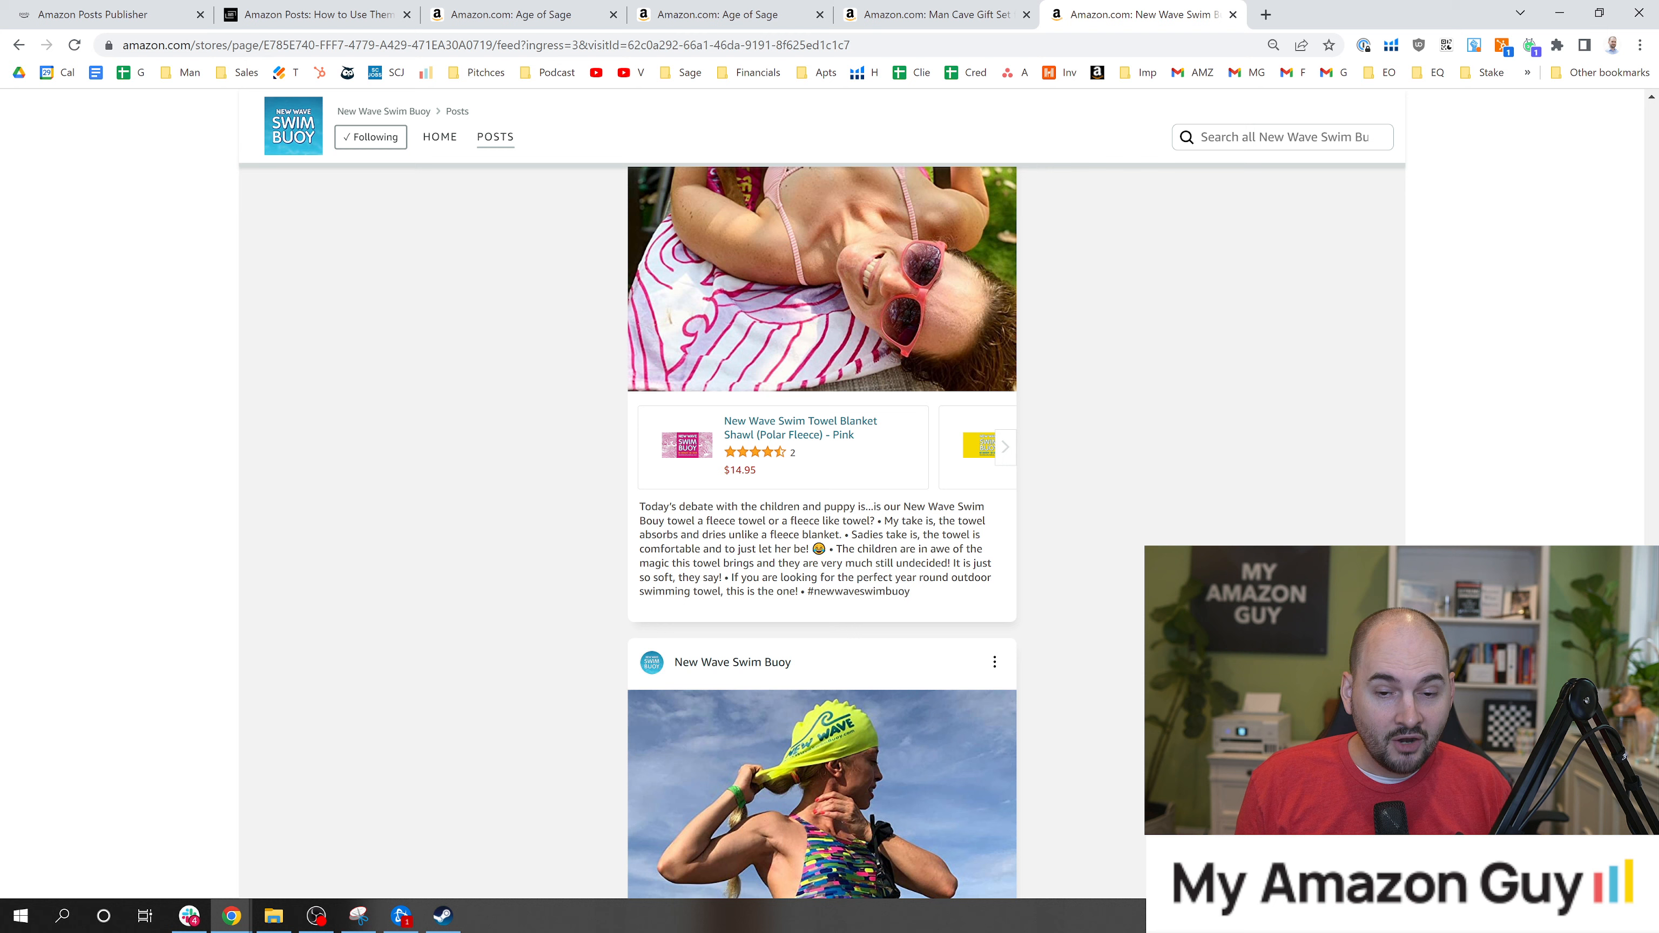
scroll("down", 3)
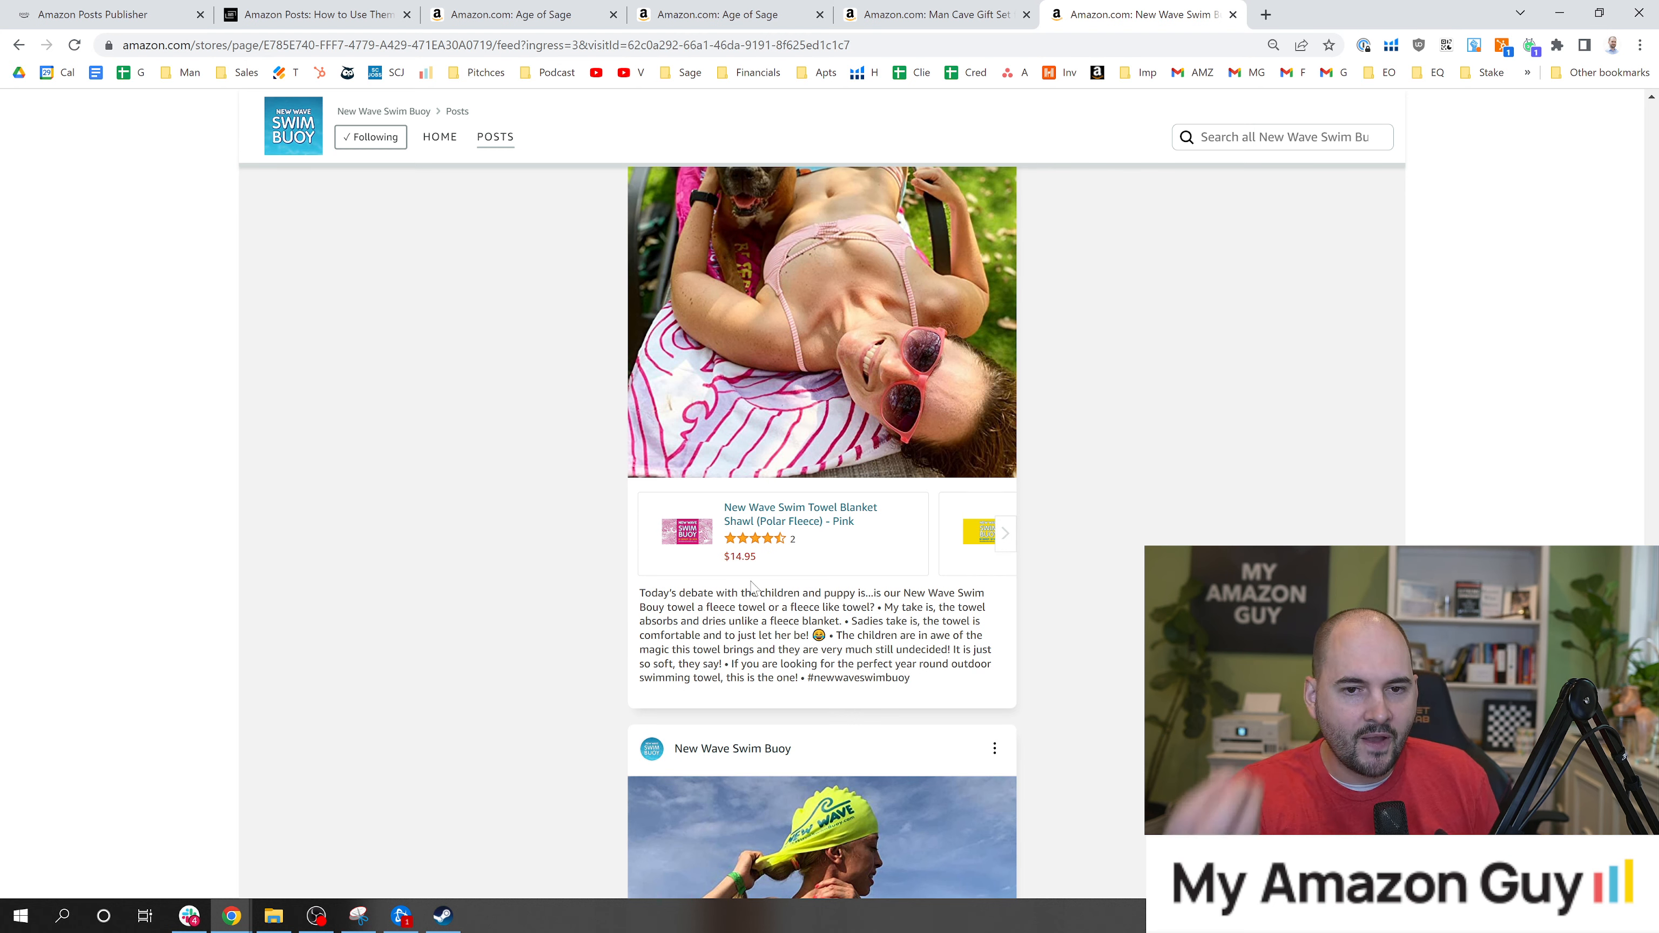
mouse_move(533, 501)
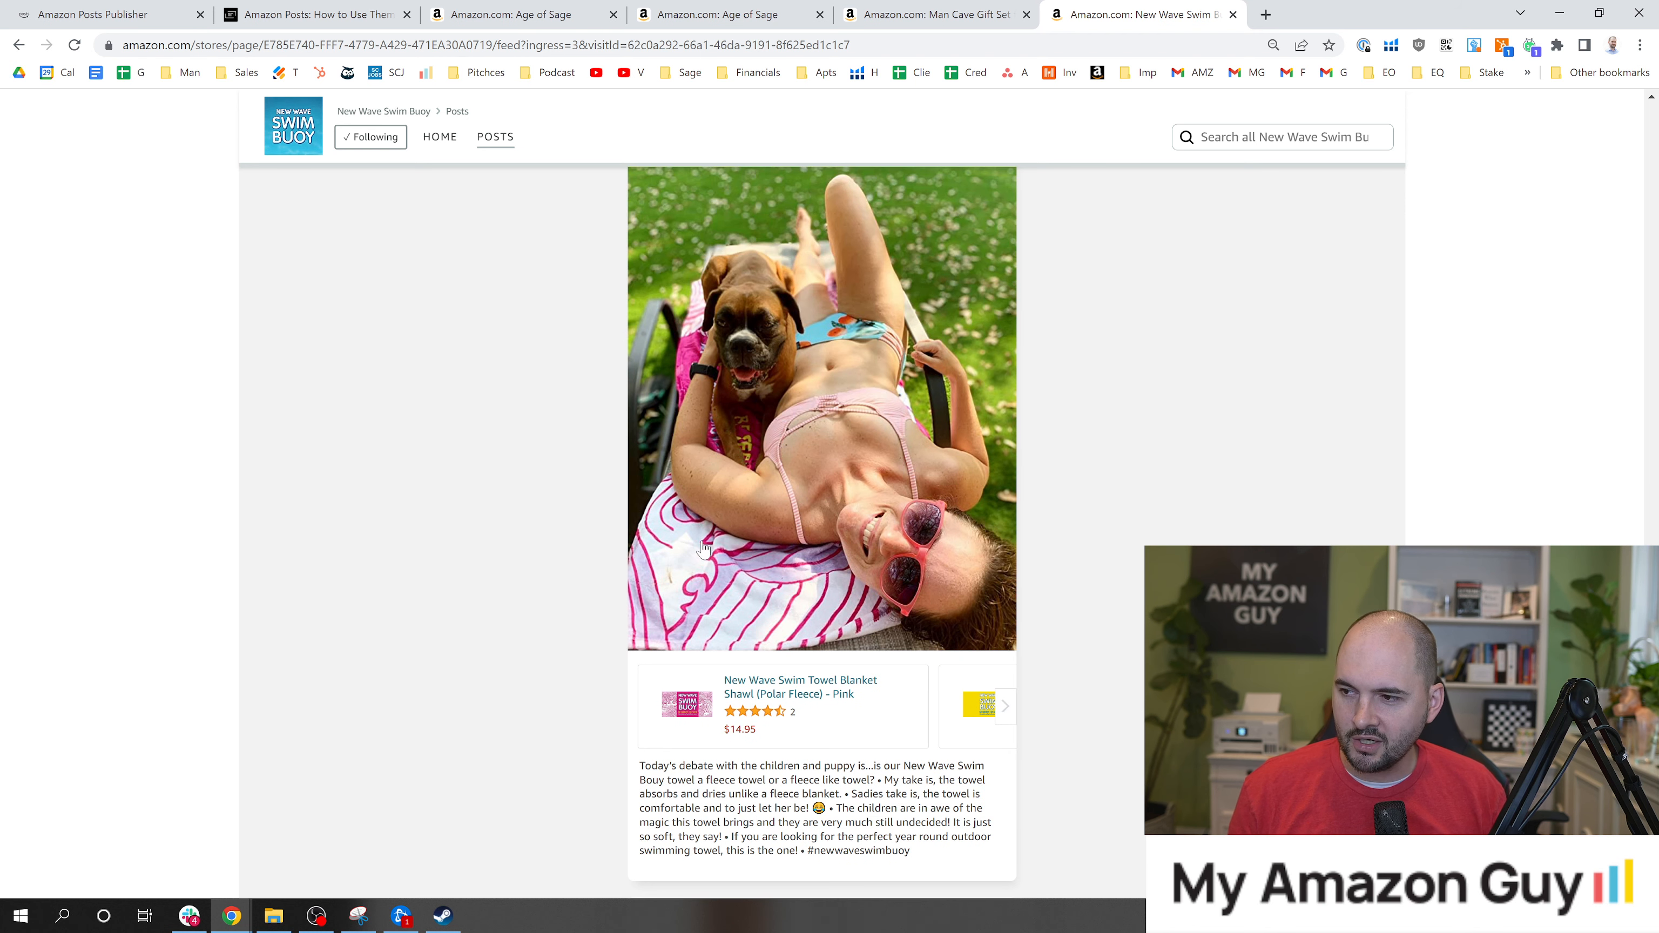
mouse_move(565, 586)
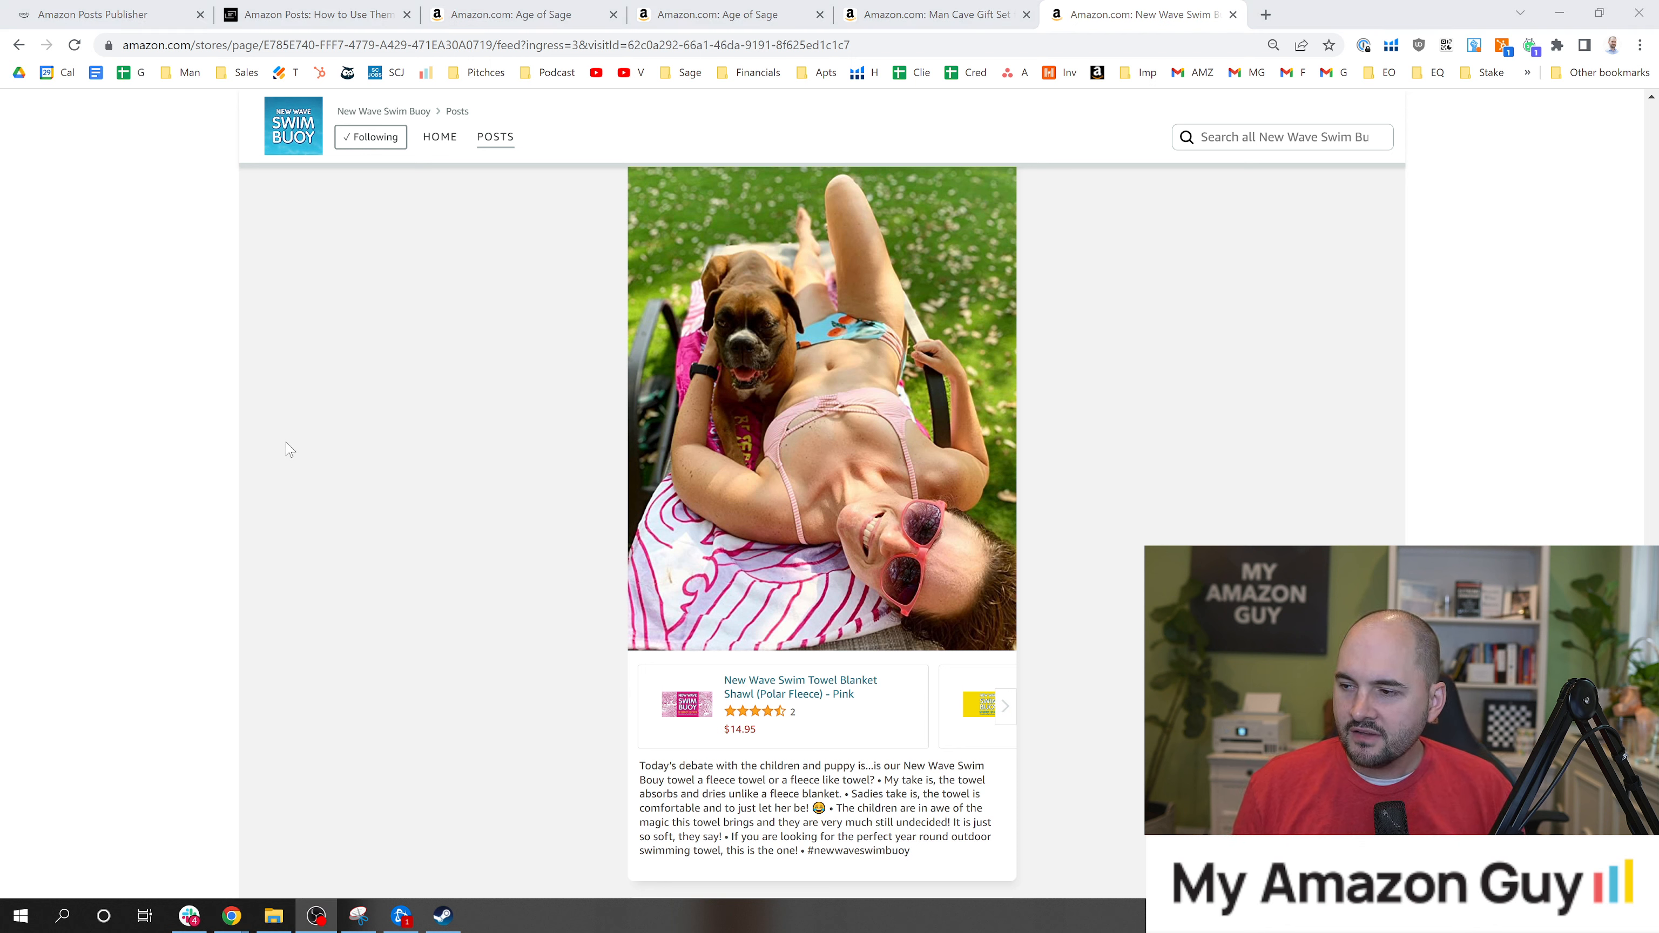
mouse_move(500, 459)
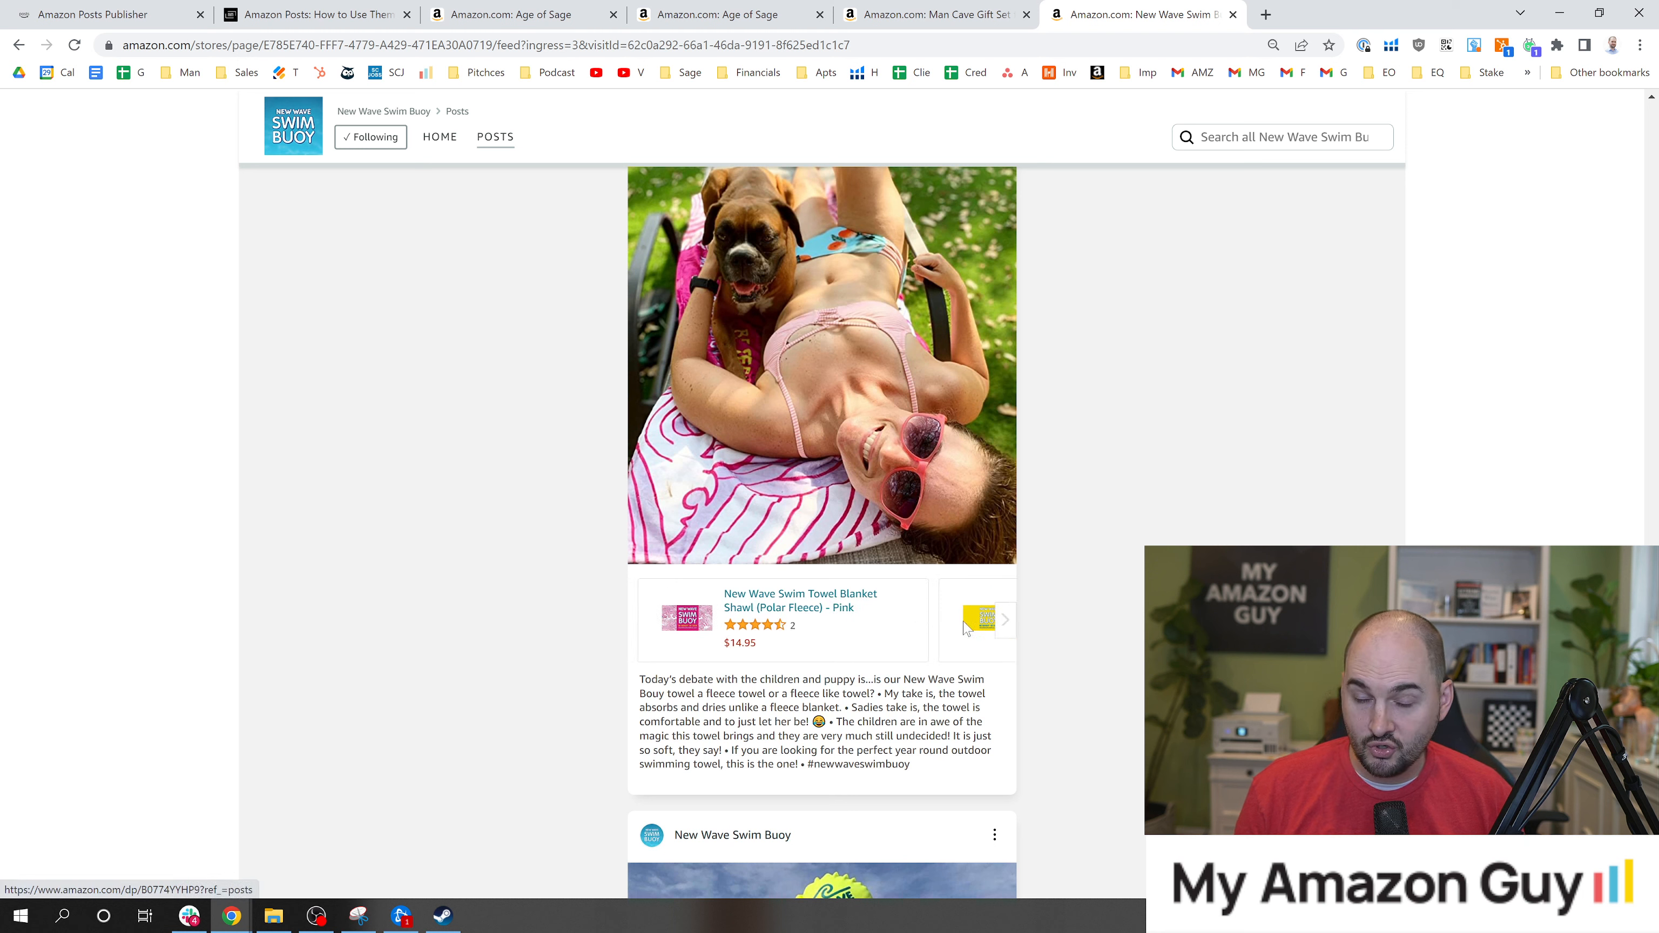
Step: Page the towel post's products from pink to yellow, then switch to the Age of Sage store
left_click(1005, 620)
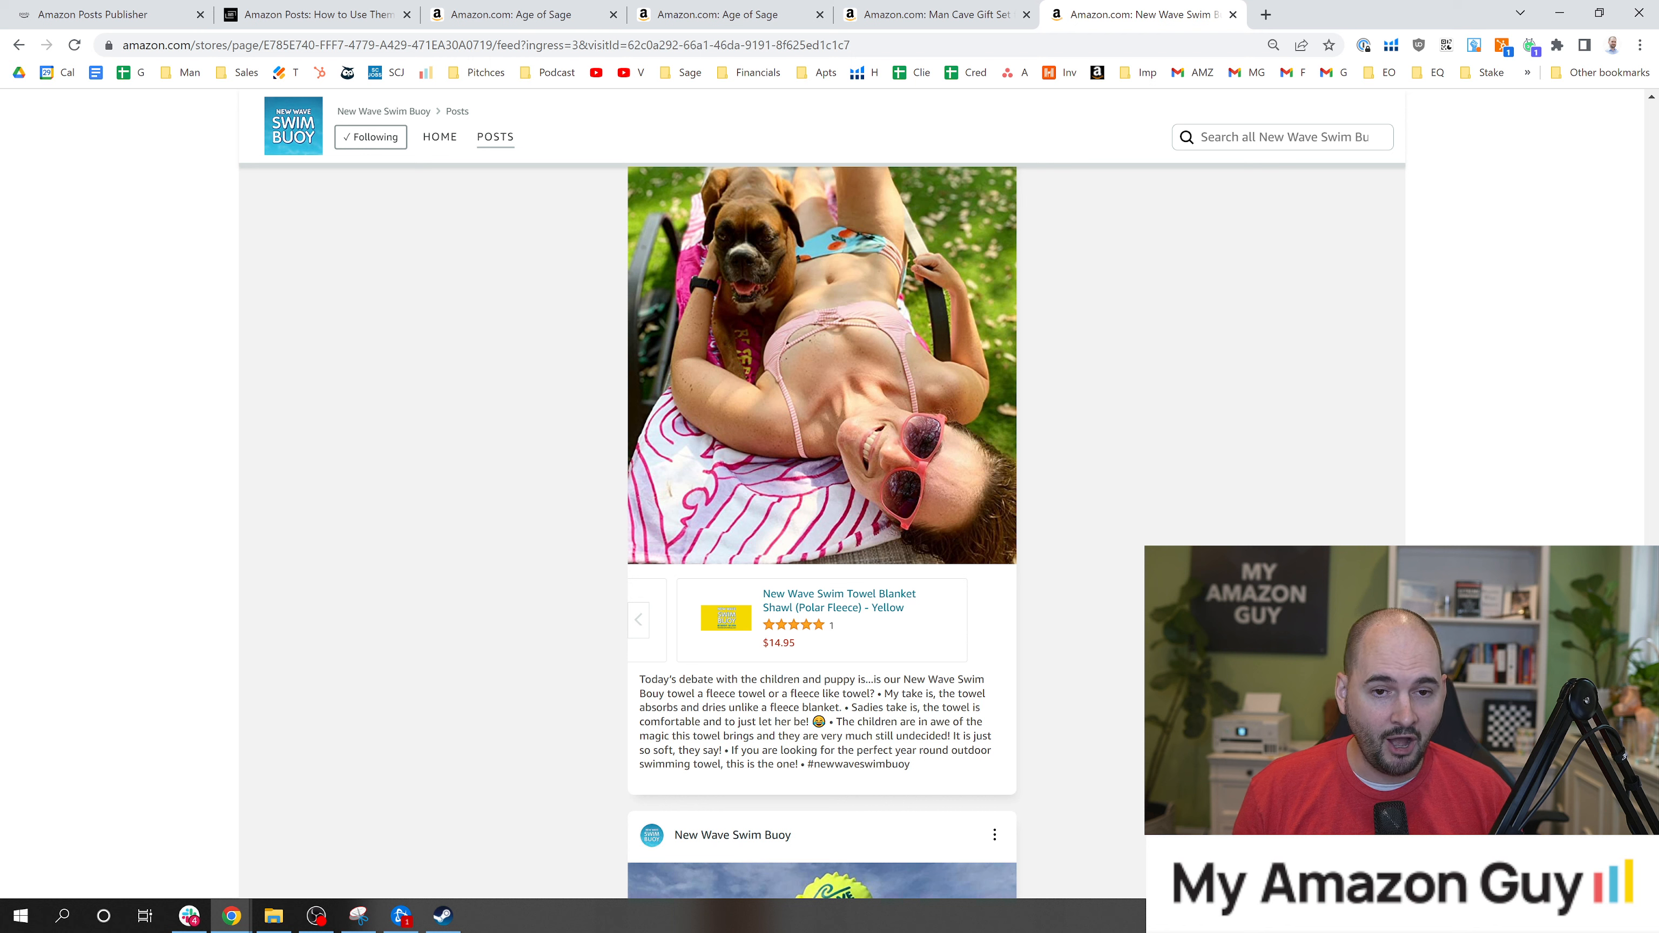
scroll("down", 3)
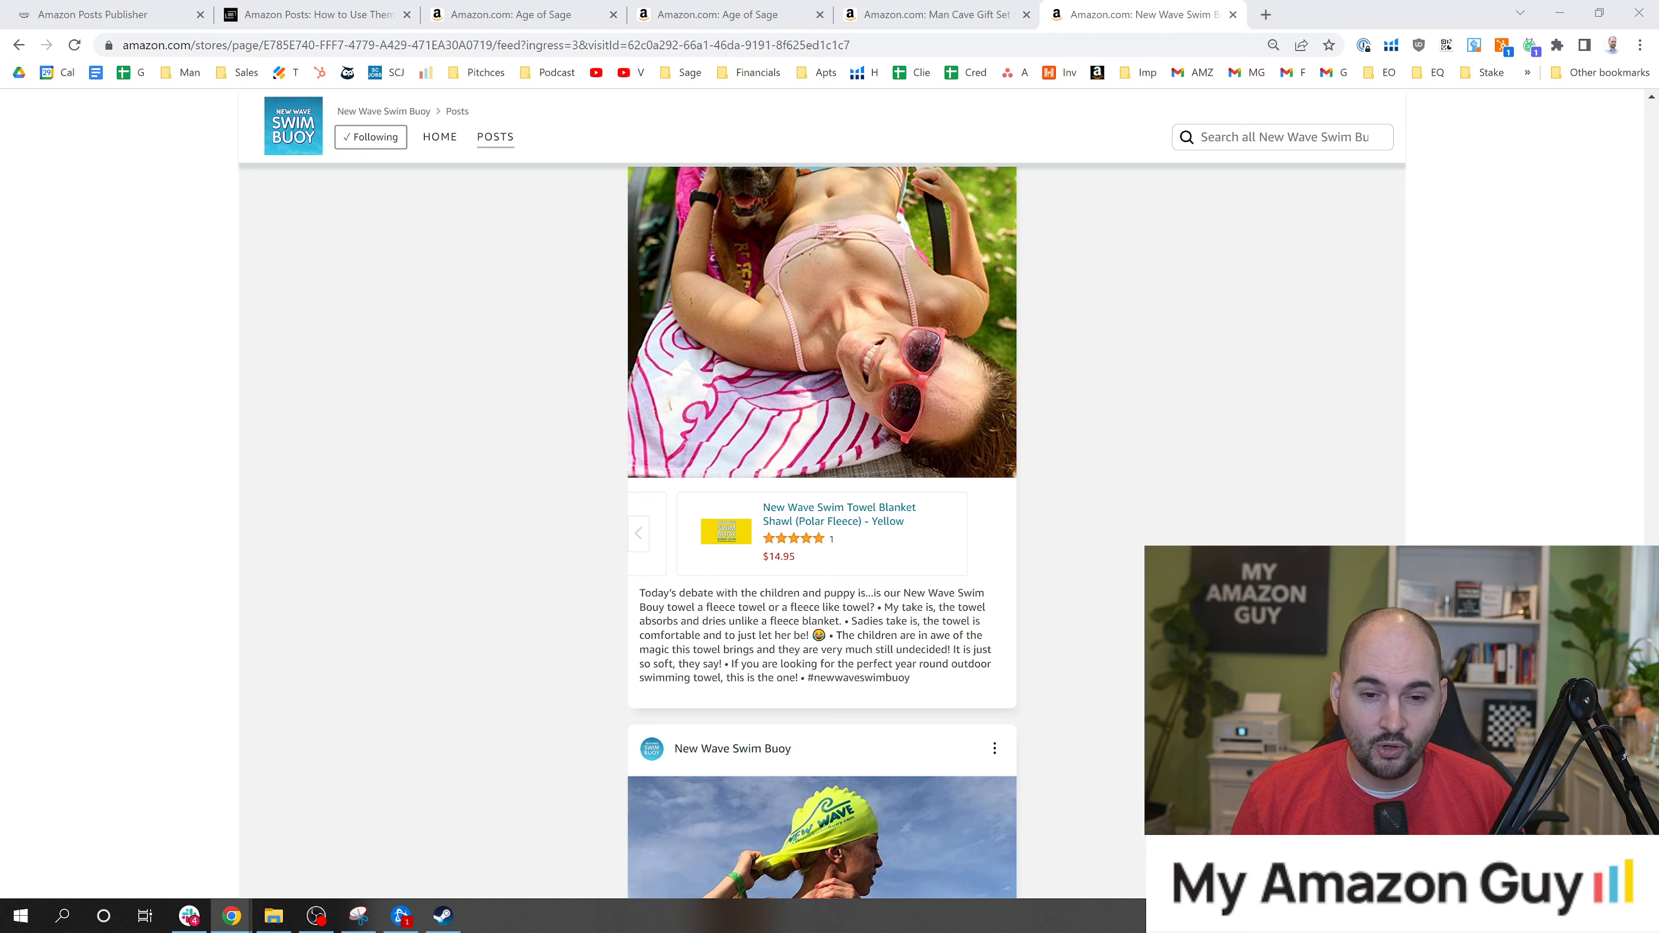
left_click(524, 15)
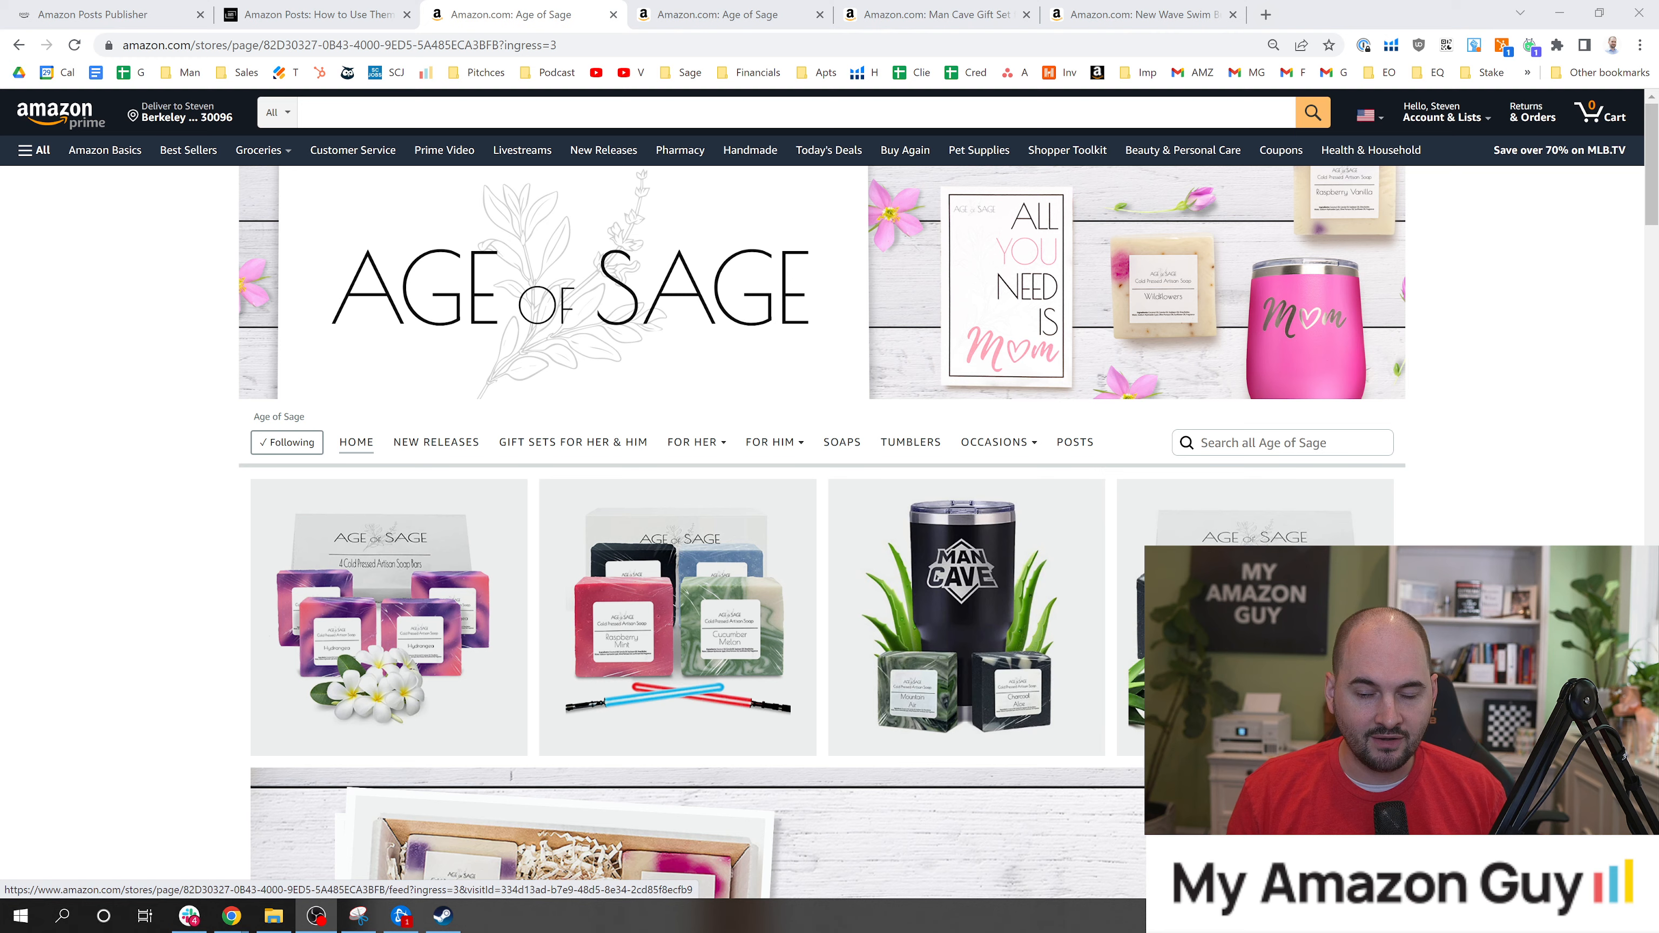
left_click(315, 16)
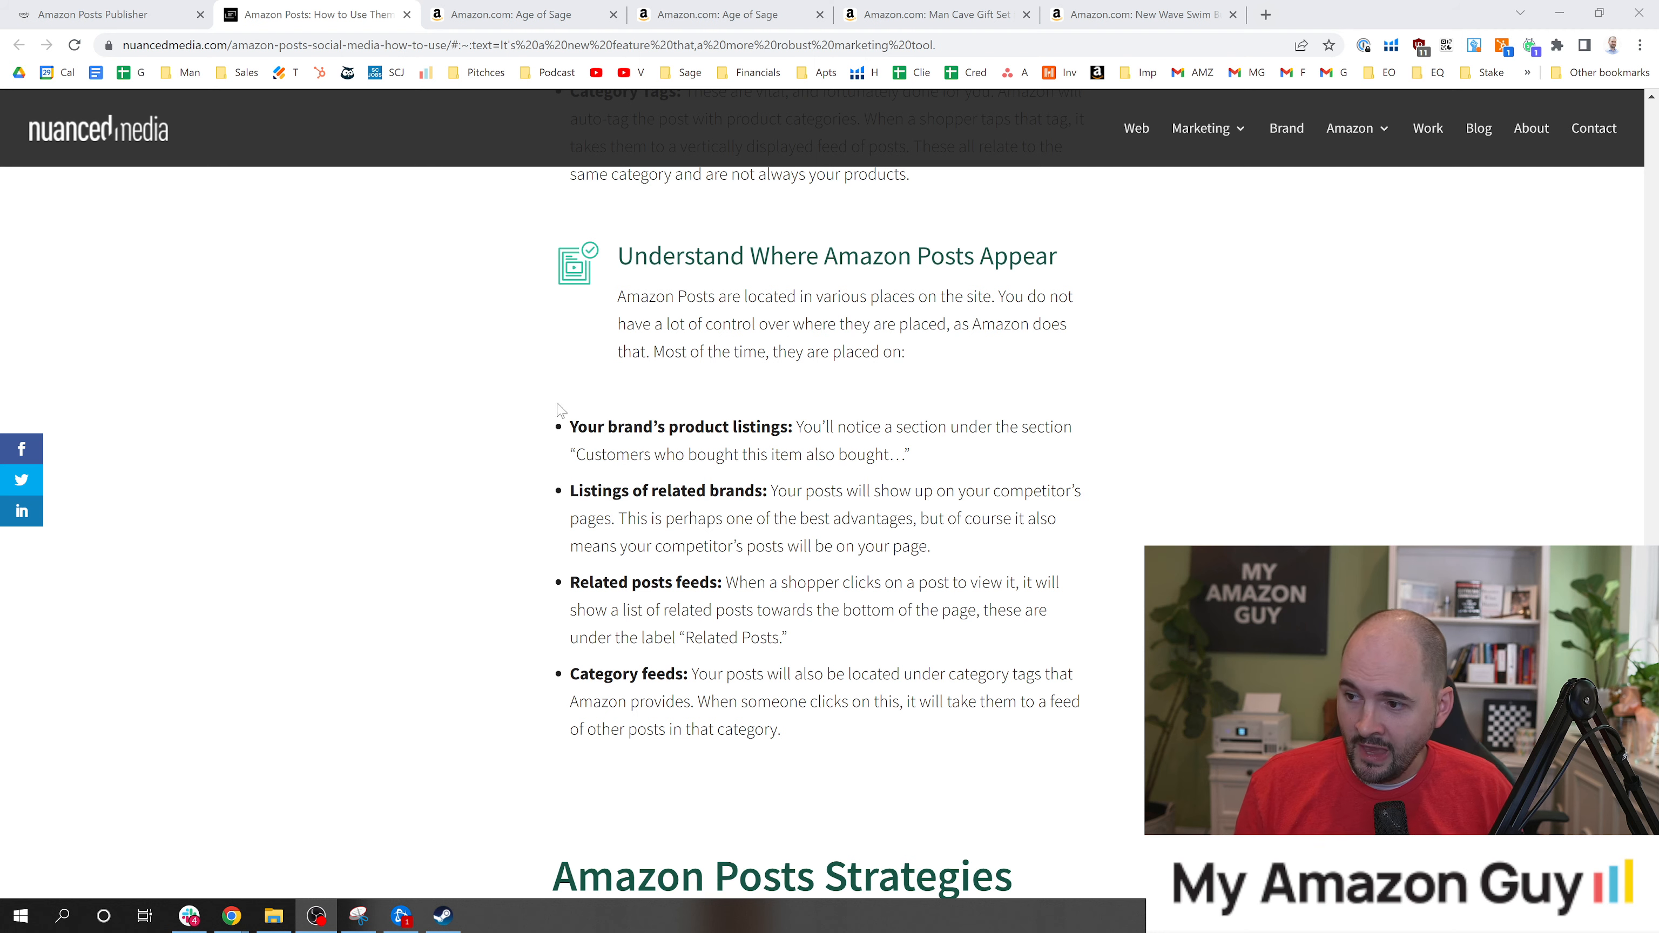
left_click_drag(569, 427, 778, 427)
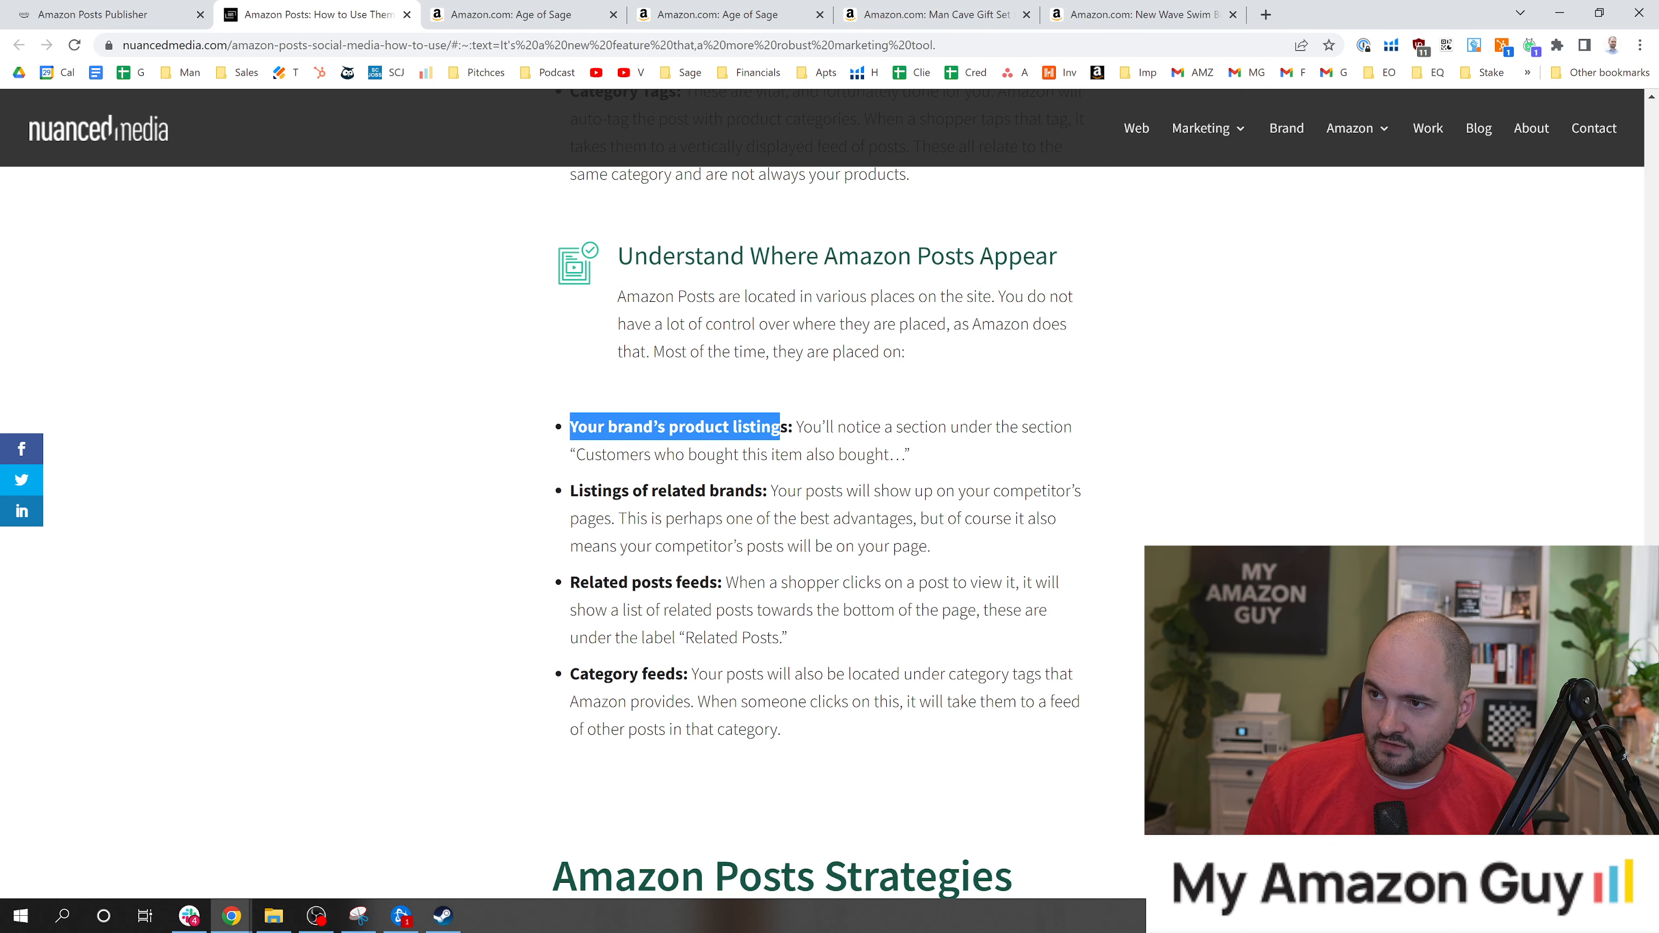
left_click(720, 15)
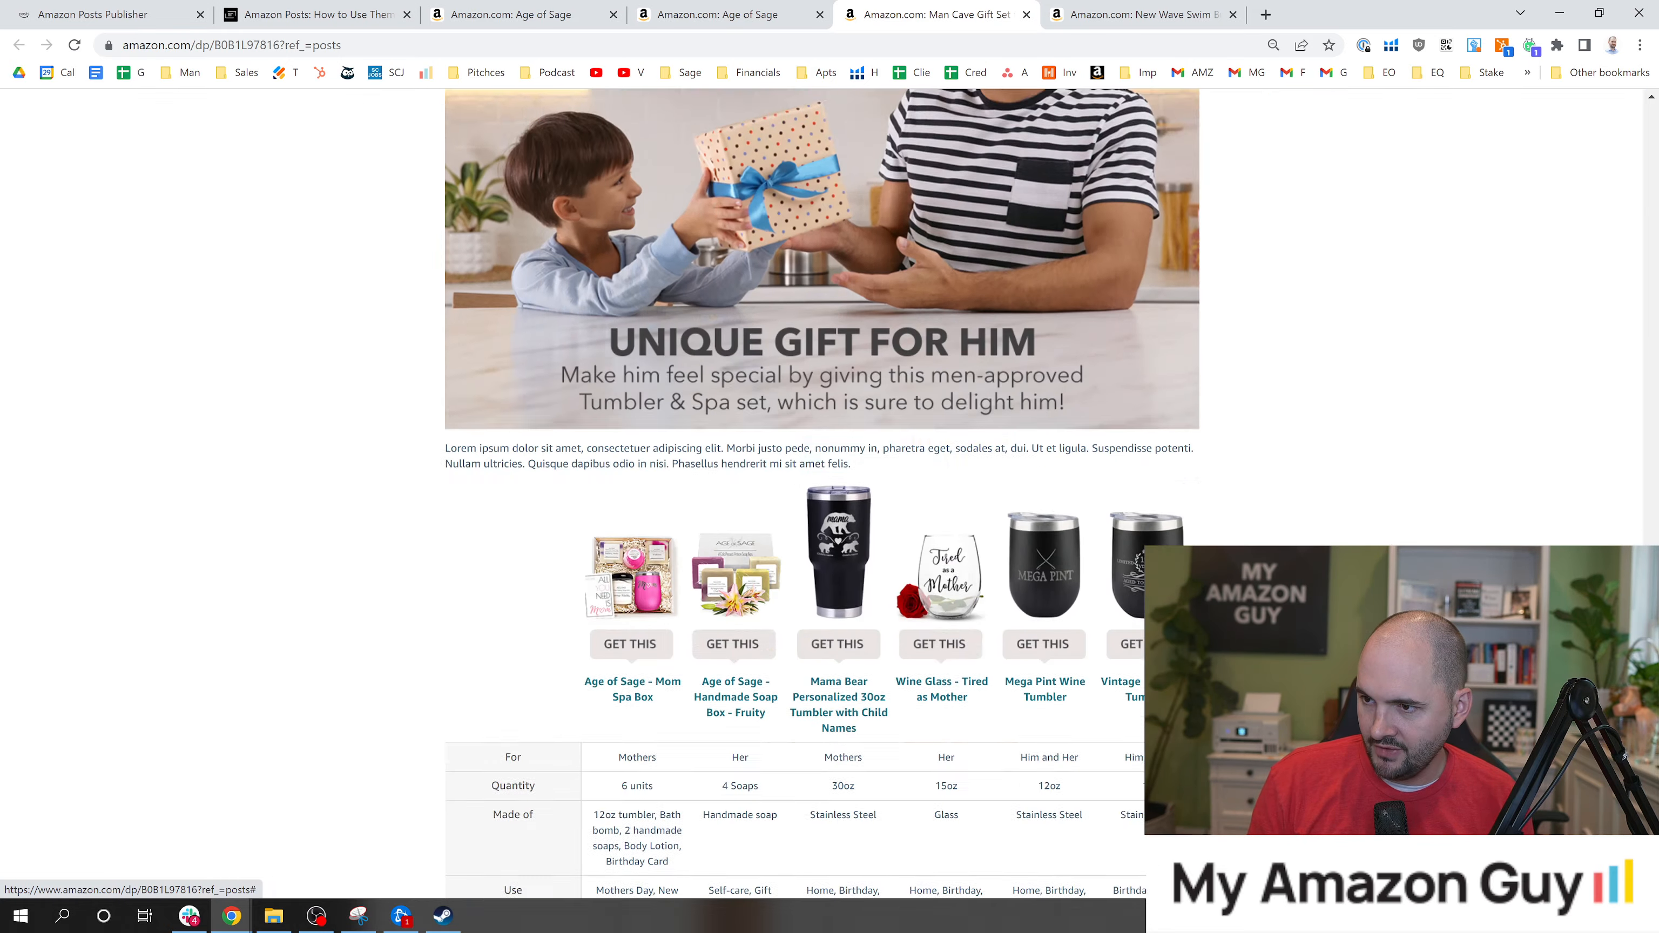
scroll("down", 3)
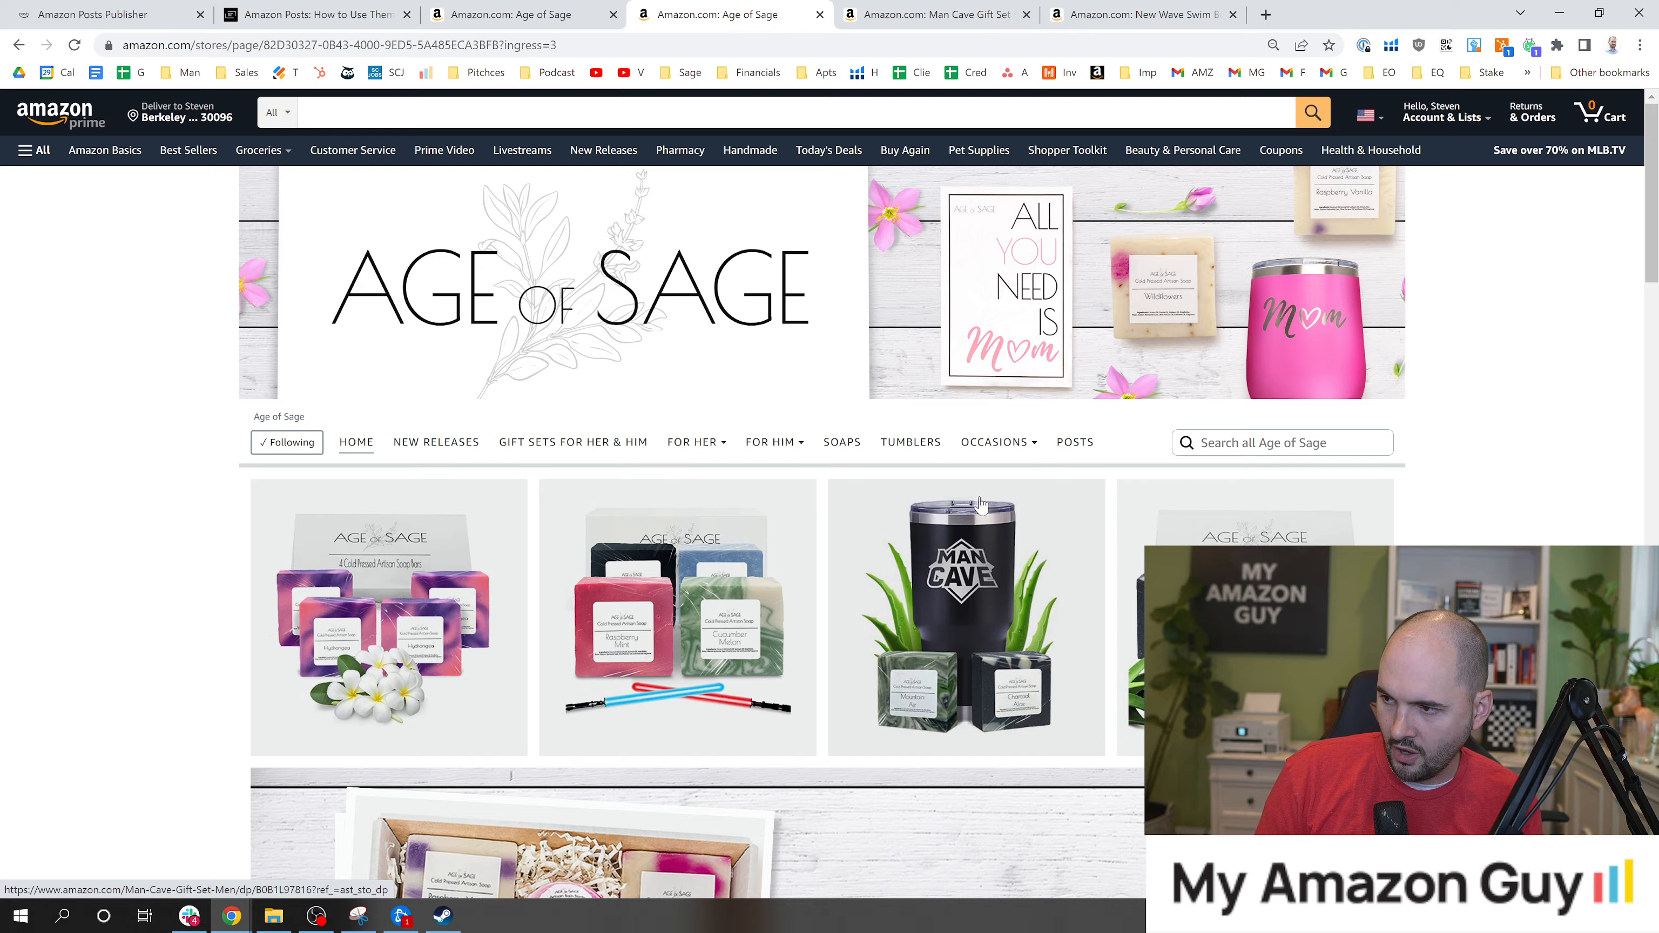
Step: Browse the Age of Sage posts feed to the beach tumbler post, then return to the article
left_click(1074, 442)
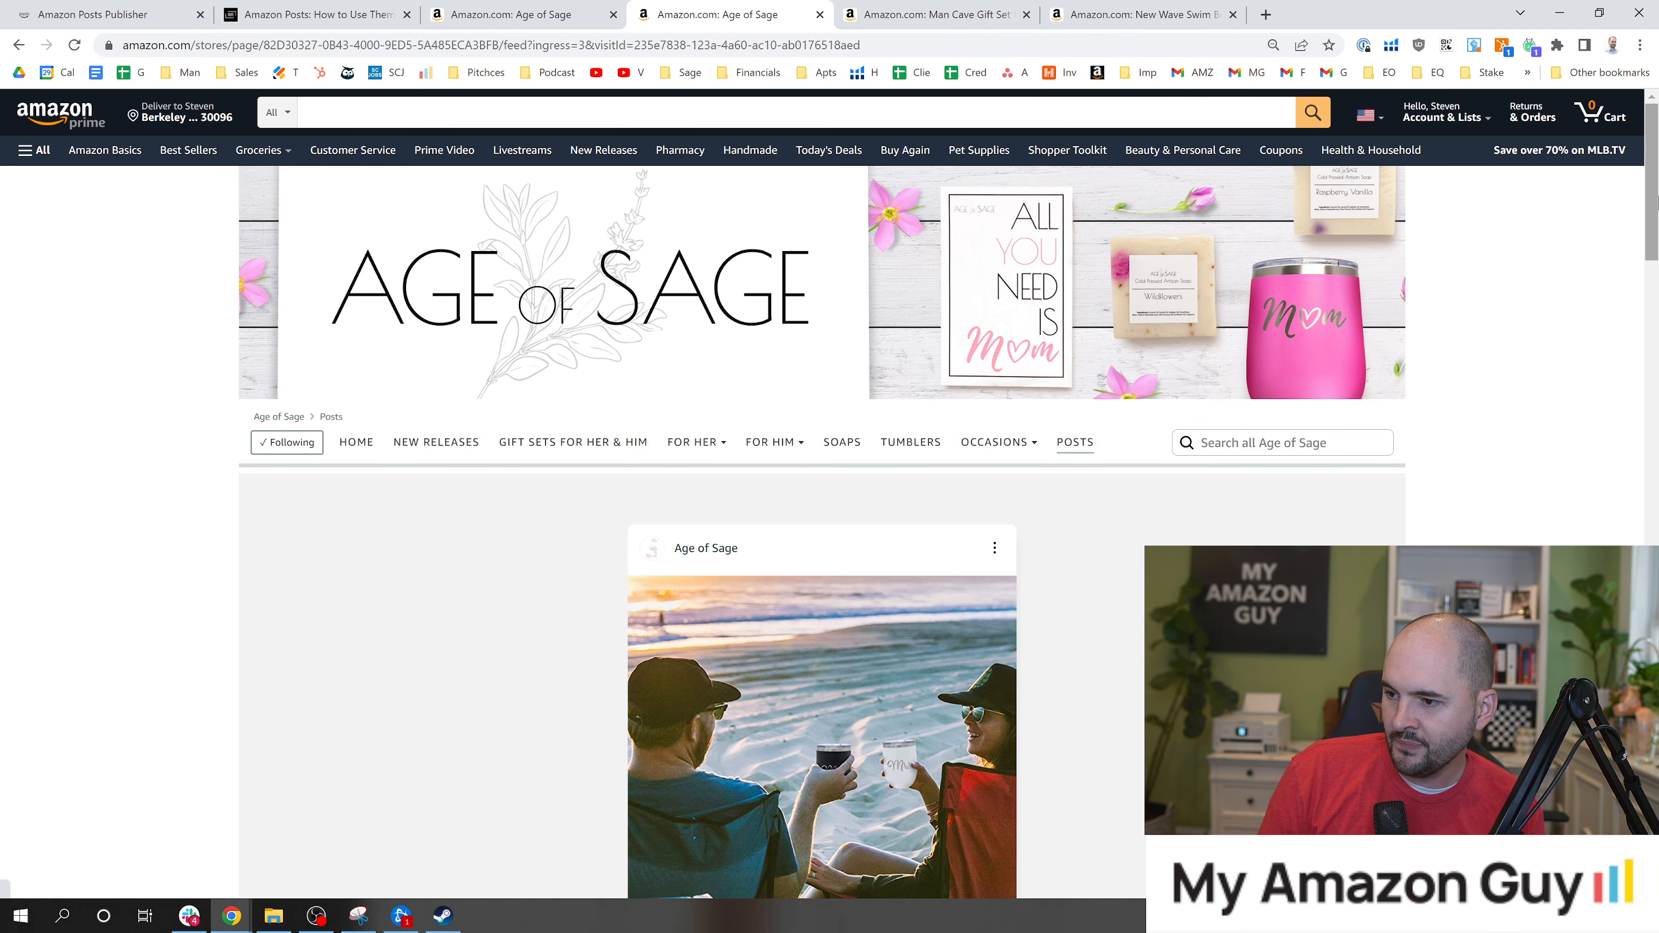
scroll("down", 3)
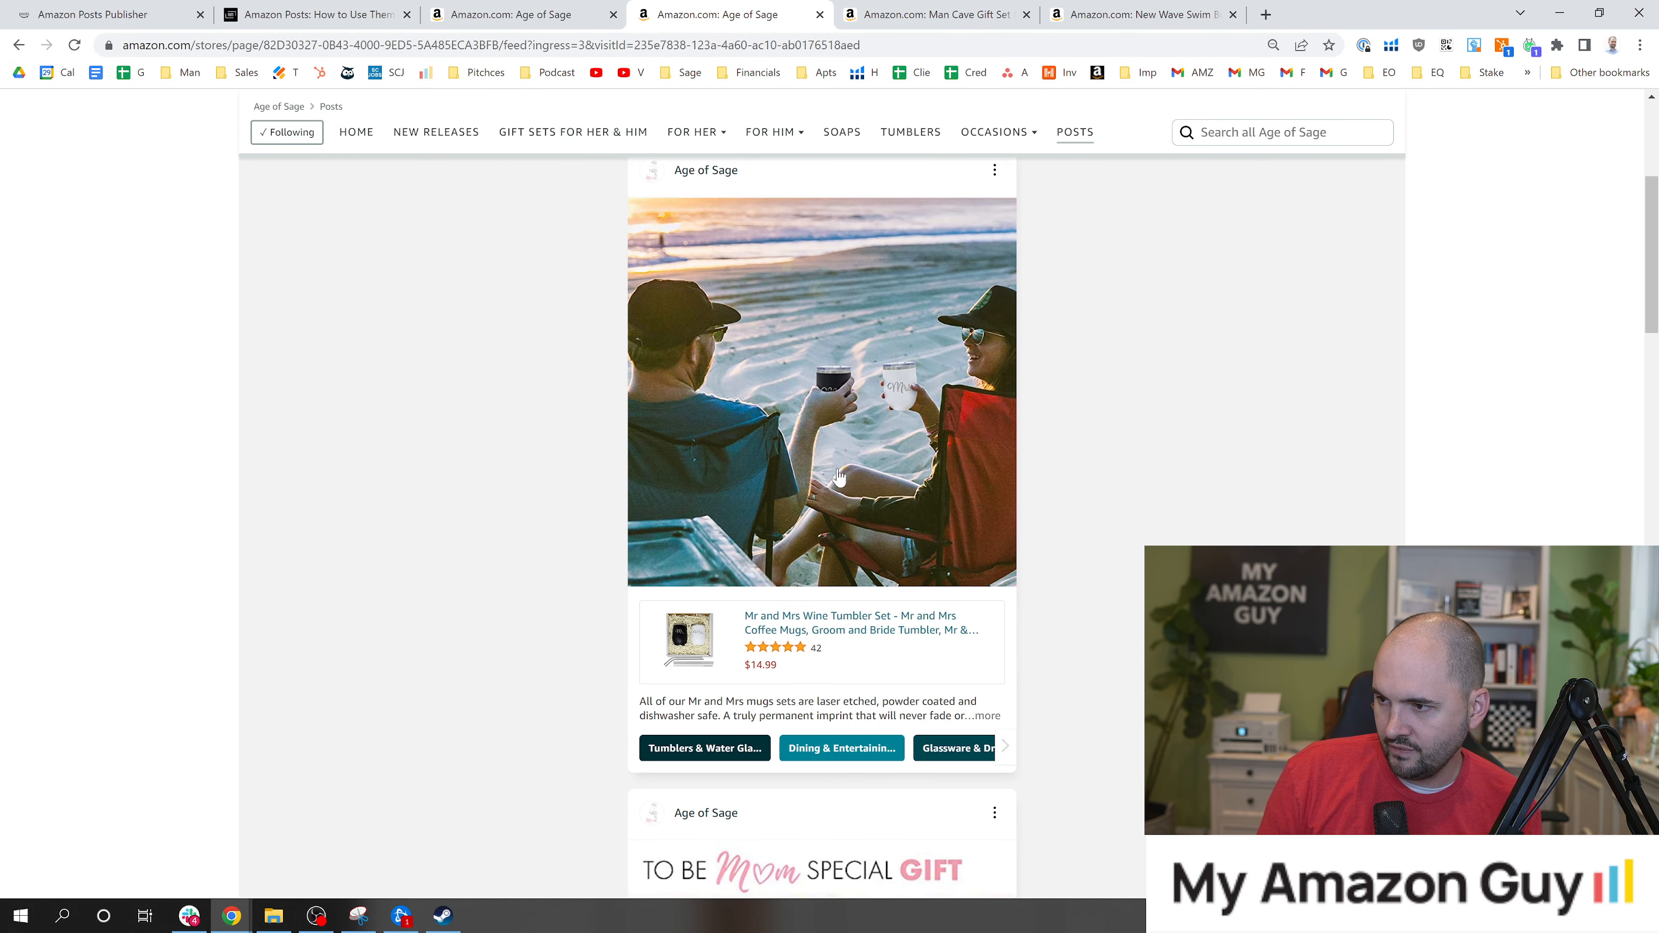
mouse_move(861, 581)
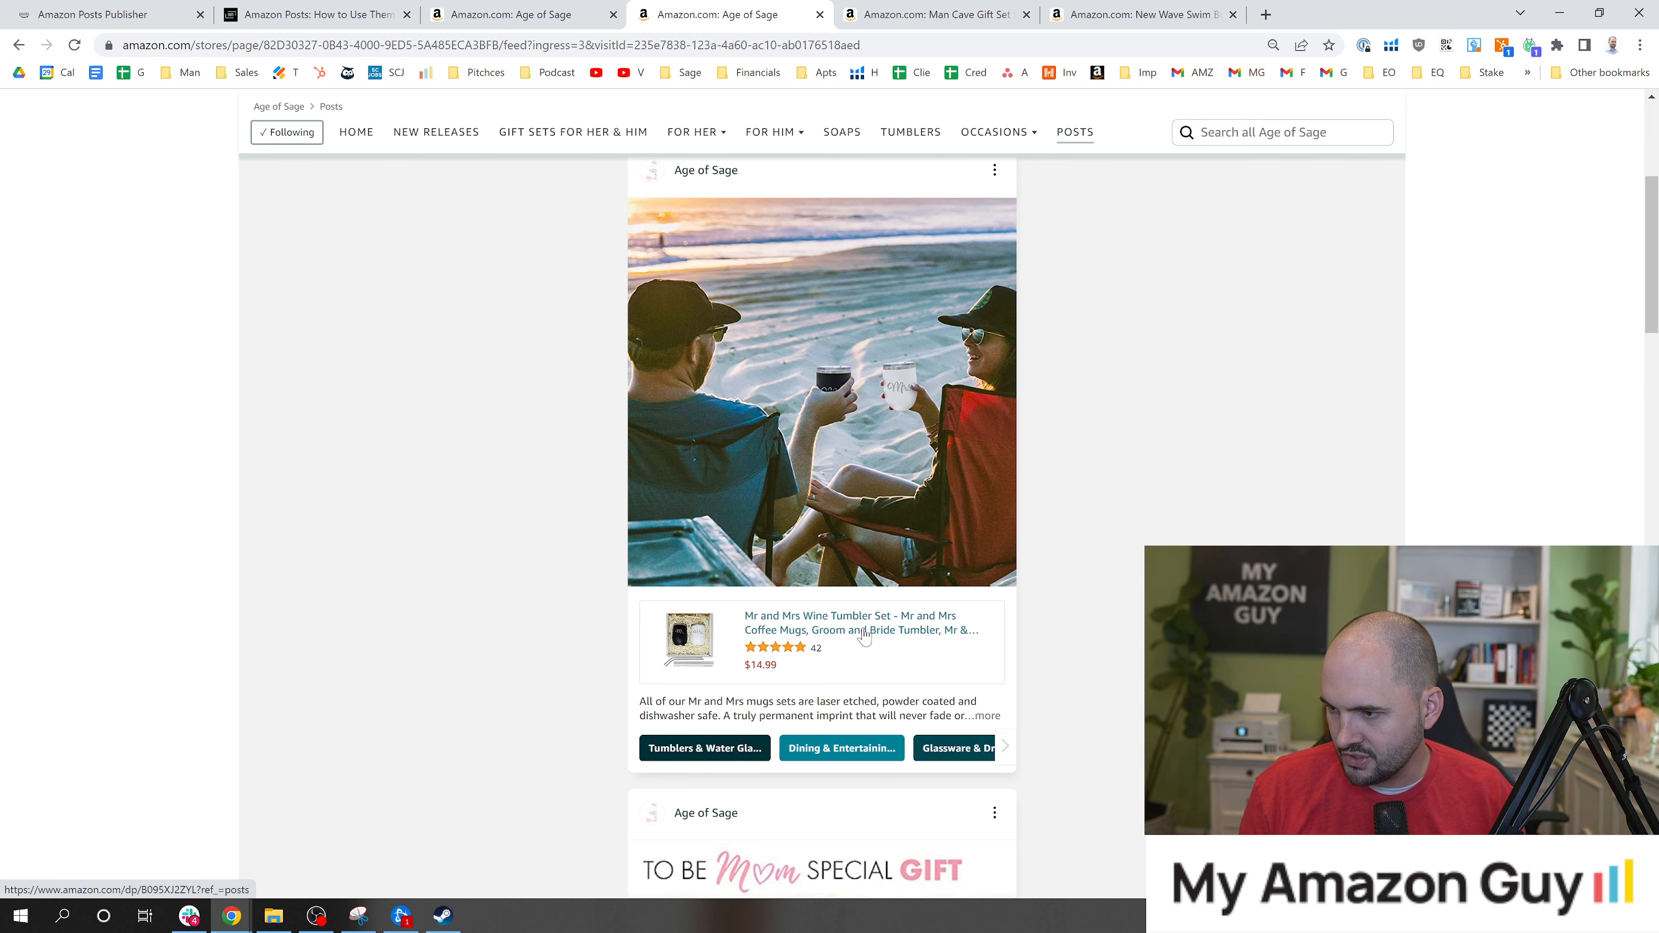
left_click(316, 14)
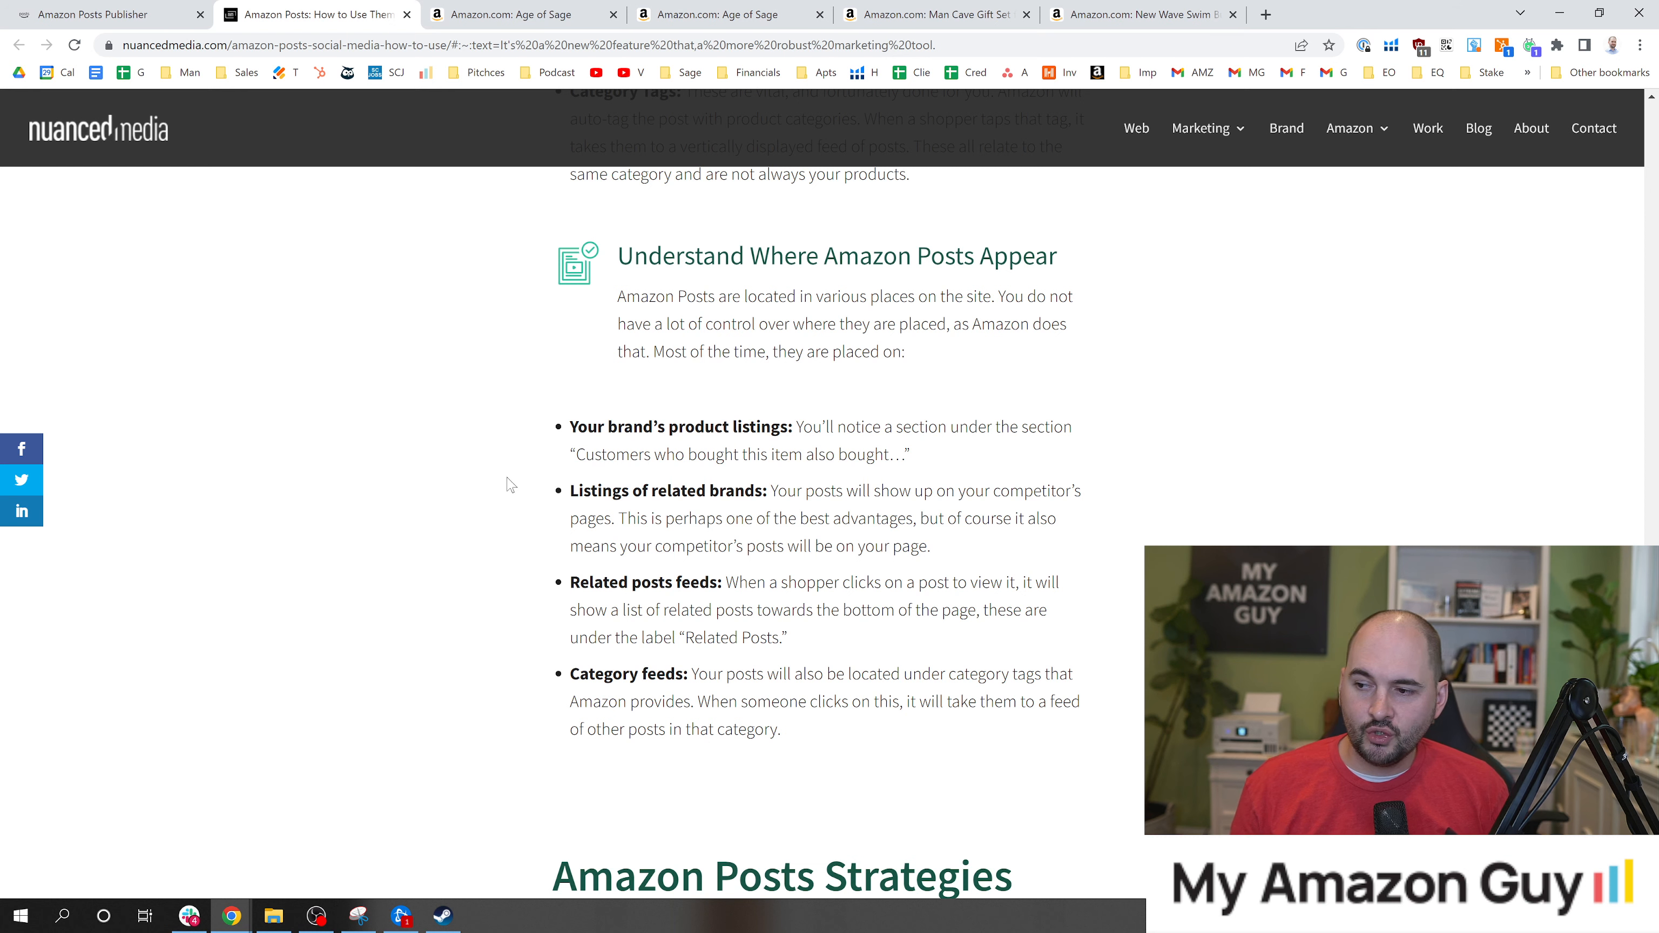
mouse_move(482, 494)
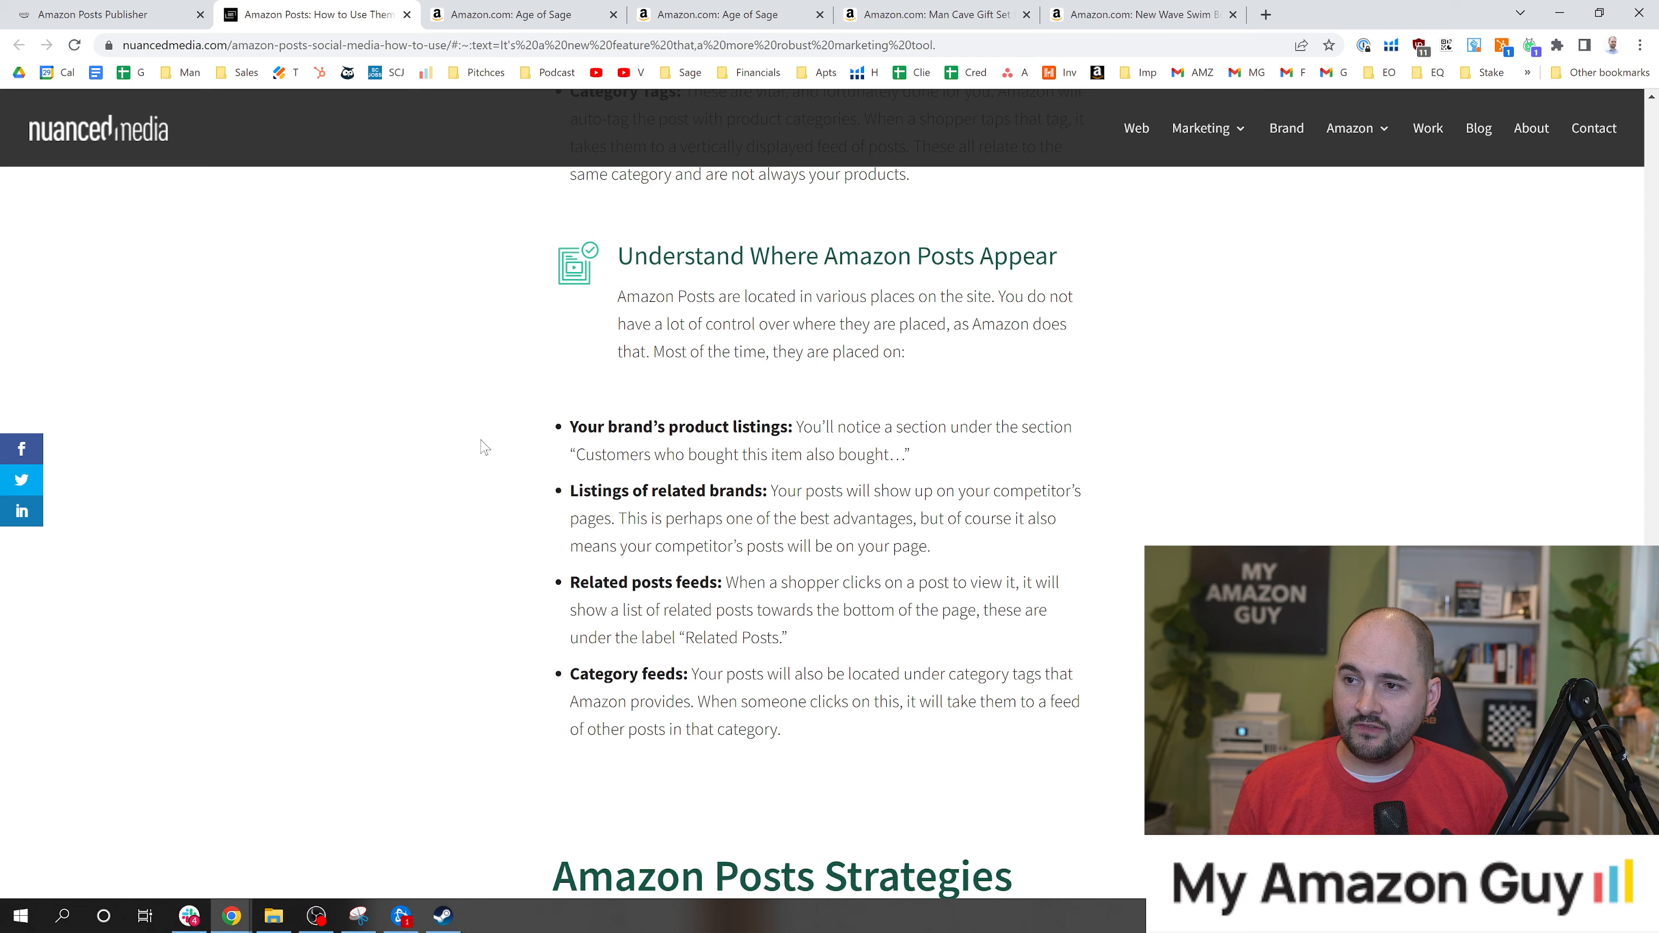
Step: Open the Hydrangea soap gift set listing from the Age of Sage store and reach a HUMBLE product
left_click(517, 16)
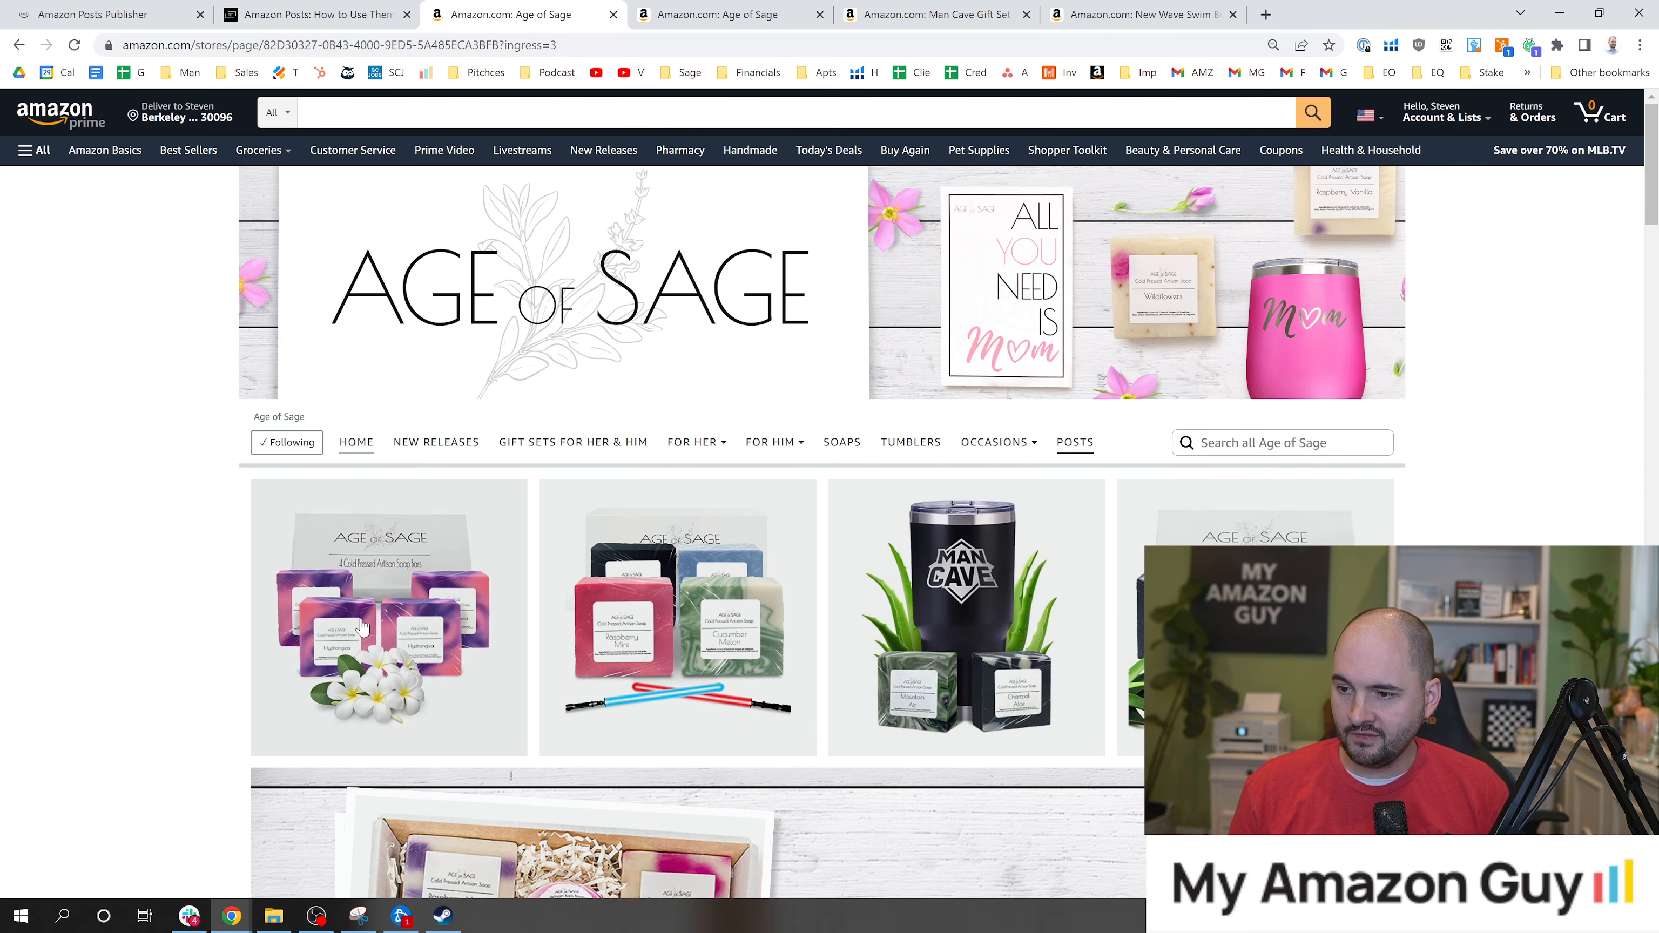
left_click(364, 626)
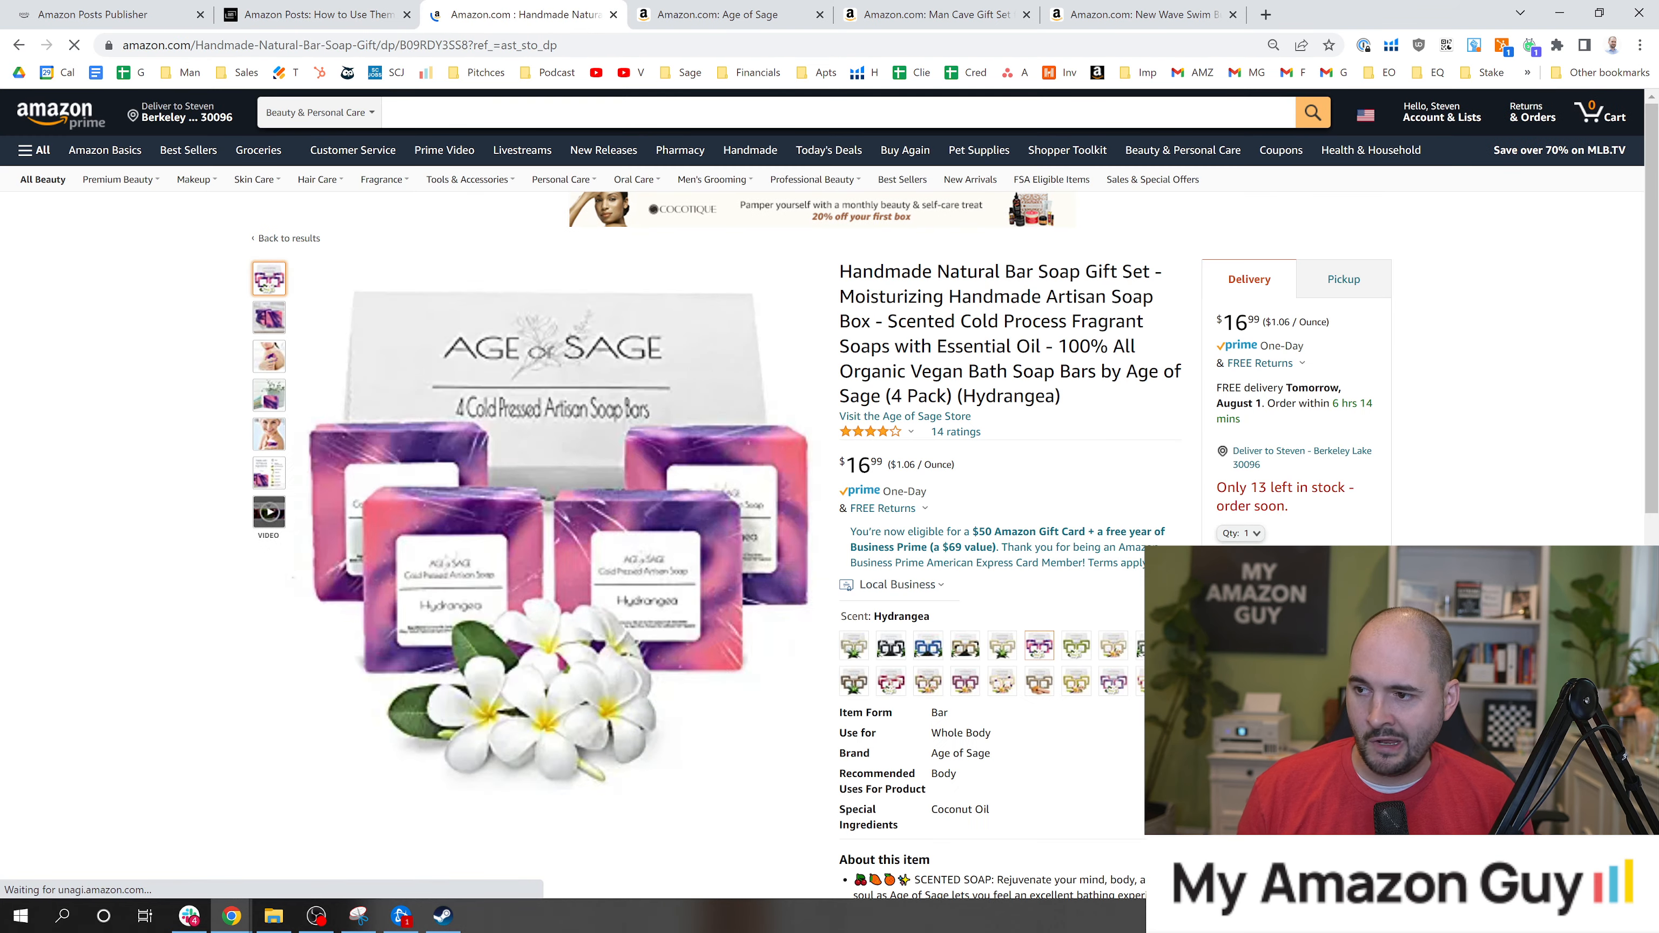
scroll("down", 3)
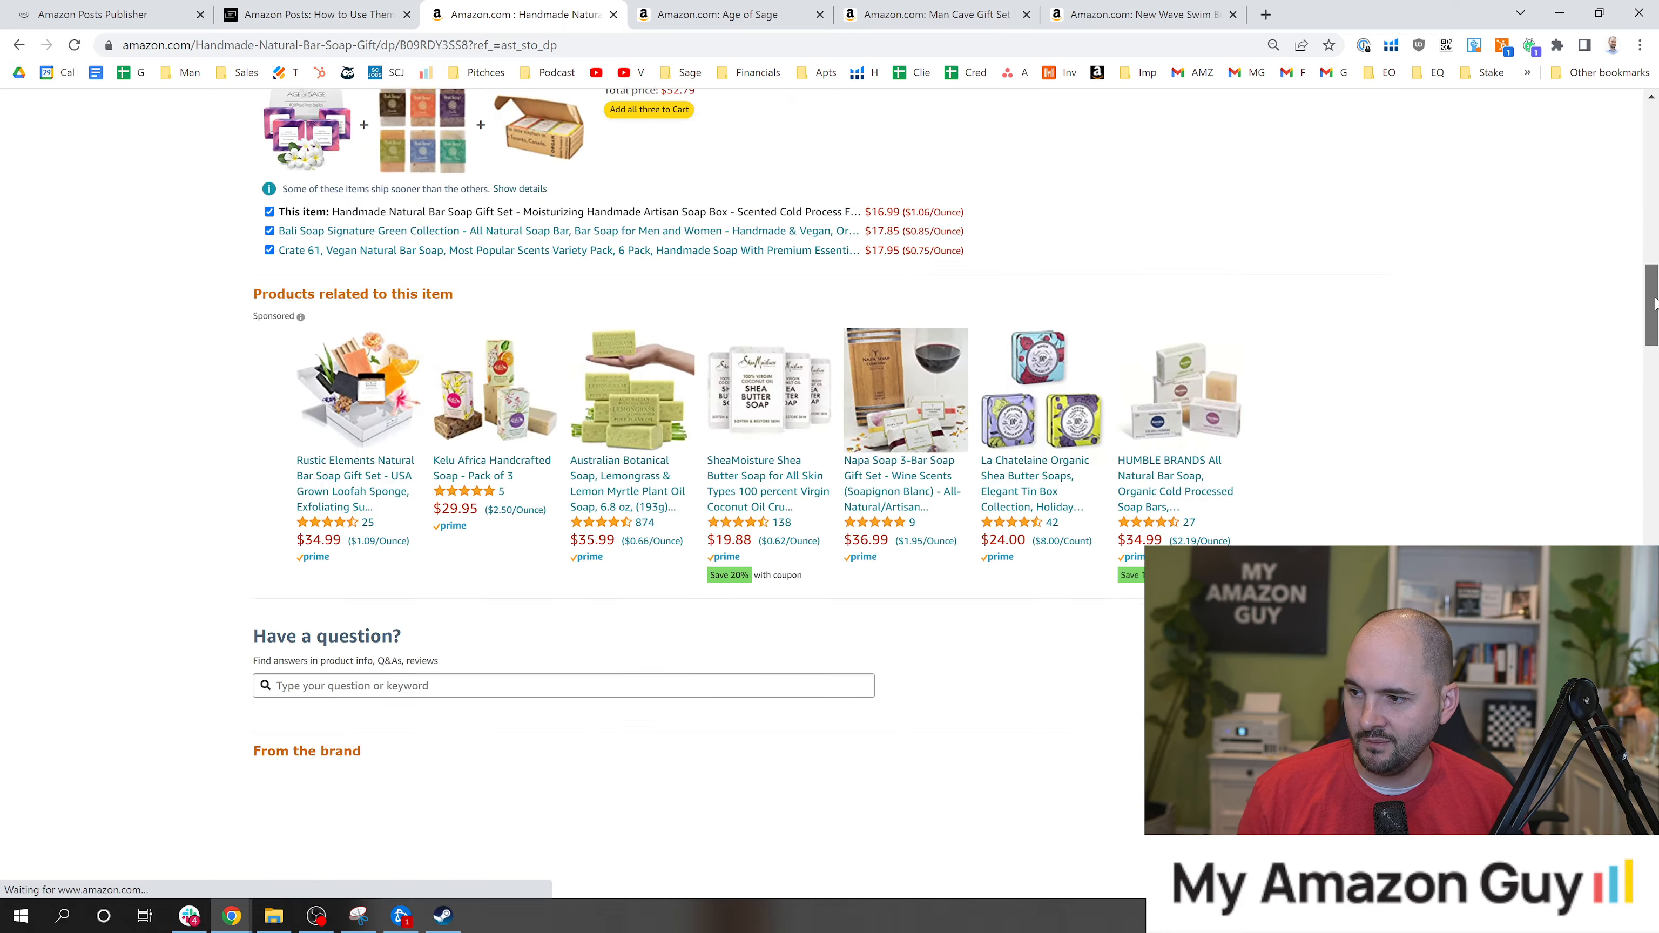
scroll("down", 3)
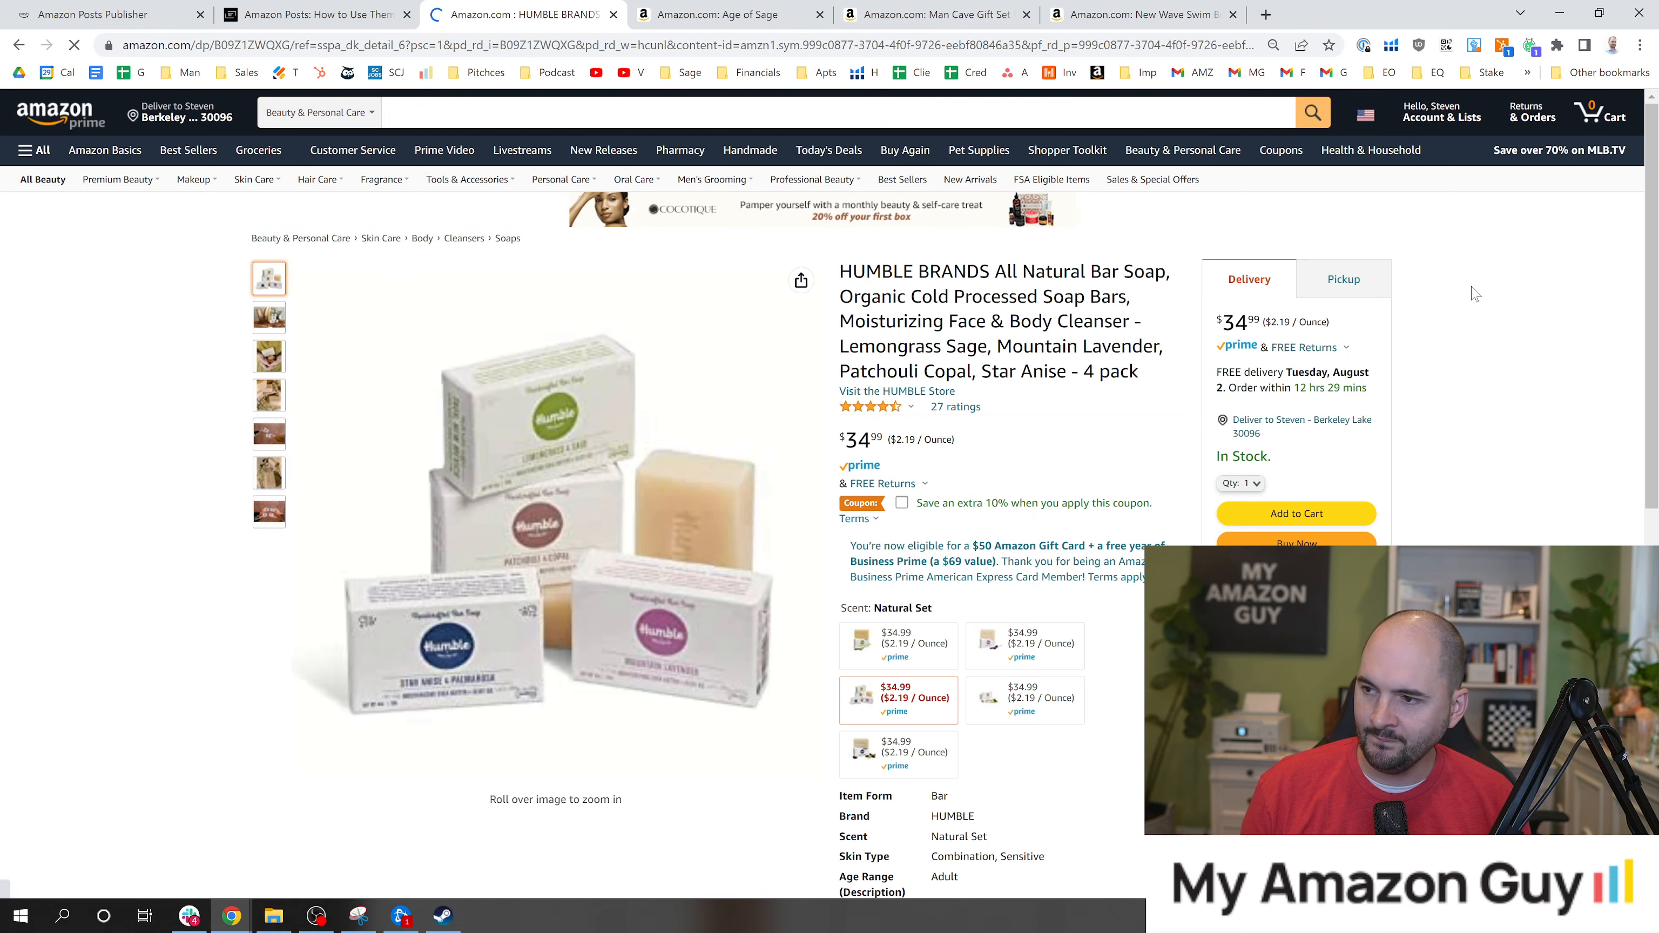
Step: Review the HUMBLE bar soap listing's brand inspiration posts and customer reviews
scroll("down", 3)
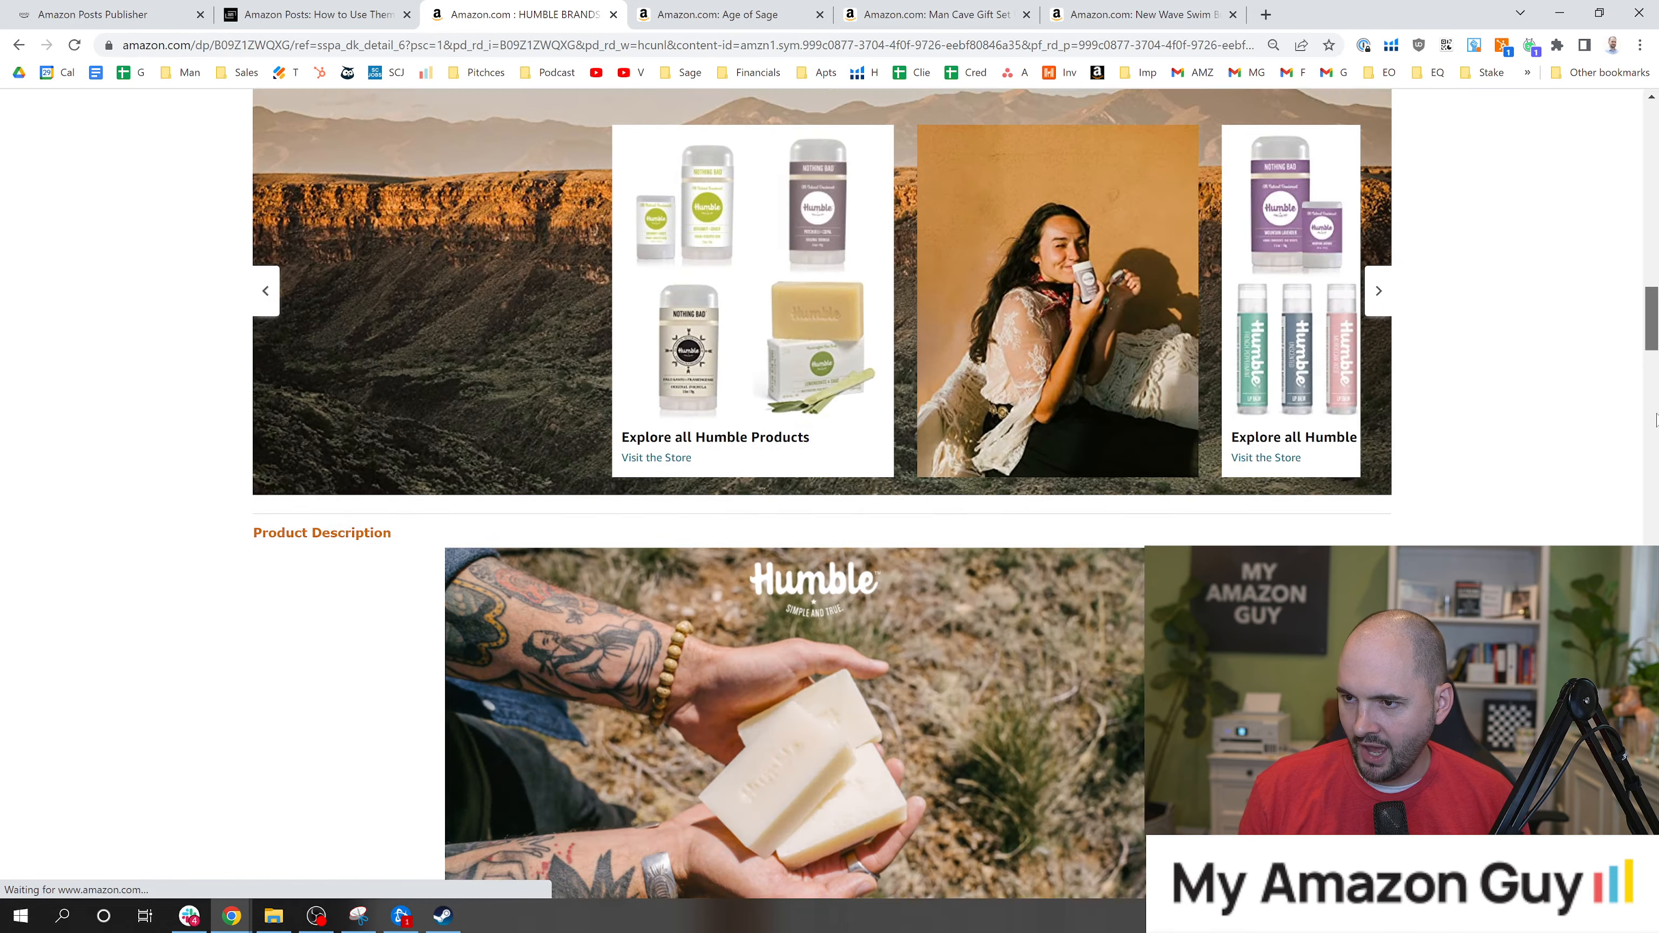
scroll("down", 3)
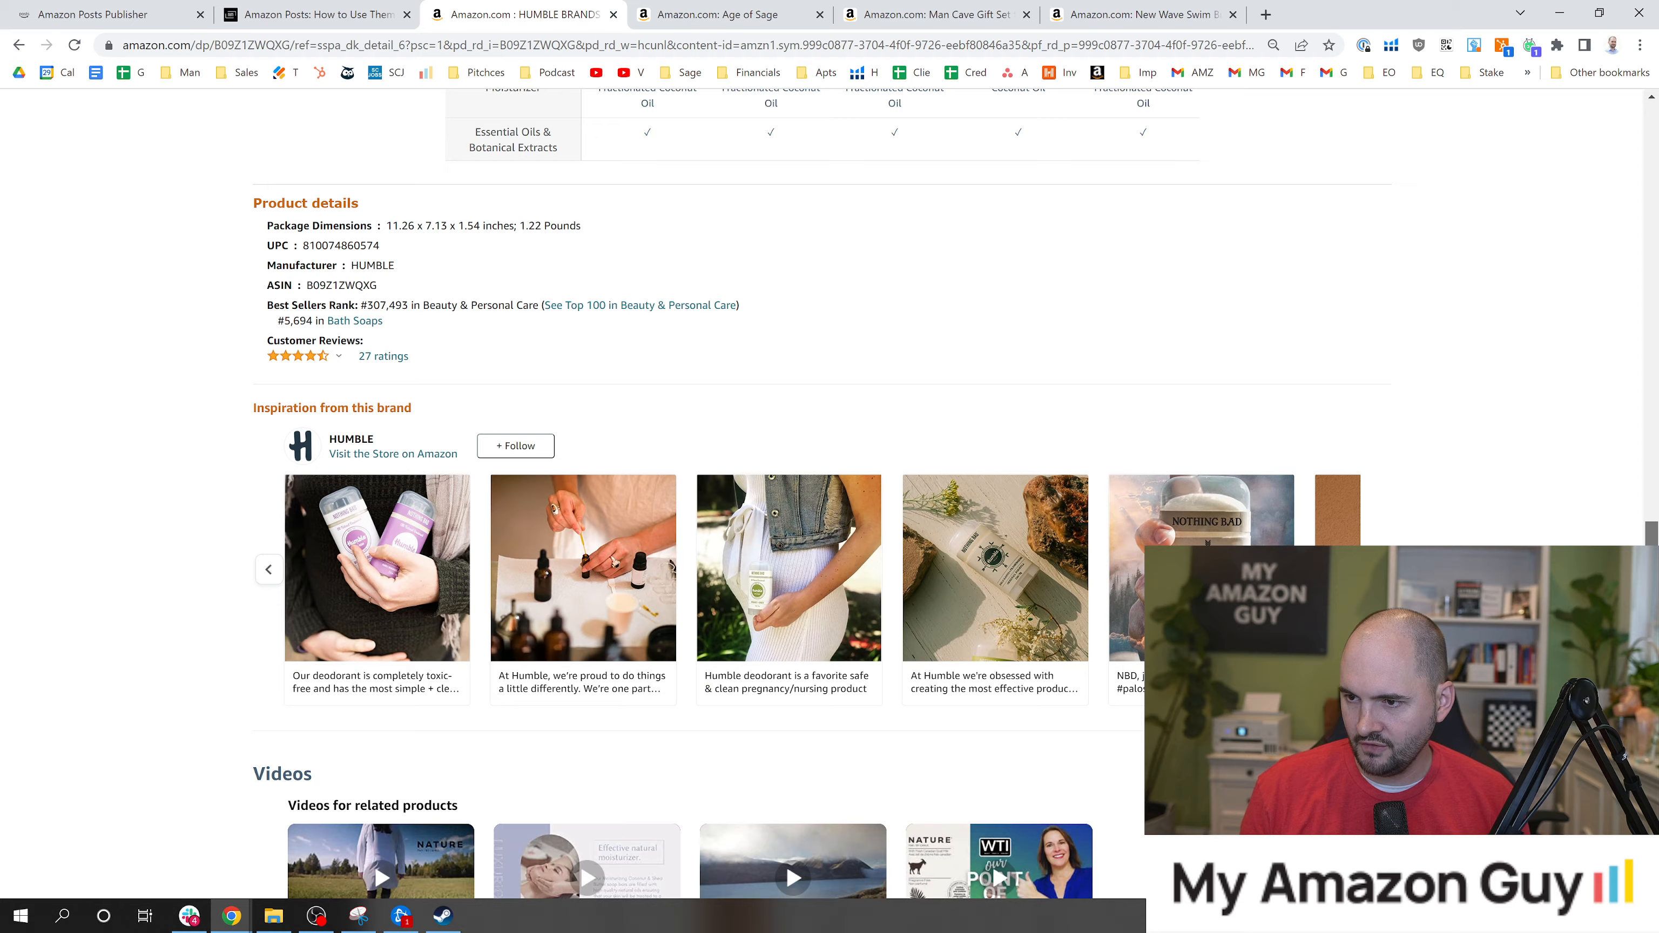
scroll("down", 3)
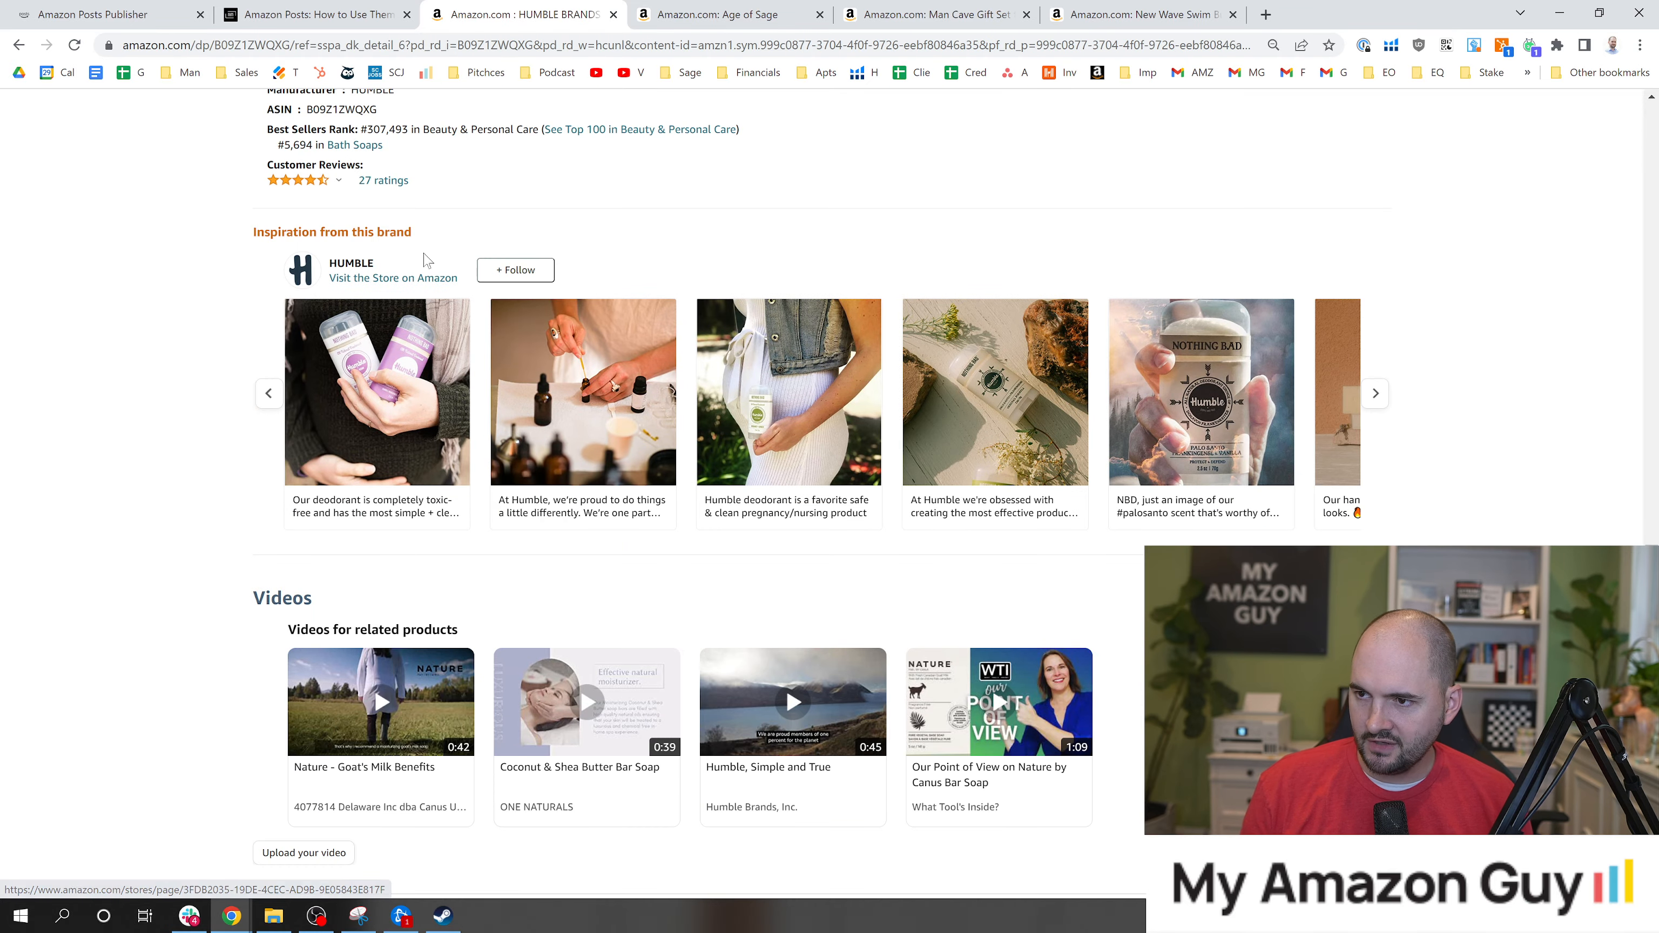
scroll("down", 3)
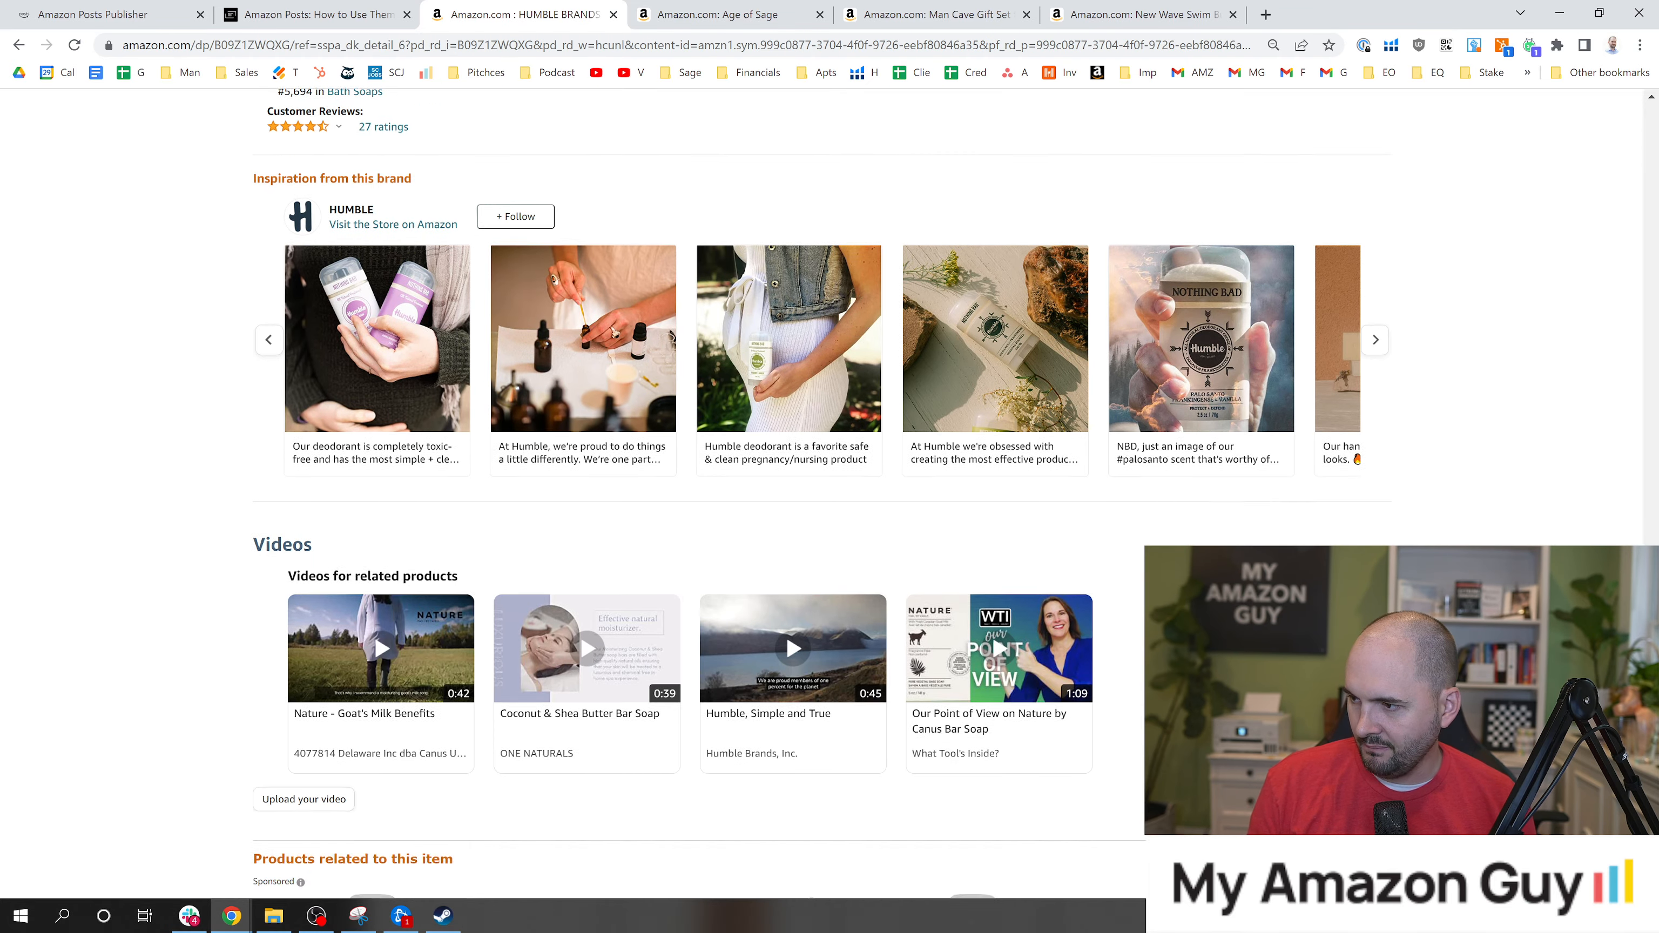
scroll("down", 3)
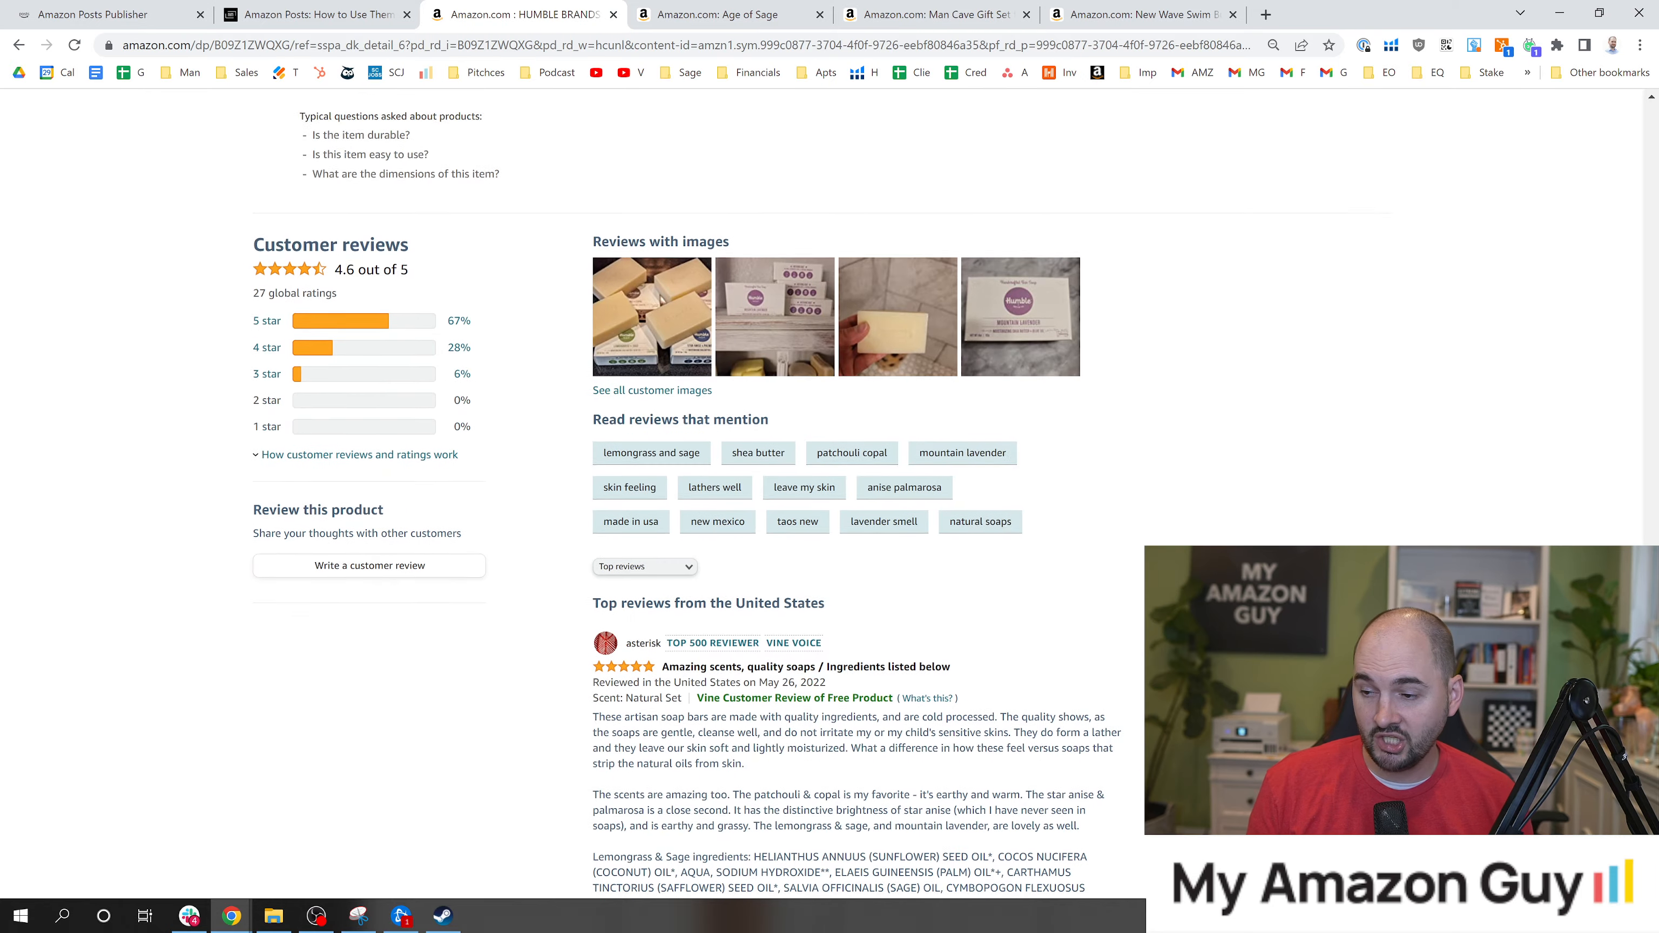
scroll("down", 3)
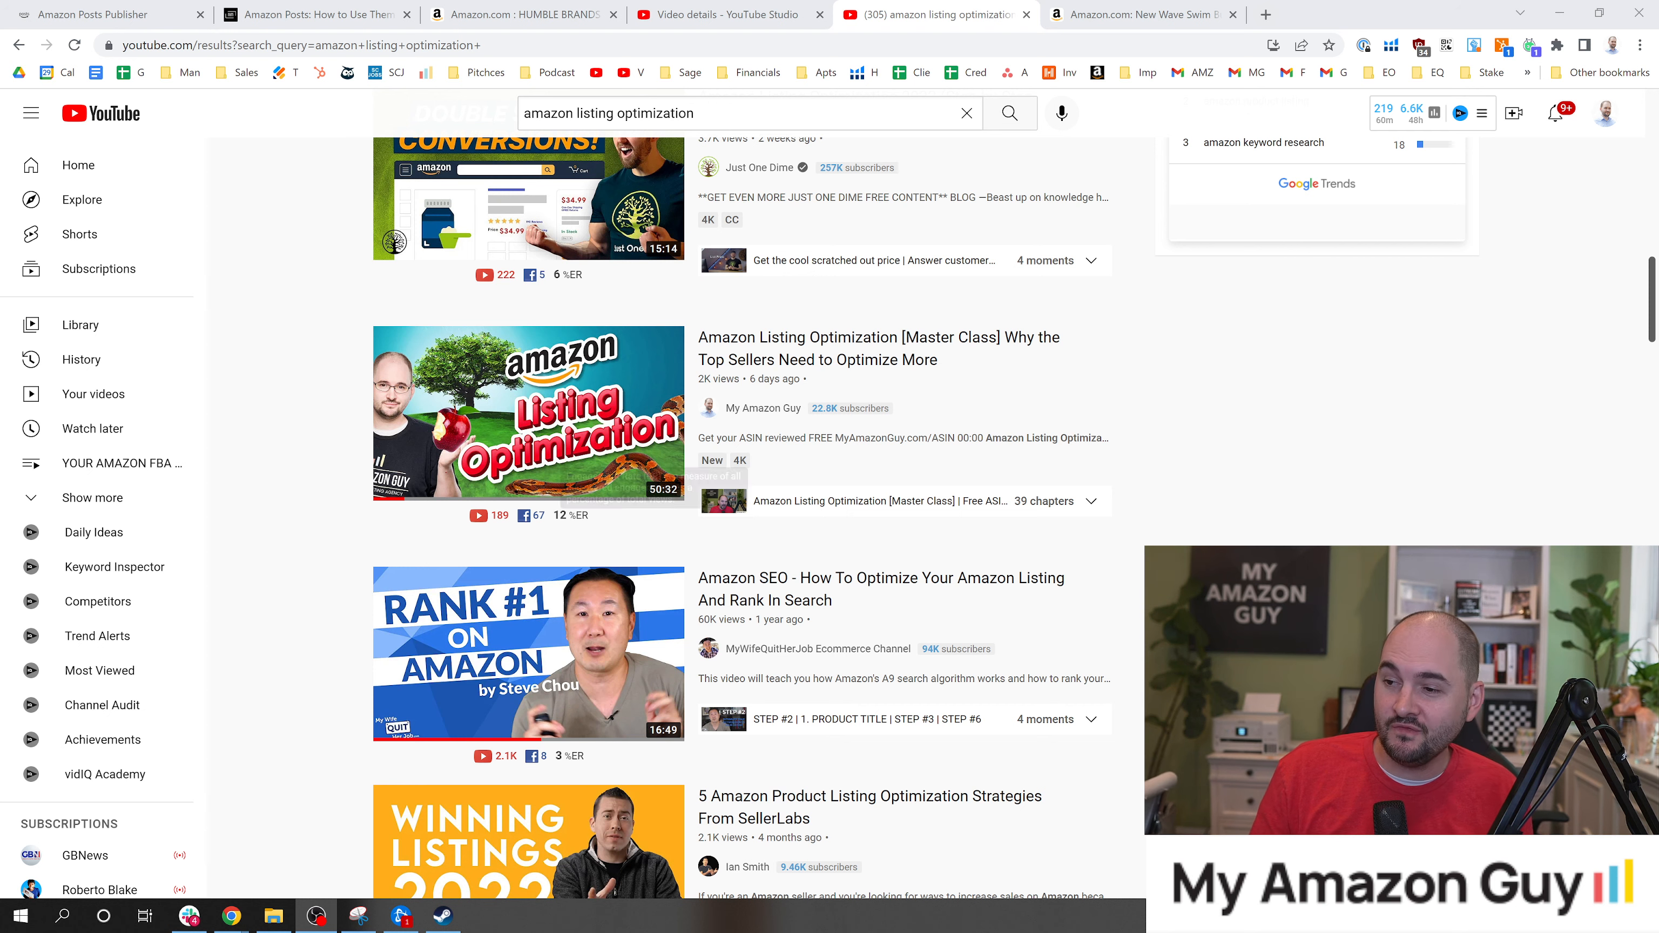
mouse_move(530, 412)
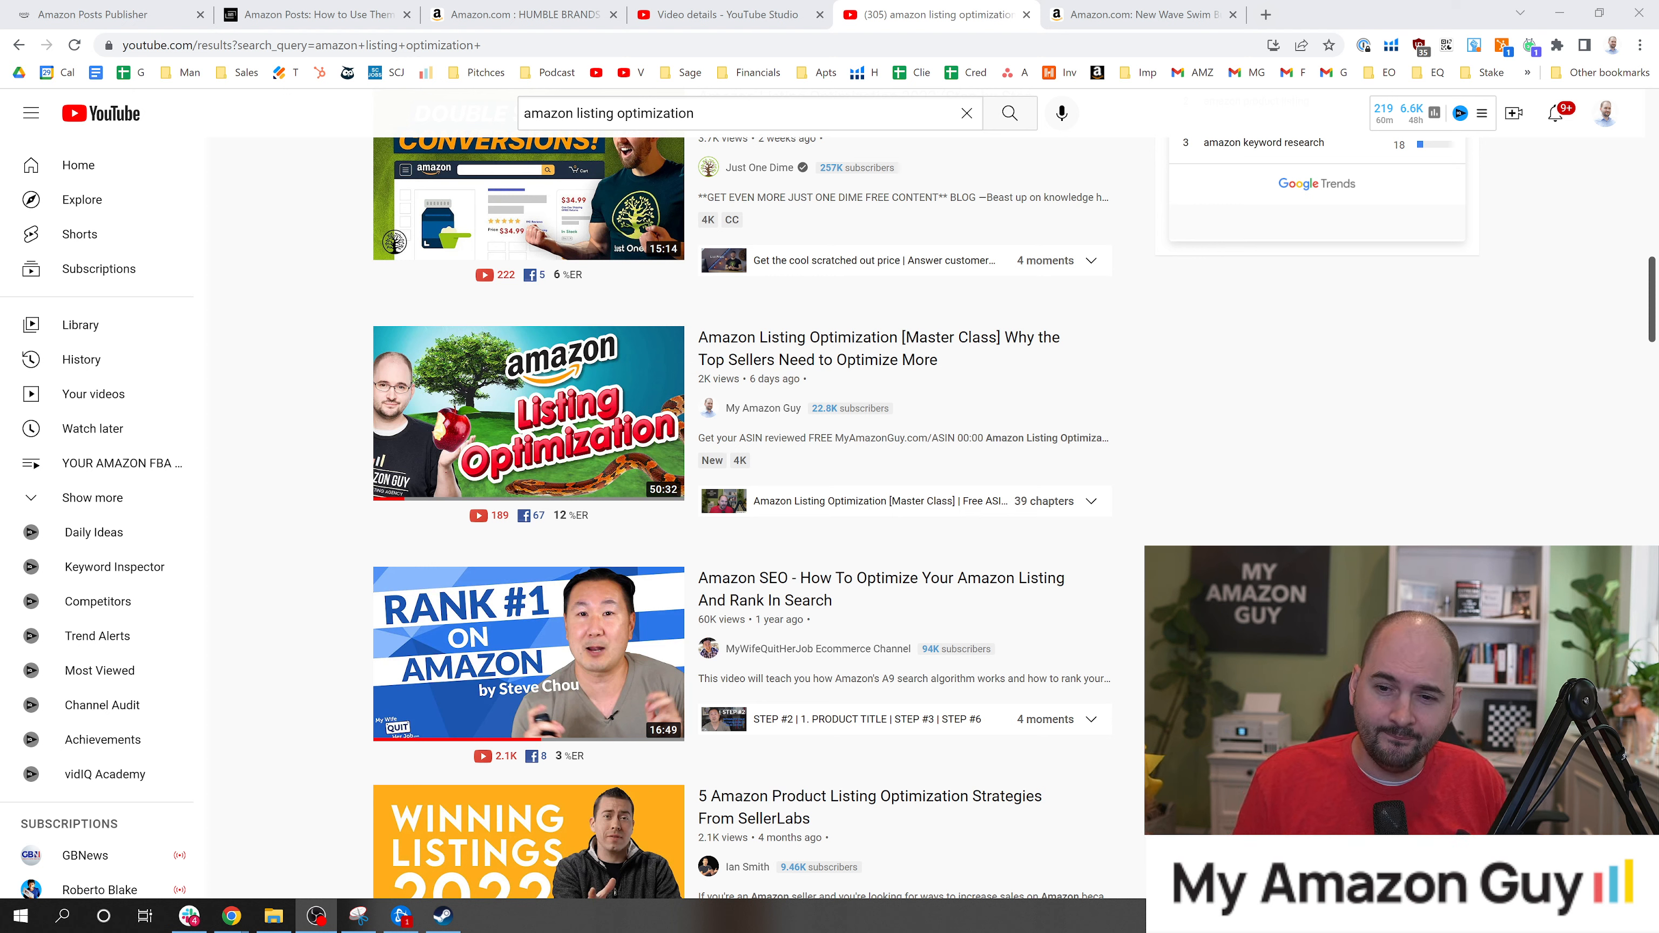
left_click(93, 15)
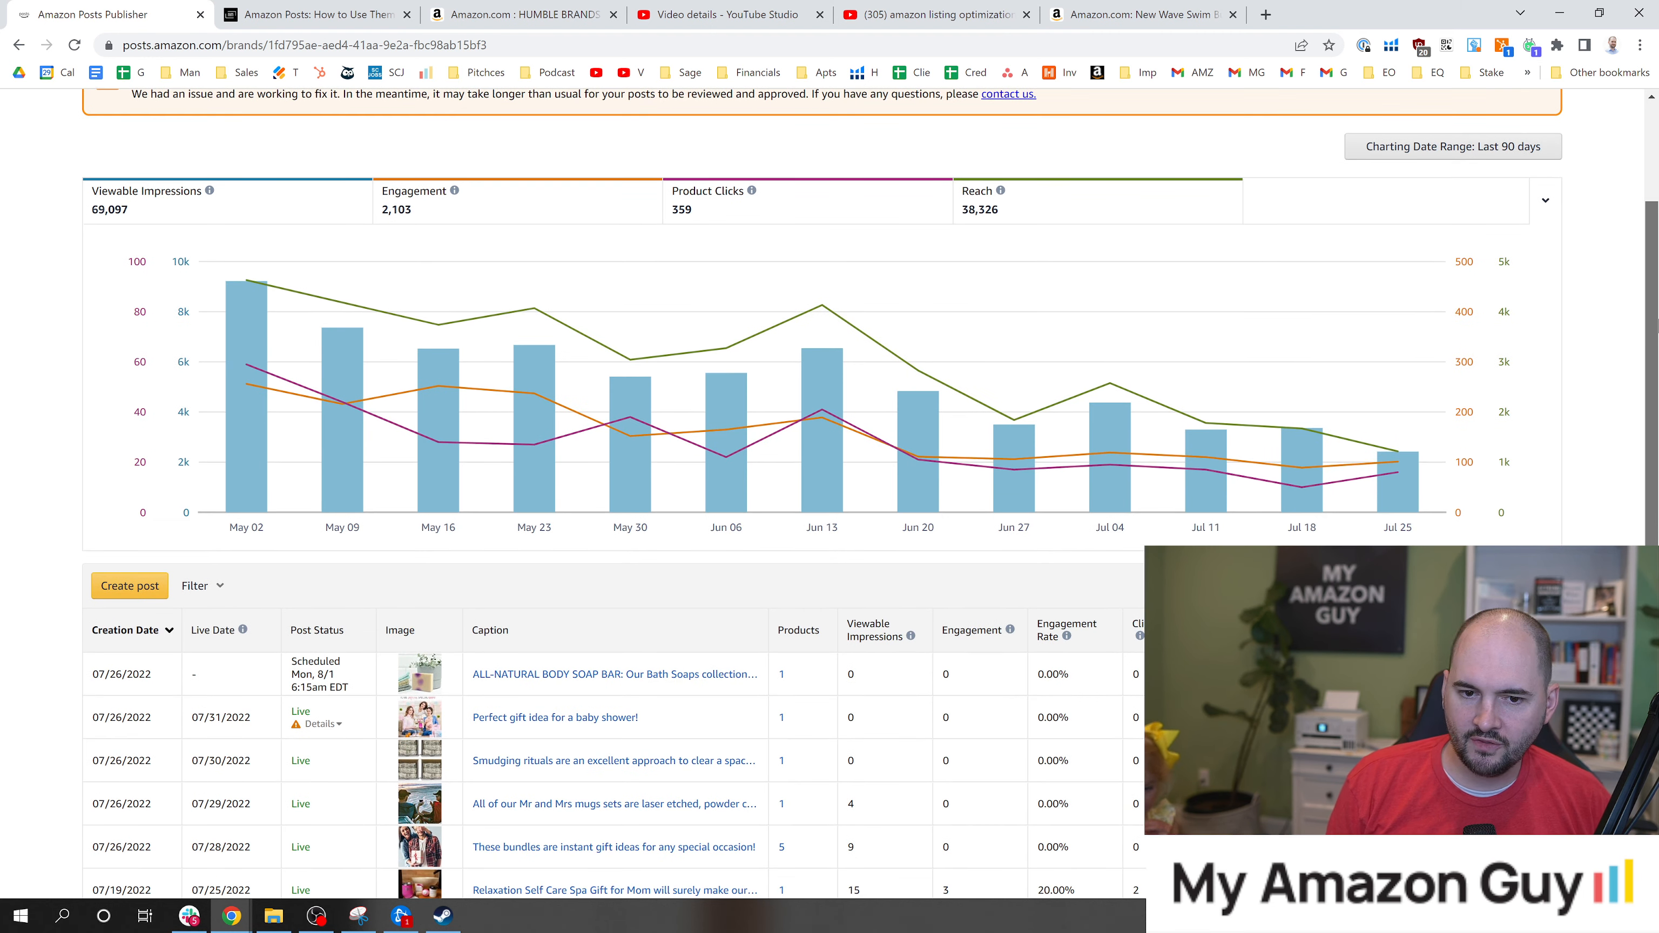
Step: Scroll the Age of Sage dashboard to the 90-day metrics chart
scroll("down", 3)
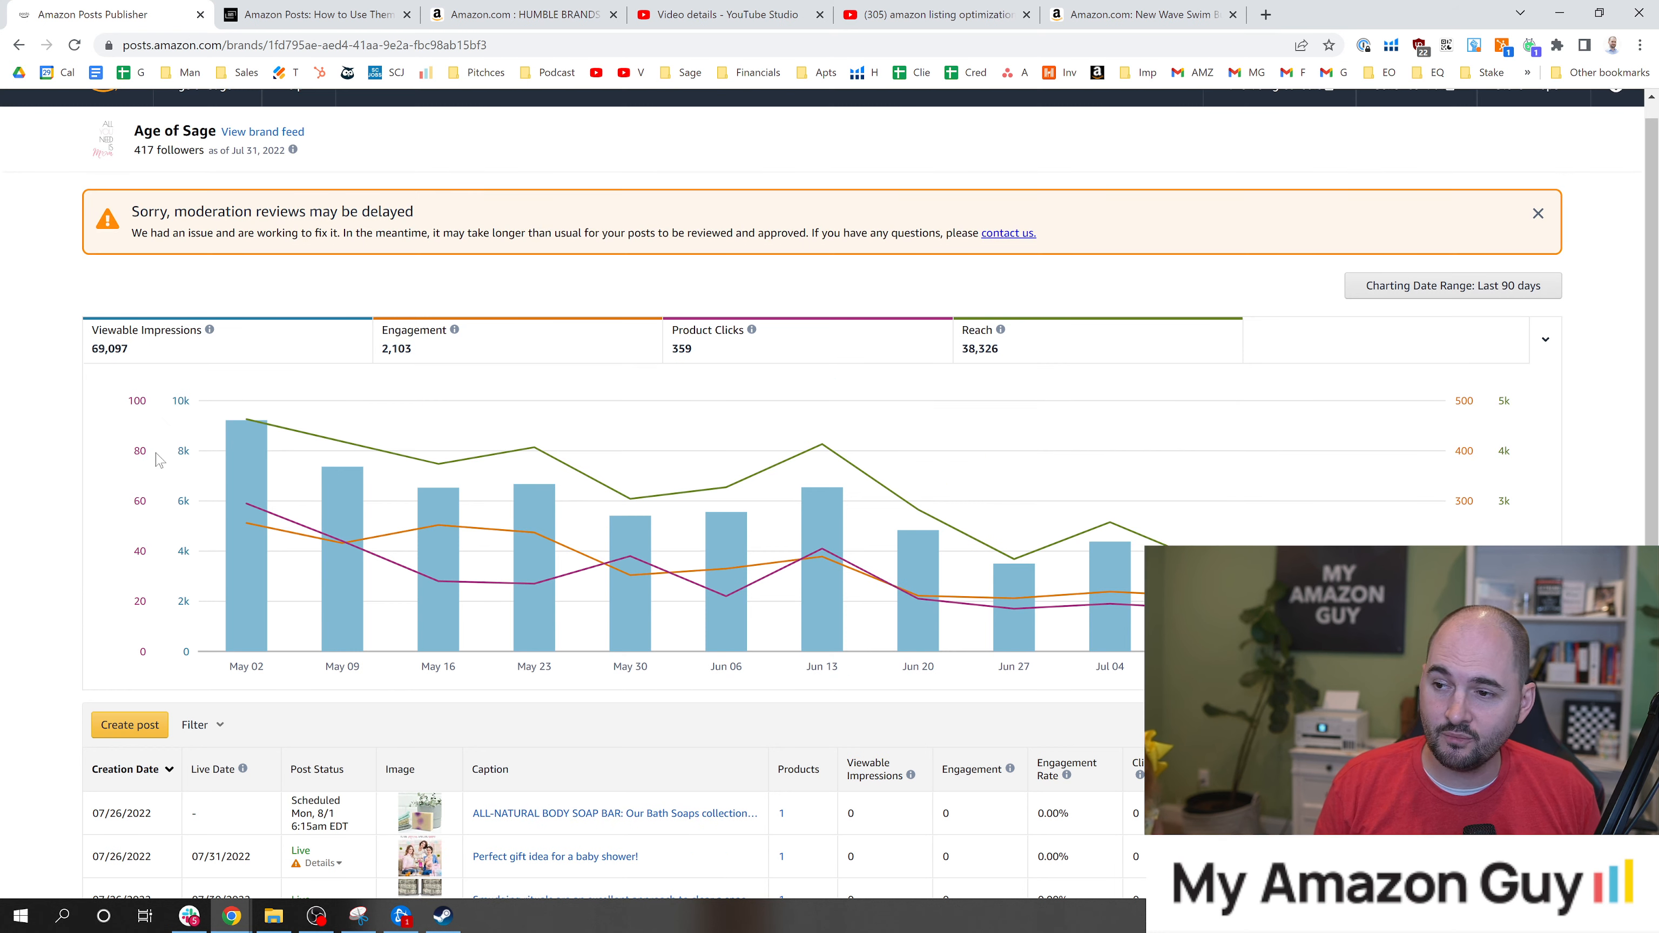
mouse_move(534, 540)
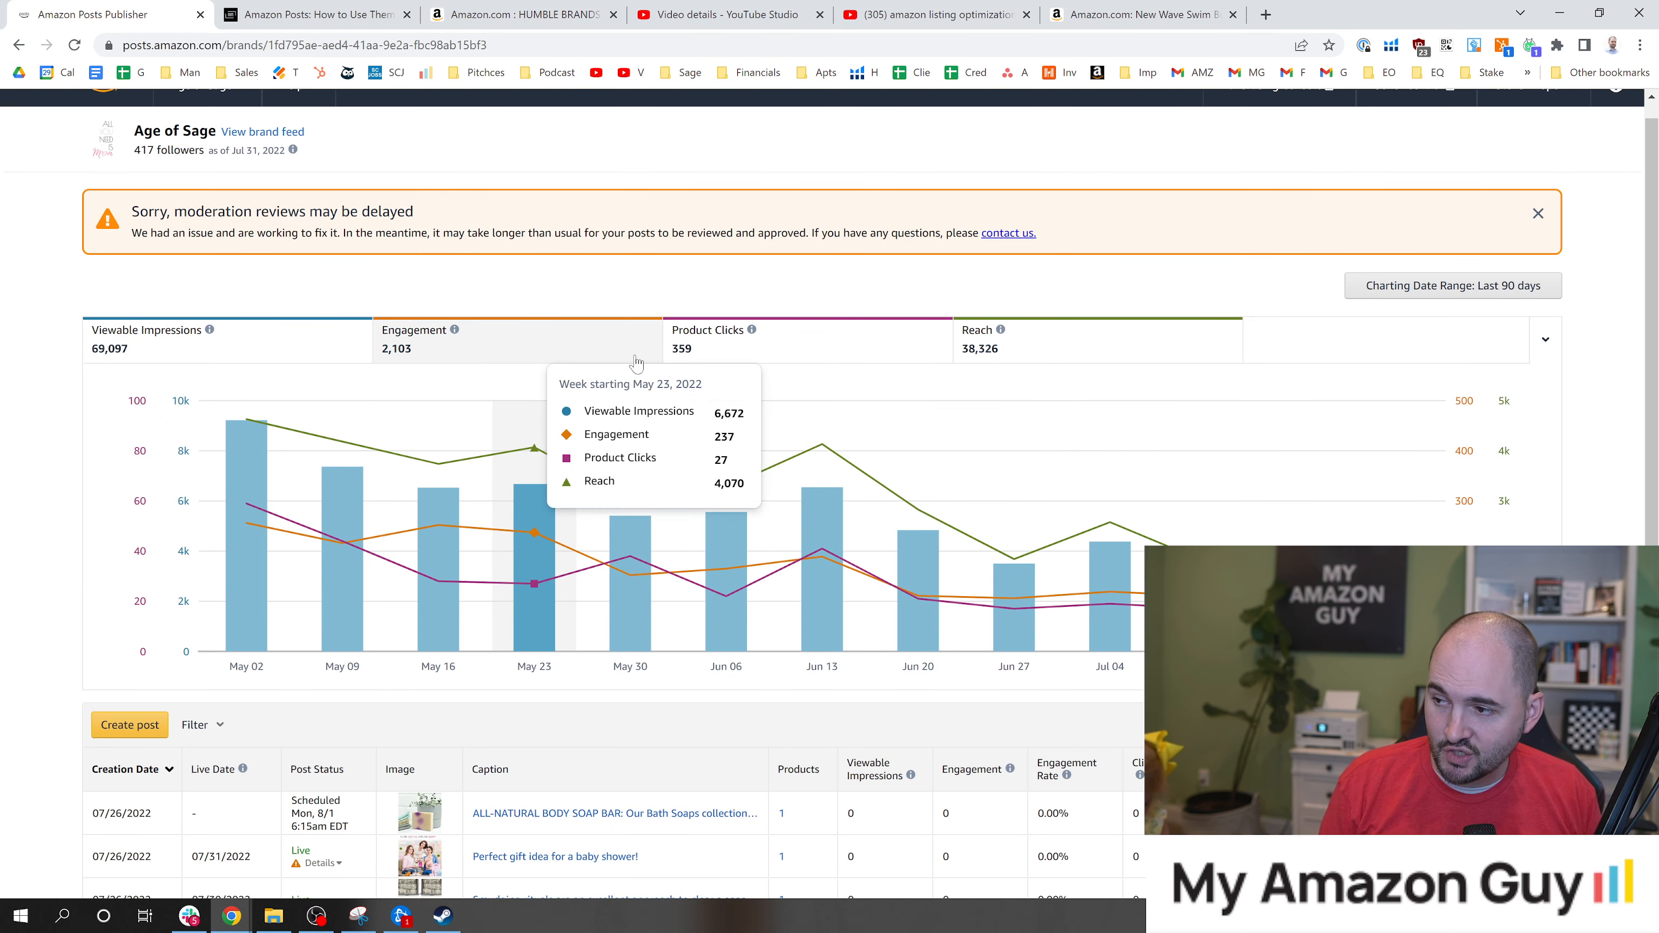
mouse_move(635, 363)
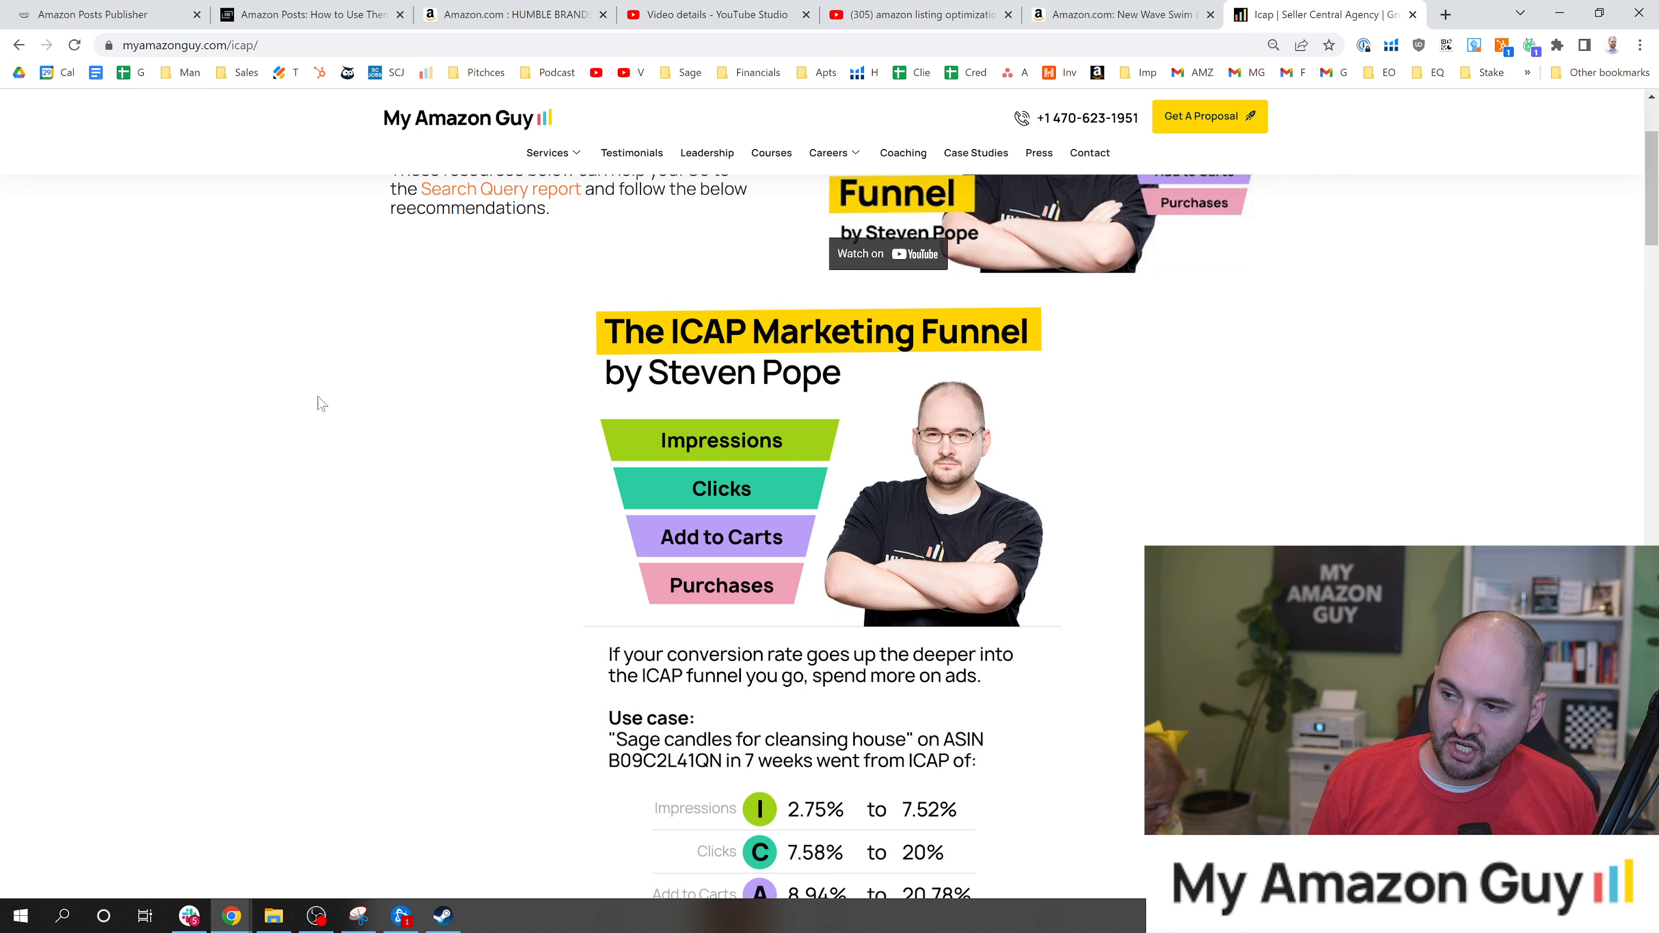
mouse_move(644, 346)
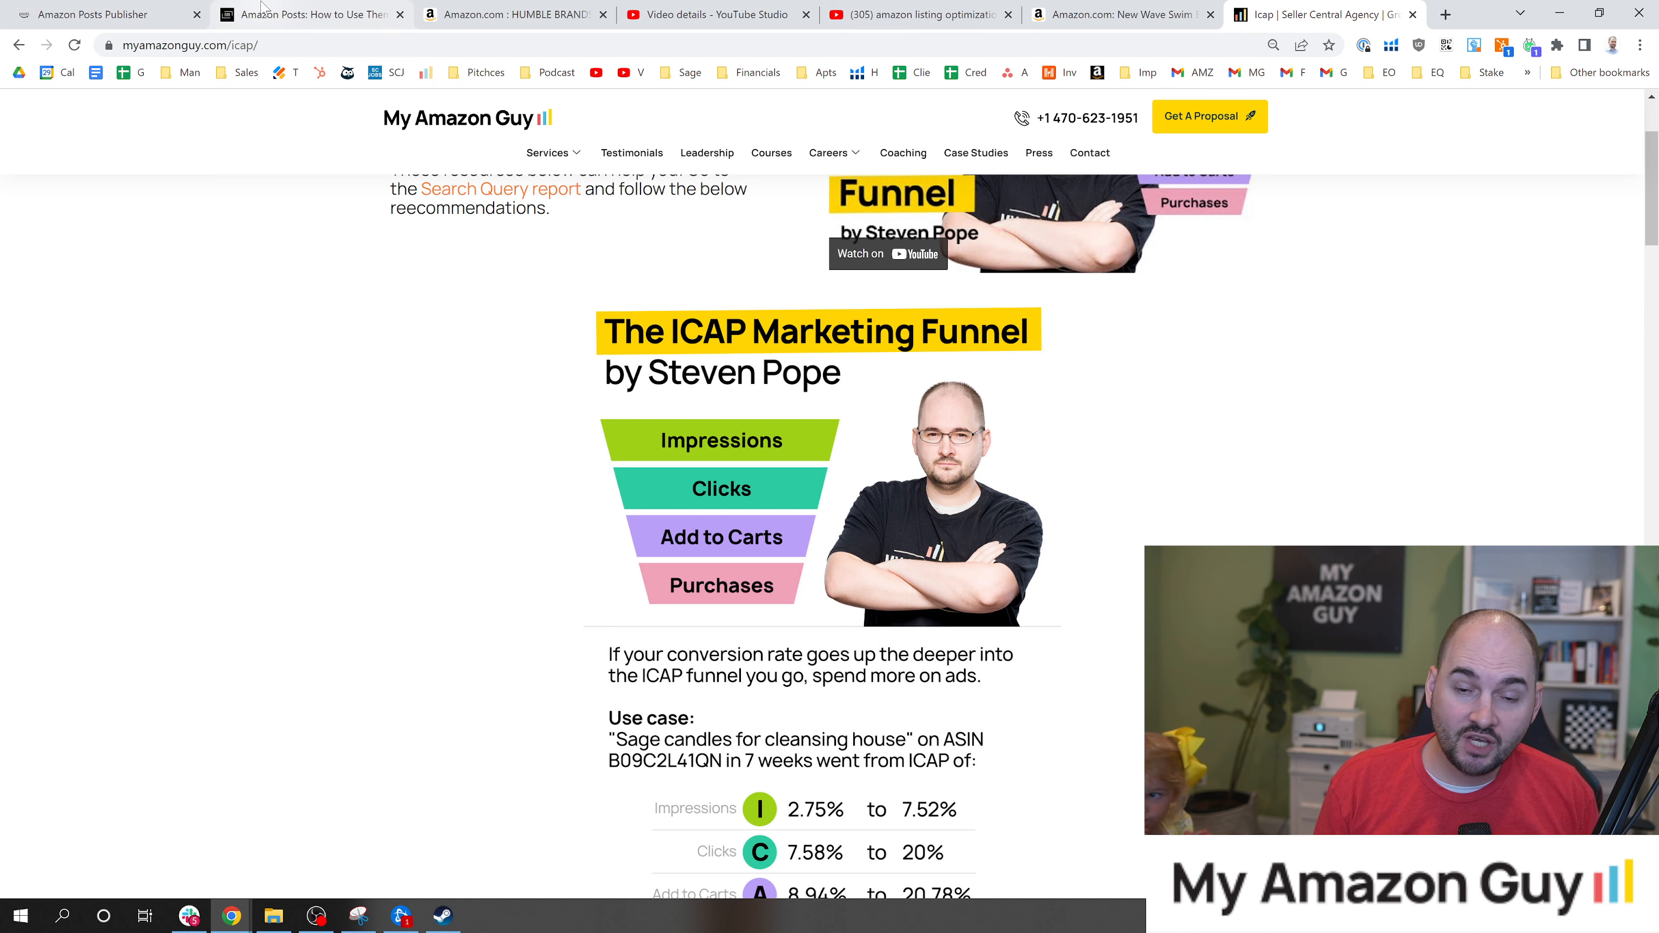
Step: Read the ICAP funnel's sage candle use case, then return to the Age of Sage Posts dashboard
scroll("down", 3)
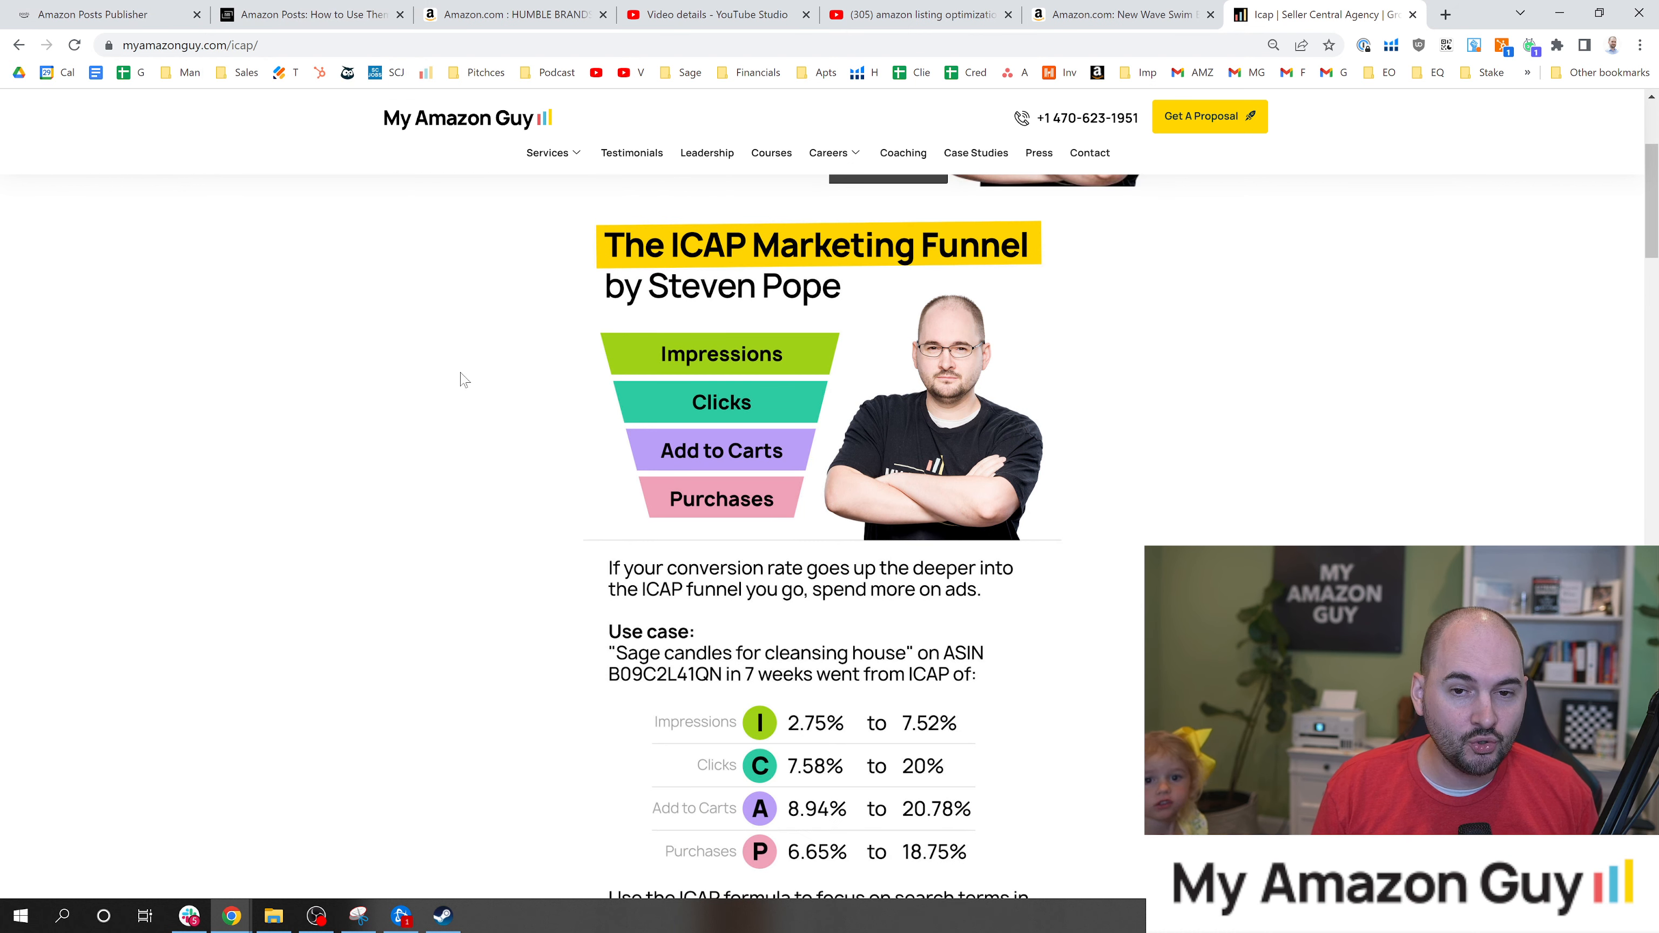
scroll("down", 3)
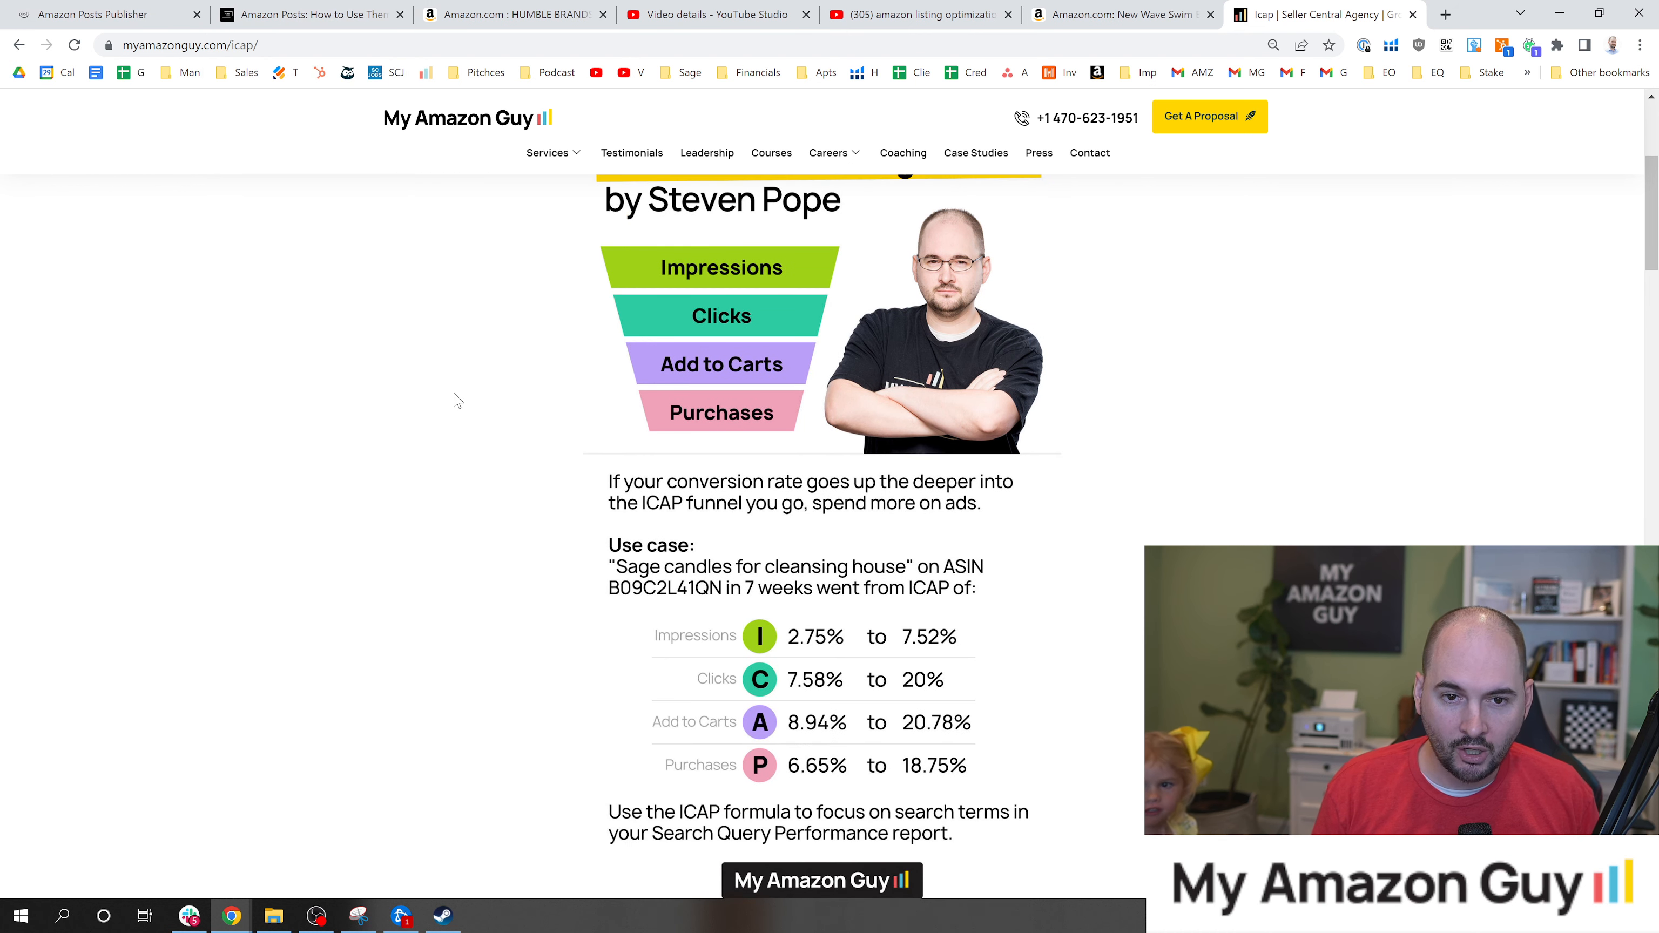
scroll("down", 3)
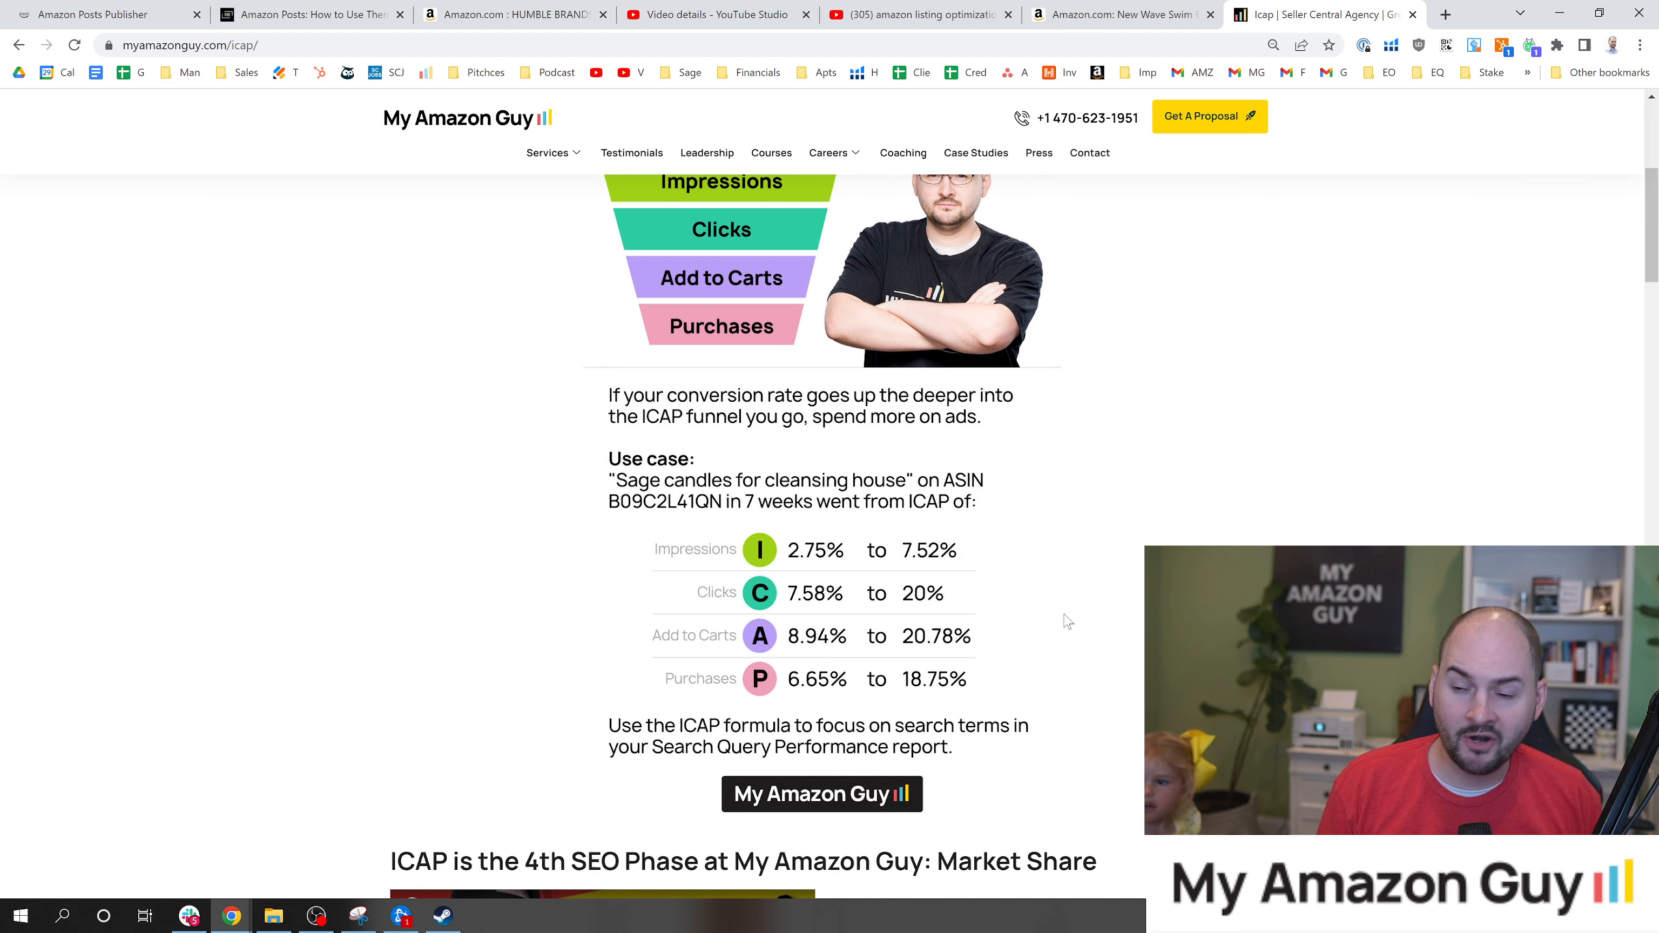
left_click(310, 15)
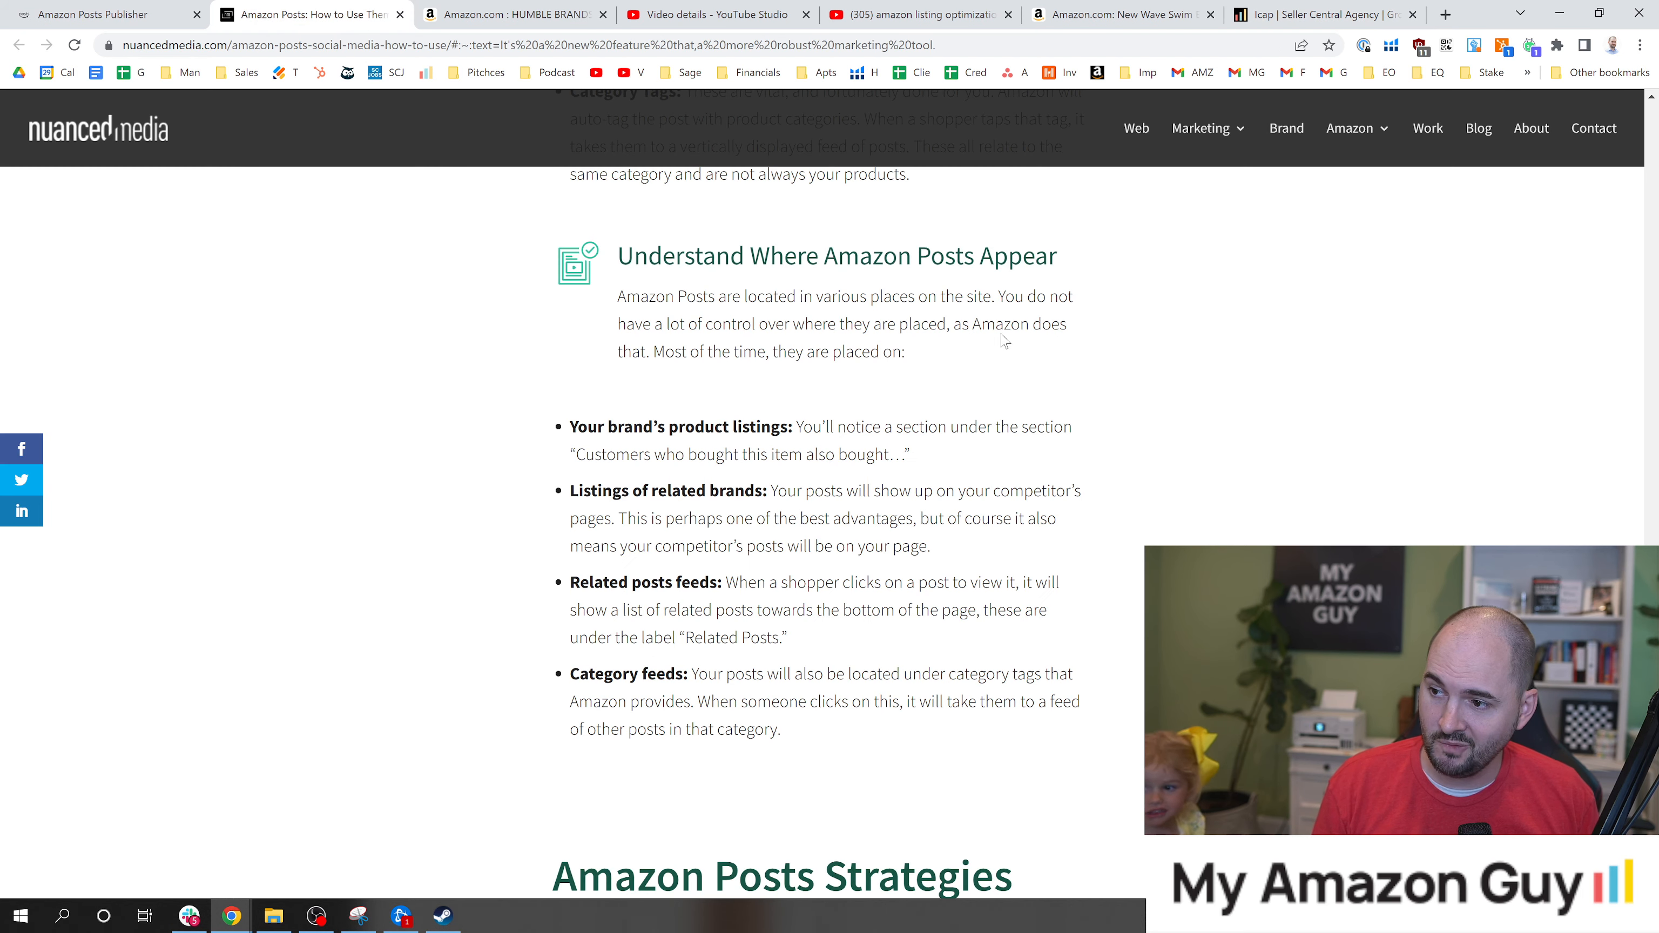
left_click(97, 15)
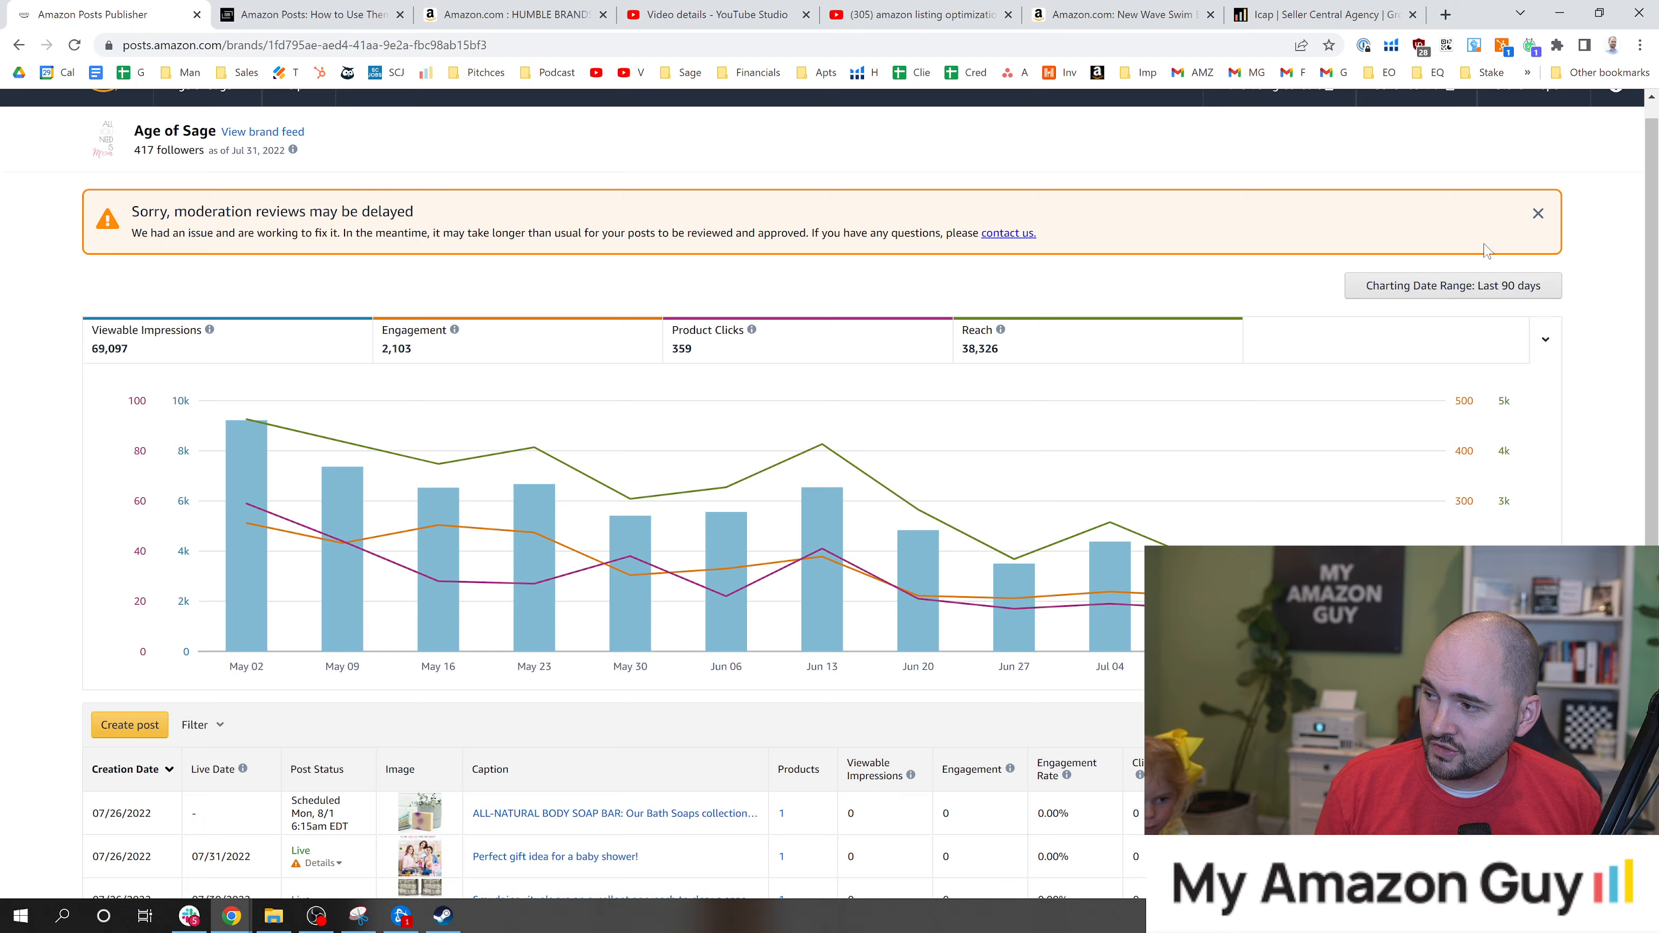
Step: Sort the posts table by Engagement descending, top post at 236 engagements
scroll("down", 3)
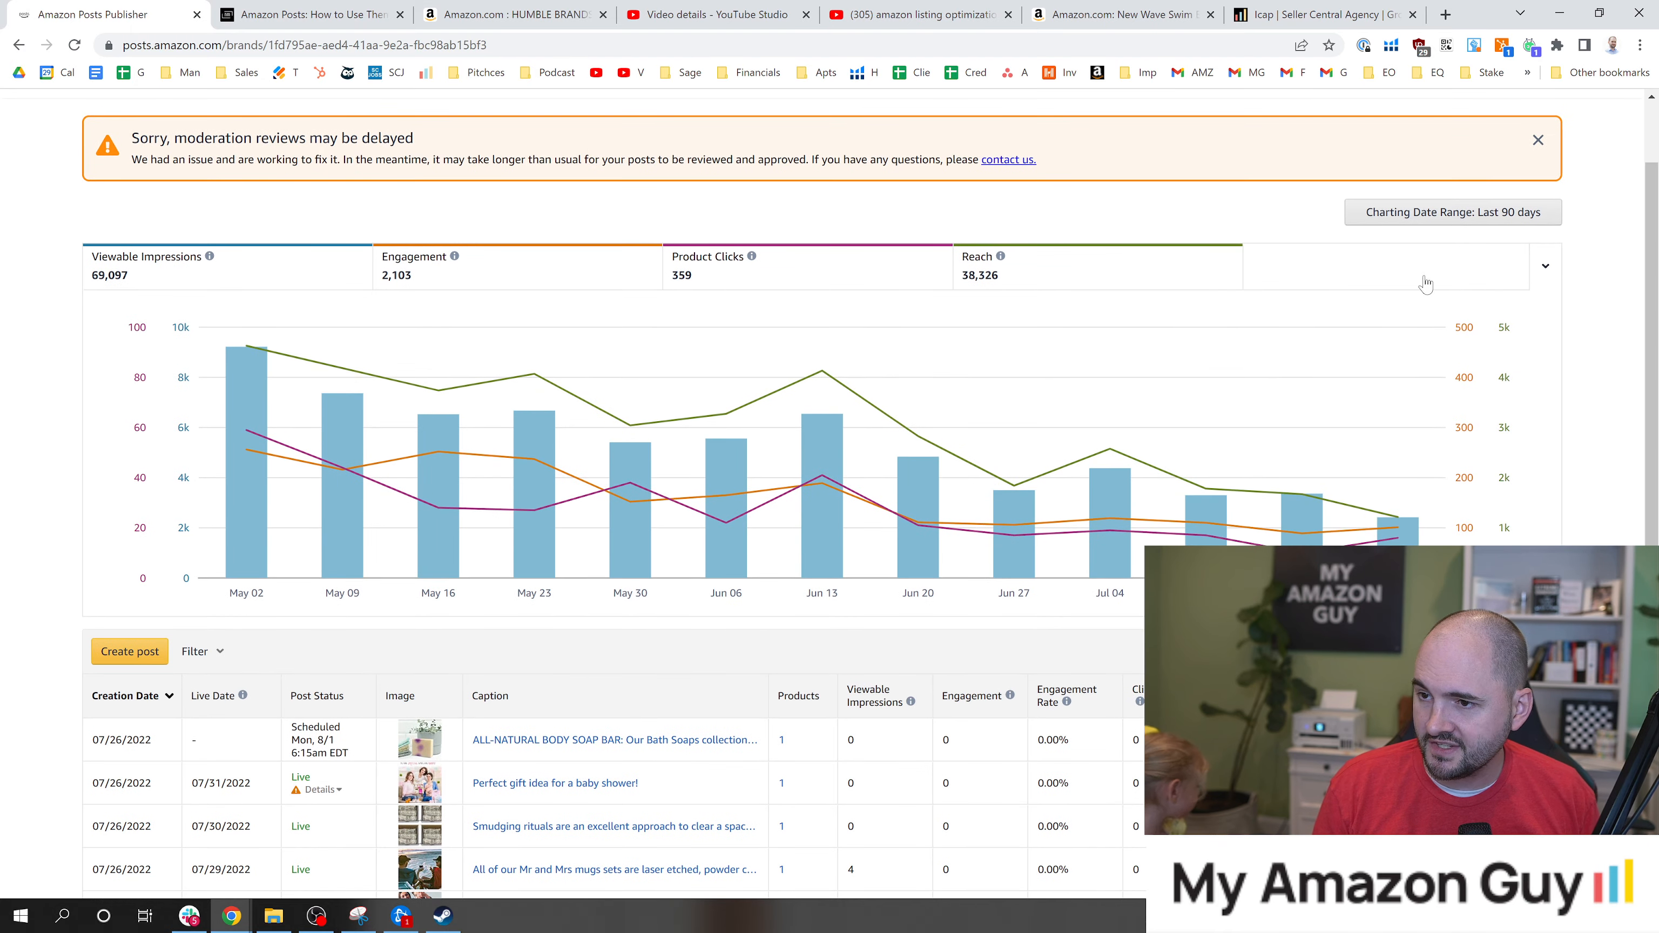
scroll("down", 3)
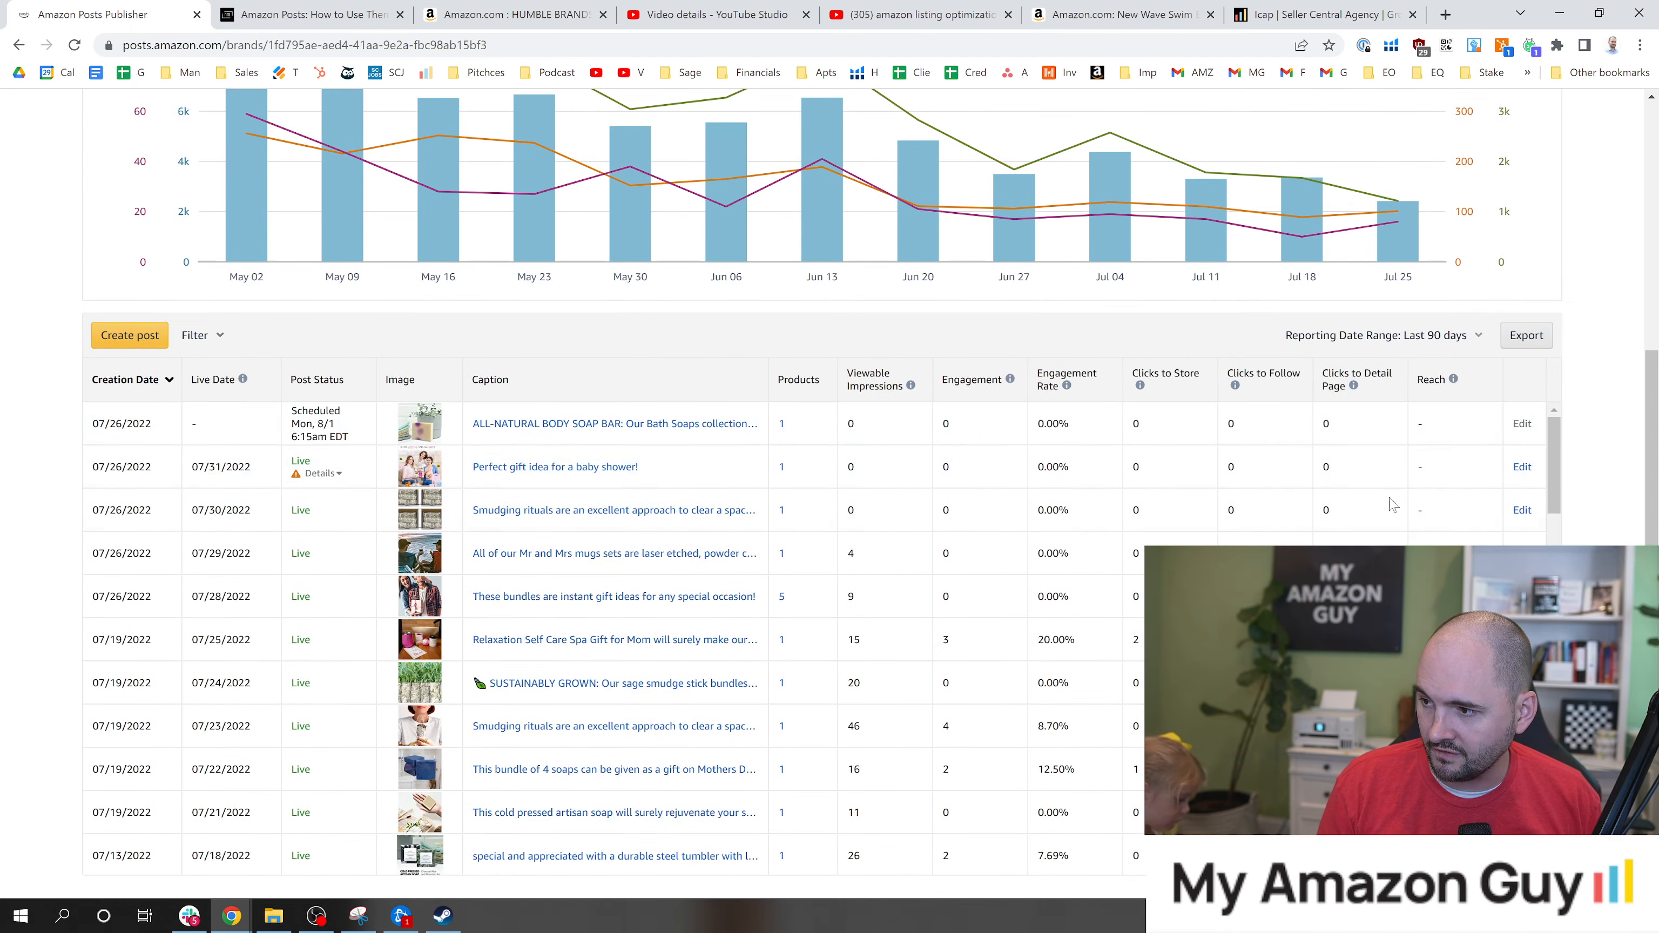
left_click(971, 378)
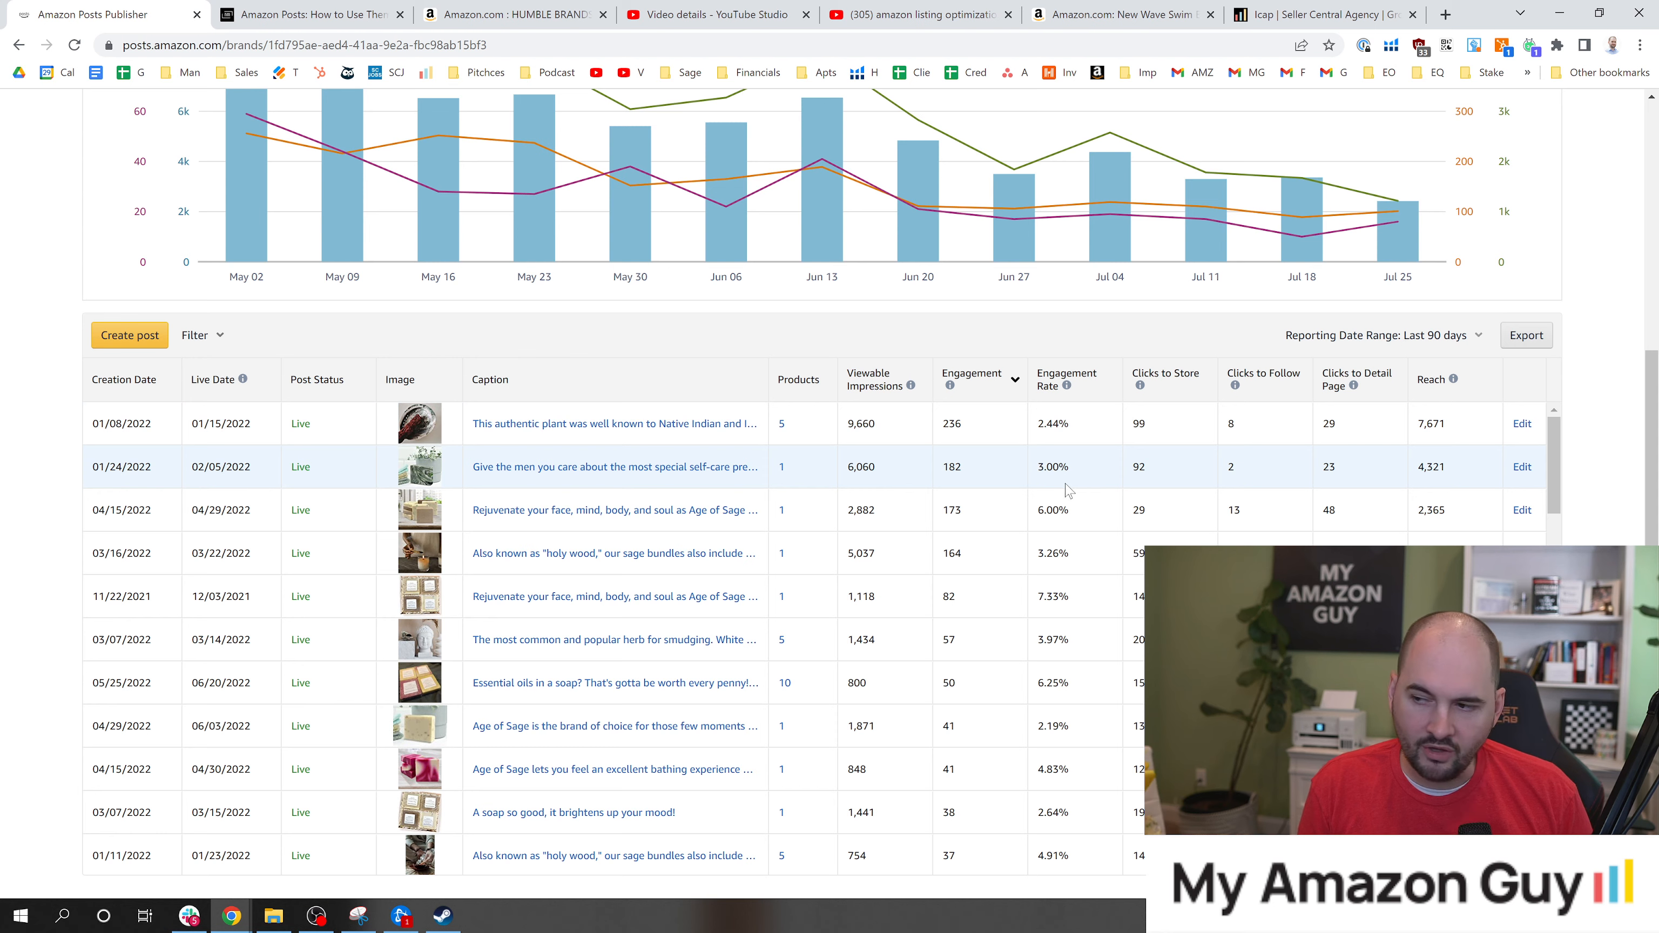
scroll("down", 3)
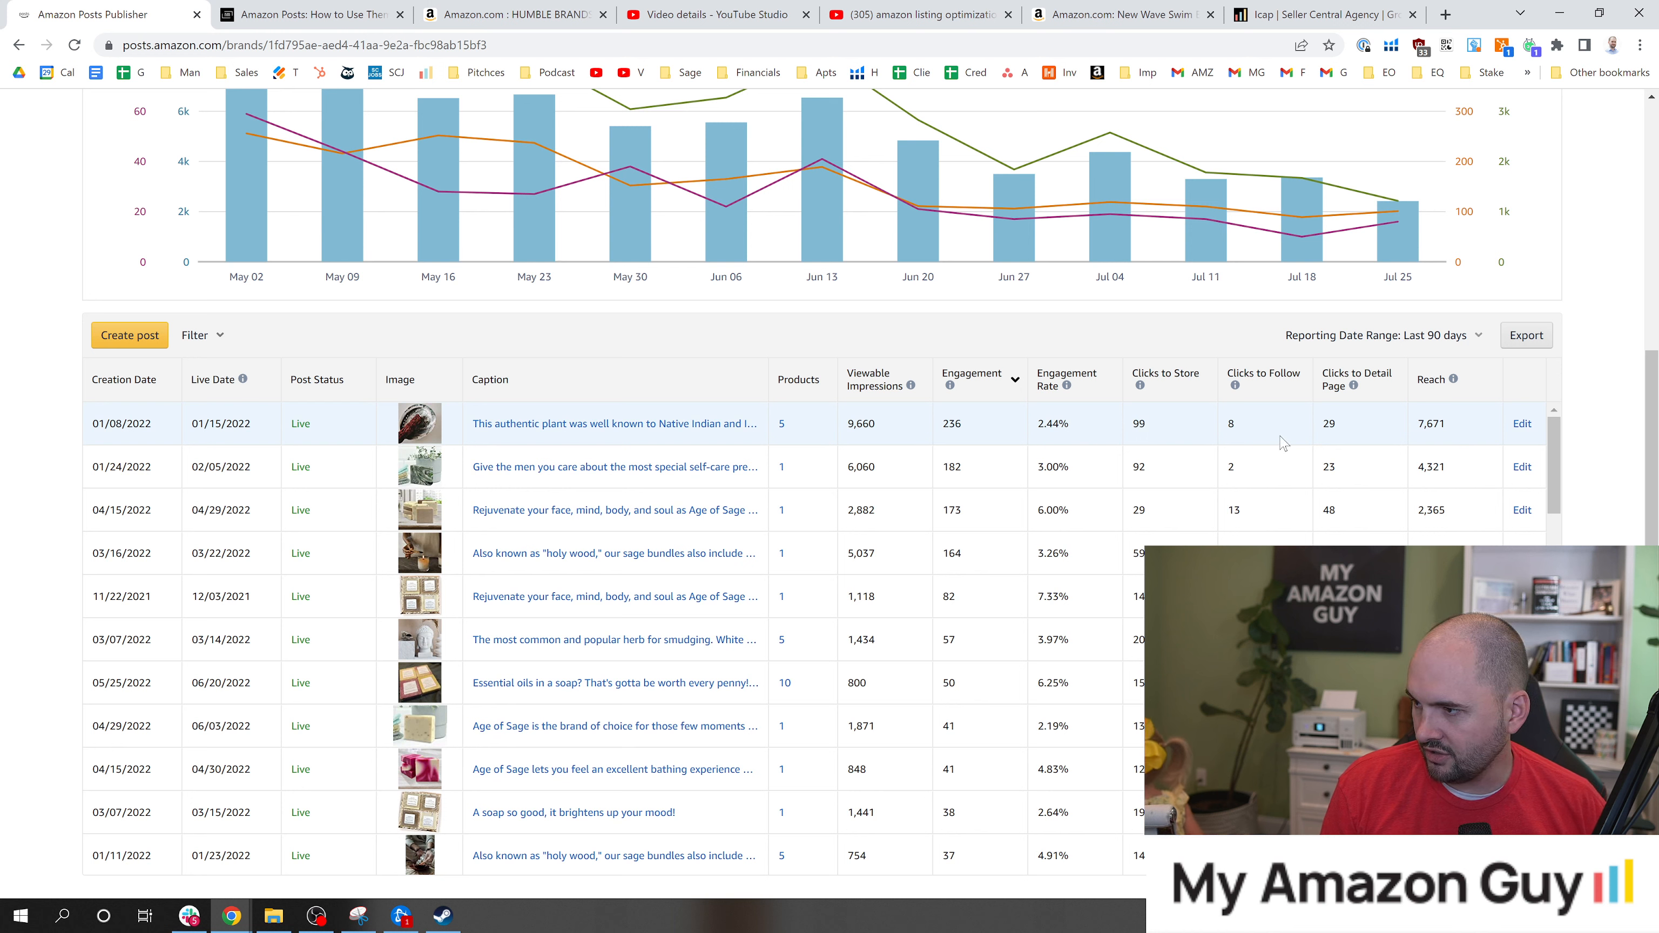
mouse_move(1475, 432)
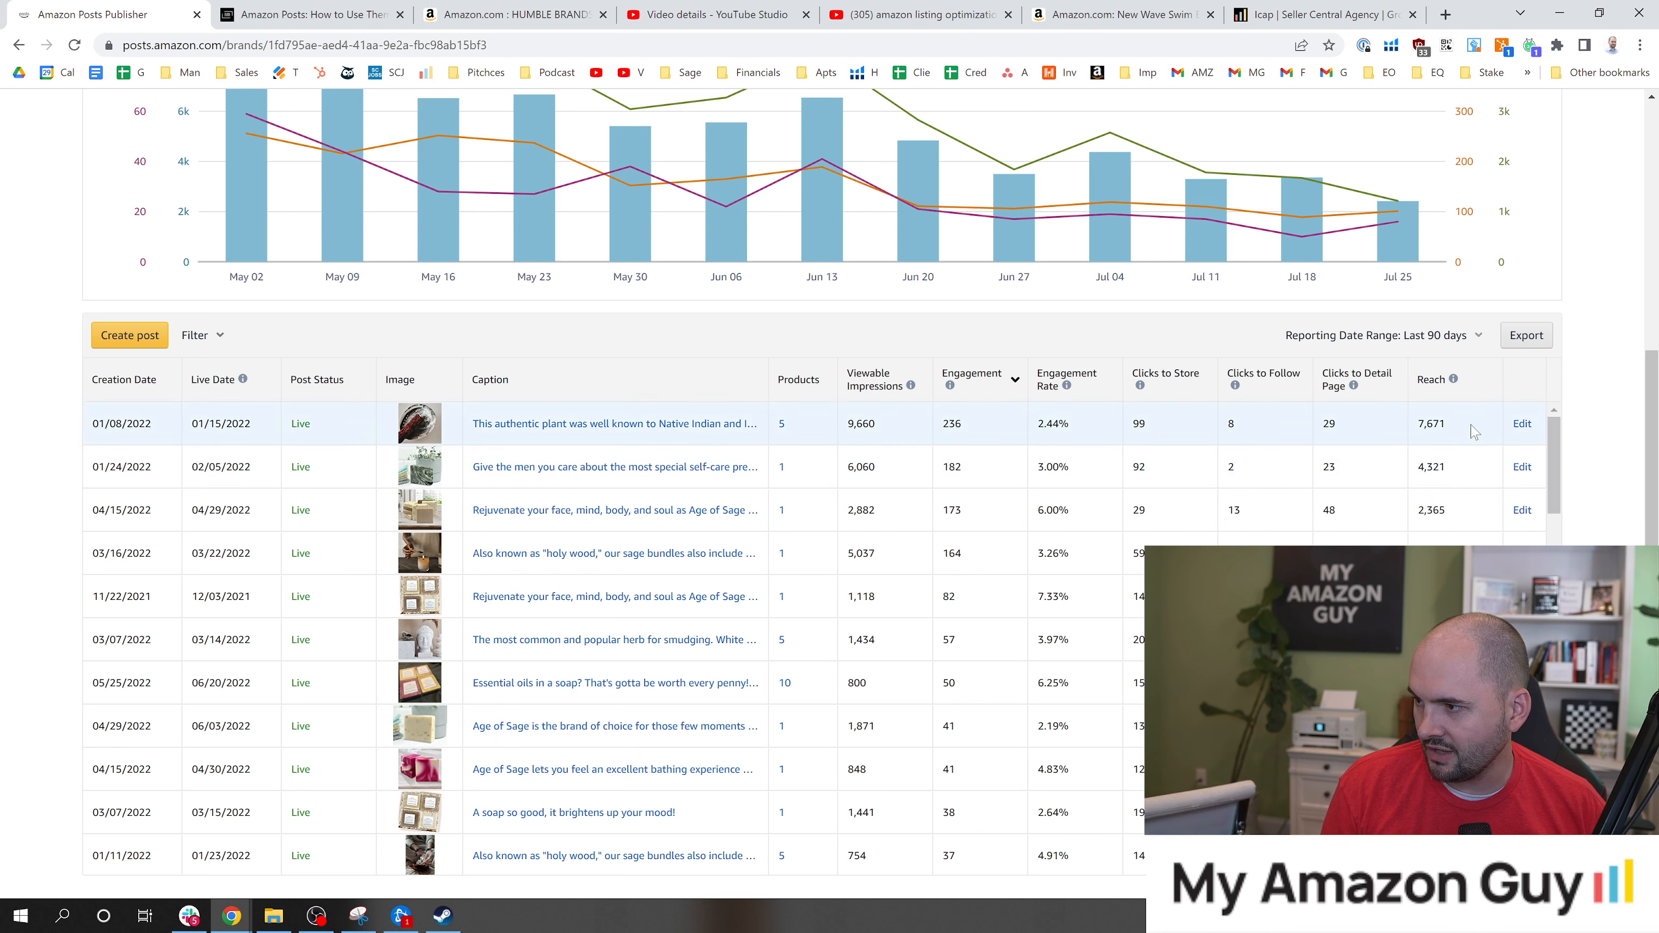